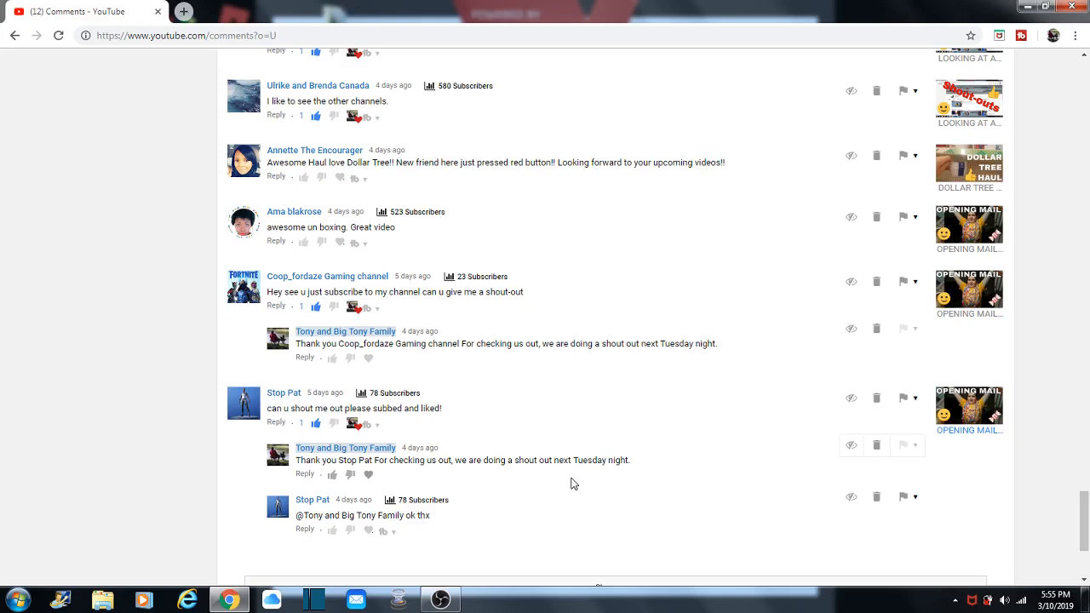
pyautogui.moveTo(508, 477)
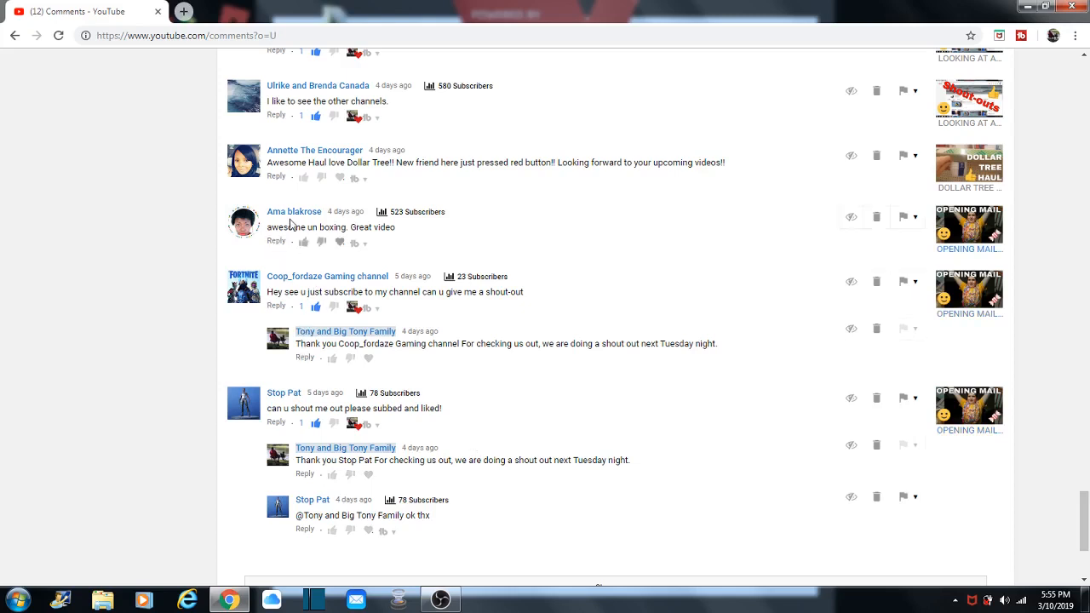
pyautogui.moveTo(286, 222)
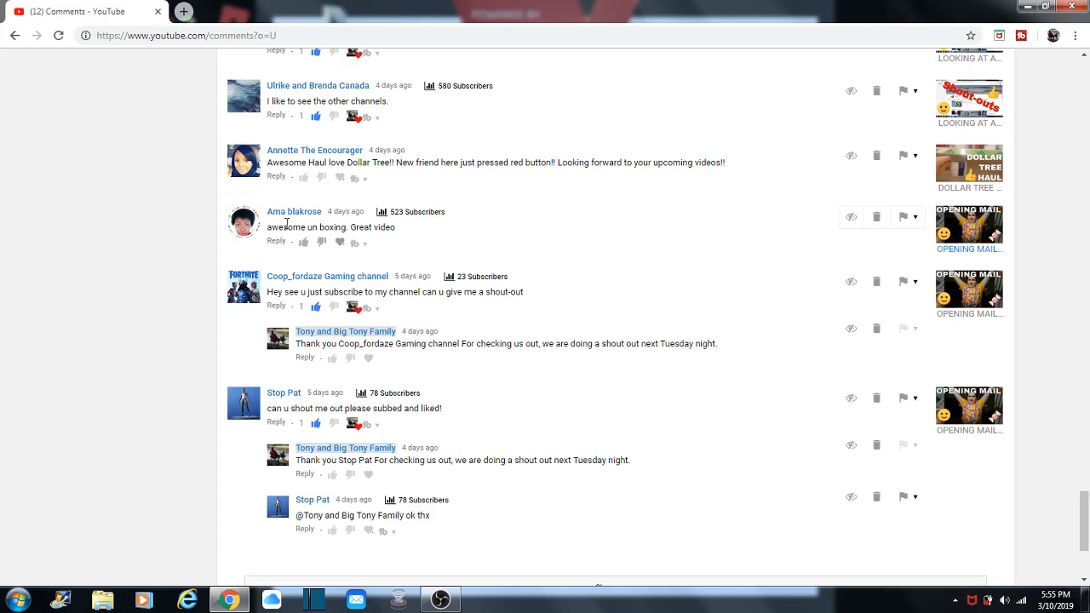
pyautogui.moveTo(293, 211)
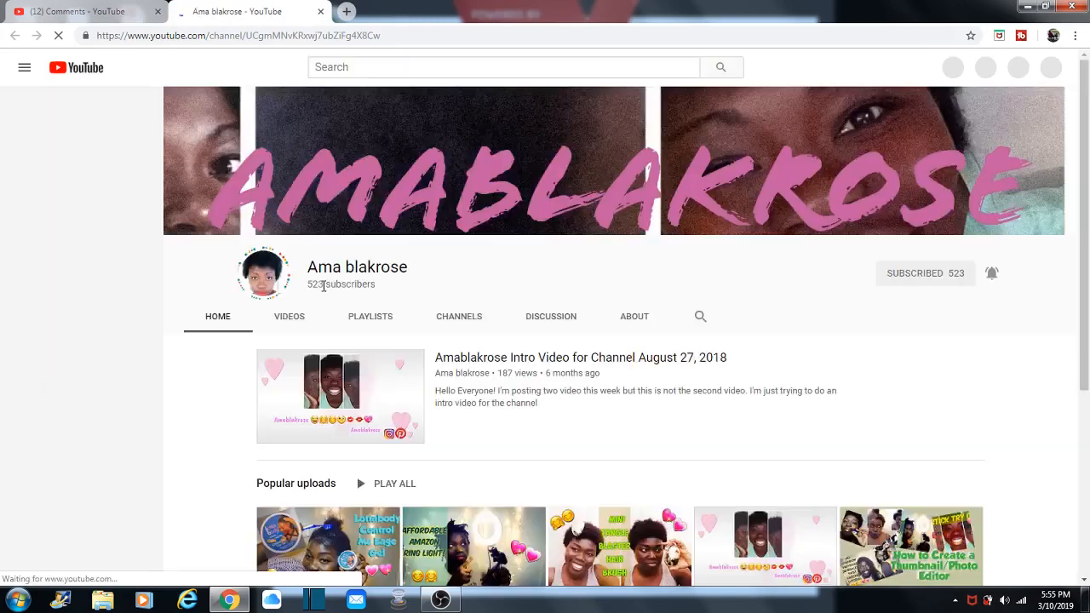
# Step: Scroll through the video's comments list looking for shout-out requests
pyautogui.scroll(-3)
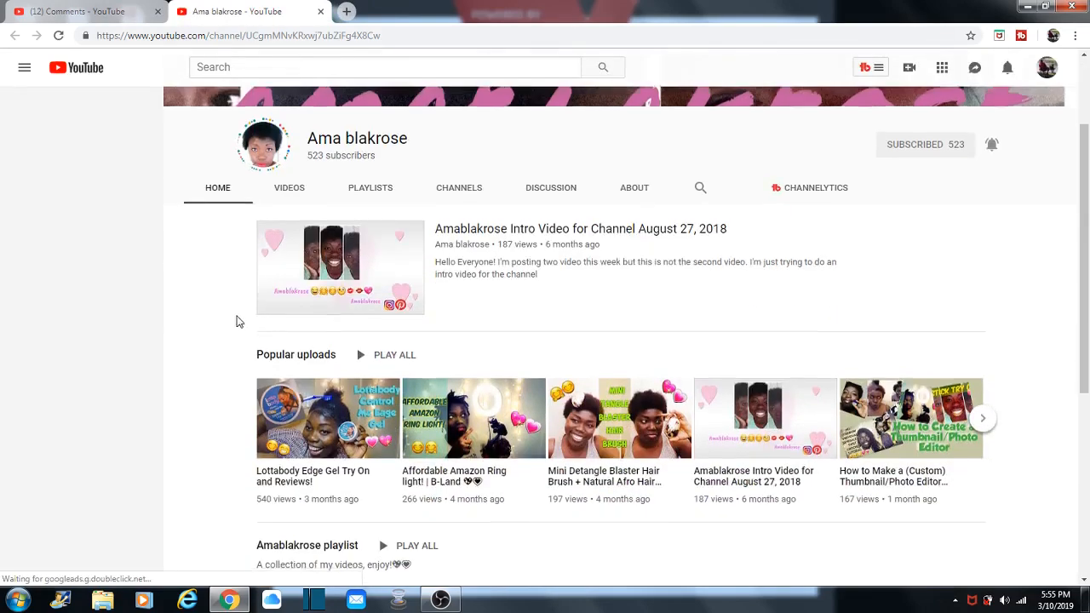
pyautogui.click(24, 68)
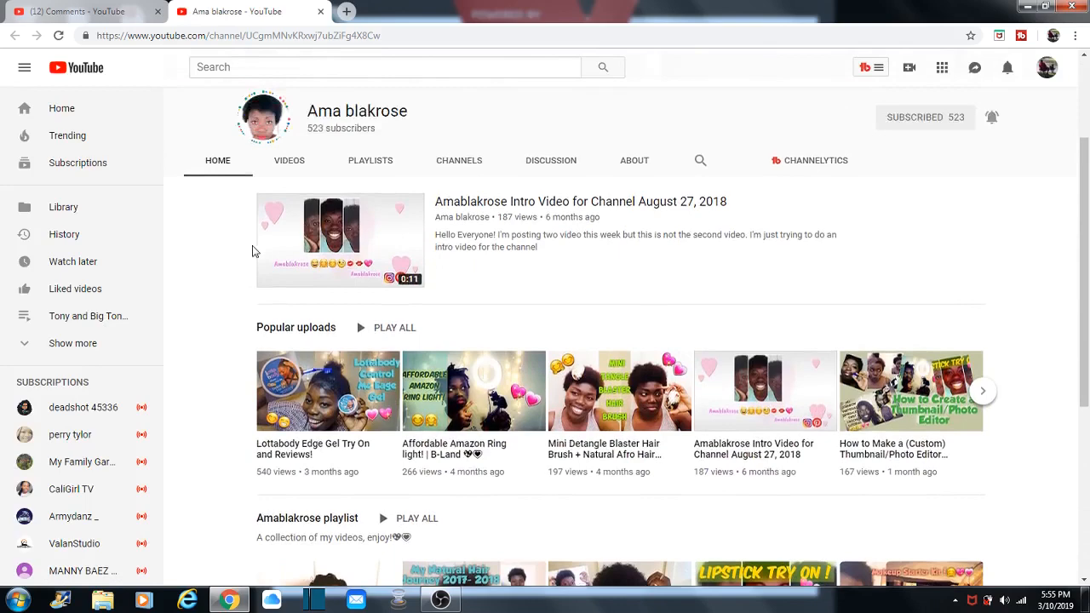
pyautogui.scroll(3)
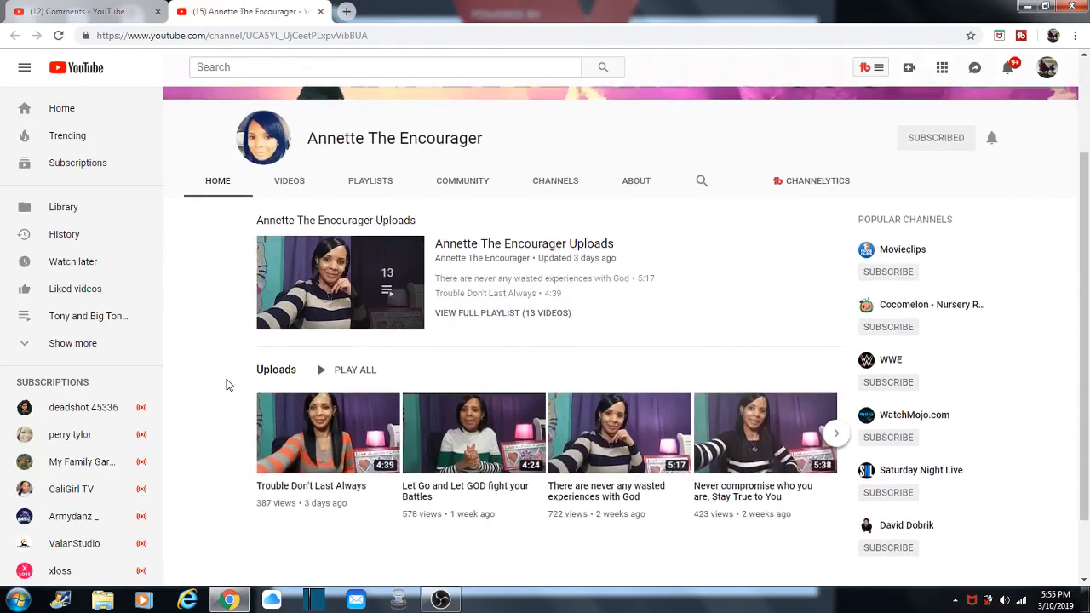
pyautogui.scroll(3)
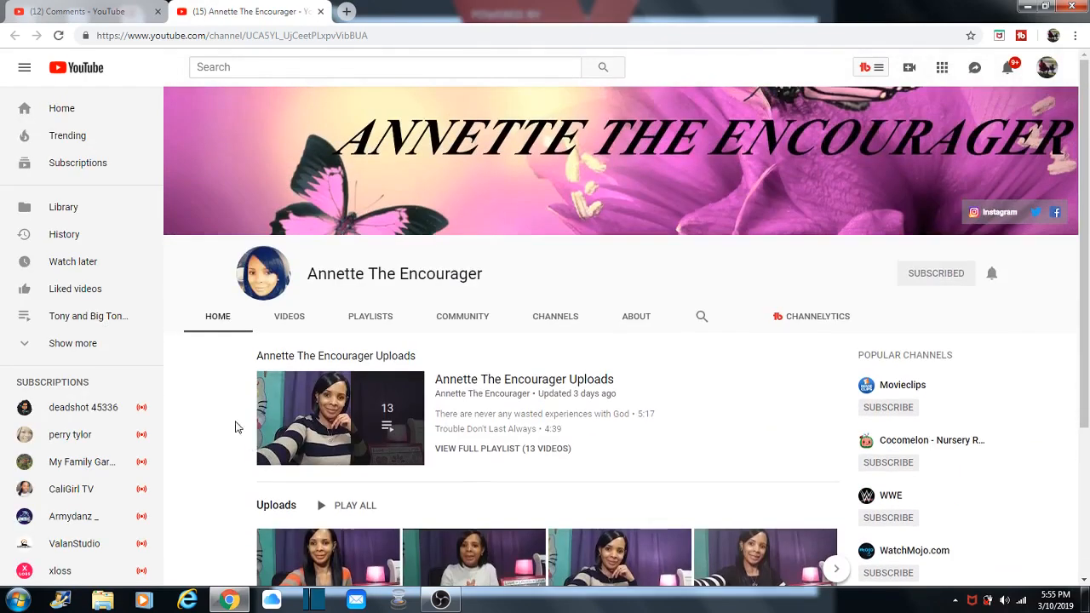
pyautogui.moveTo(252, 208)
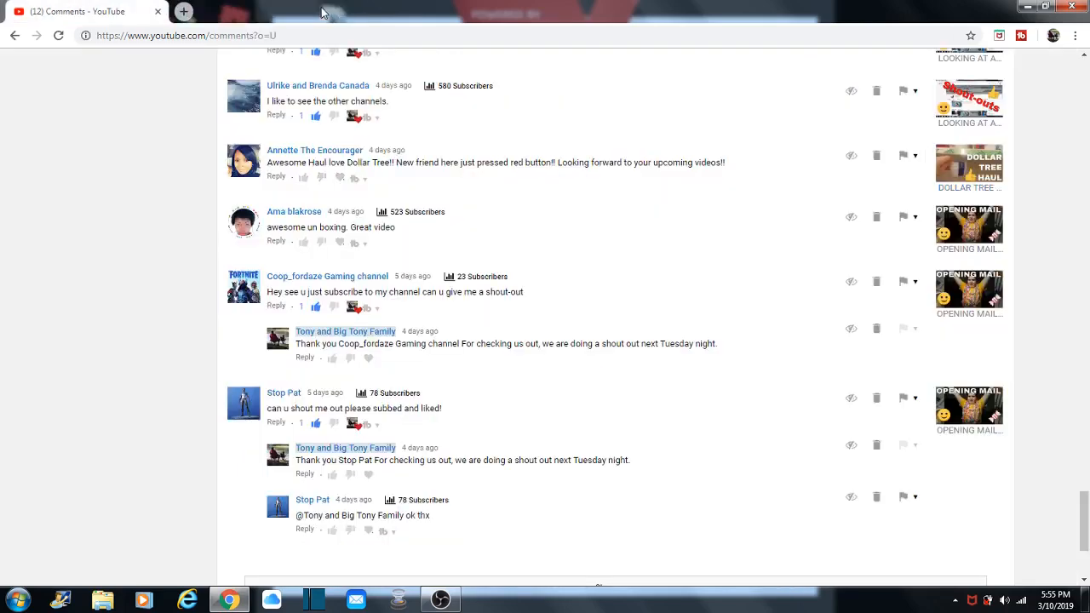
pyautogui.scroll(3)
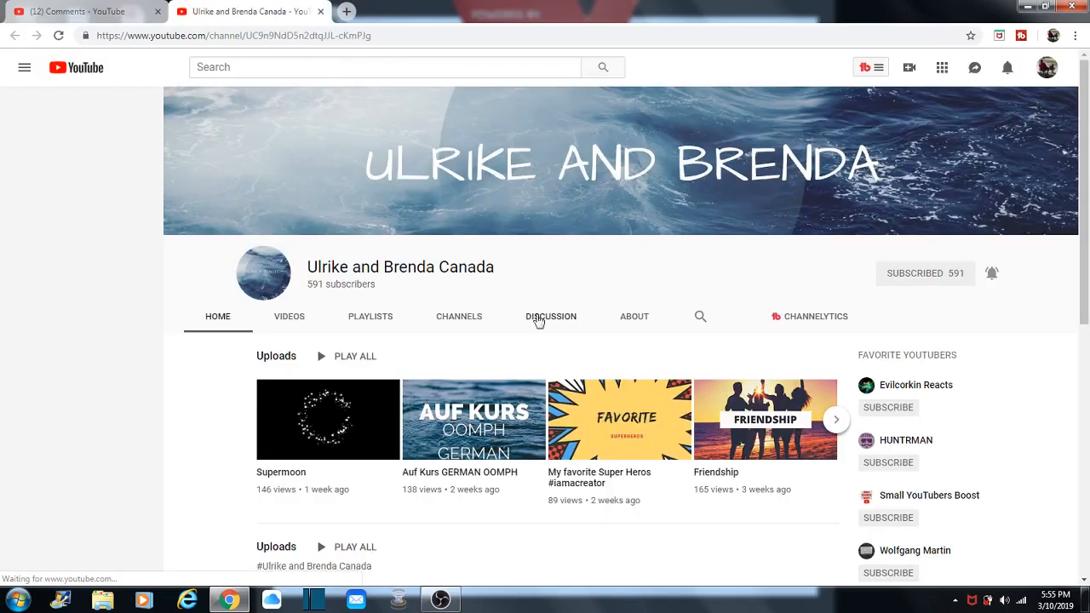
pyautogui.click(24, 68)
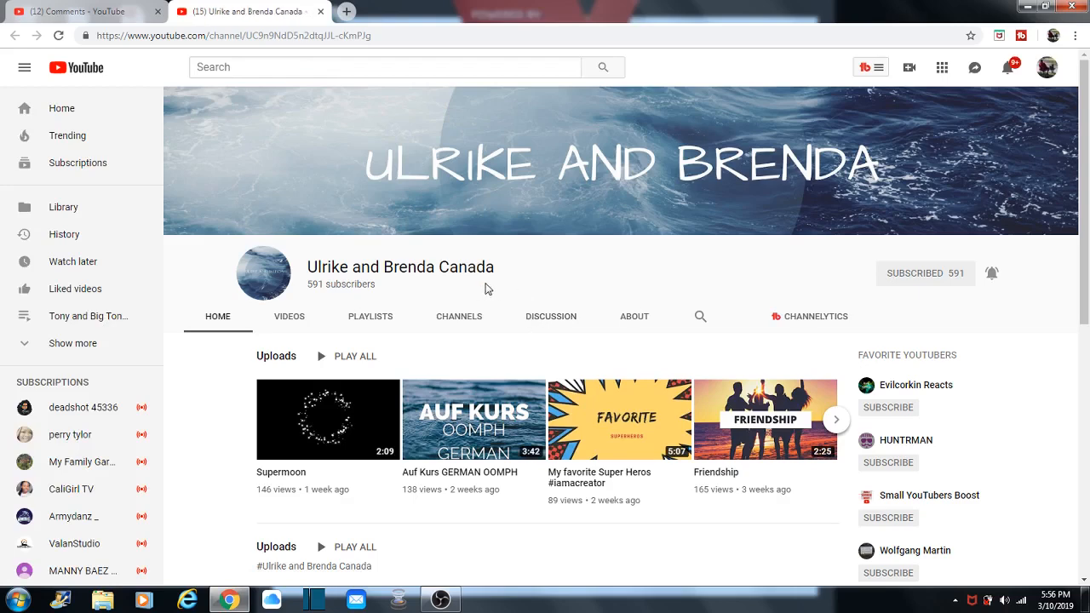
pyautogui.moveTo(290, 332)
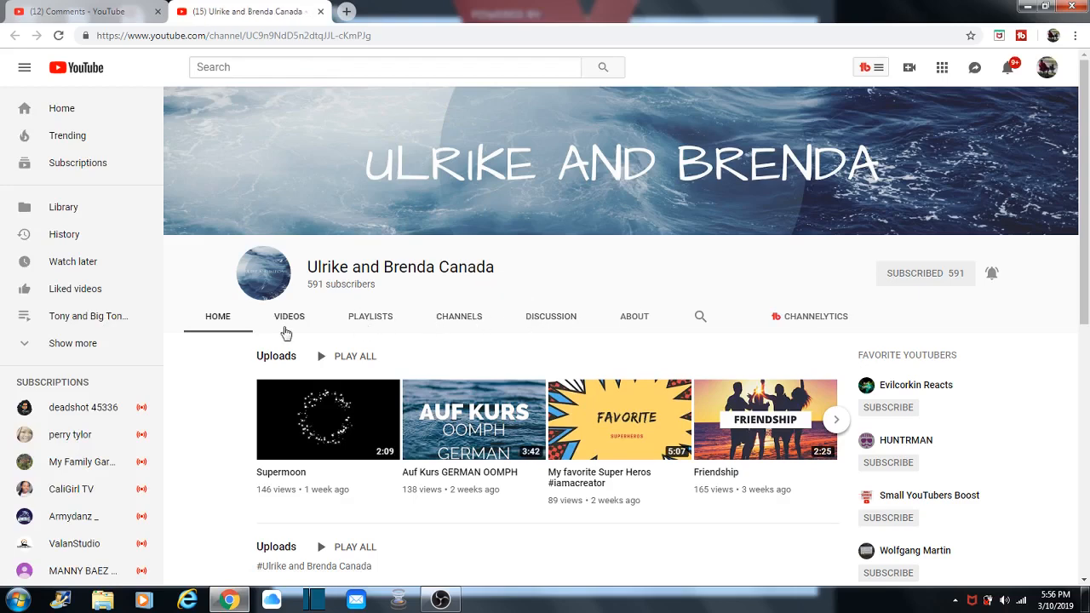
pyautogui.scroll(-3)
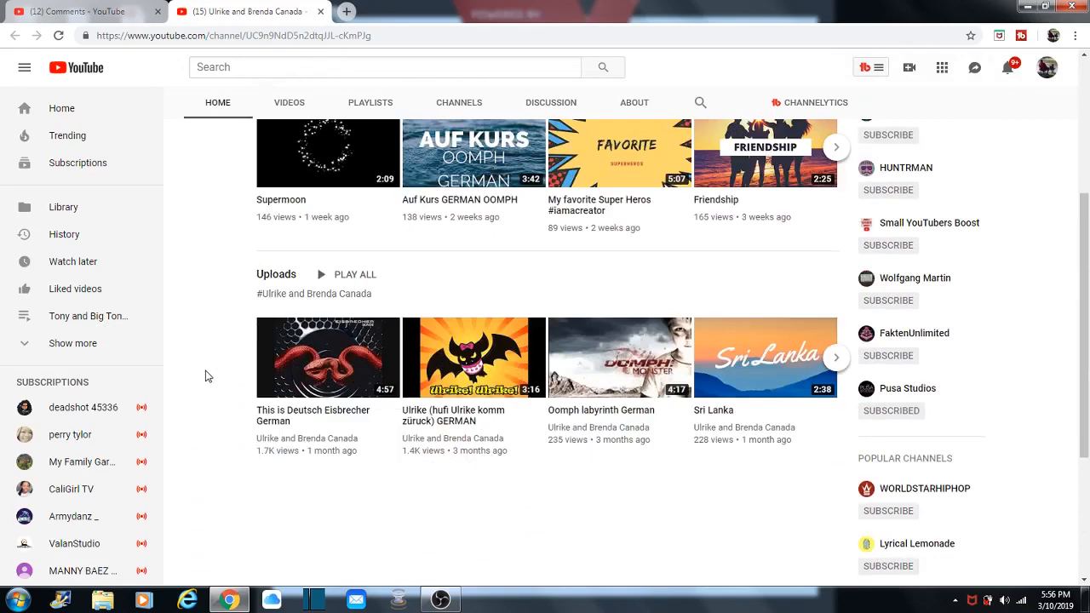
pyautogui.scroll(3)
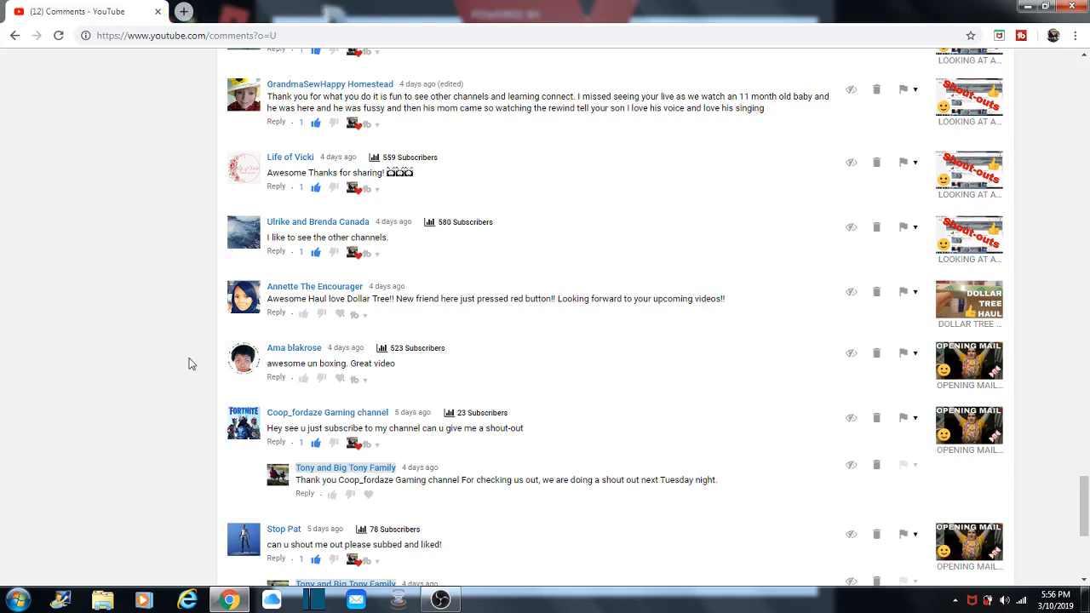
pyautogui.scroll(3)
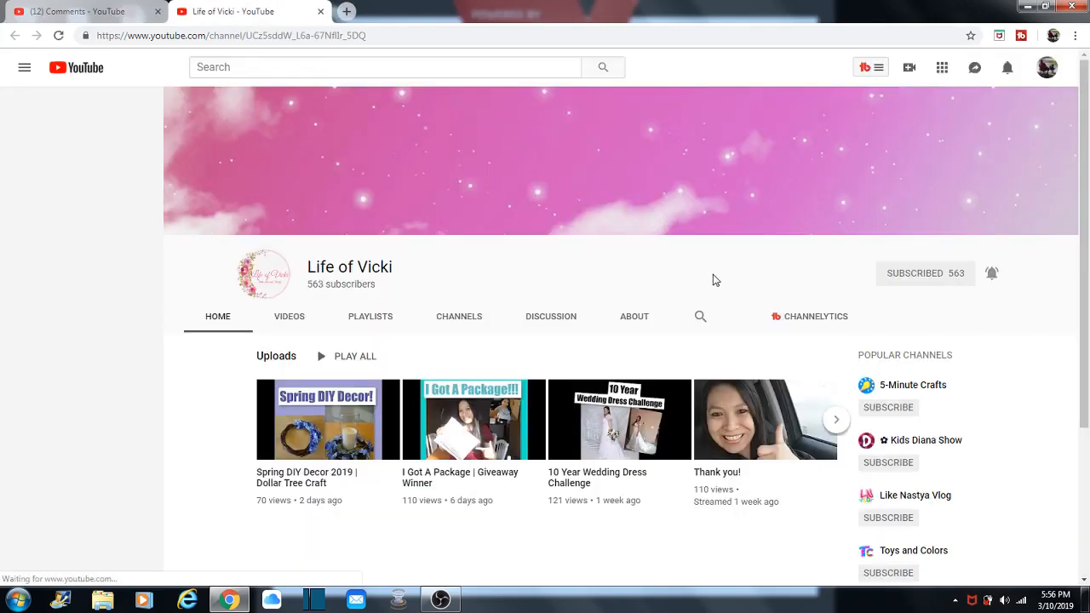
pyautogui.click(24, 68)
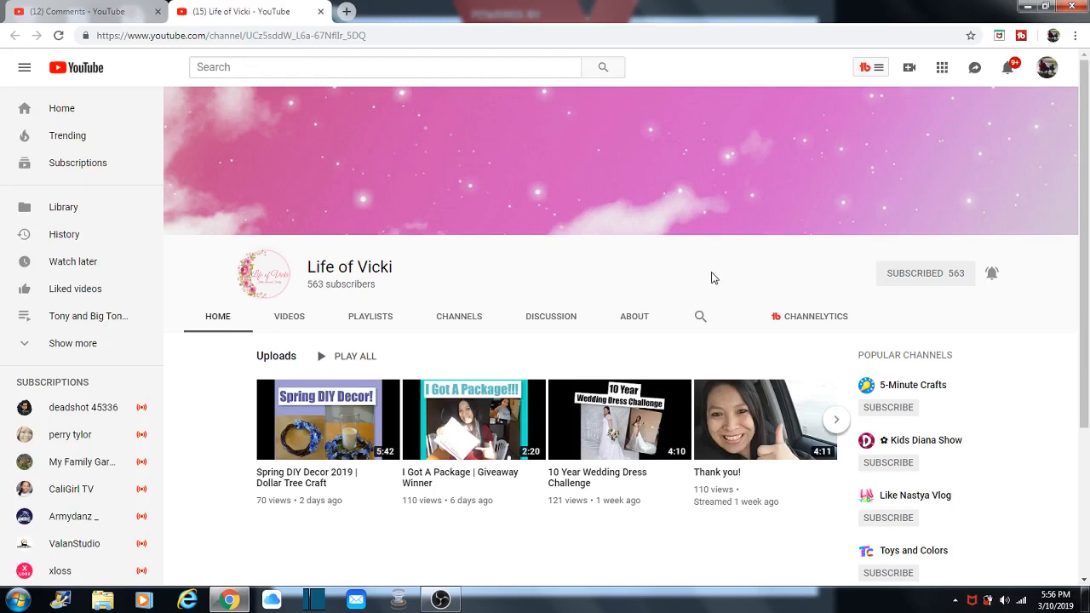
pyautogui.moveTo(608, 269)
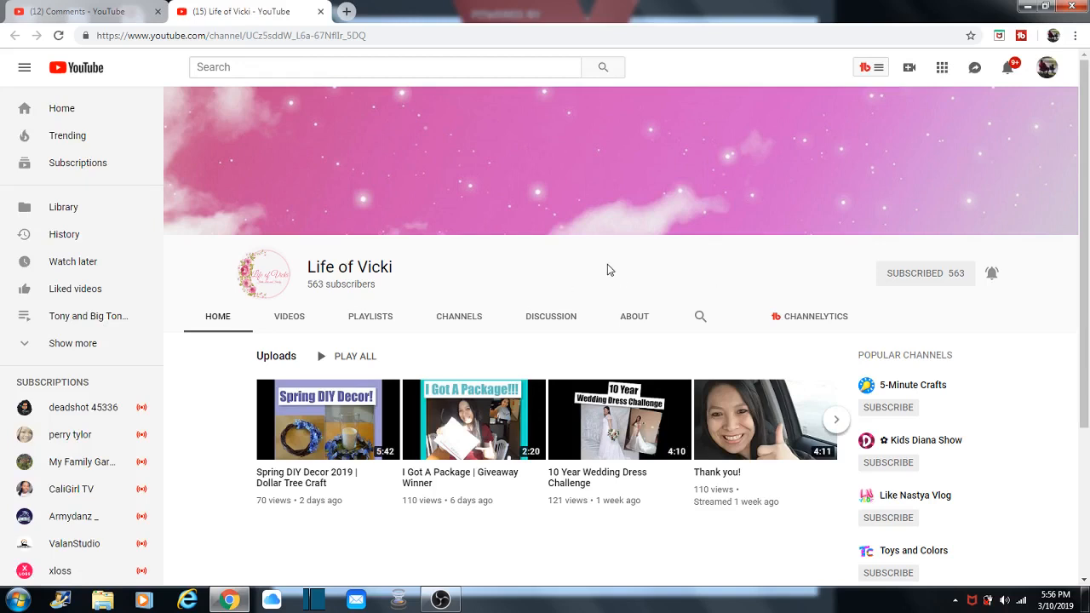
pyautogui.moveTo(58, 262)
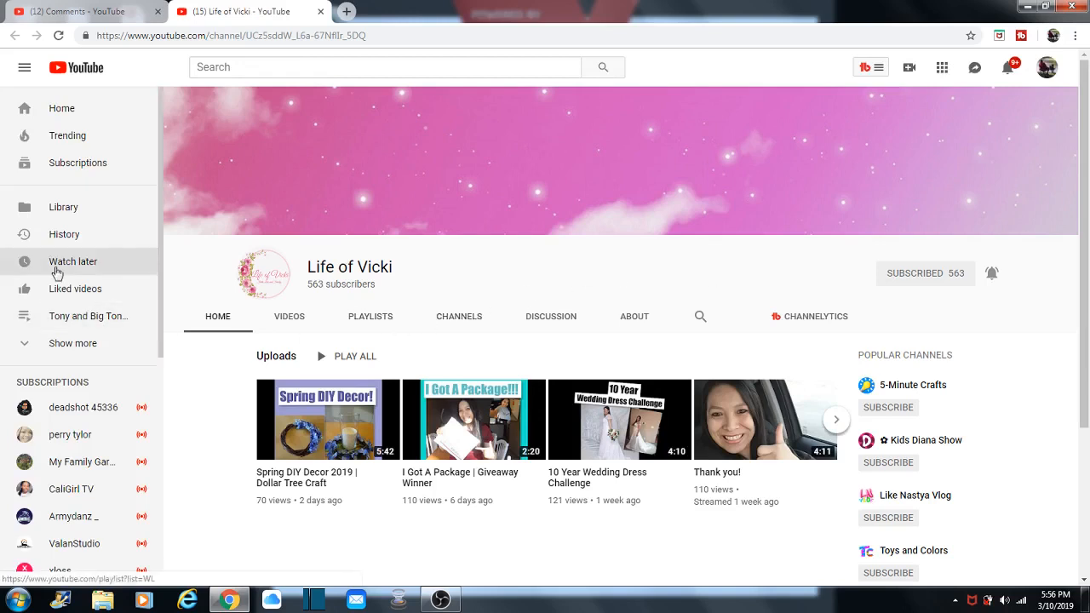
pyautogui.moveTo(317, 14)
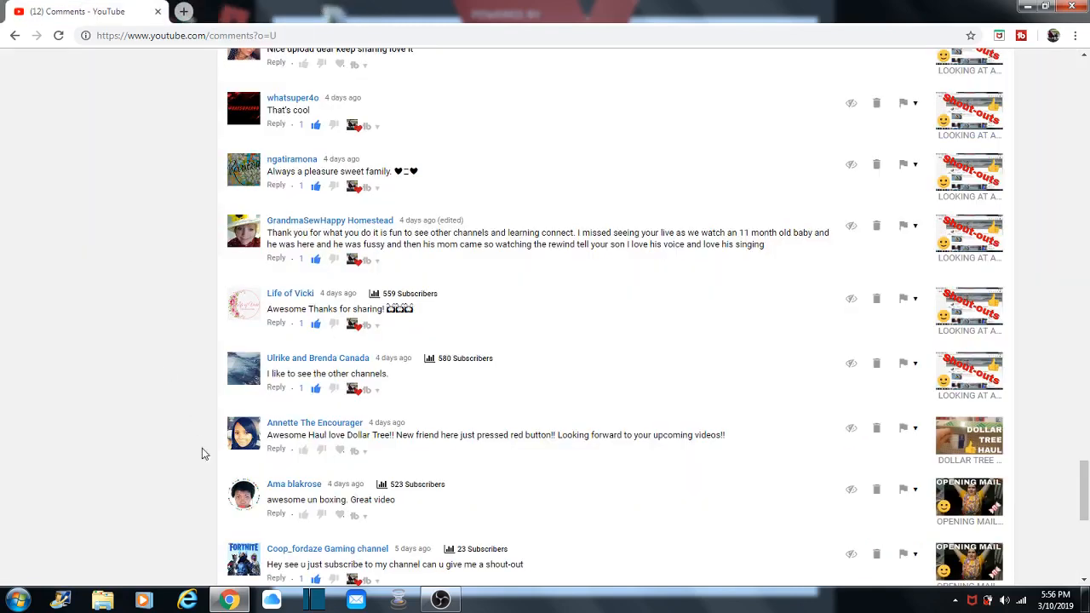
pyautogui.moveTo(264, 315)
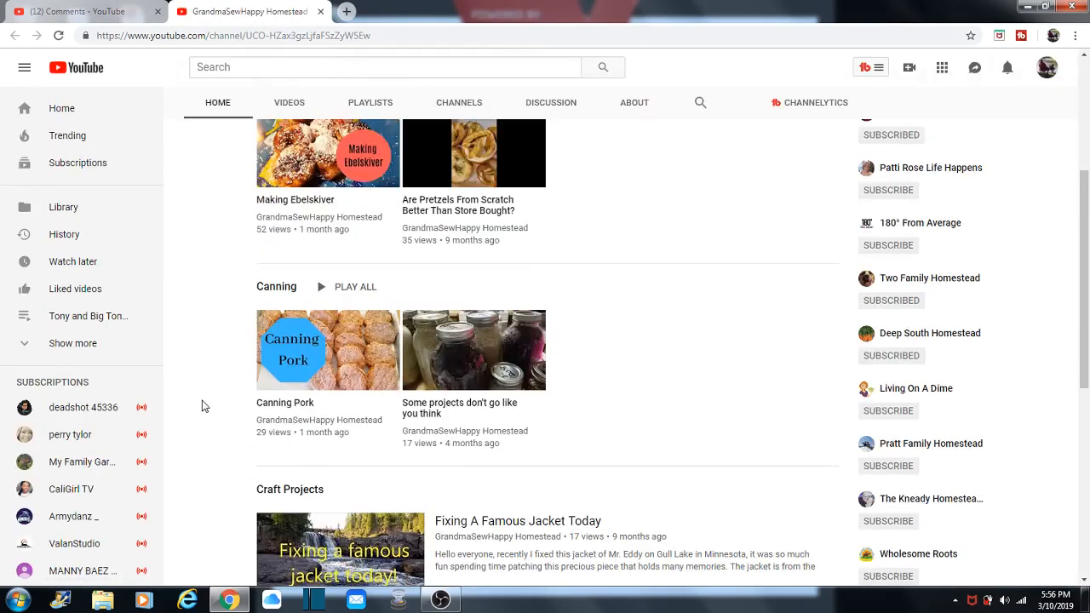
pyautogui.scroll(3)
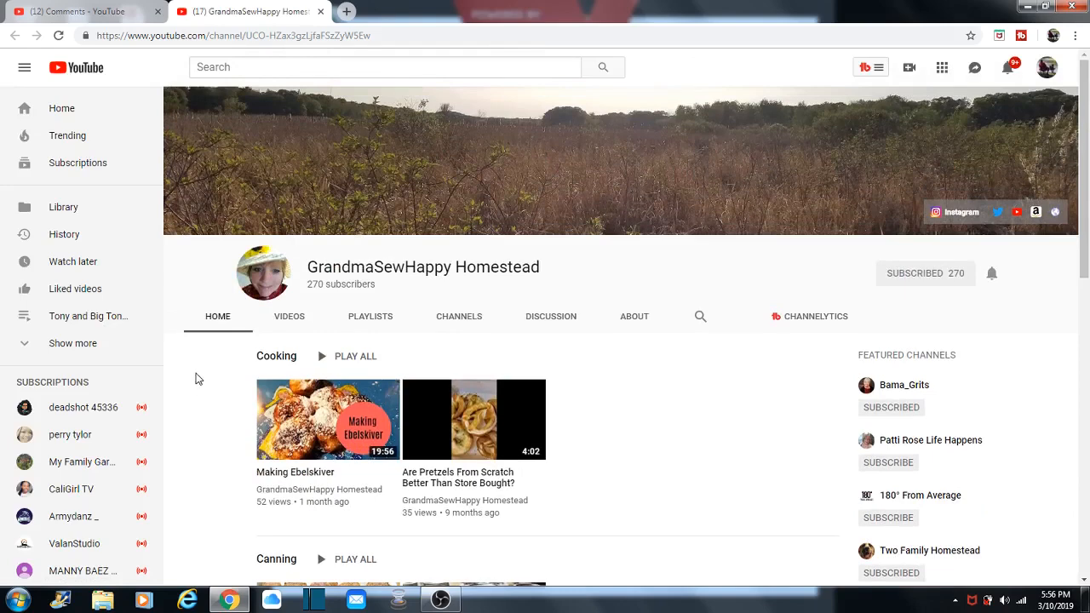
pyautogui.moveTo(521, 179)
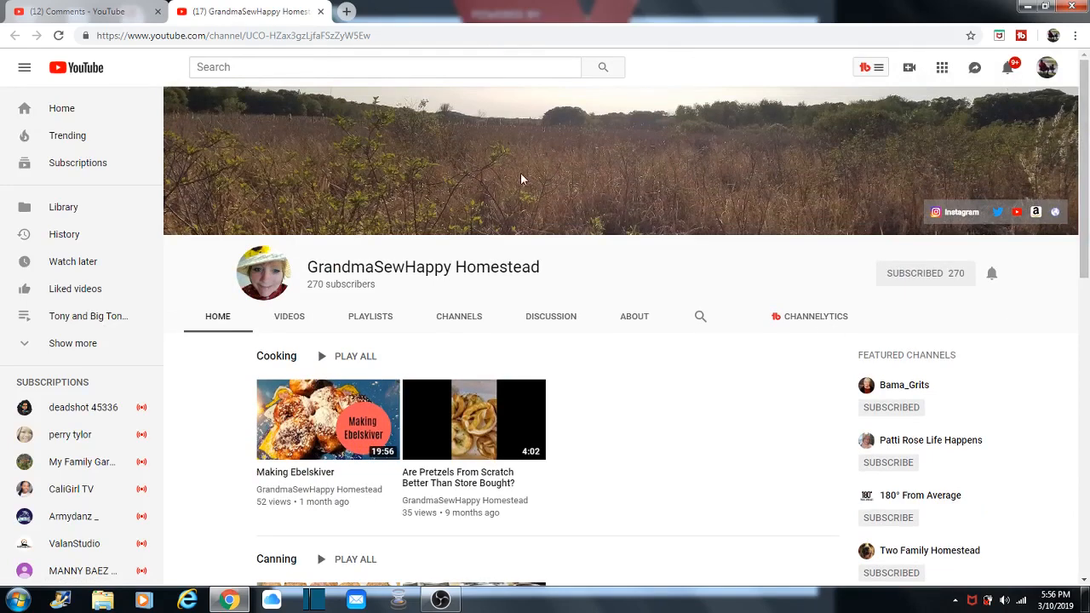
pyautogui.moveTo(307, 20)
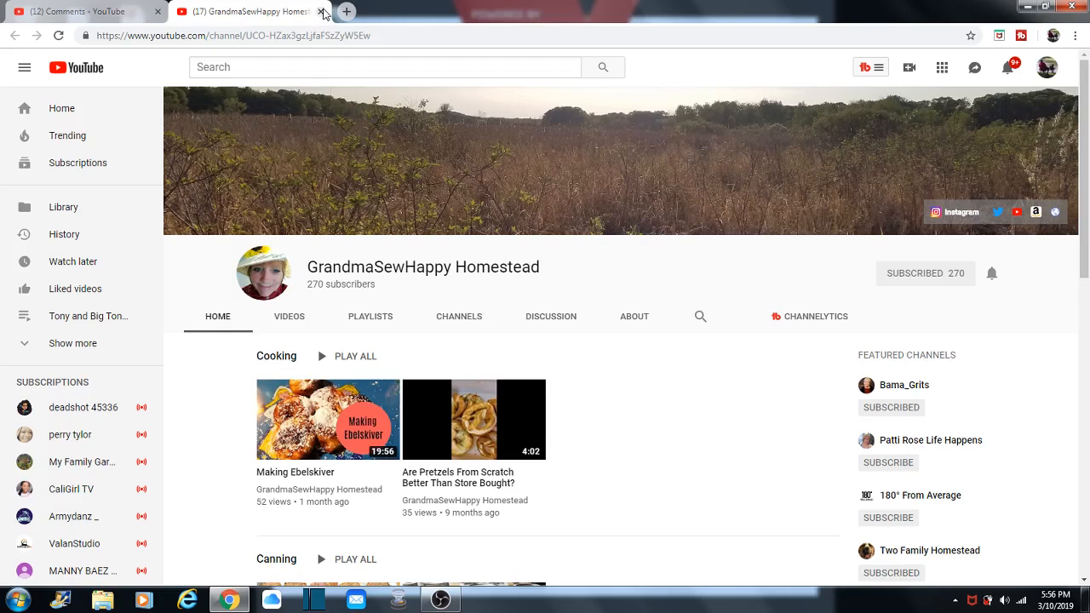
pyautogui.click(324, 12)
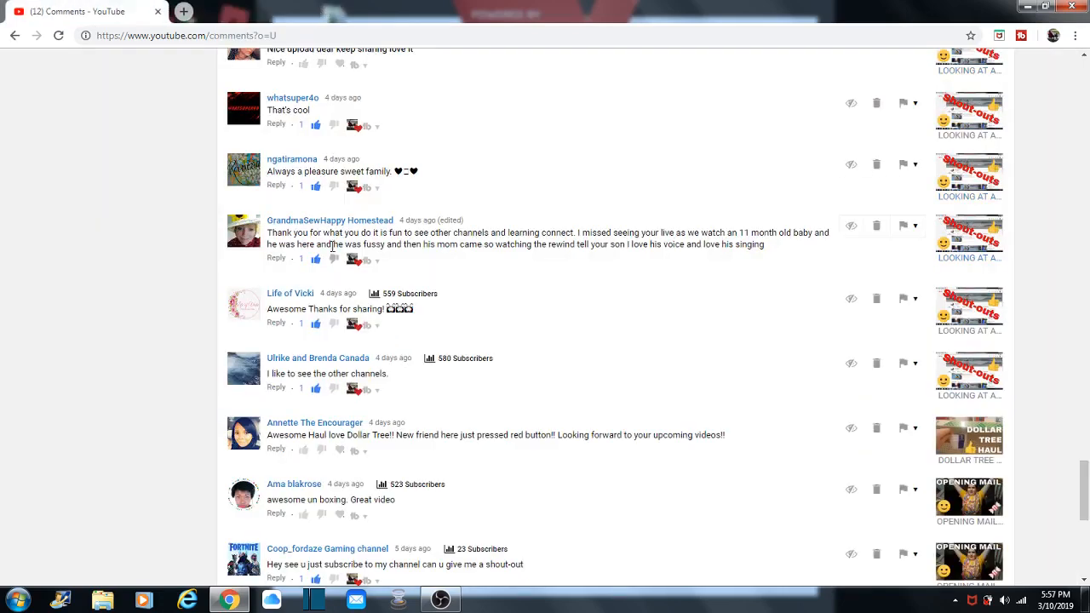
pyautogui.moveTo(293, 161)
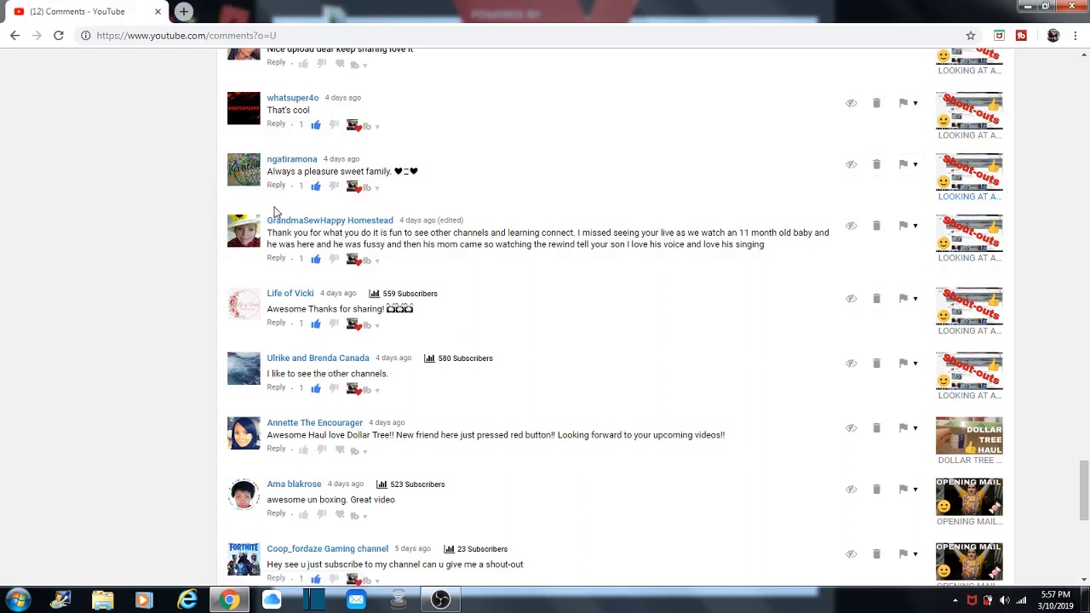
pyautogui.moveTo(293, 160)
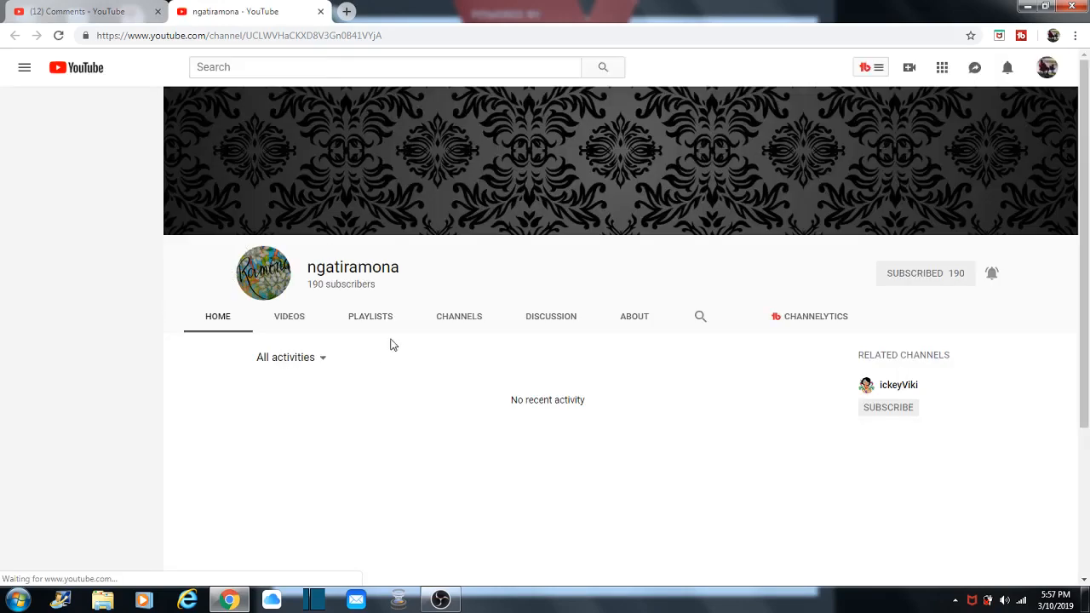
# Step: Visit ngatiramona's and Lady Knight Hawk's channels from their comments, closing each afterwards
pyautogui.click(24, 68)
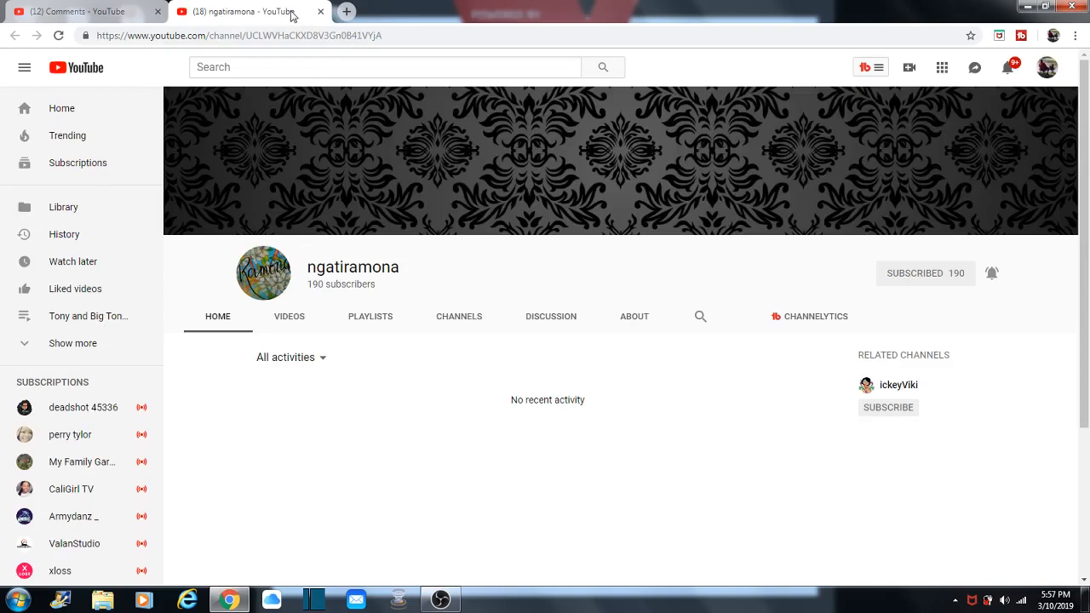
pyautogui.click(320, 10)
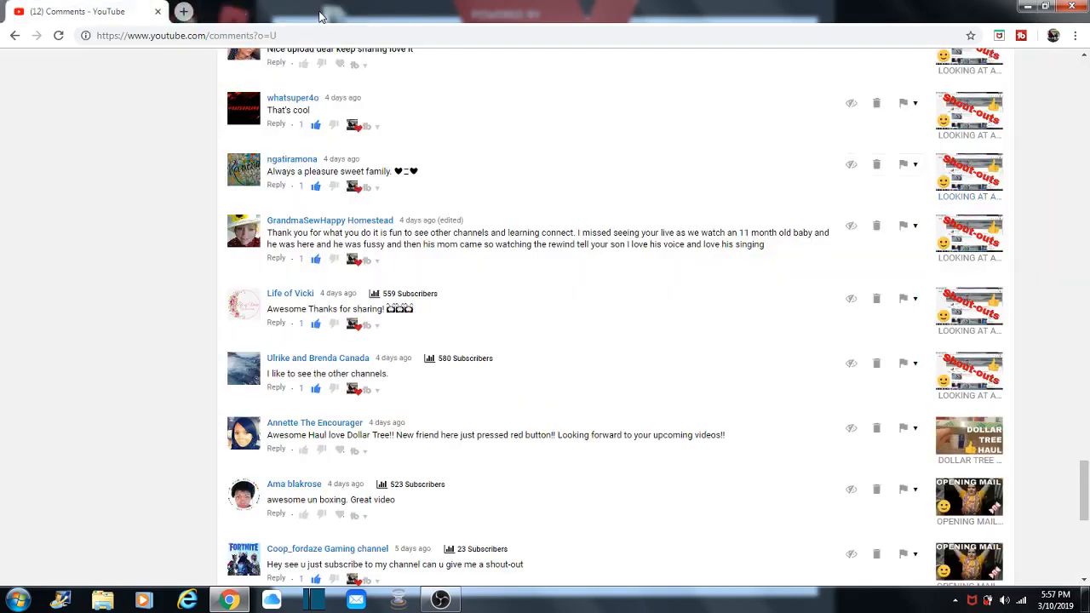
pyautogui.moveTo(293, 98)
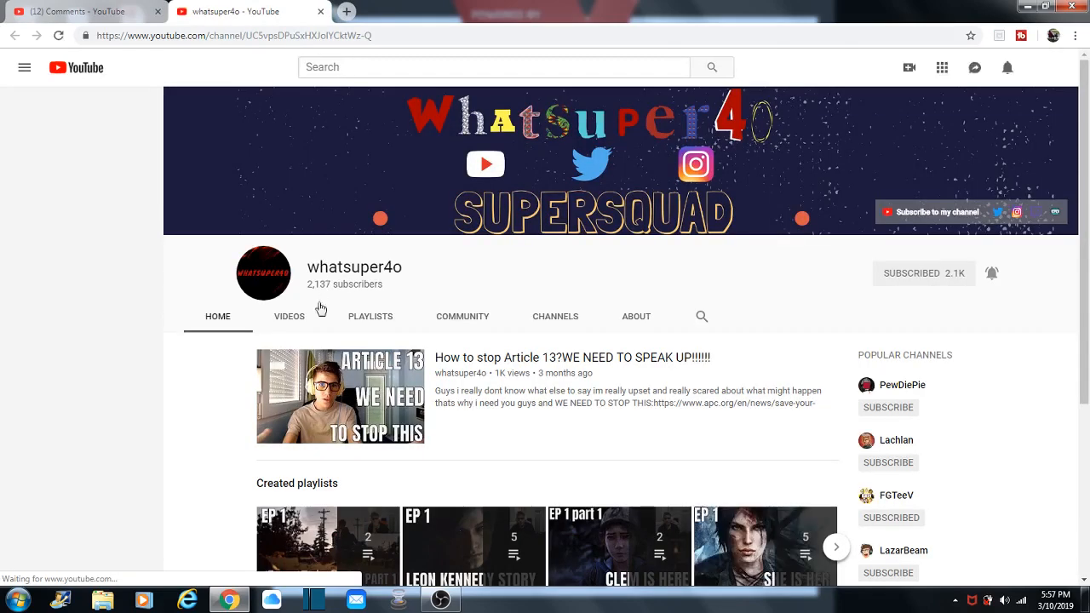
pyautogui.click(24, 68)
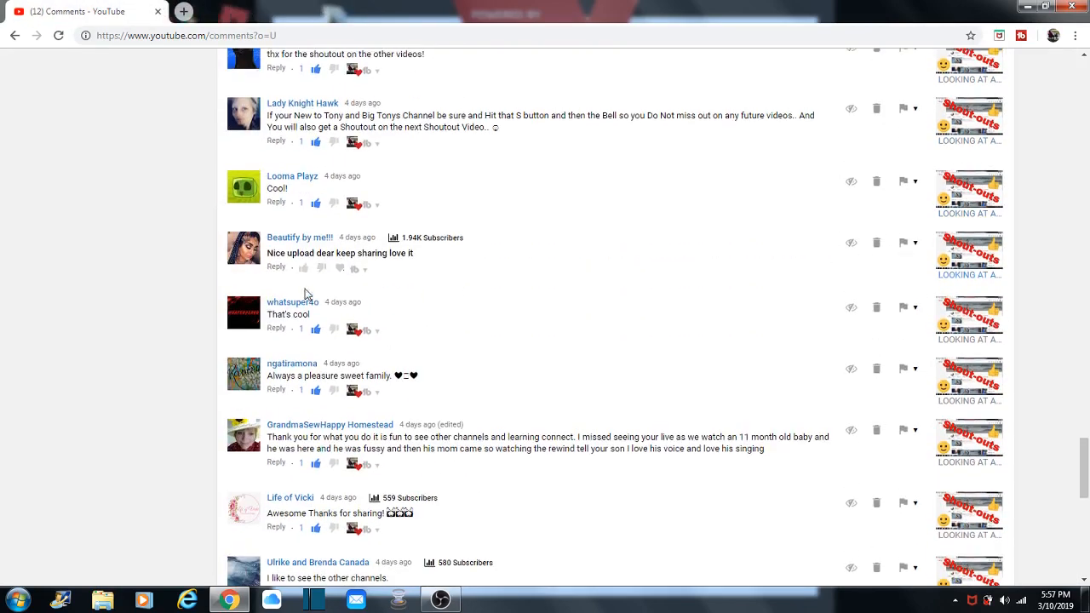
pyautogui.moveTo(293, 247)
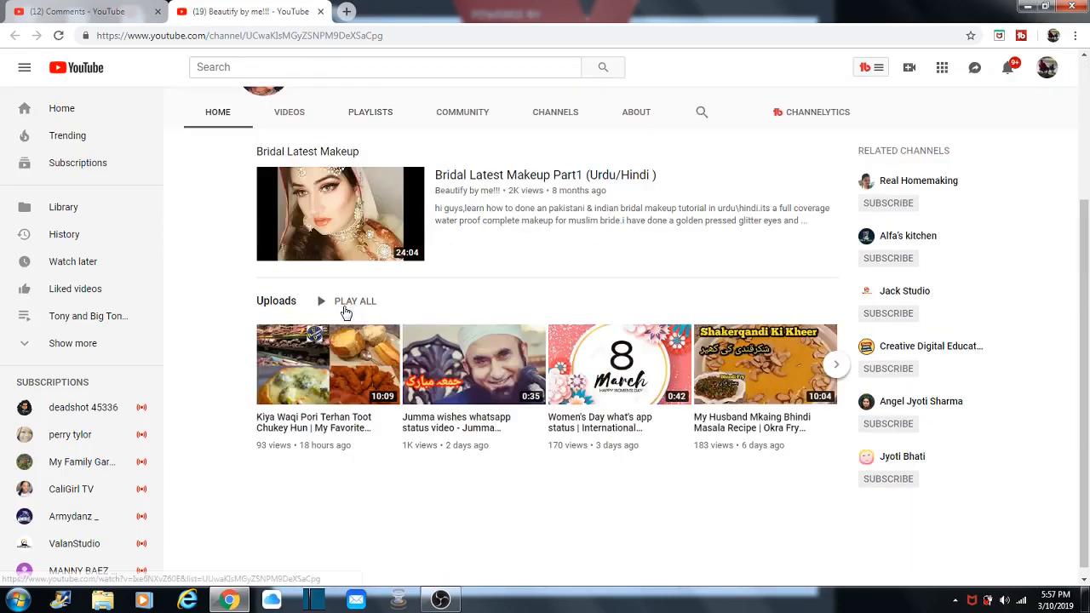
pyautogui.scroll(3)
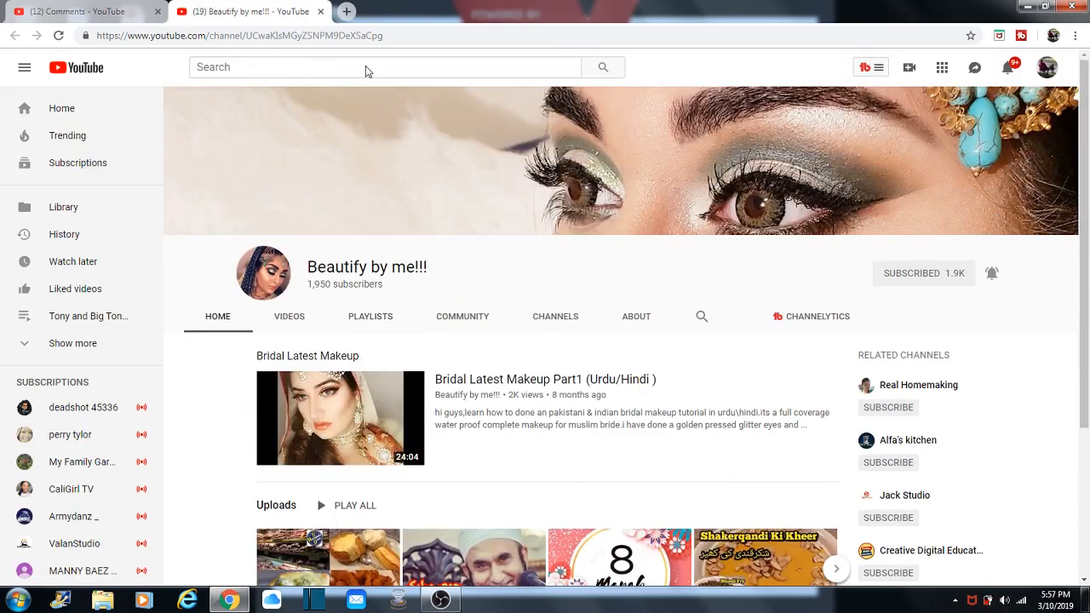
pyautogui.click(321, 12)
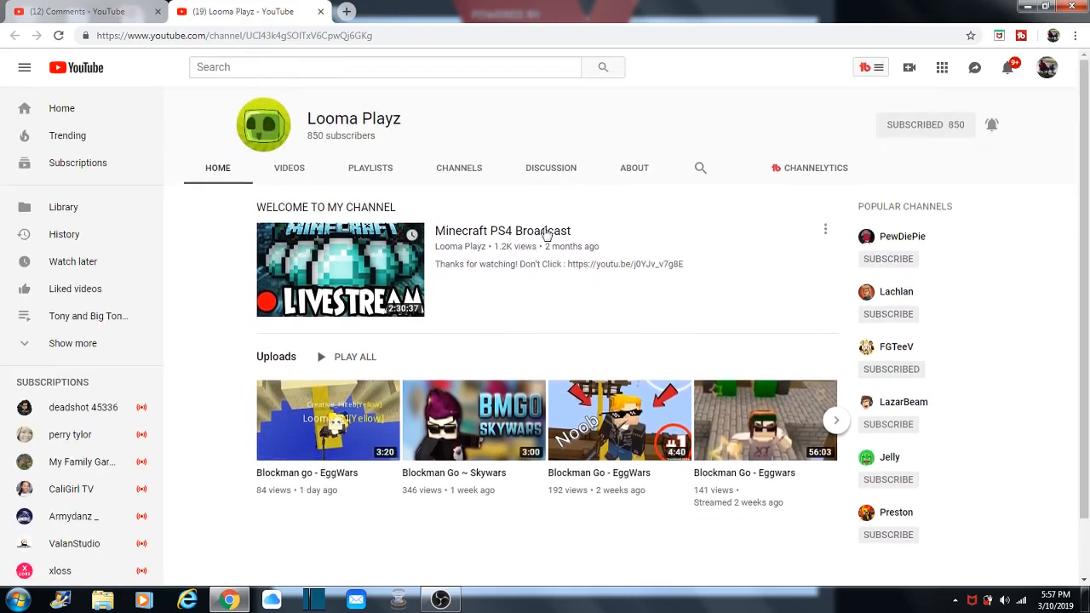
pyautogui.moveTo(171, 179)
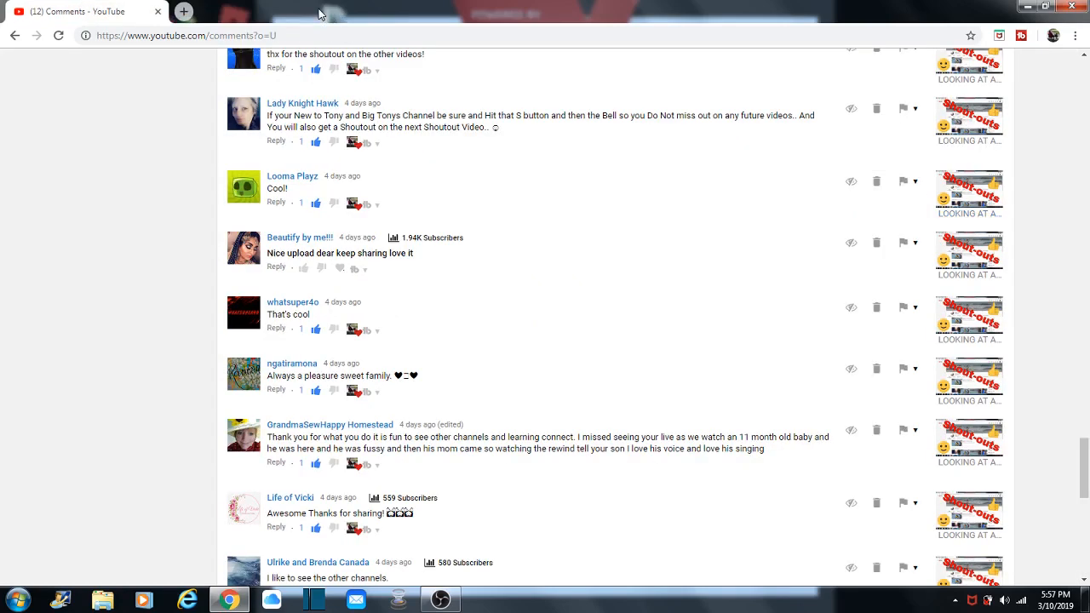
pyautogui.scroll(3)
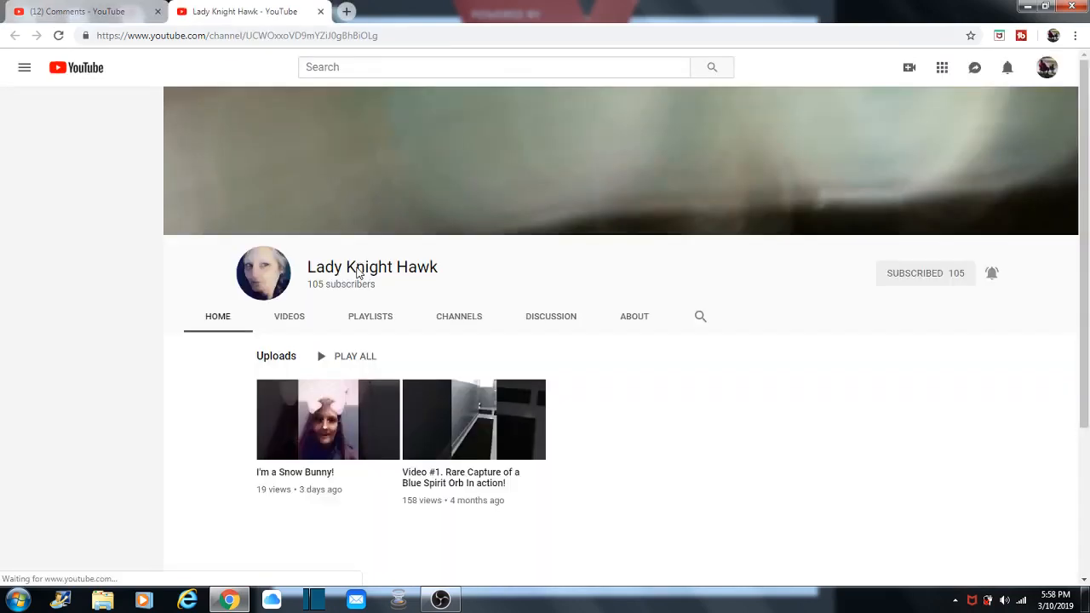
pyautogui.click(24, 68)
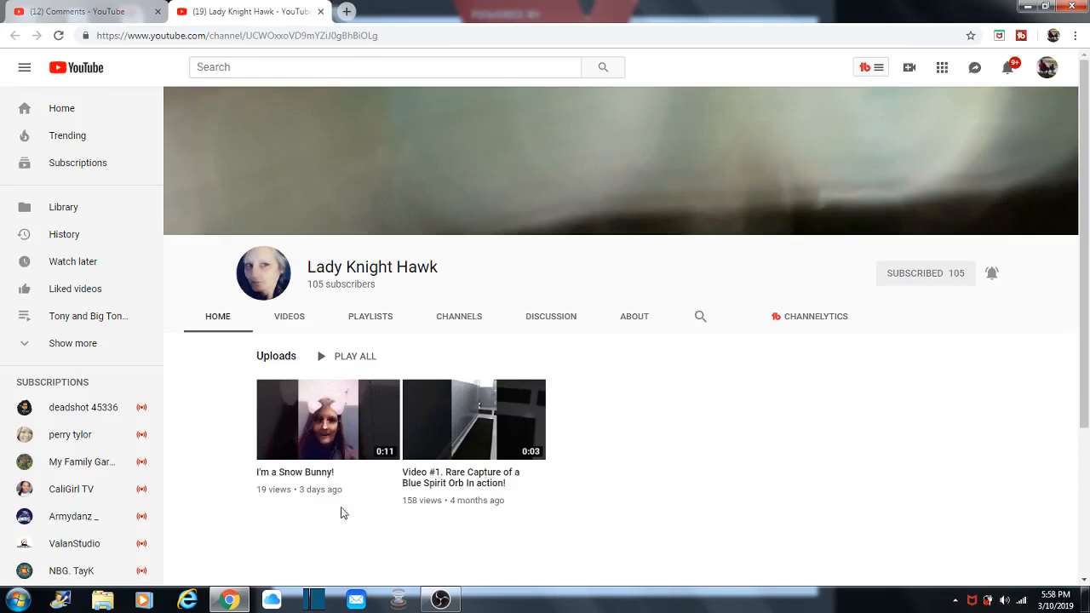
pyautogui.moveTo(393, 61)
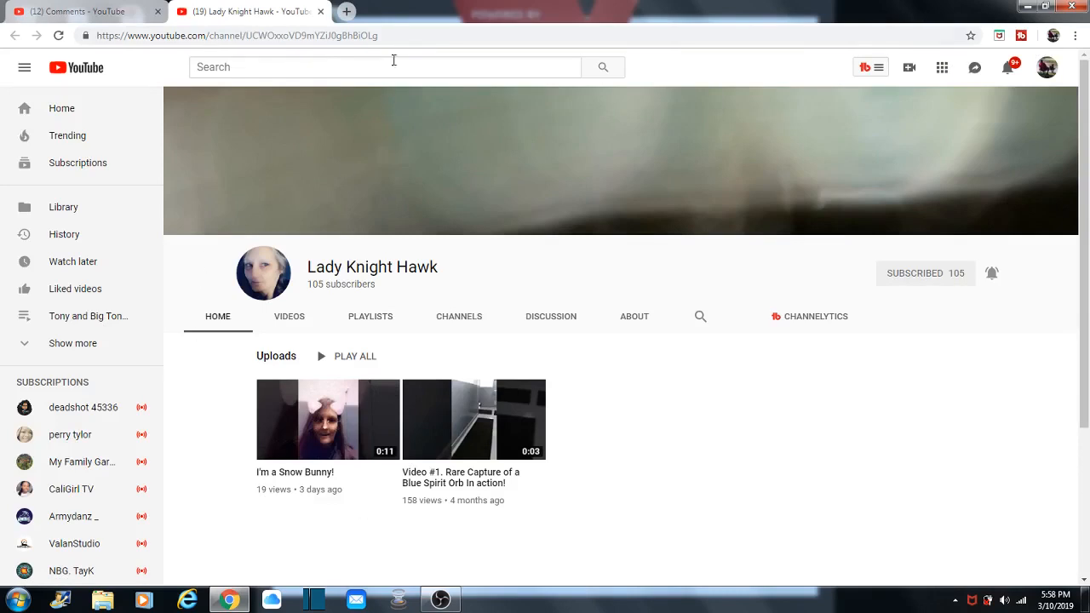
pyautogui.click(77, 10)
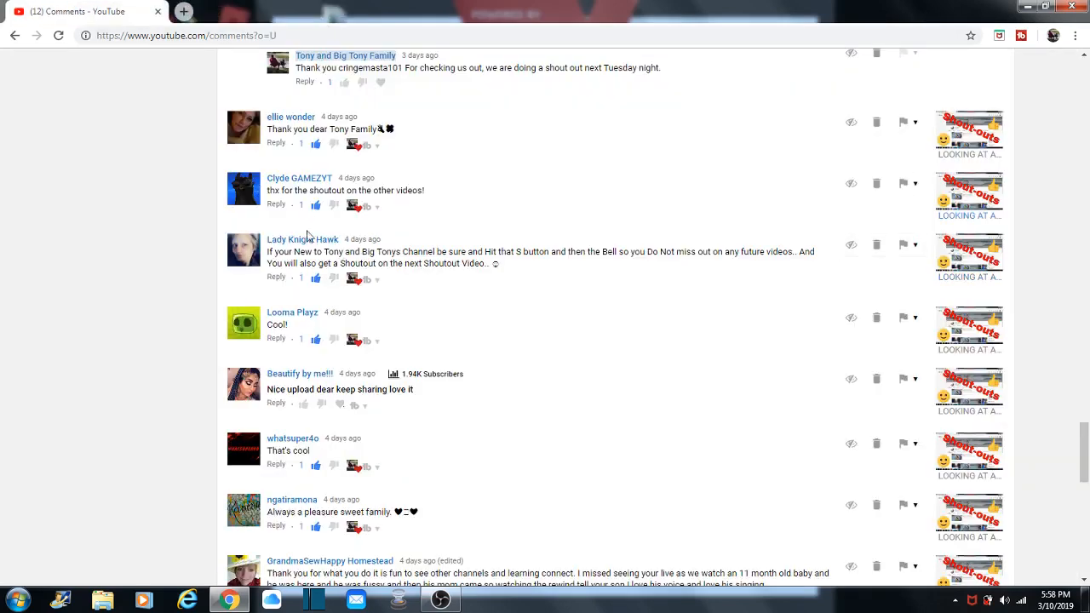
pyautogui.moveTo(277, 186)
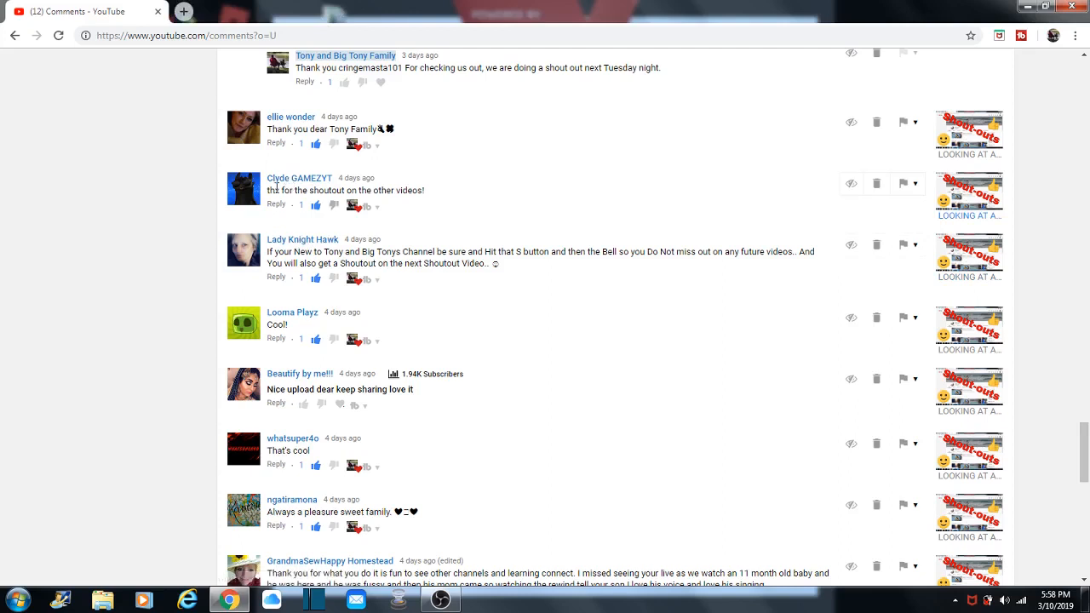
pyautogui.moveTo(320, 188)
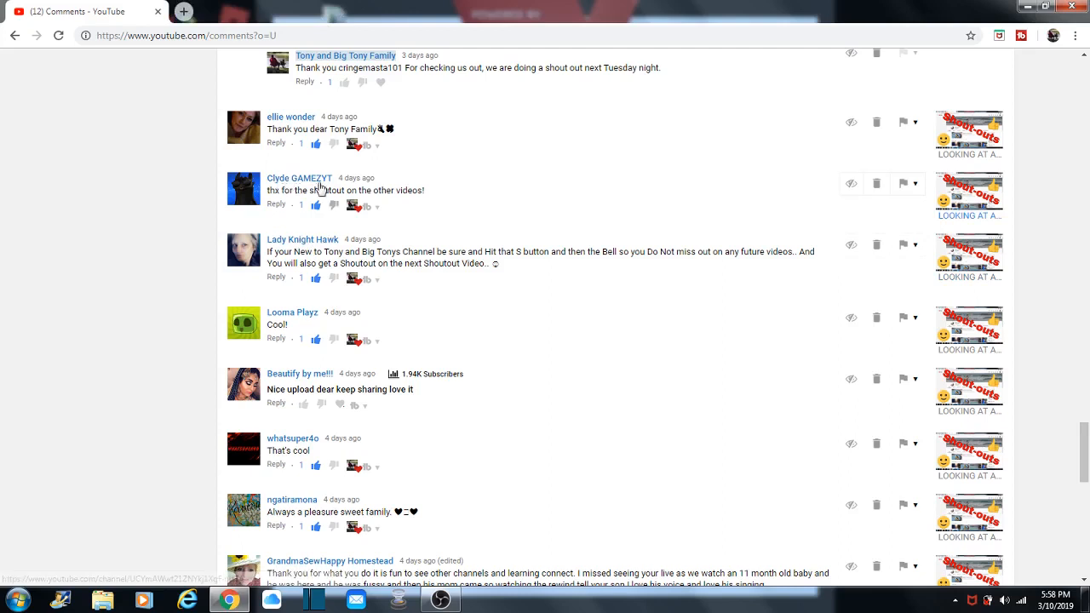
pyautogui.click(300, 179)
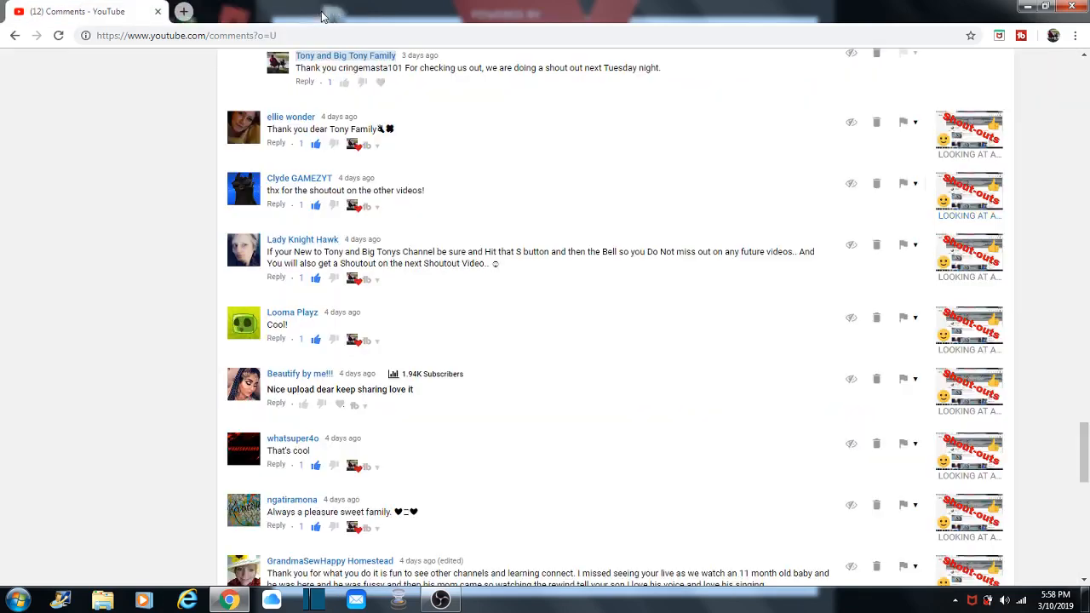
pyautogui.moveTo(299, 139)
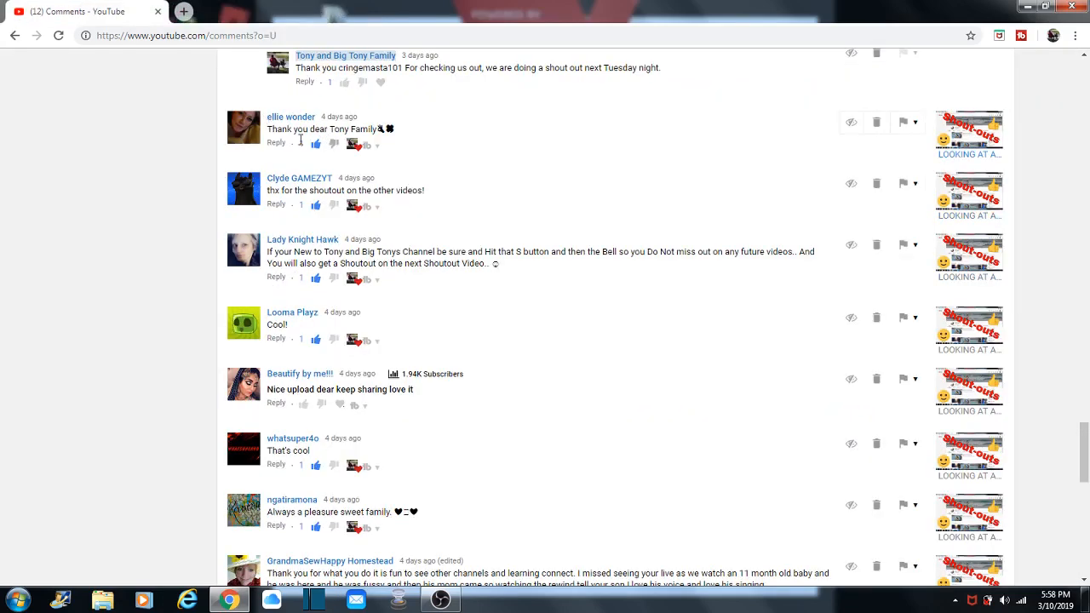
pyautogui.click(290, 116)
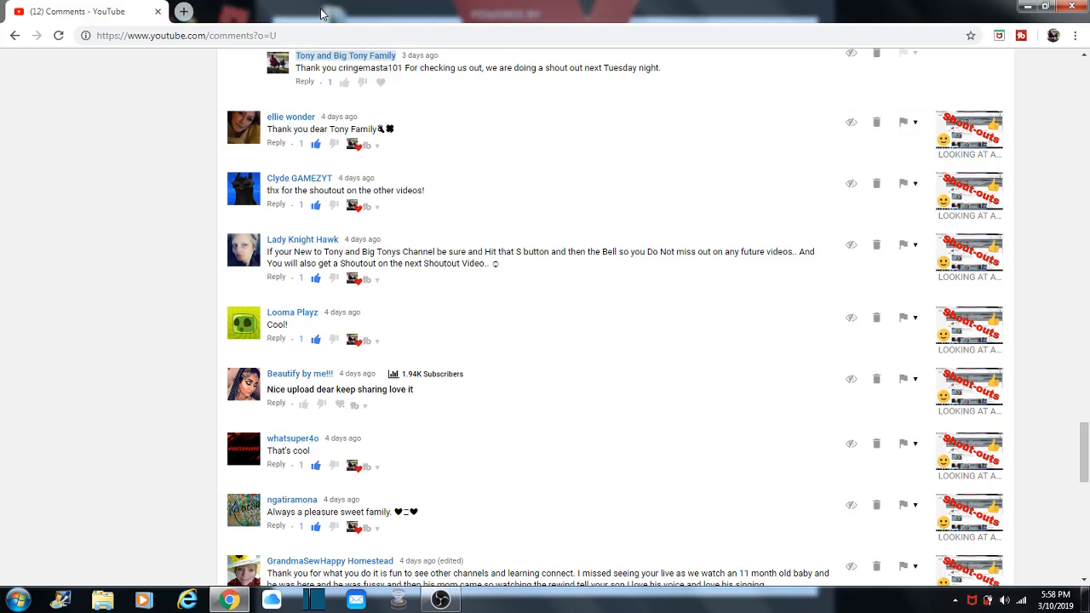
pyautogui.scroll(3)
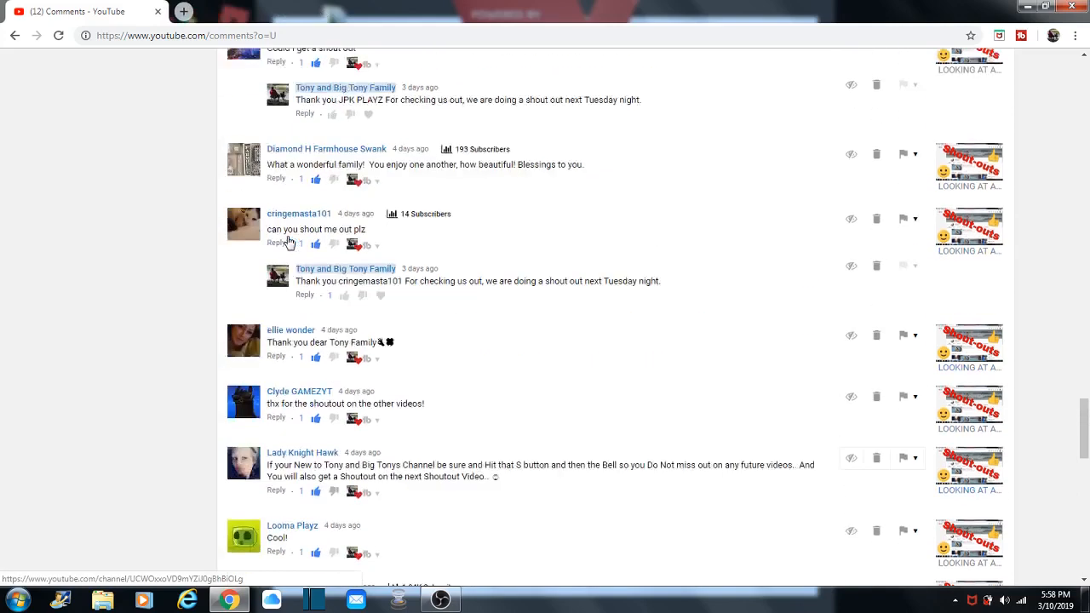
pyautogui.scroll(3)
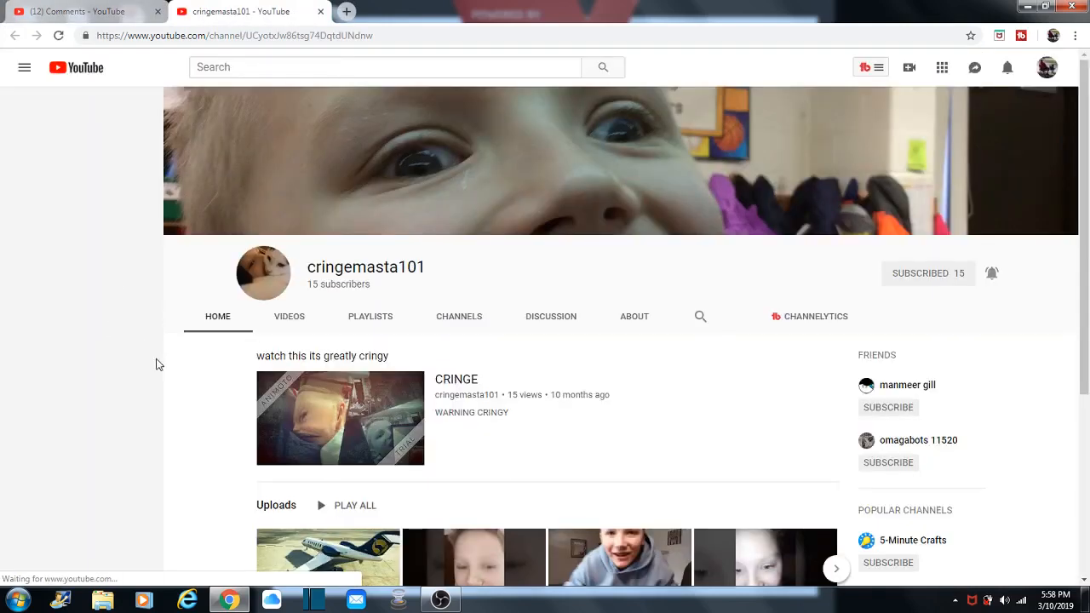
pyautogui.click(24, 68)
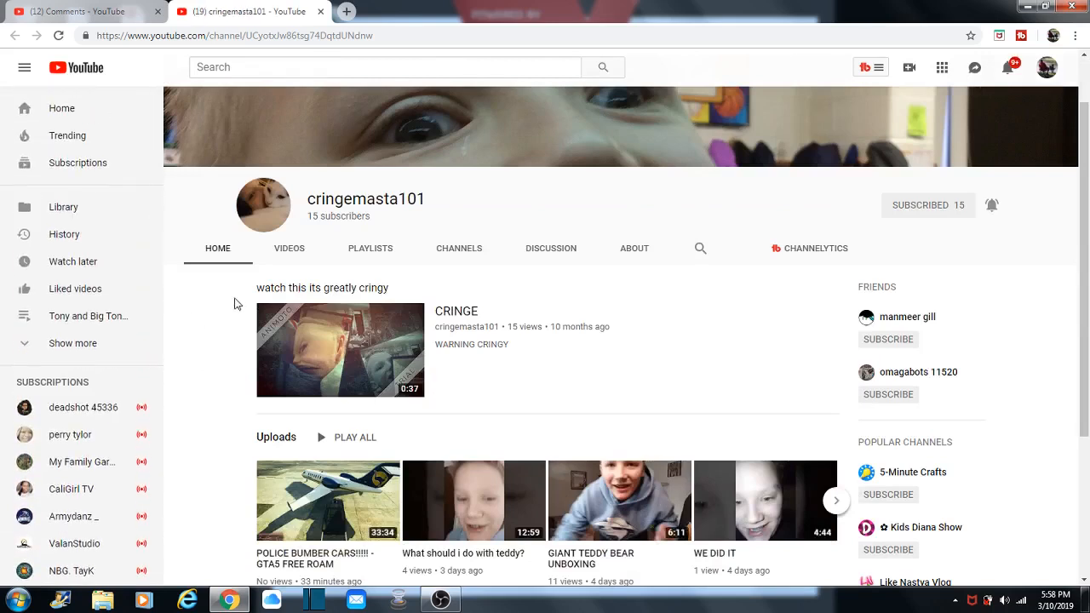
pyautogui.scroll(3)
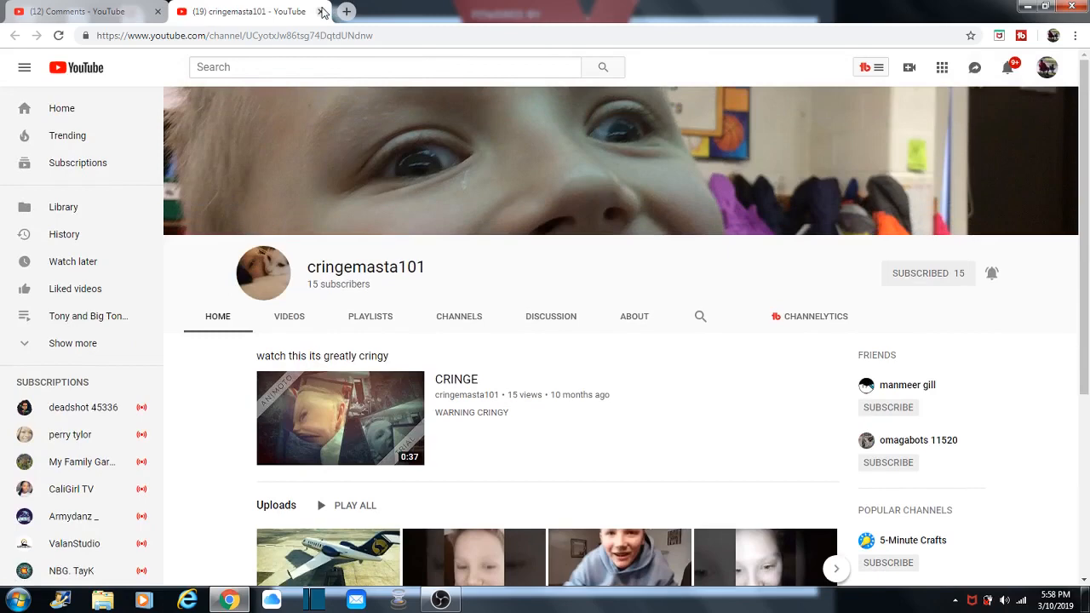
pyautogui.click(322, 10)
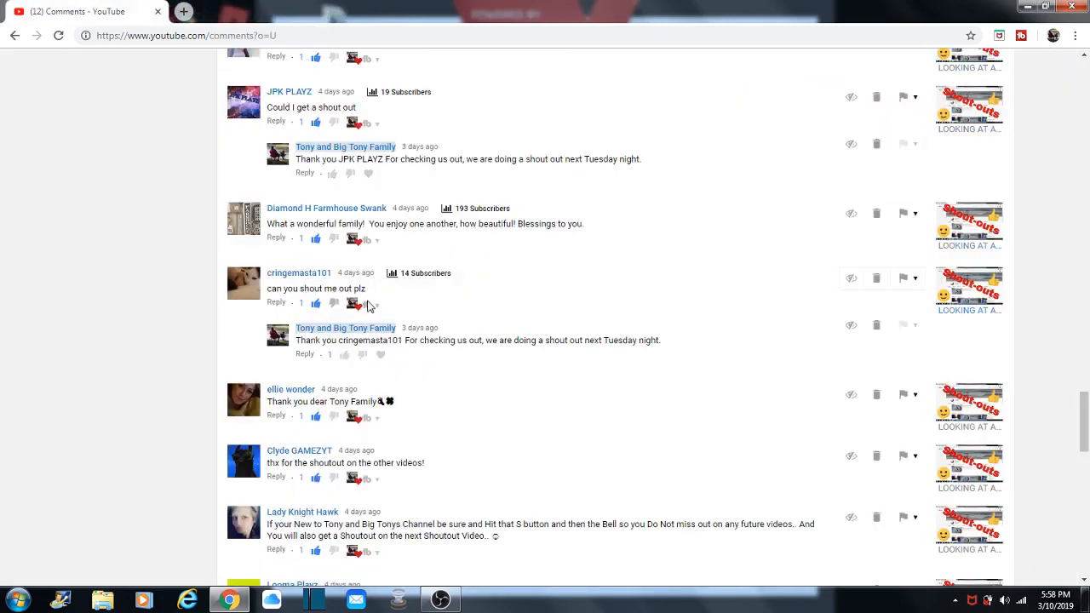
pyautogui.moveTo(491, 269)
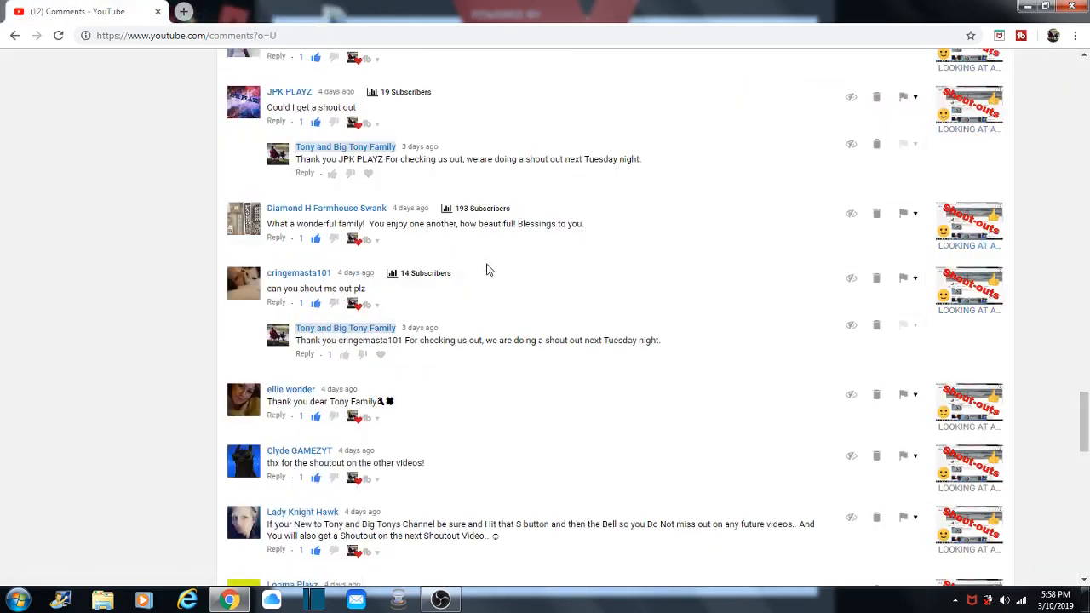
pyautogui.moveTo(467, 262)
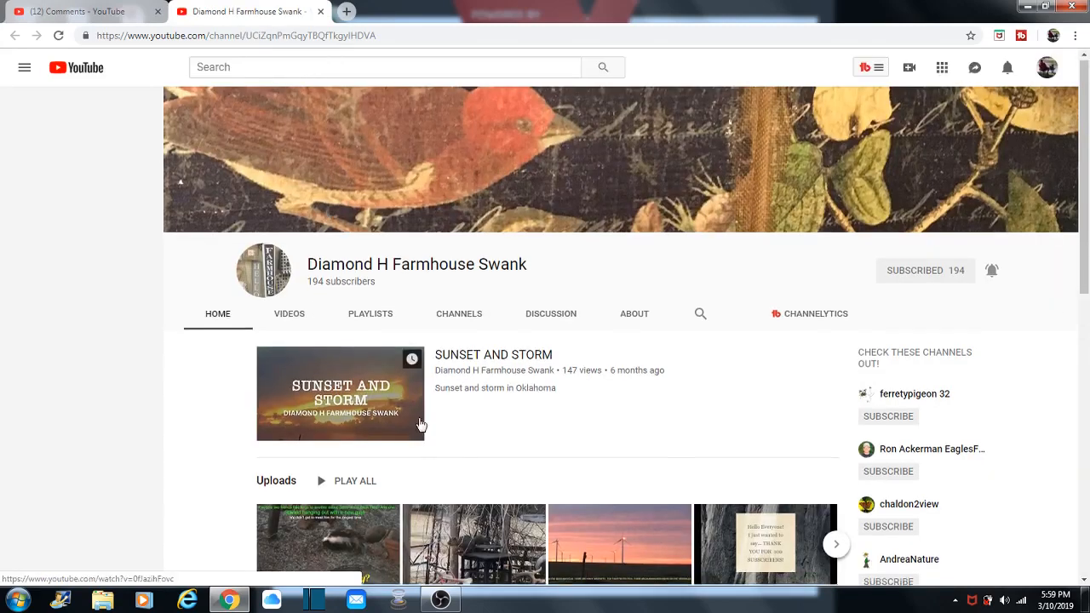
pyautogui.scroll(-3)
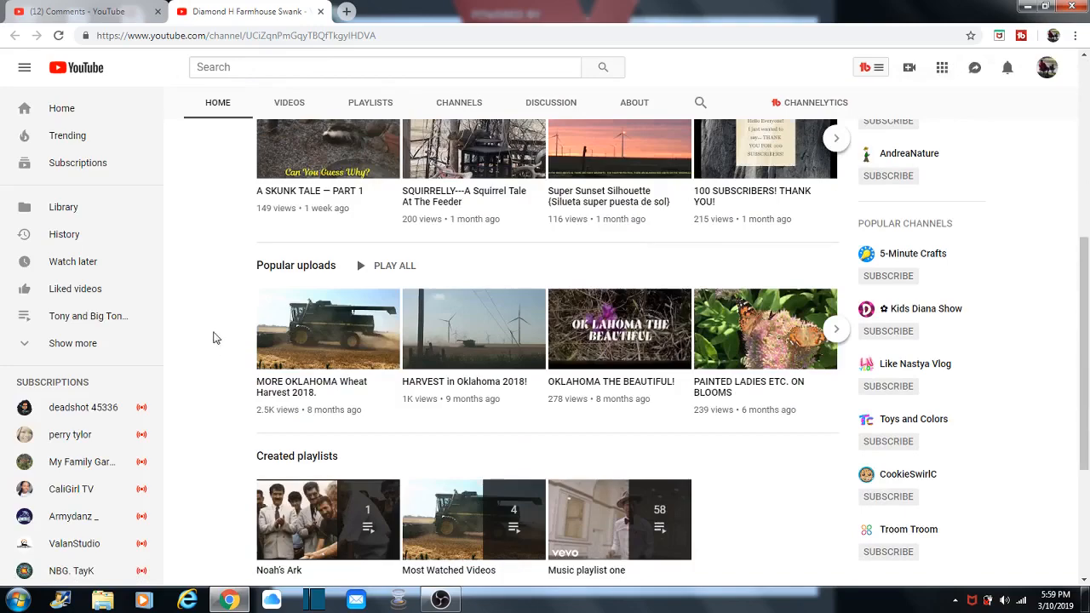
pyautogui.scroll(3)
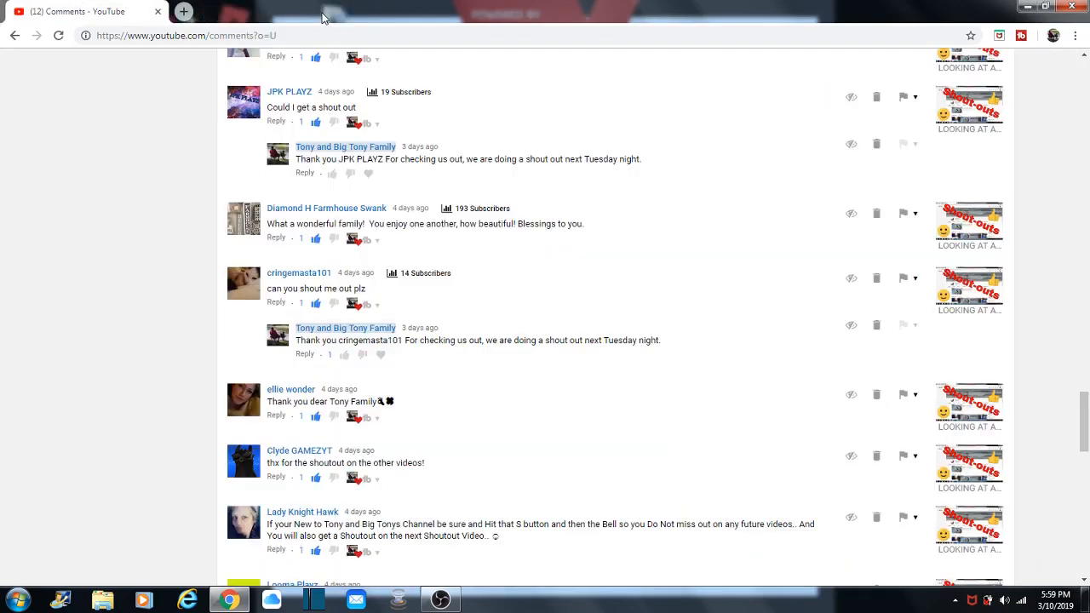
pyautogui.moveTo(307, 238)
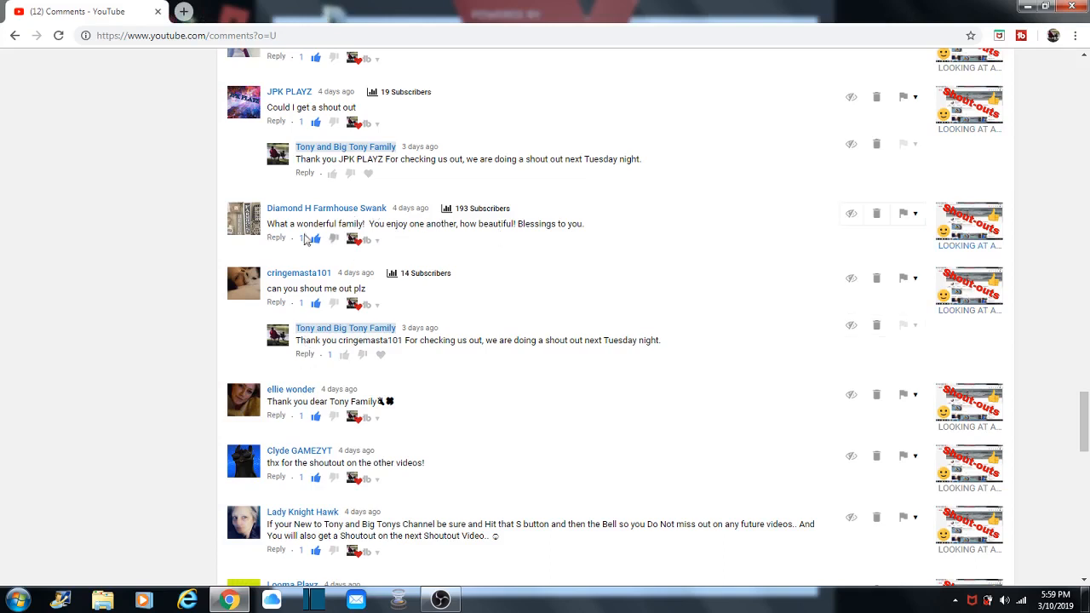
# Step: Visit JPK PLAYZ's channel from their comment, then close it to return to comments
pyautogui.scroll(3)
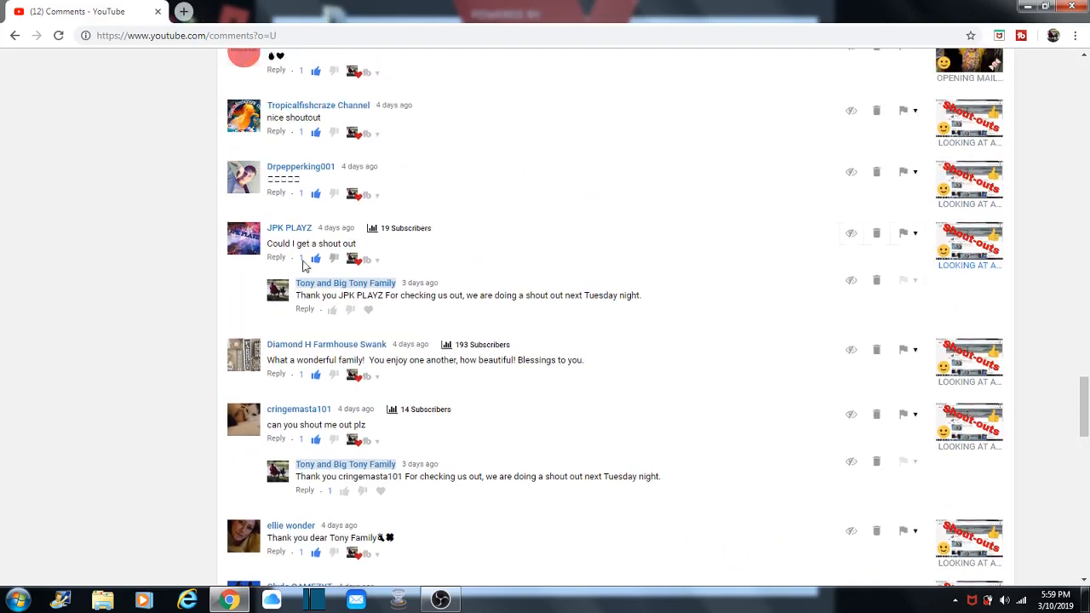
pyautogui.click(289, 228)
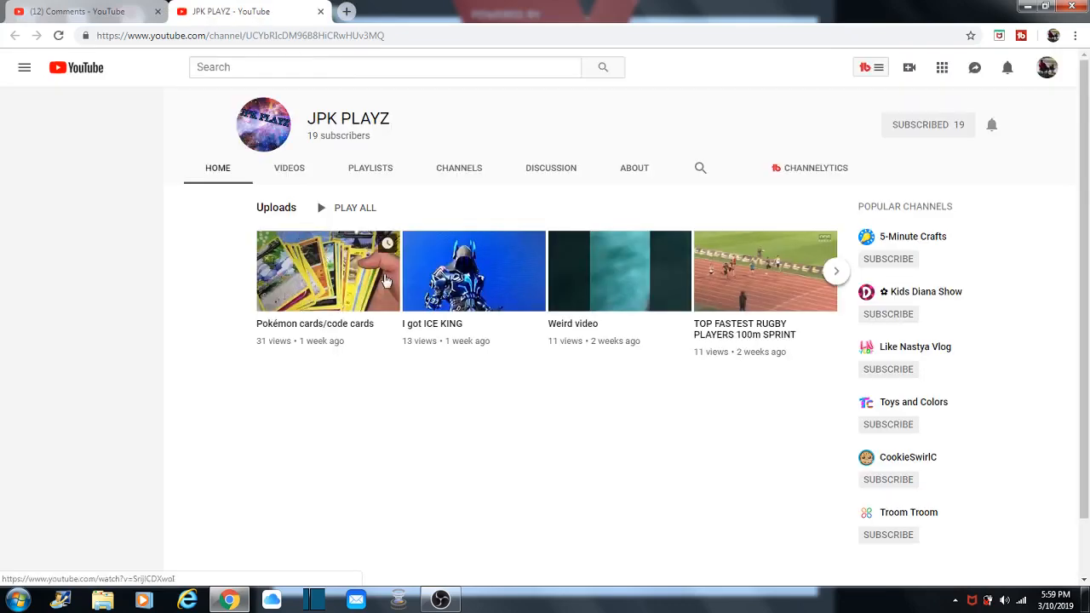
pyautogui.click(24, 68)
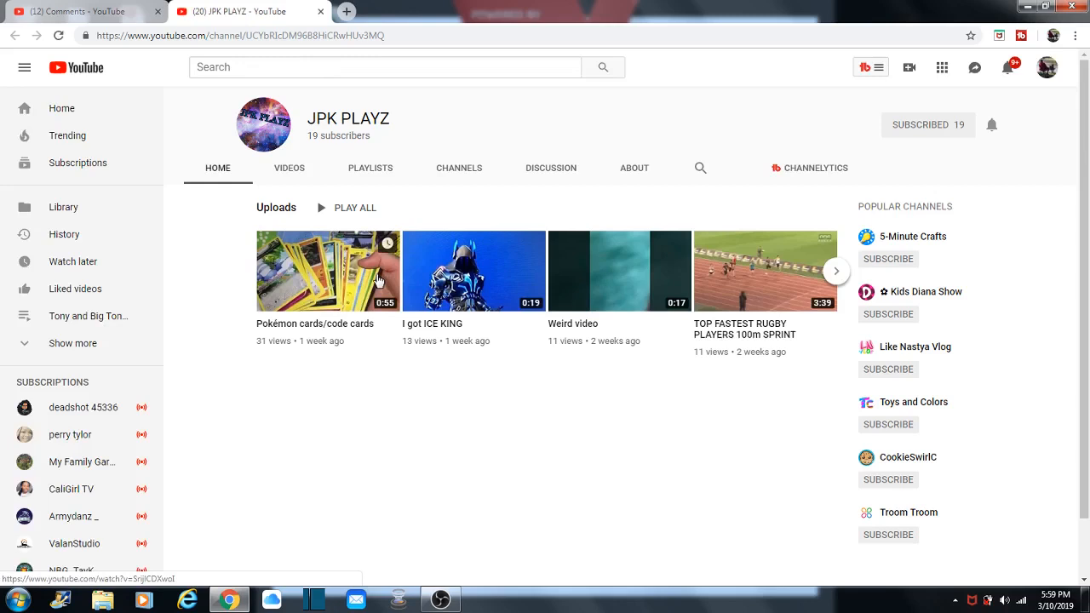
pyautogui.moveTo(324, 289)
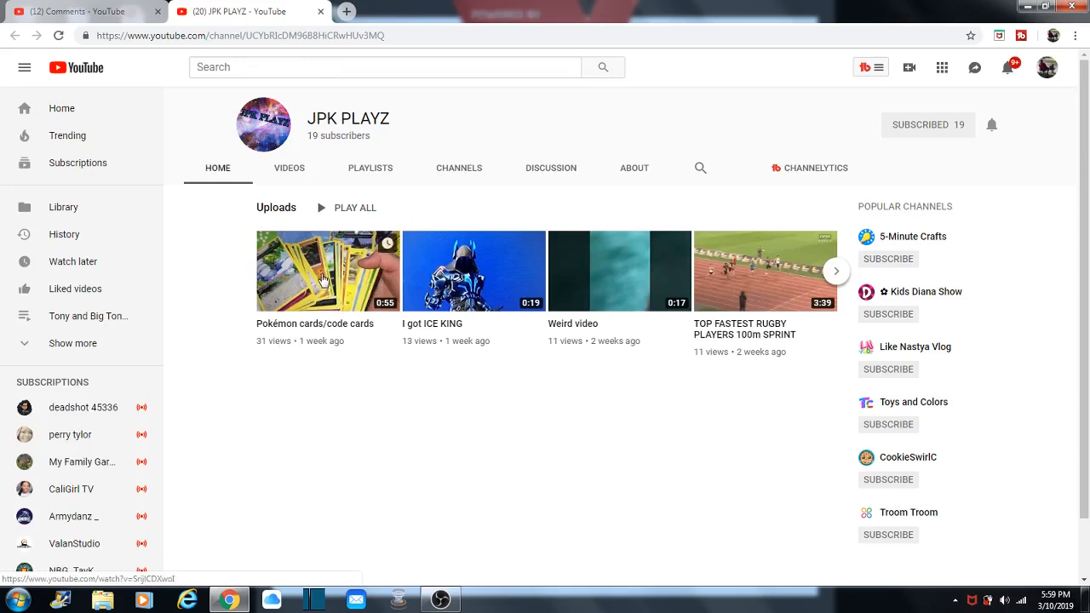
pyautogui.moveTo(321, 17)
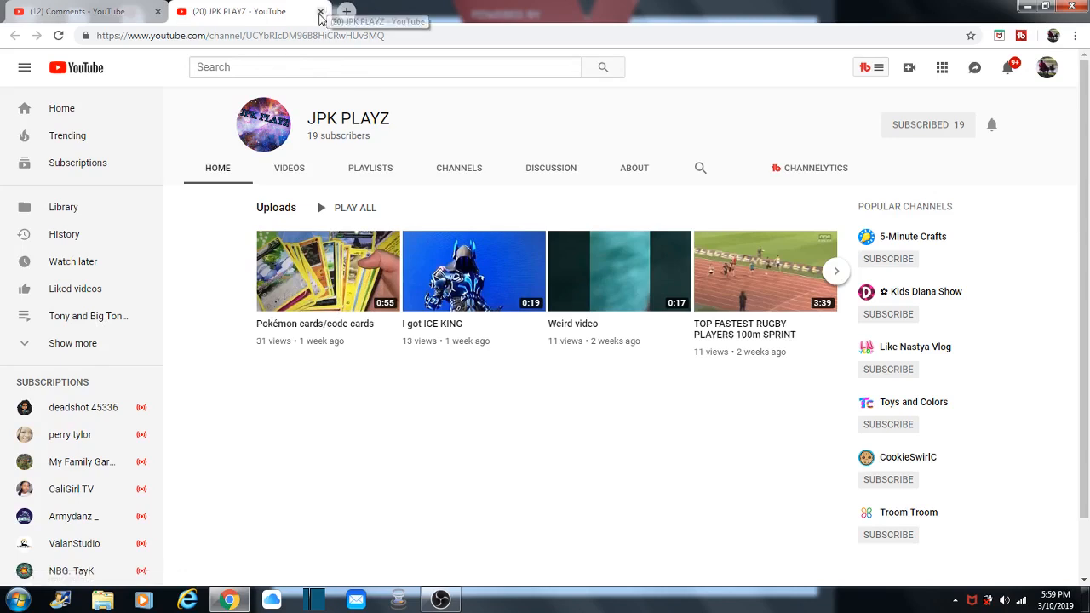
pyautogui.click(321, 12)
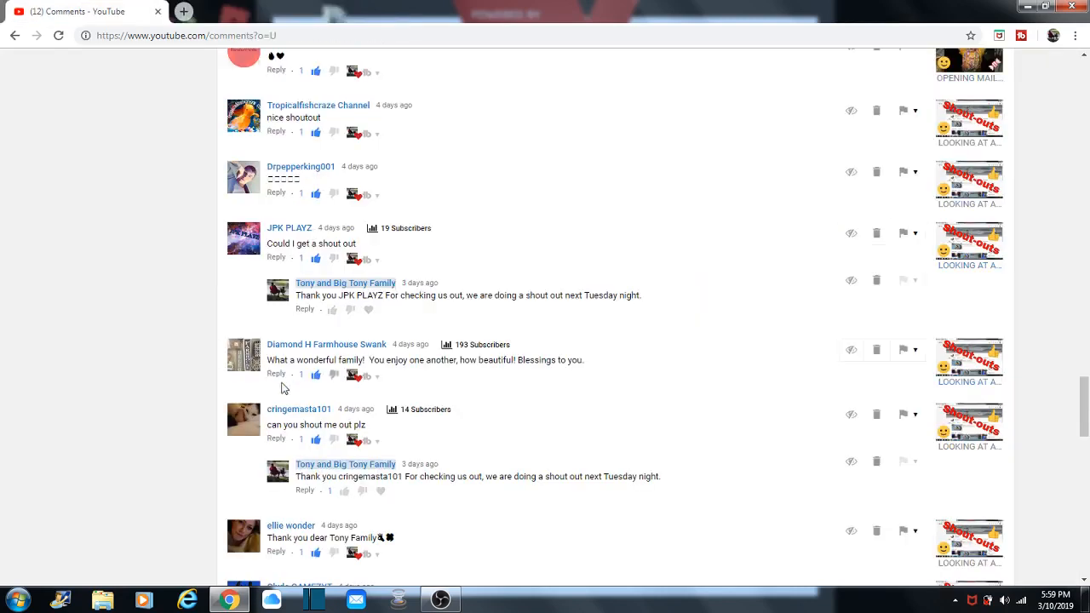
pyautogui.moveTo(283, 177)
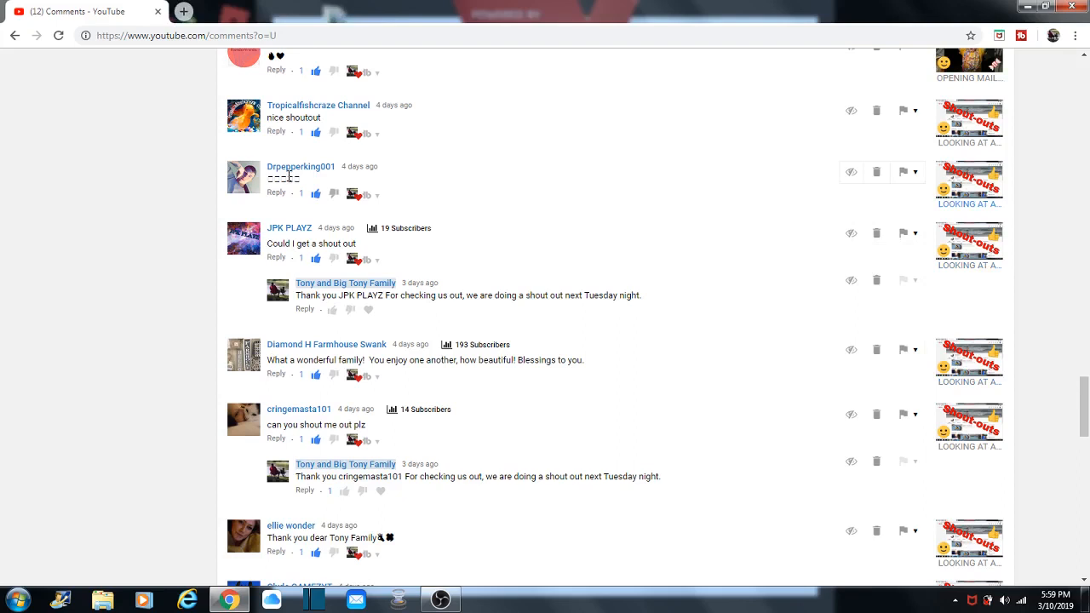
pyautogui.moveTo(310, 170)
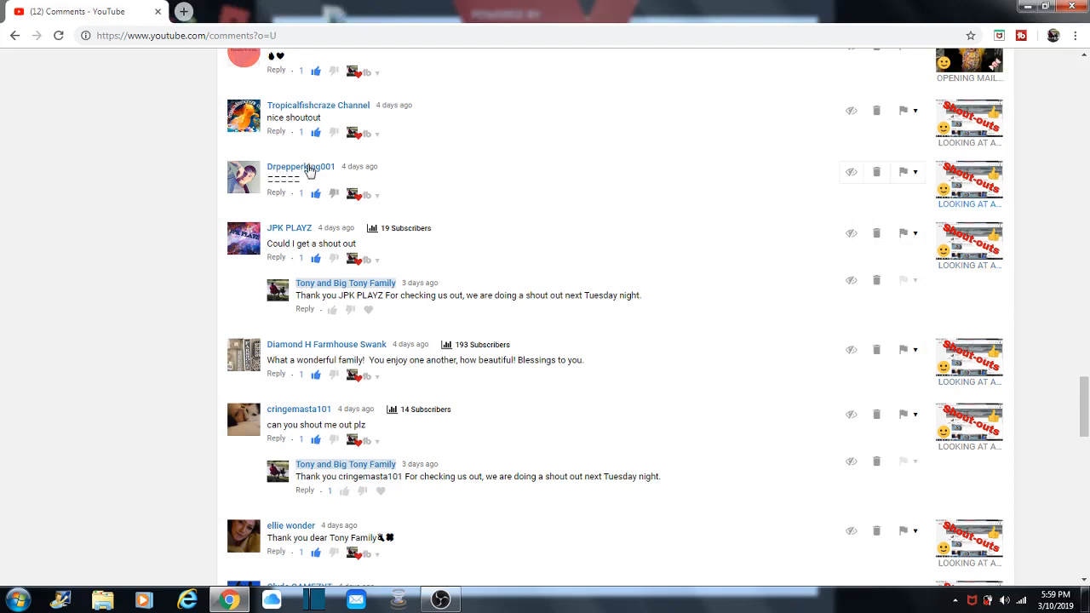
pyautogui.click(300, 167)
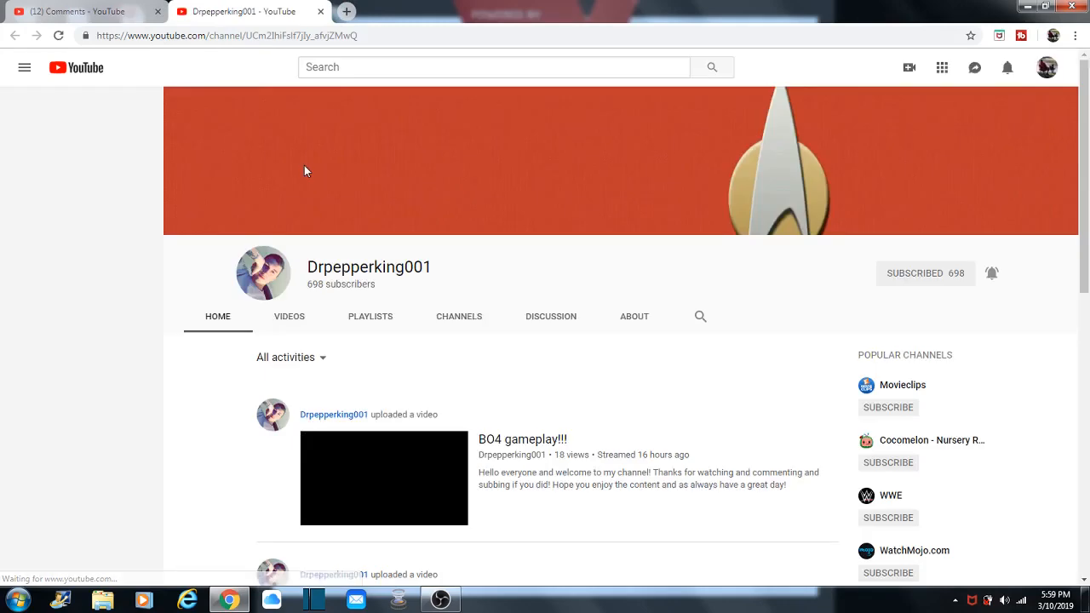
pyautogui.click(24, 69)
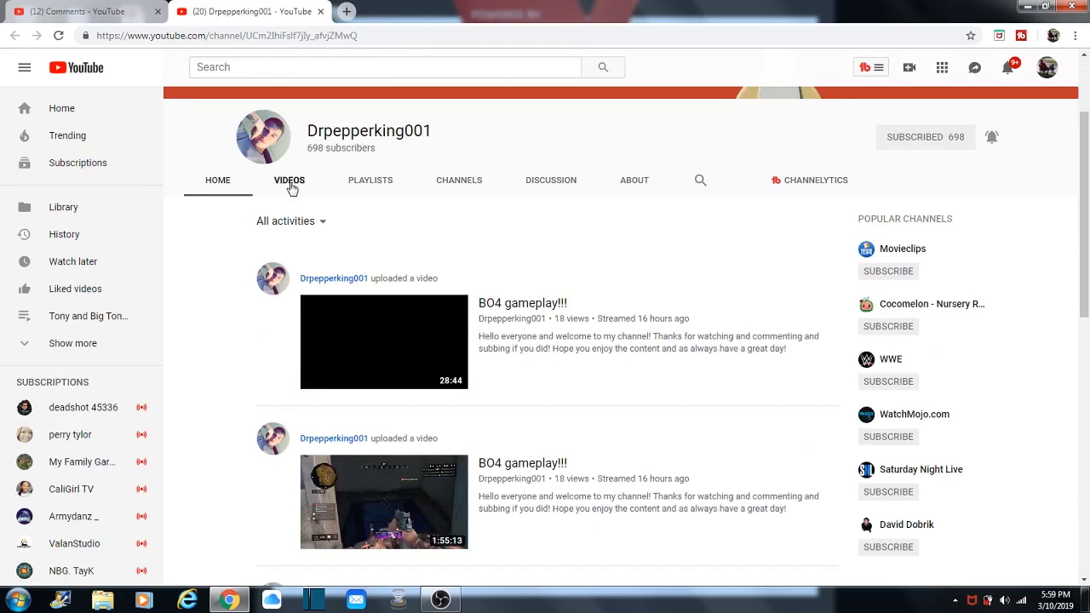
pyautogui.click(289, 181)
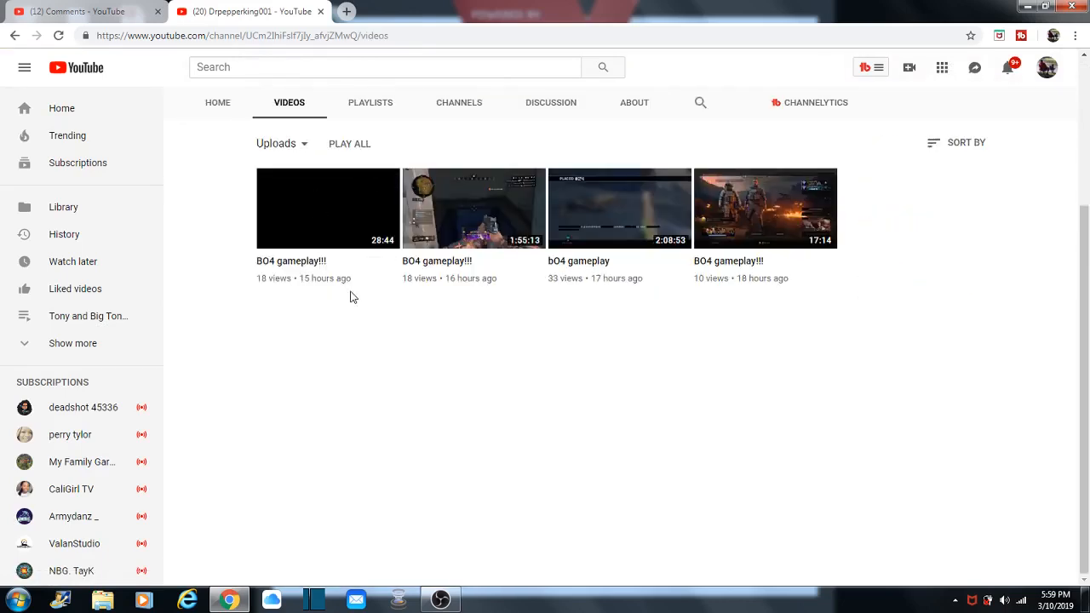
pyautogui.moveTo(467, 281)
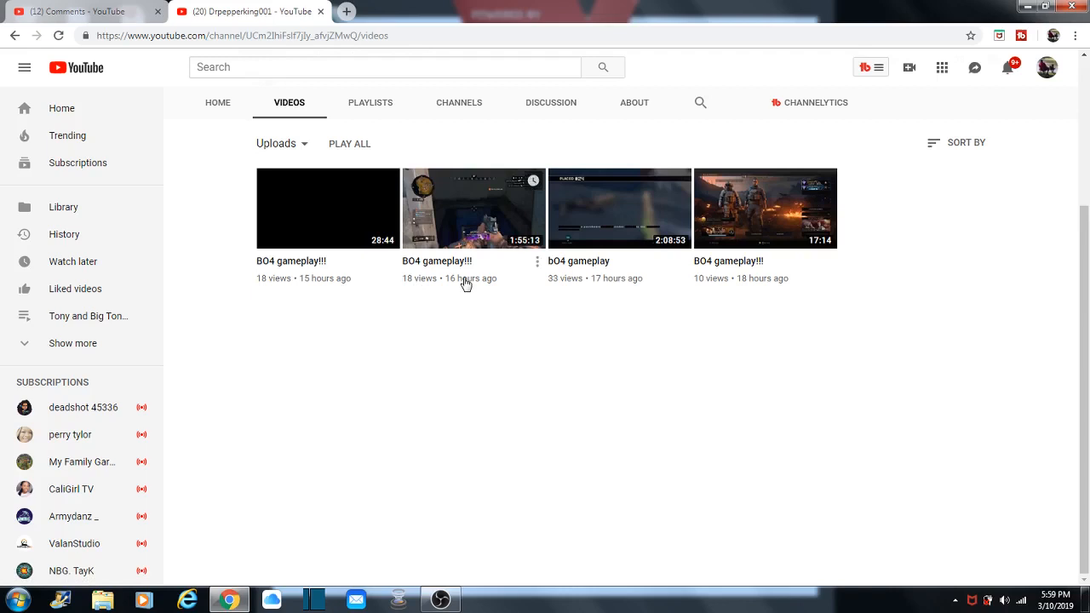
pyautogui.scroll(3)
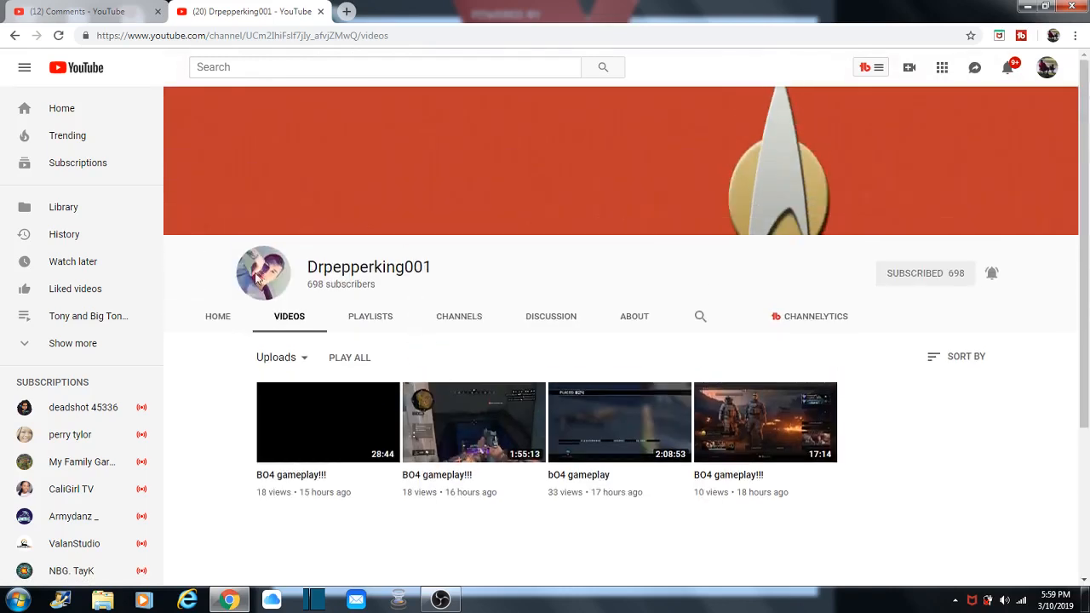
pyautogui.moveTo(322, 146)
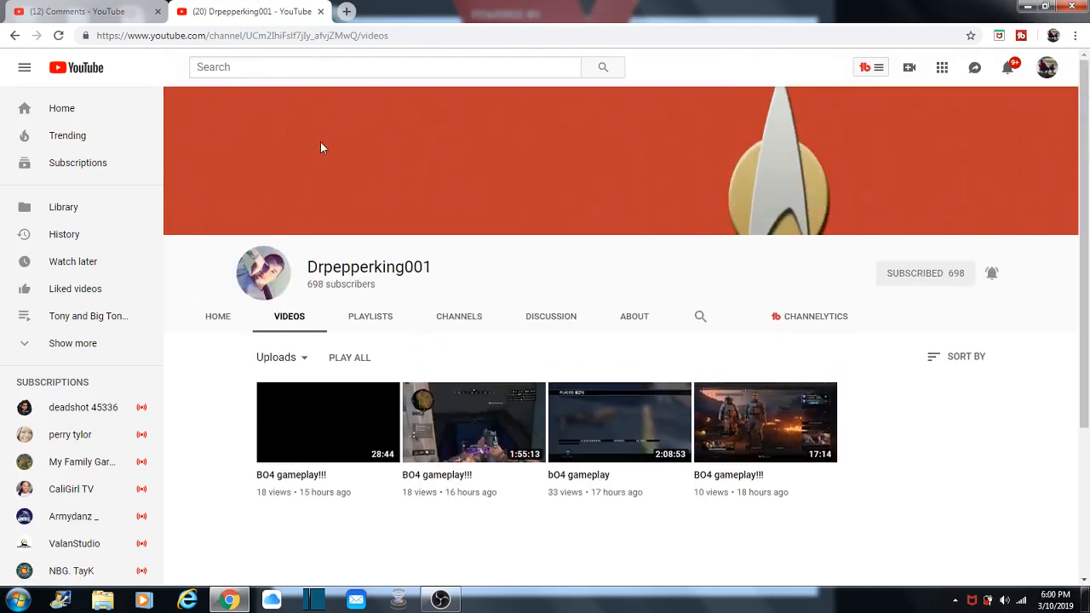
pyautogui.moveTo(474, 235)
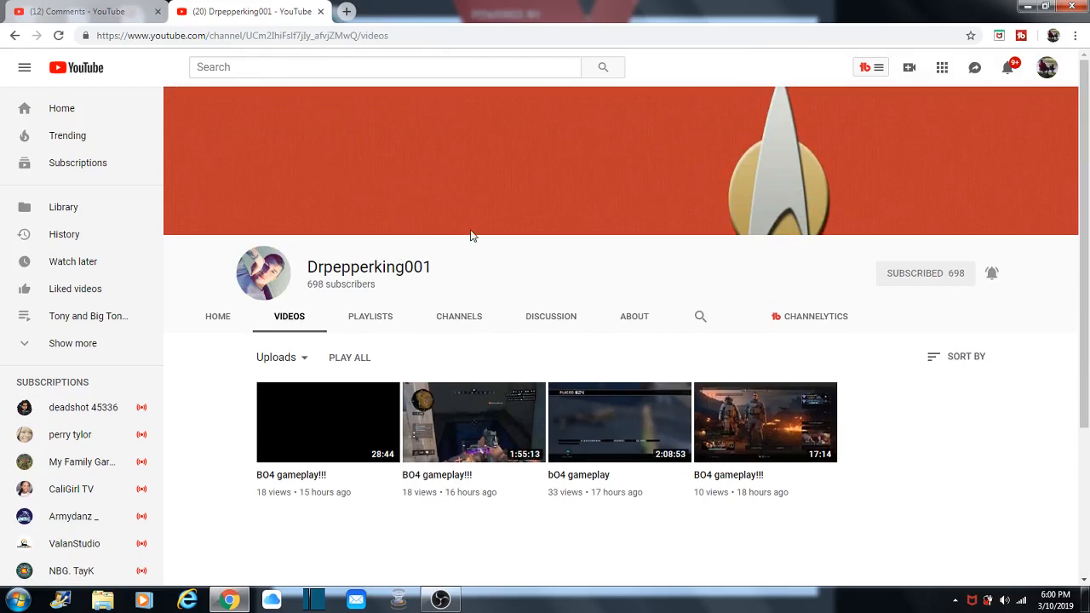
pyautogui.moveTo(322, 10)
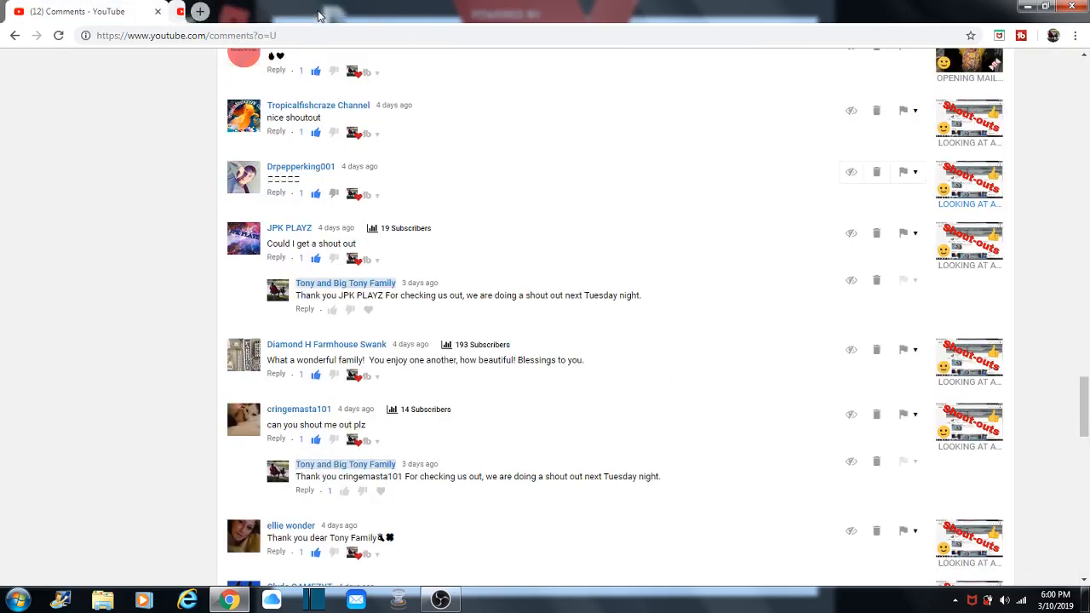
pyautogui.scroll(3)
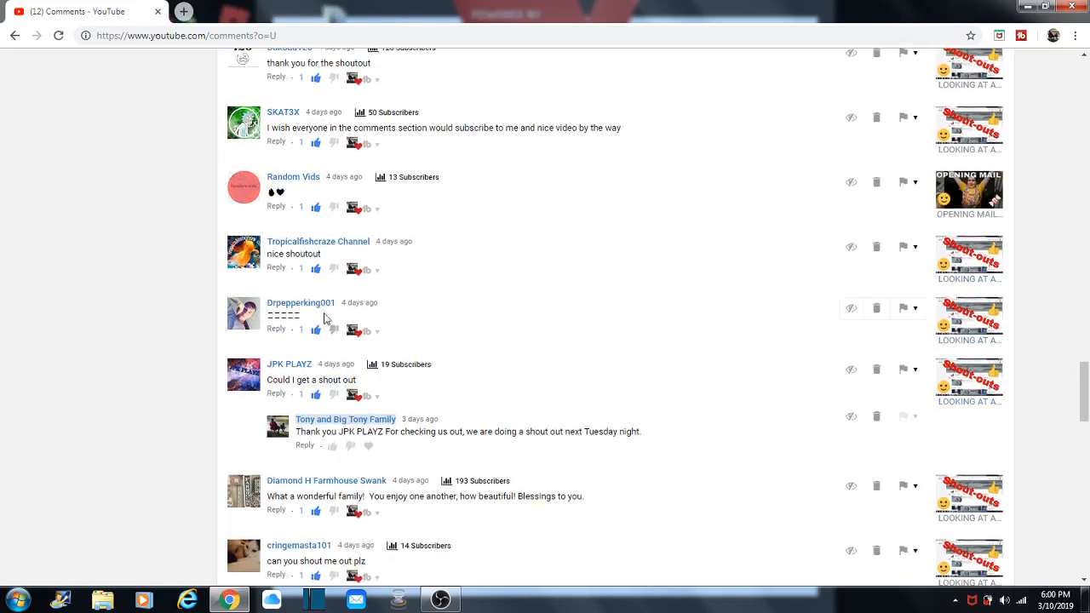
pyautogui.moveTo(293, 253)
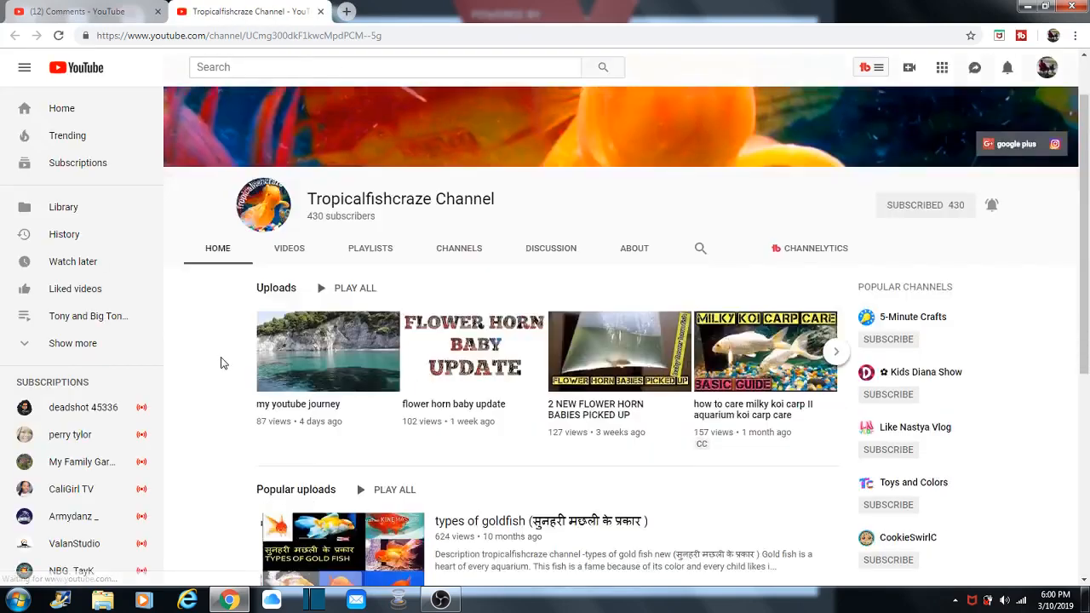
pyautogui.scroll(-3)
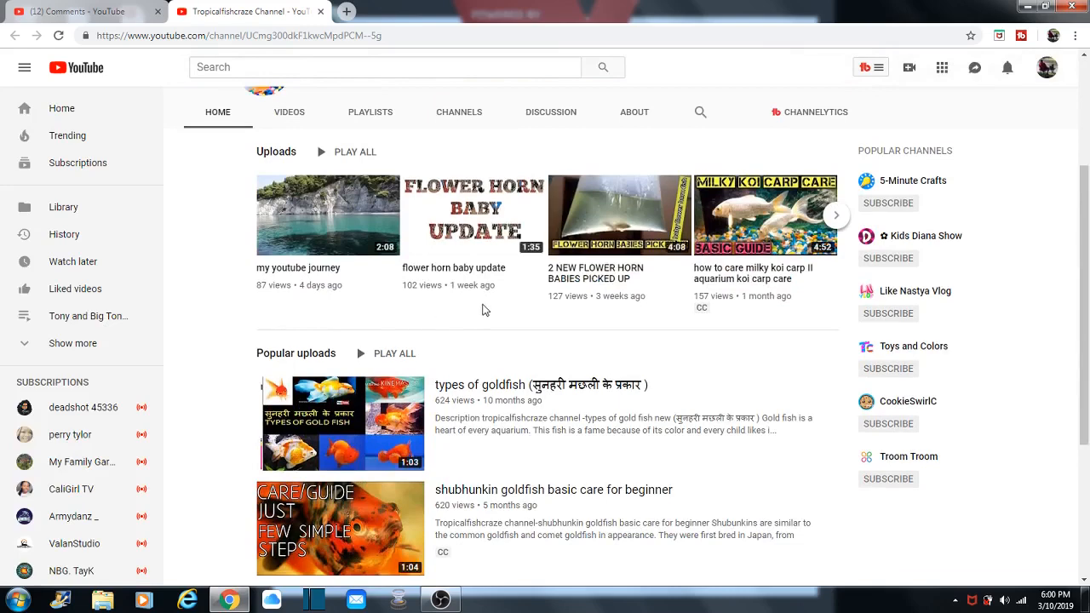
pyautogui.scroll(3)
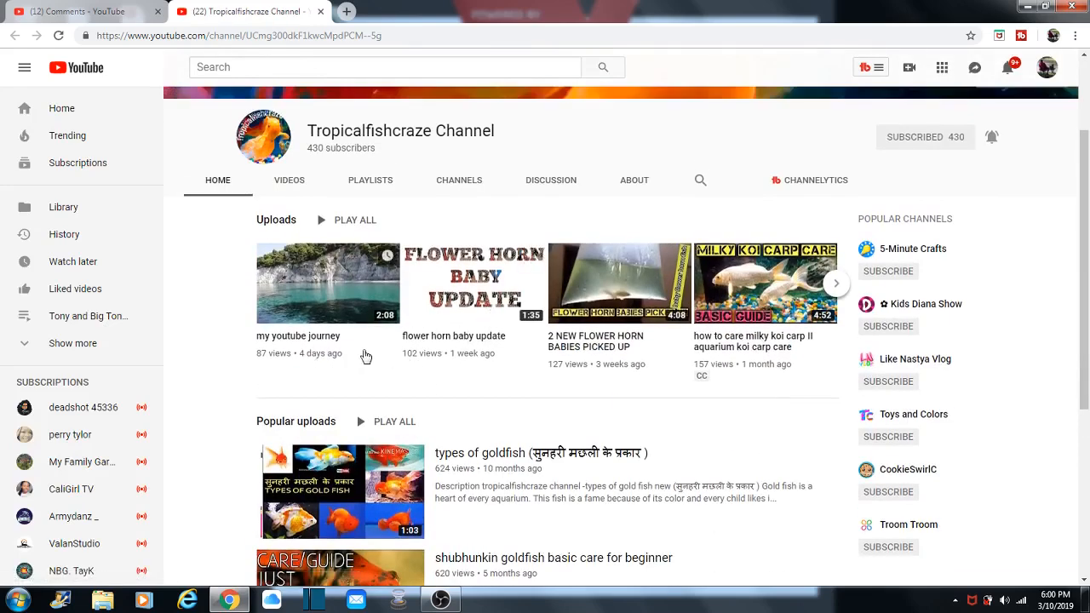
pyautogui.moveTo(228, 341)
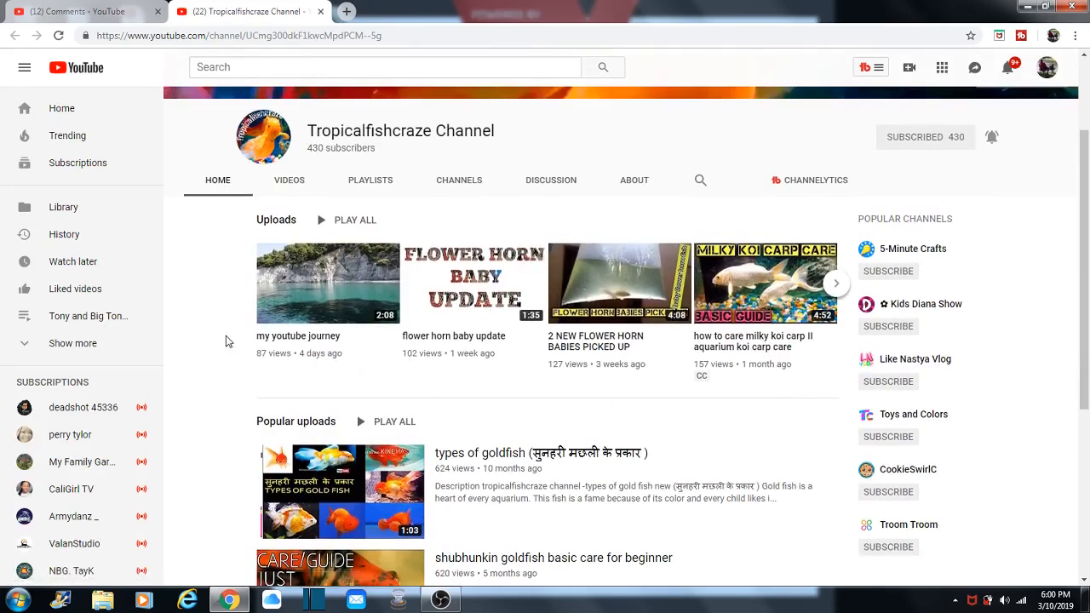
pyautogui.scroll(3)
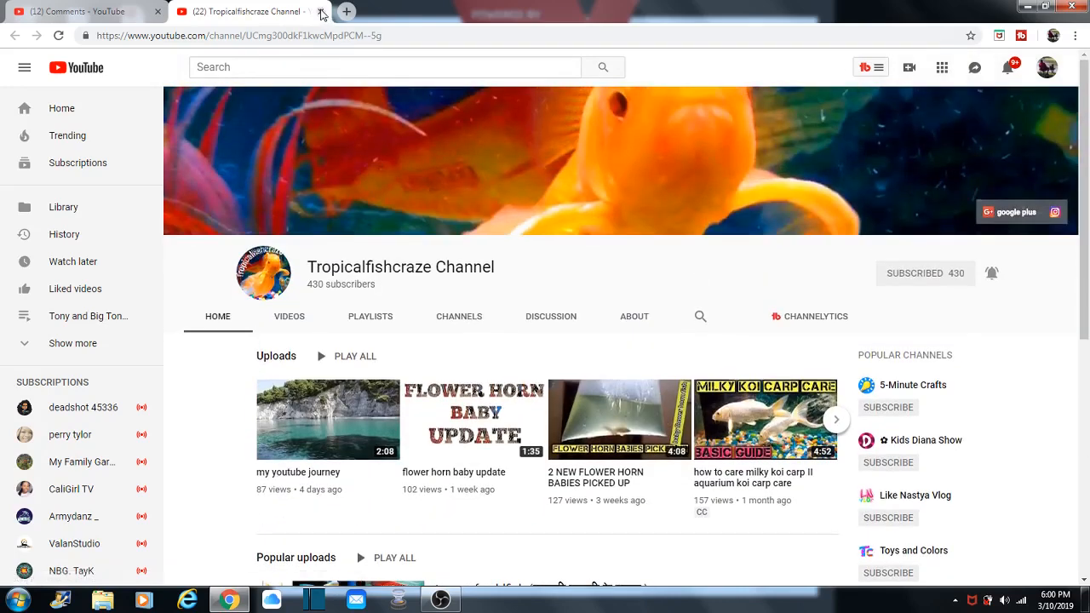
pyautogui.click(322, 10)
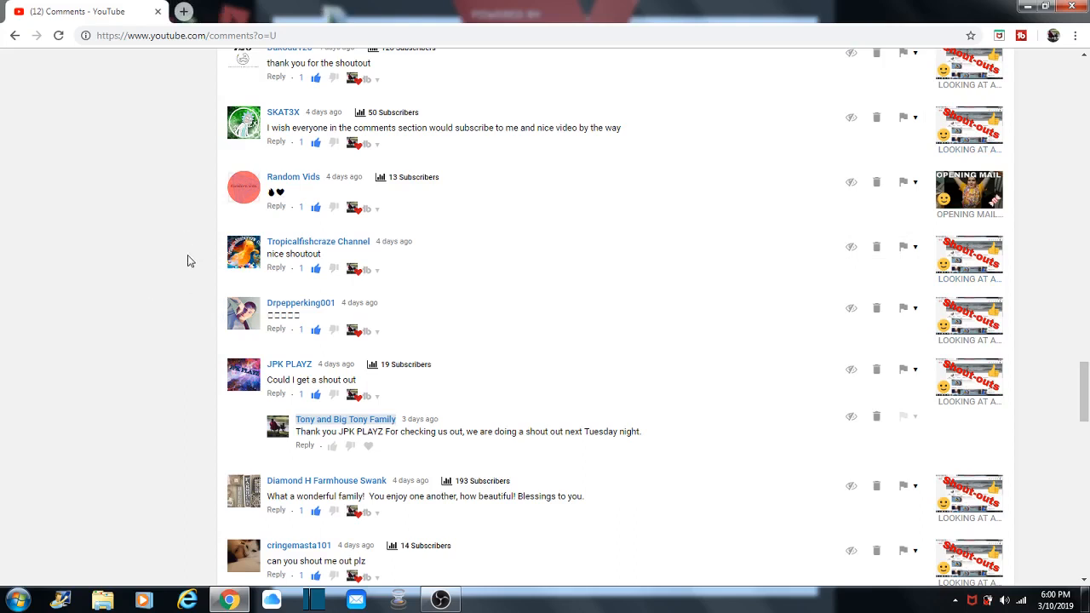
pyautogui.moveTo(303, 249)
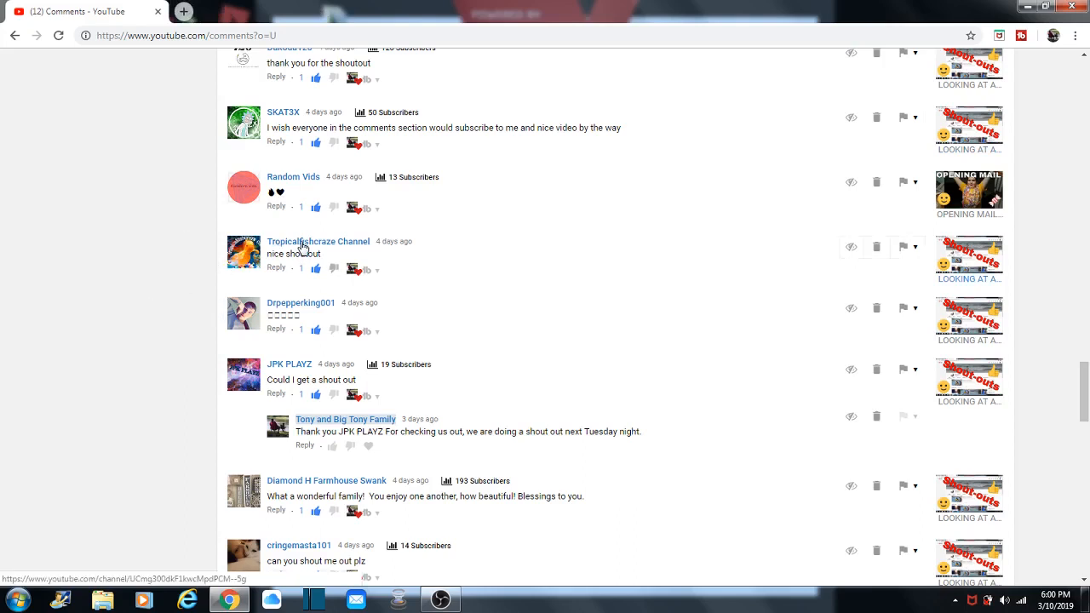
pyautogui.moveTo(293, 176)
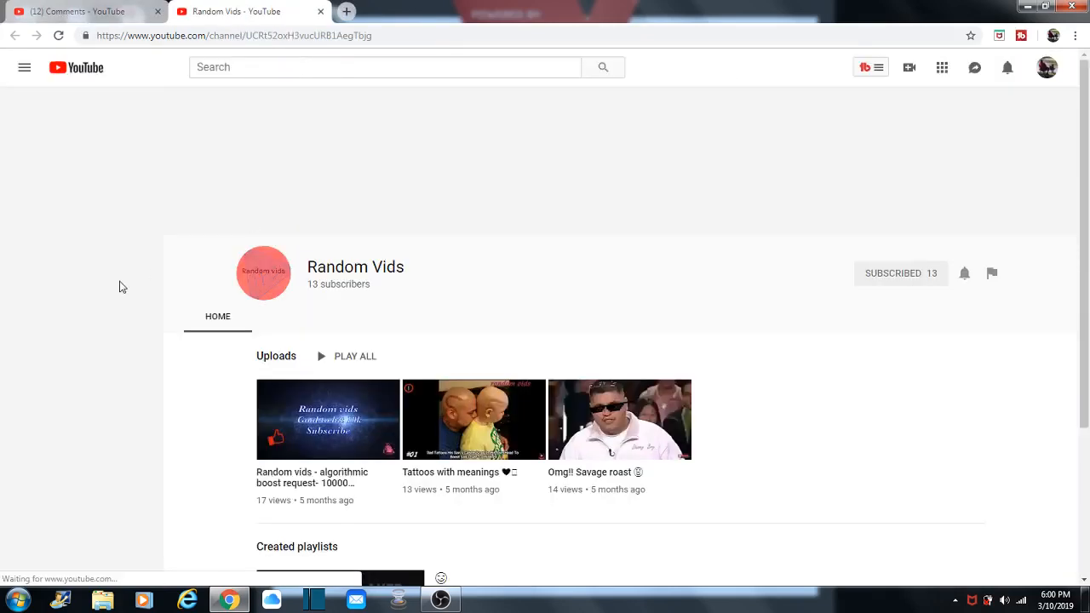
pyautogui.click(24, 68)
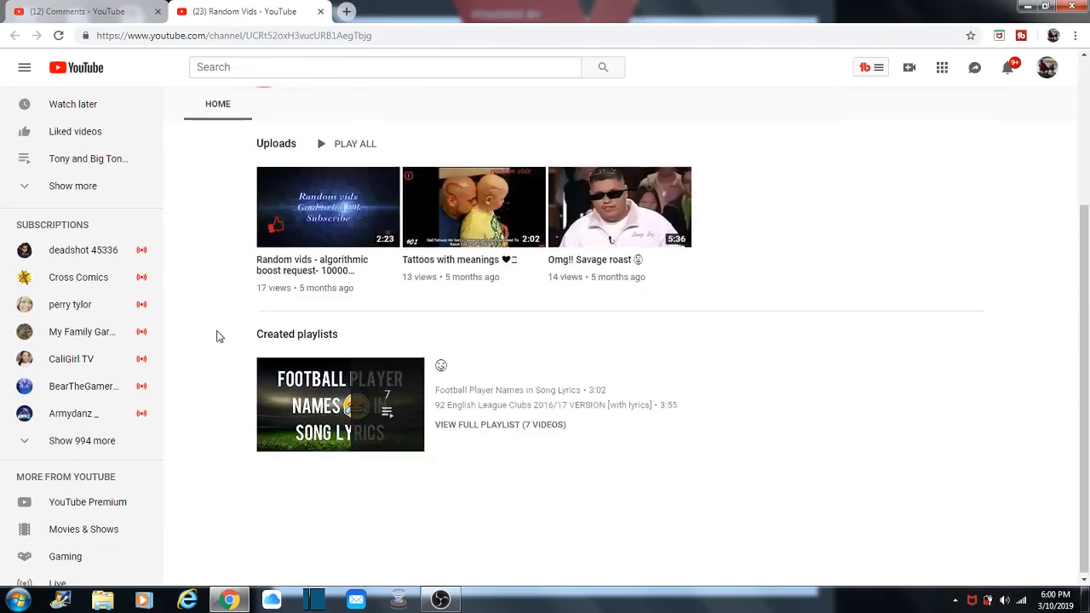
pyautogui.scroll(3)
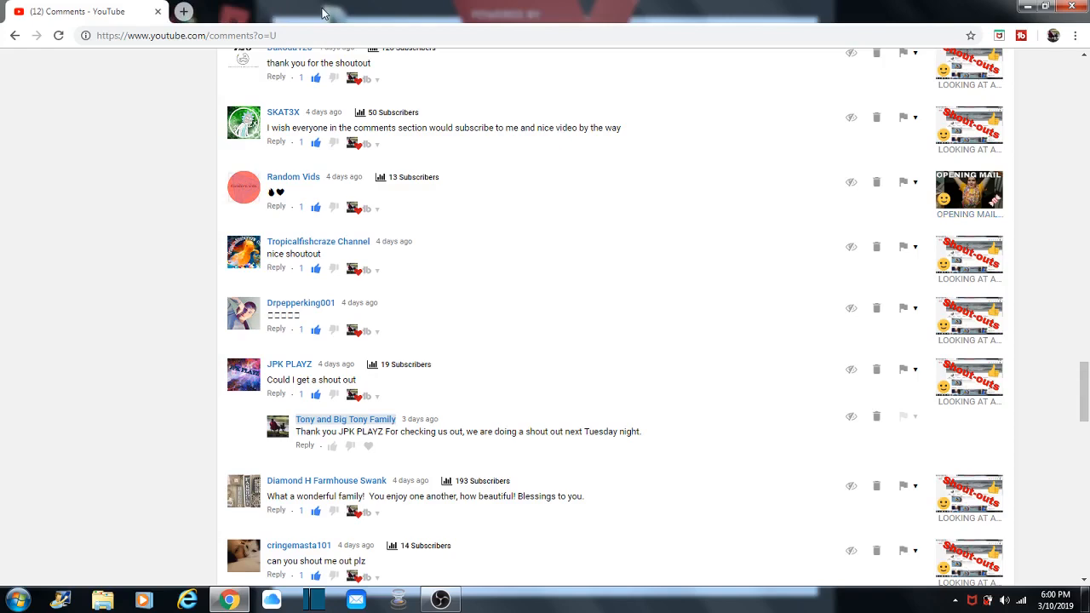
pyautogui.scroll(3)
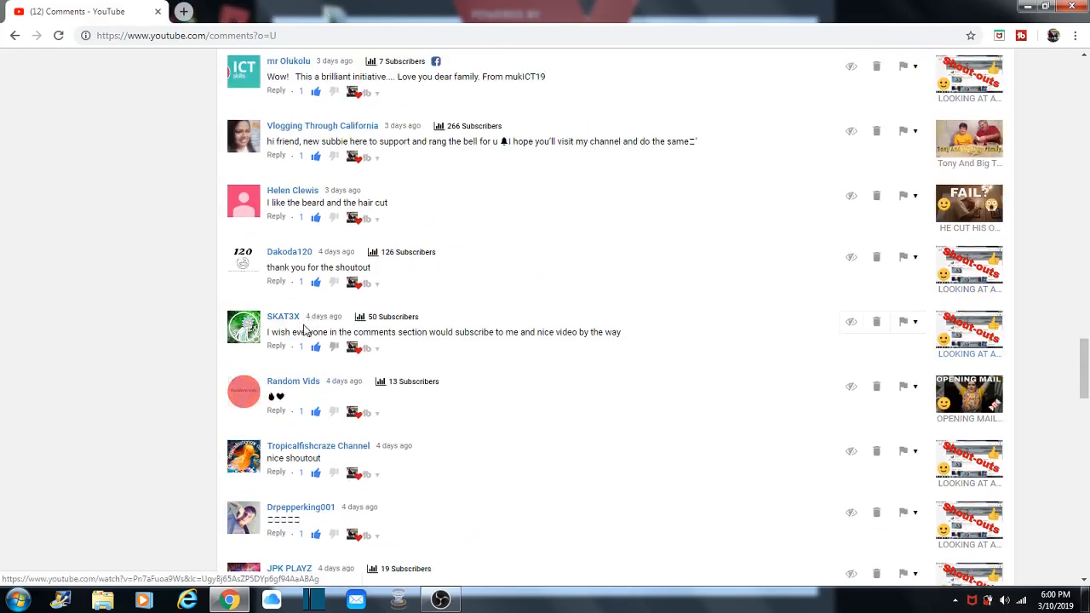
pyautogui.moveTo(282, 315)
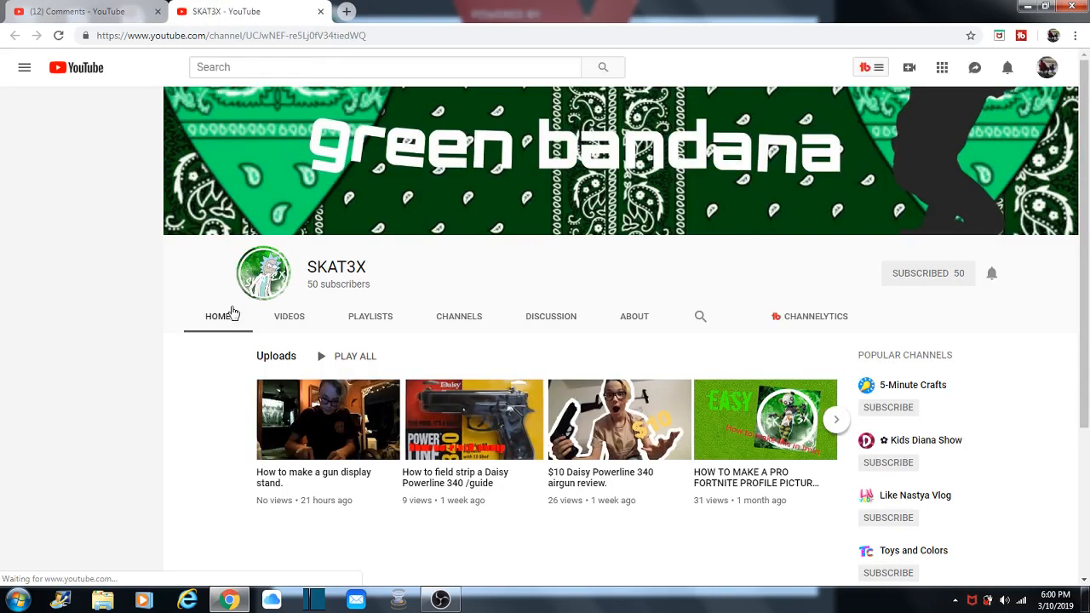
pyautogui.click(24, 68)
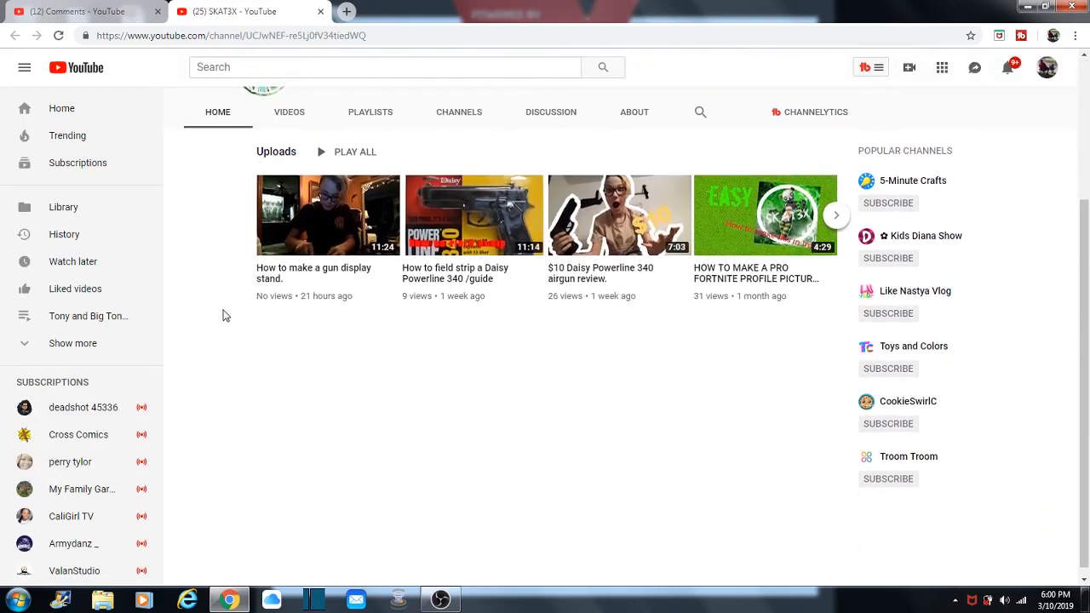
pyautogui.scroll(3)
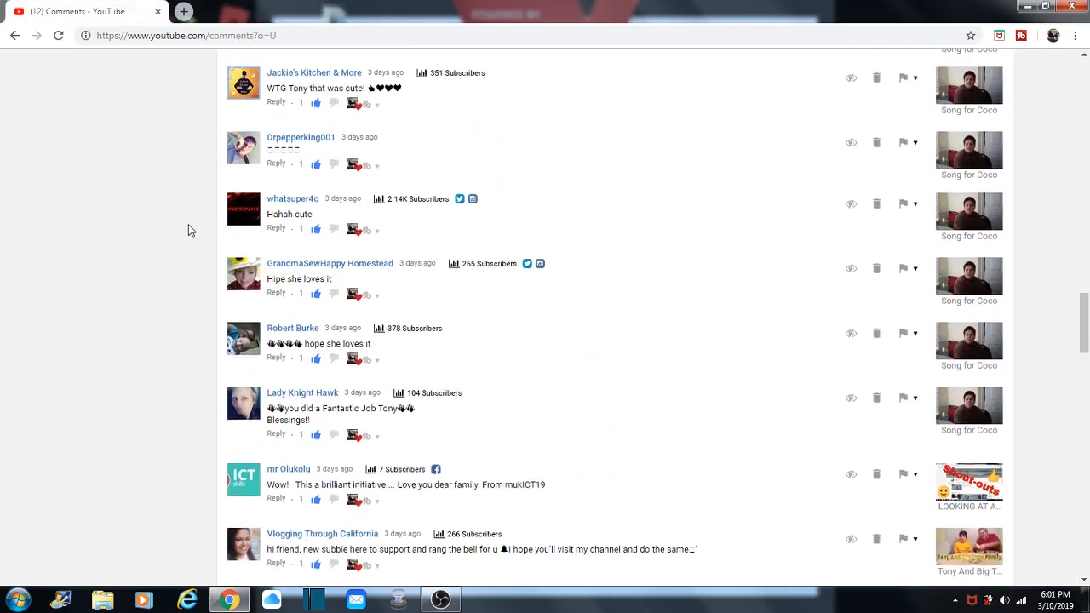
pyautogui.scroll(-3)
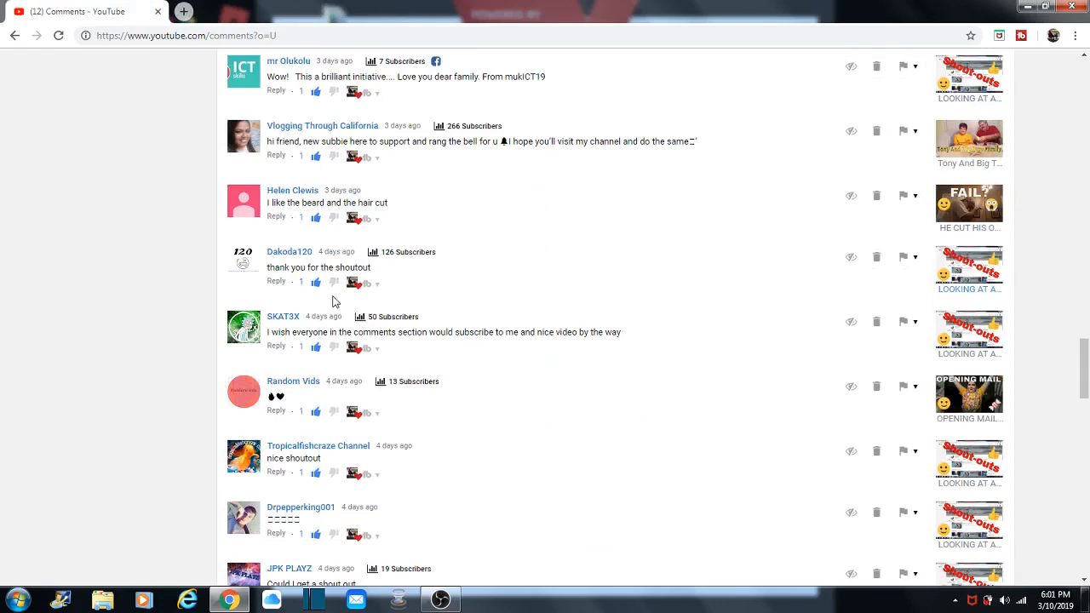
pyautogui.moveTo(289, 252)
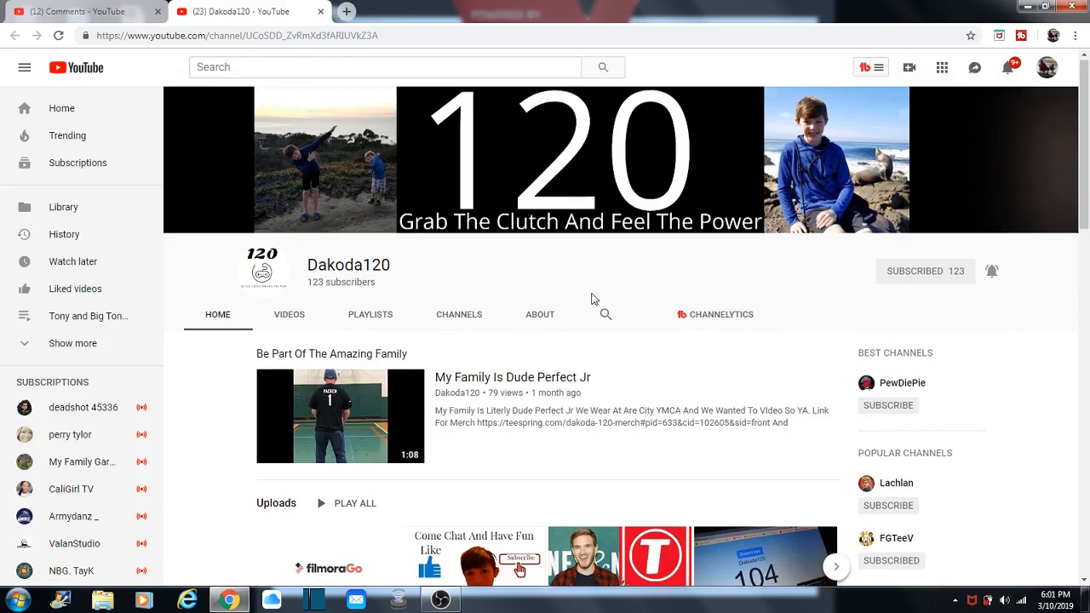
pyautogui.scroll(-3)
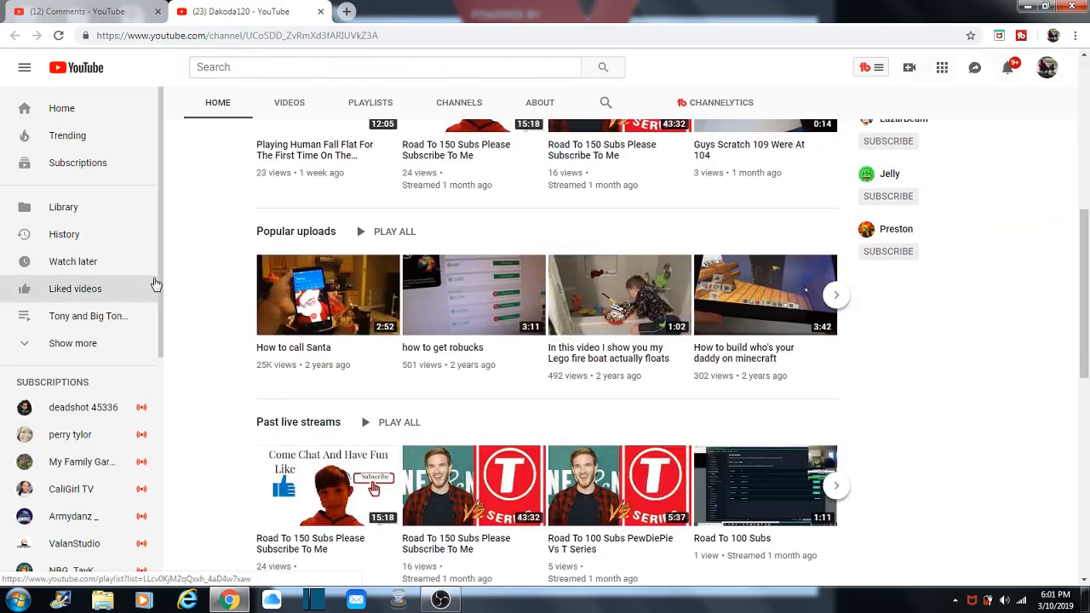
pyautogui.scroll(3)
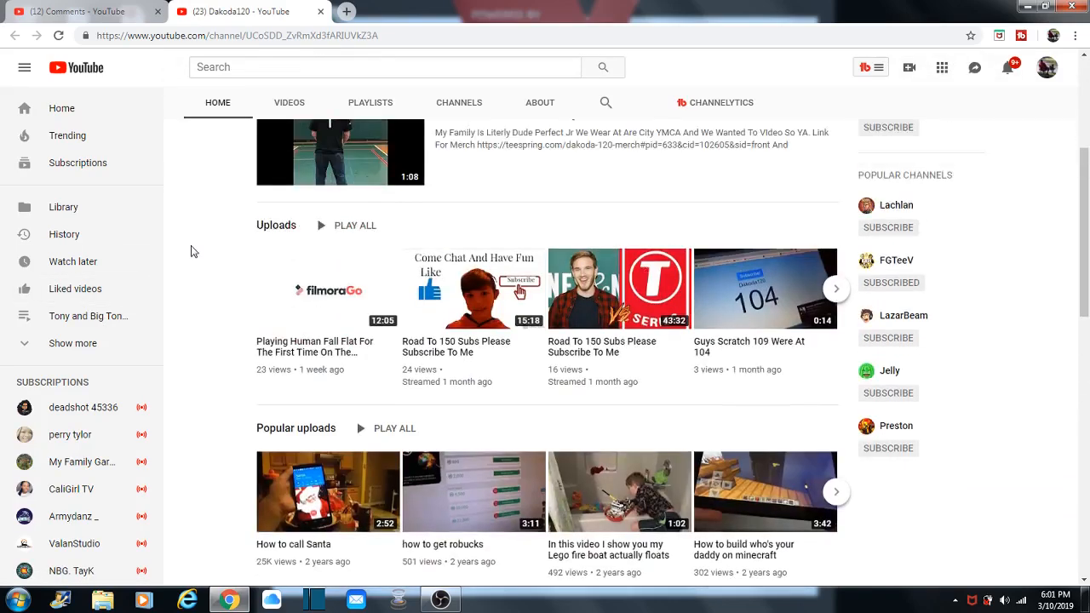
pyautogui.scroll(3)
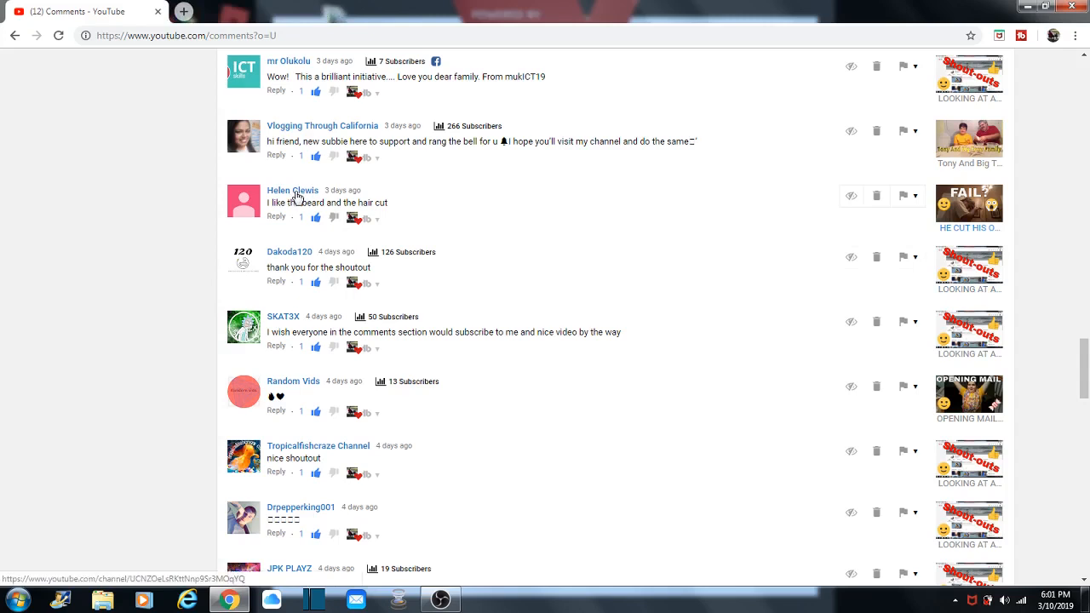
pyautogui.click(293, 191)
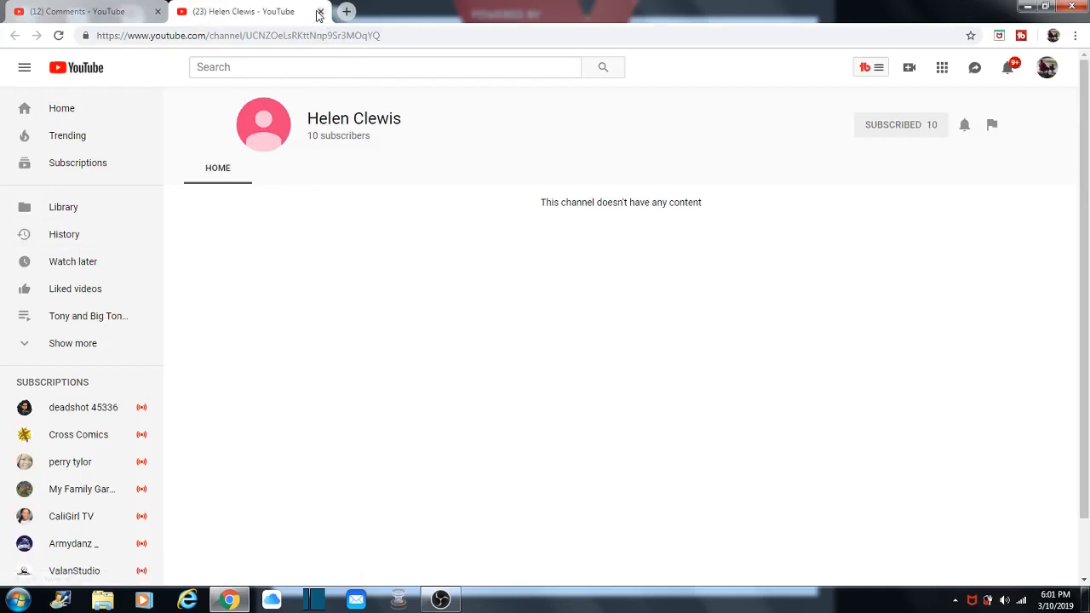
pyautogui.click(320, 10)
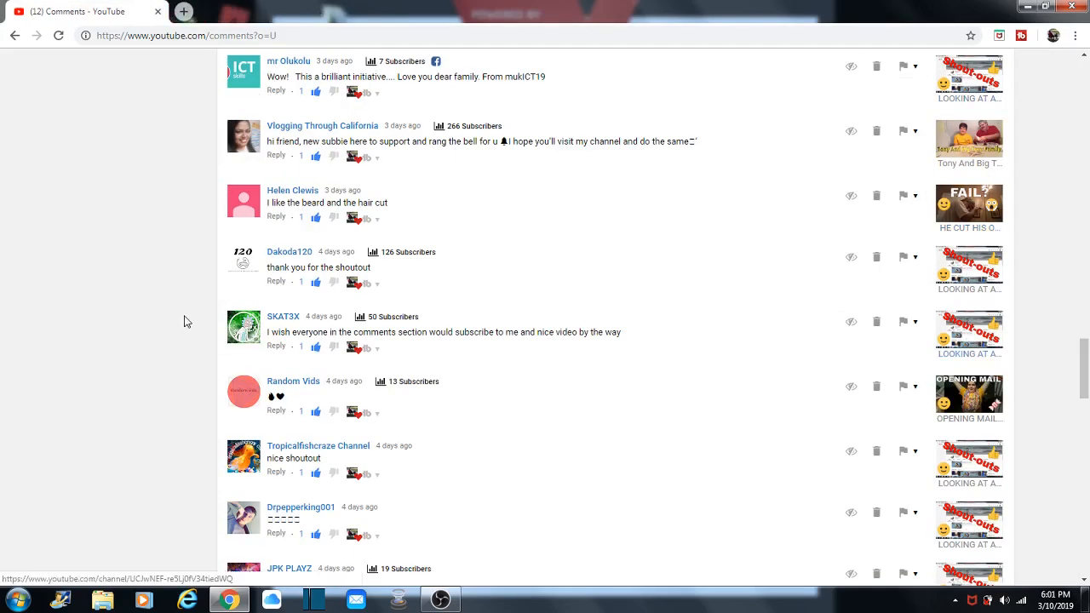
pyautogui.scroll(3)
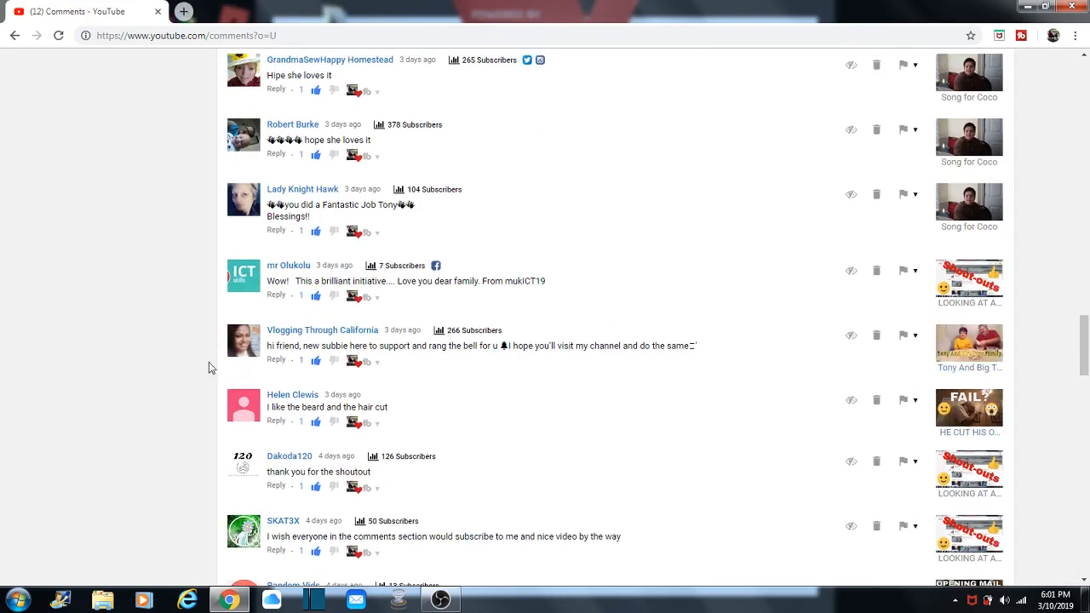
pyautogui.moveTo(327, 334)
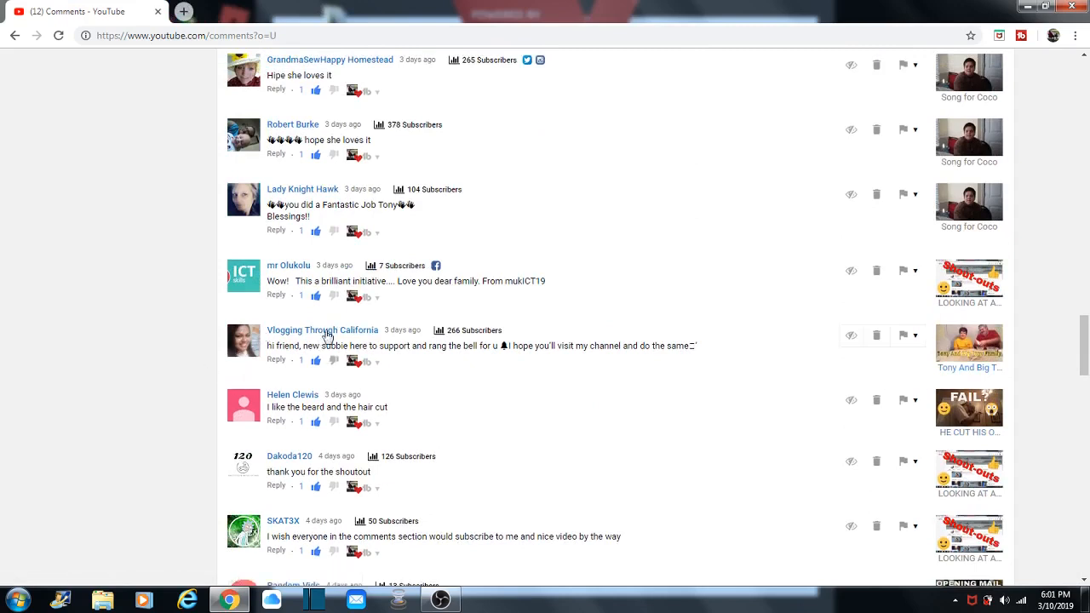
pyautogui.click(322, 330)
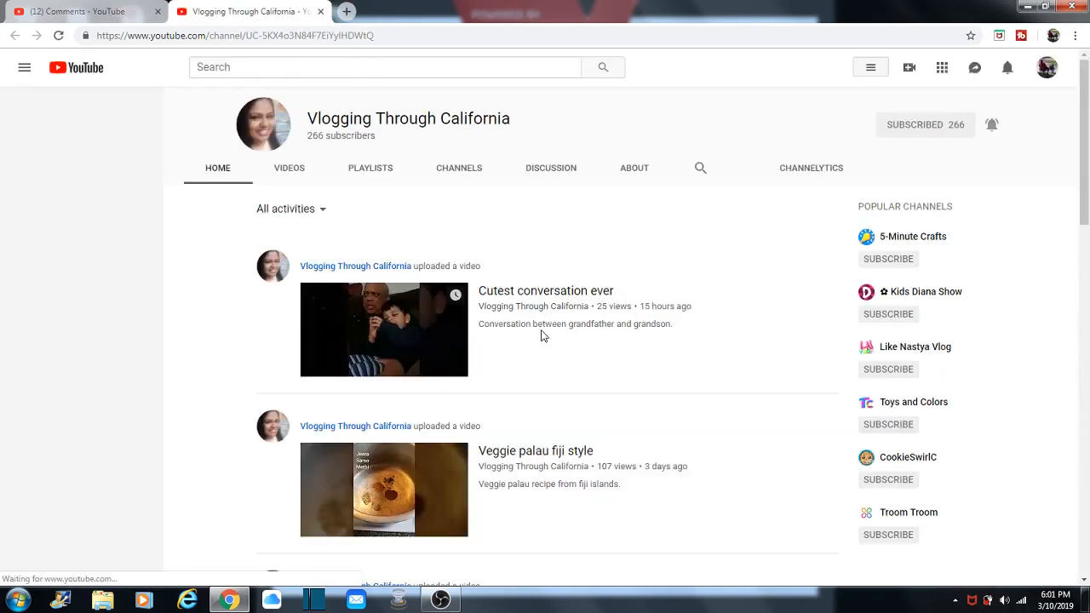
pyautogui.click(24, 68)
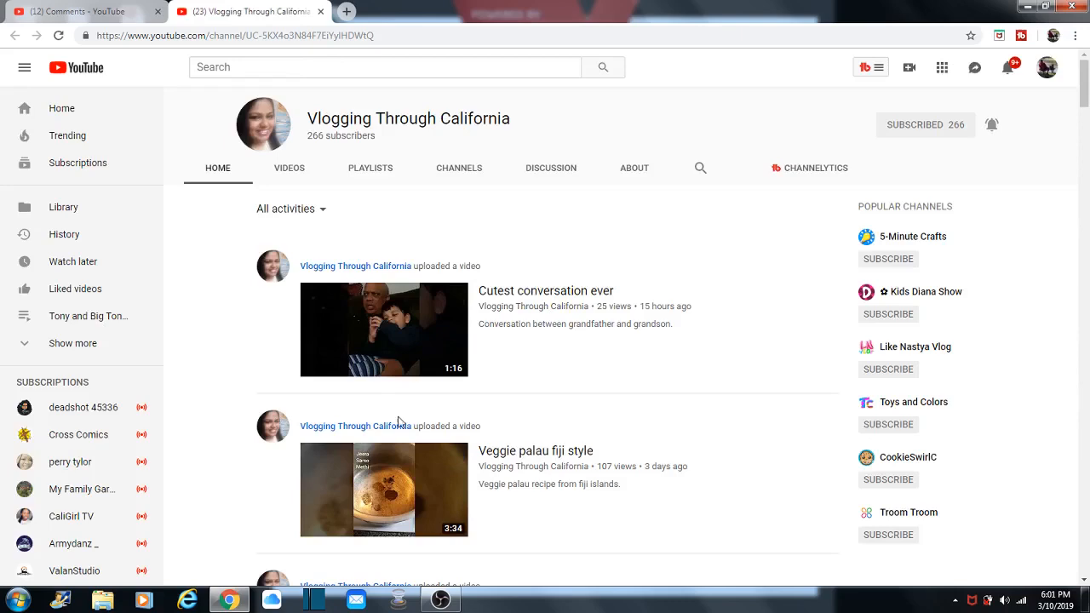
pyautogui.moveTo(290, 168)
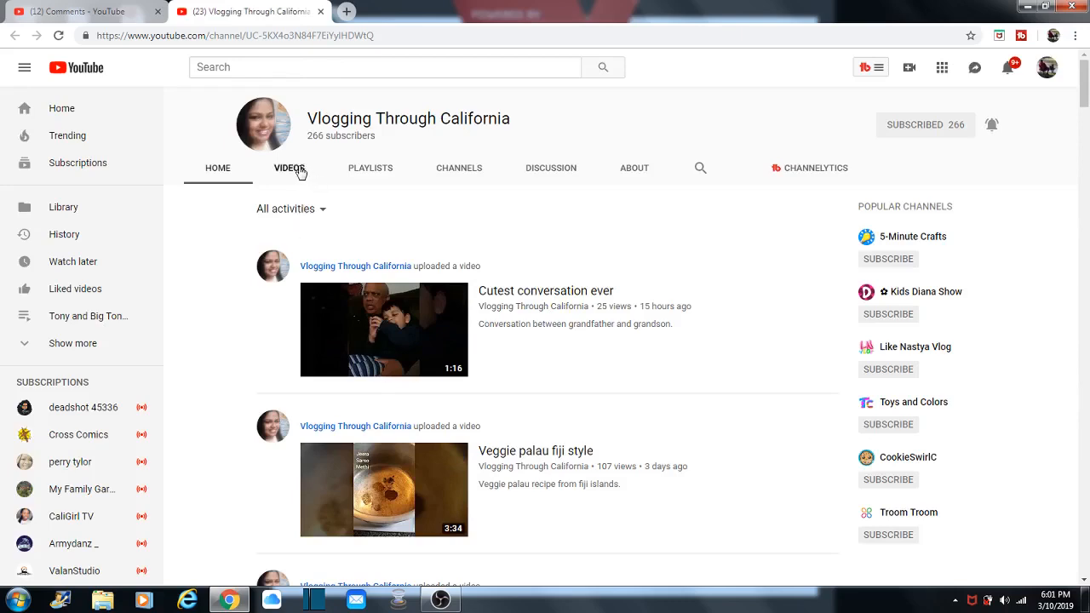
pyautogui.click(289, 169)
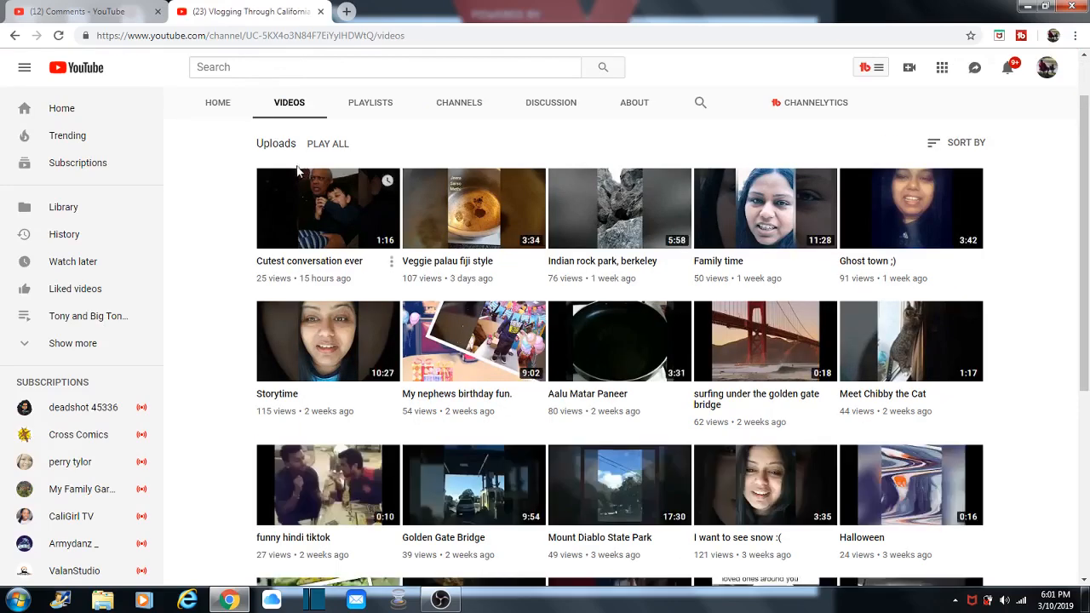
pyautogui.moveTo(238, 385)
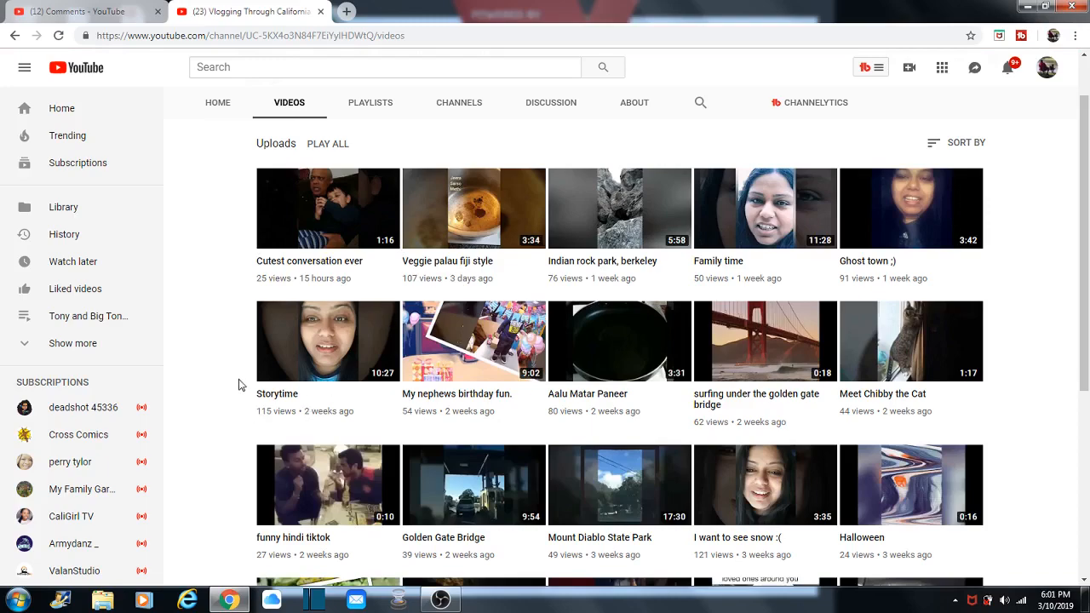
pyautogui.scroll(-3)
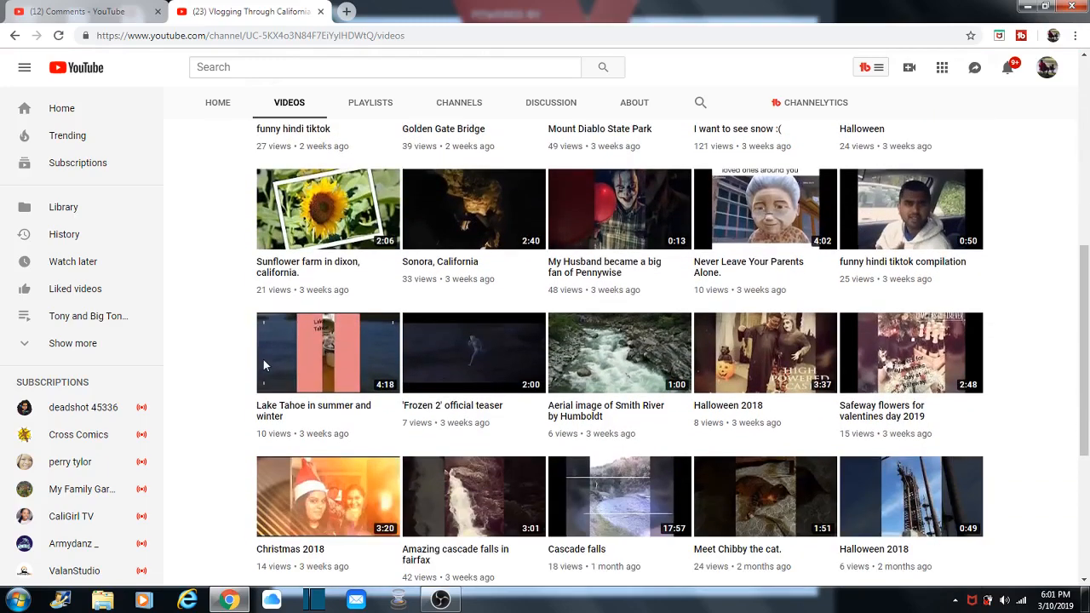
pyautogui.scroll(3)
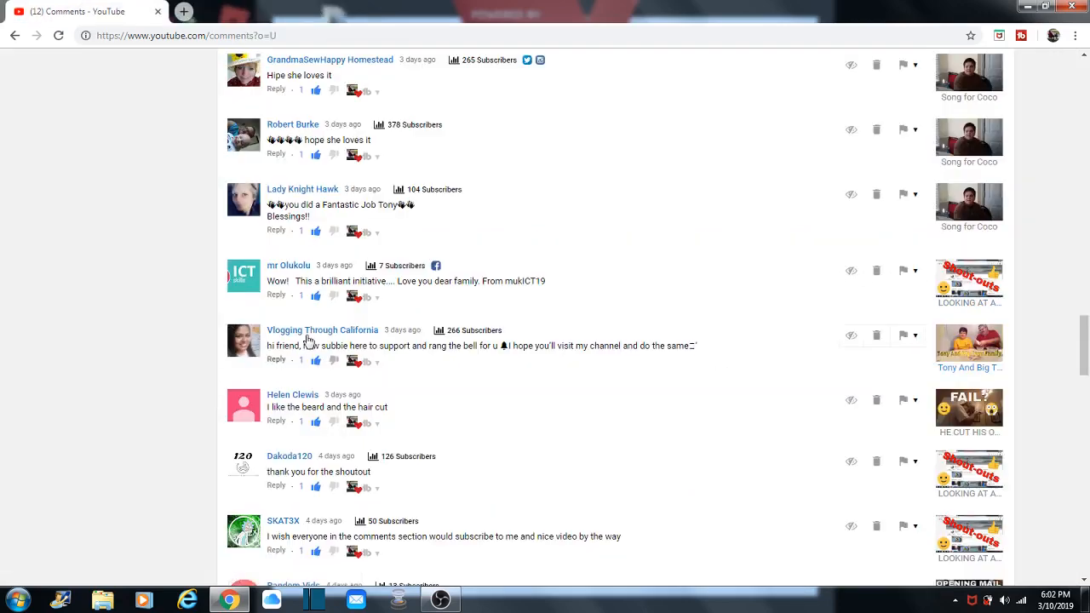
pyautogui.moveTo(274, 280)
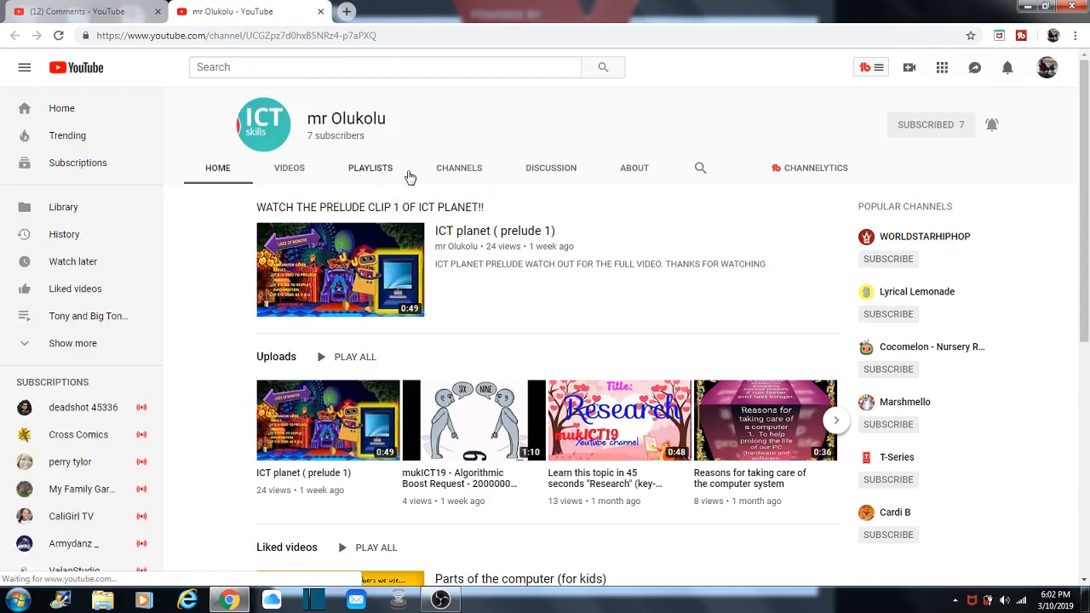
pyautogui.scroll(-3)
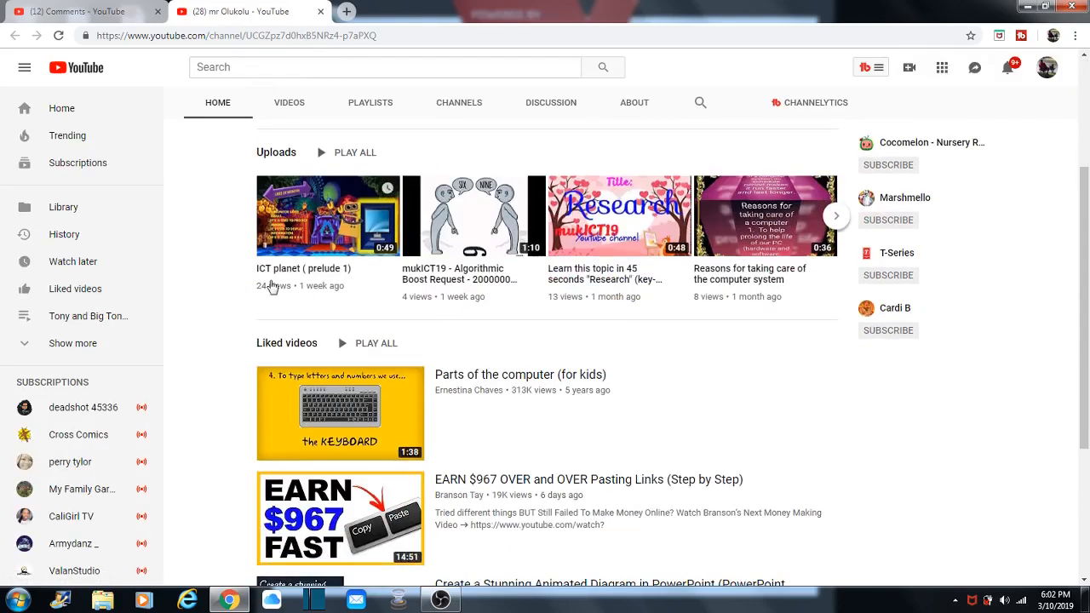
pyautogui.scroll(3)
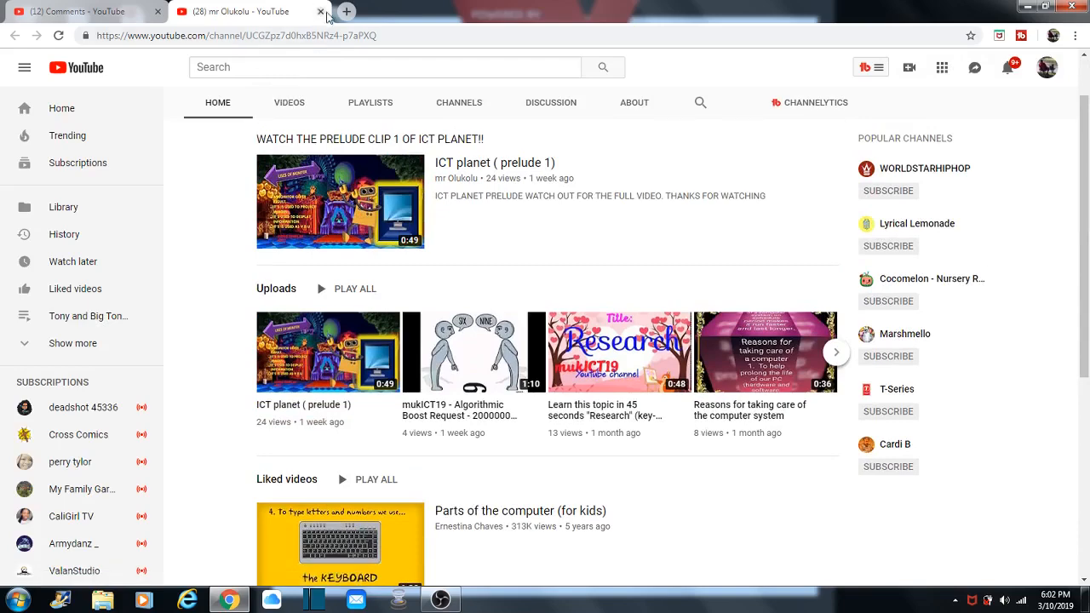
pyautogui.click(321, 10)
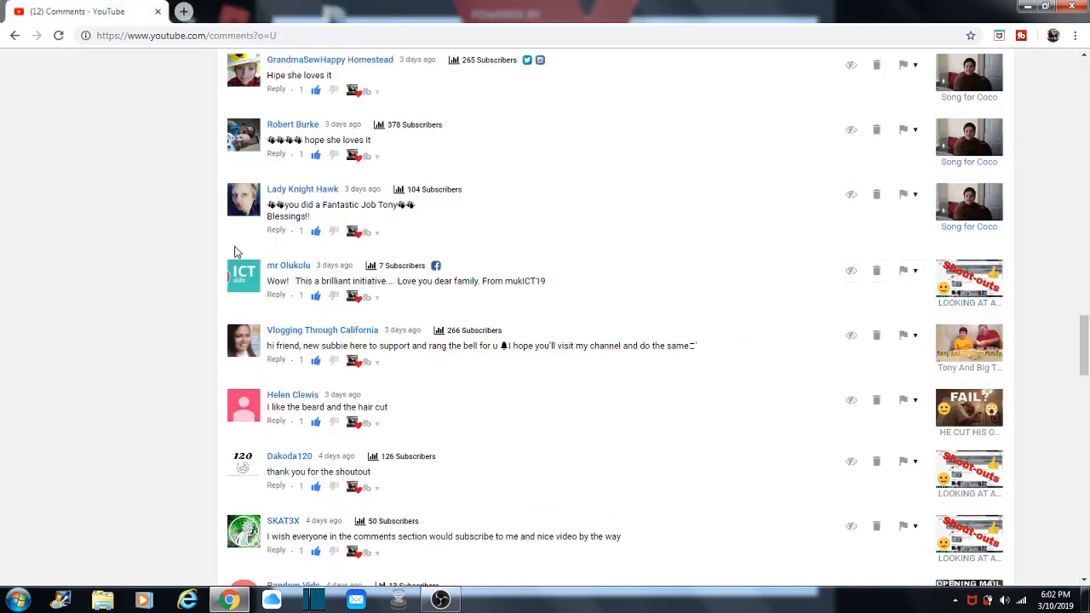
pyautogui.moveTo(286, 194)
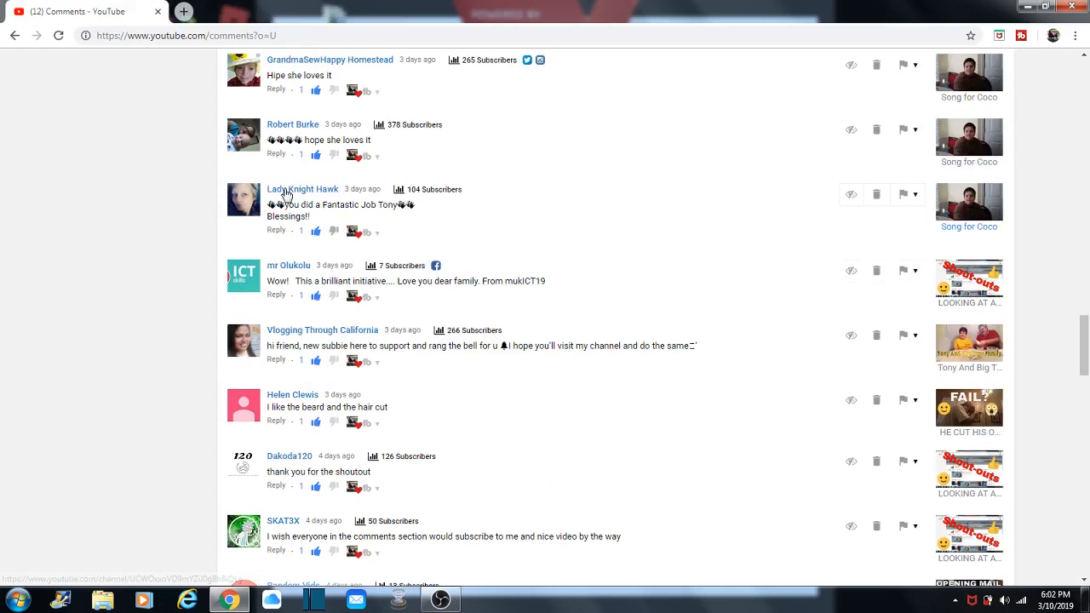
pyautogui.click(303, 189)
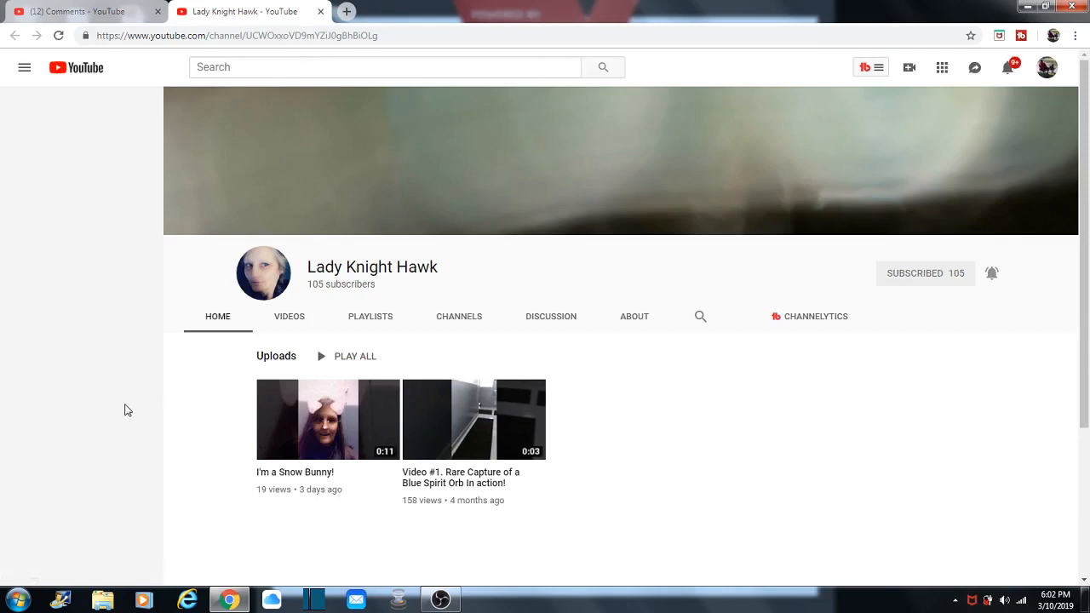
pyautogui.click(24, 68)
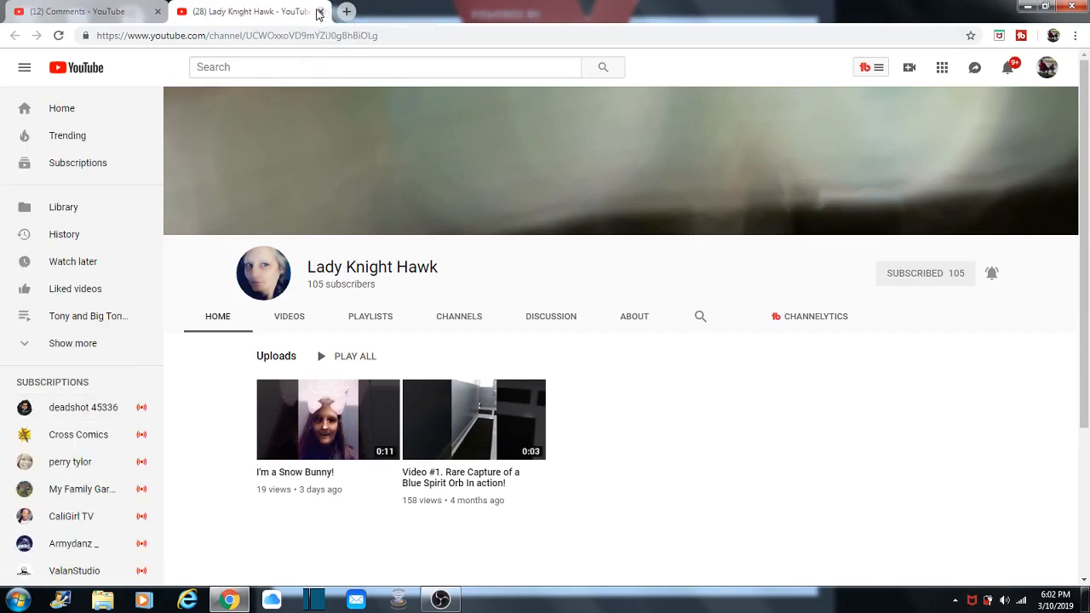
pyautogui.click(317, 10)
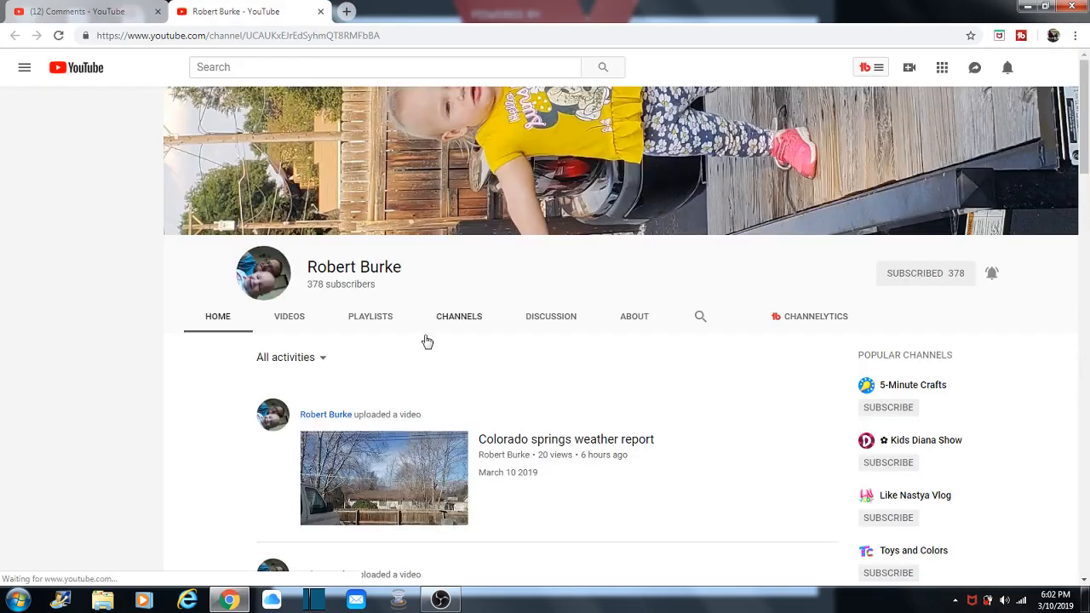
pyautogui.click(24, 69)
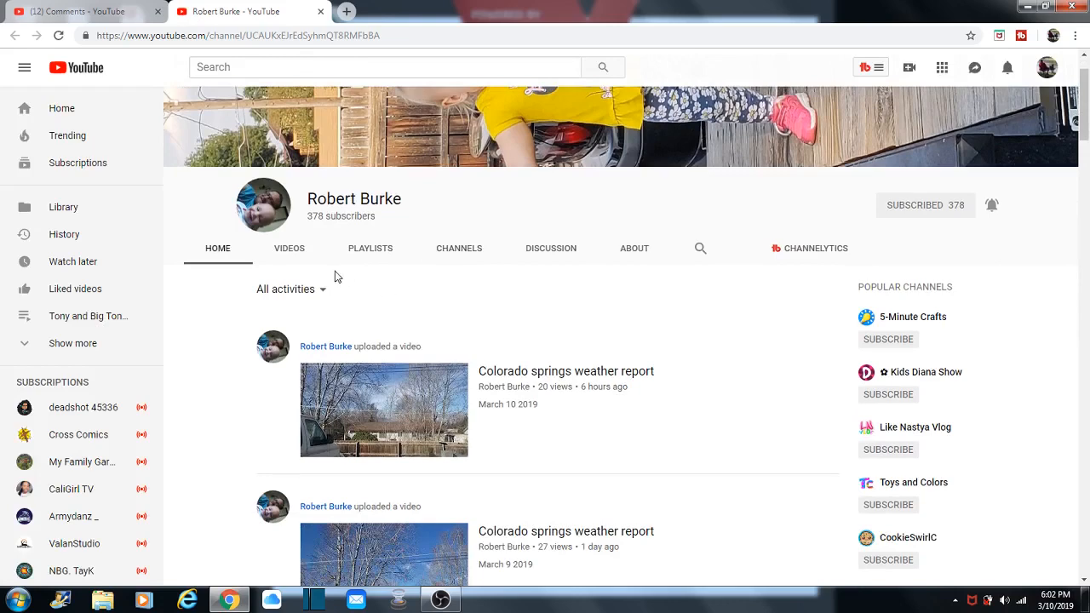
pyautogui.scroll(-3)
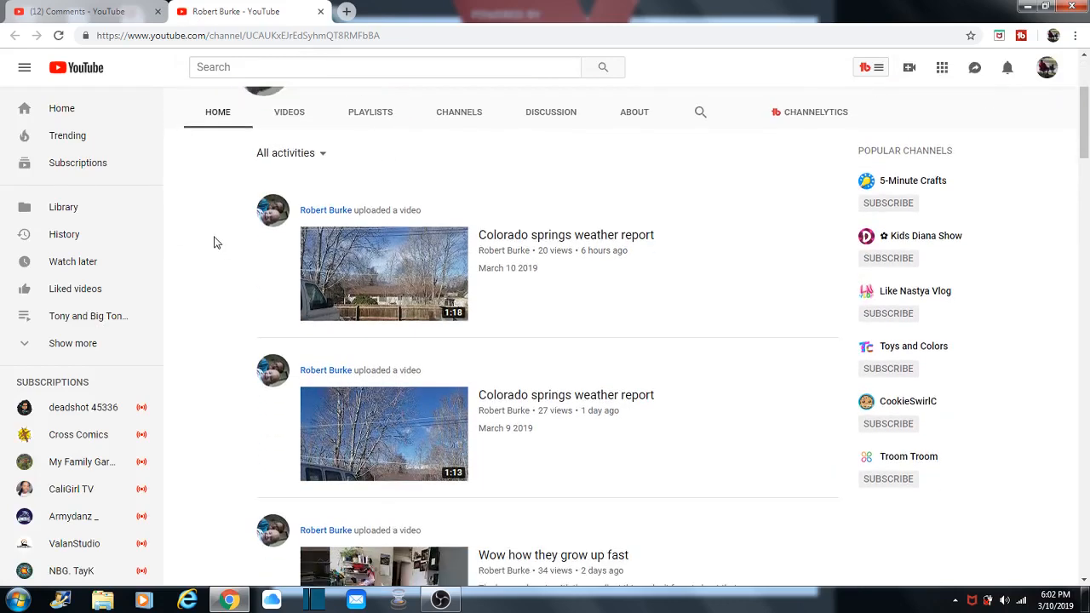
pyautogui.scroll(-3)
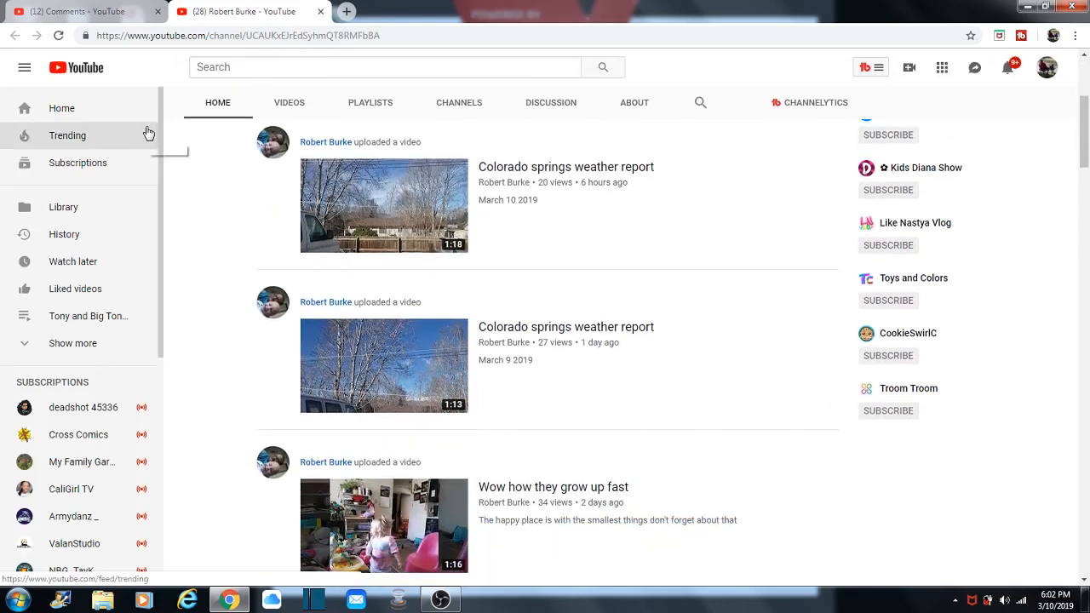
pyautogui.scroll(-3)
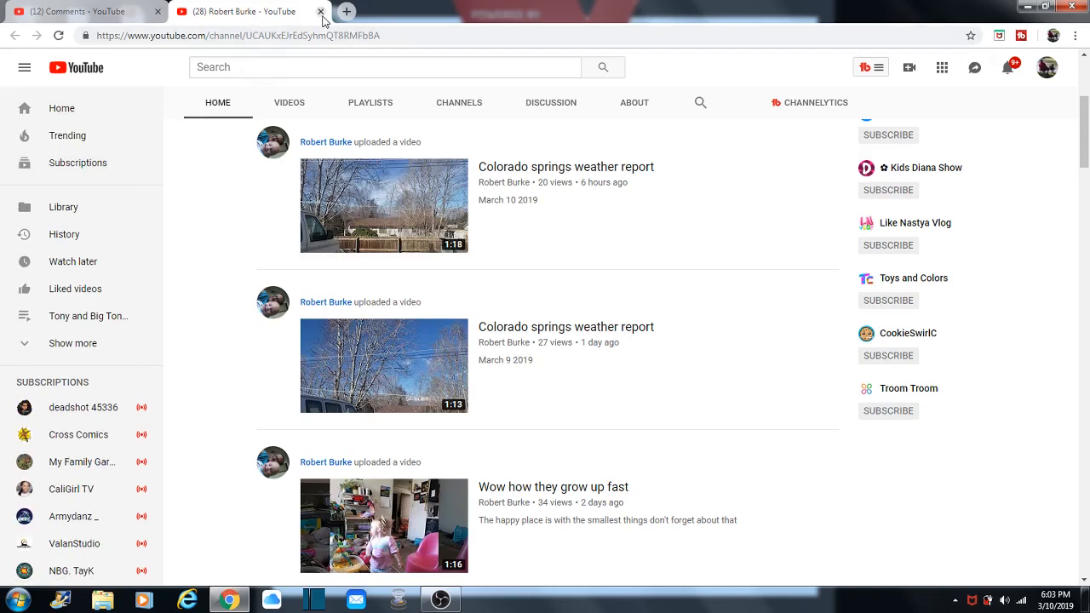
pyautogui.click(321, 10)
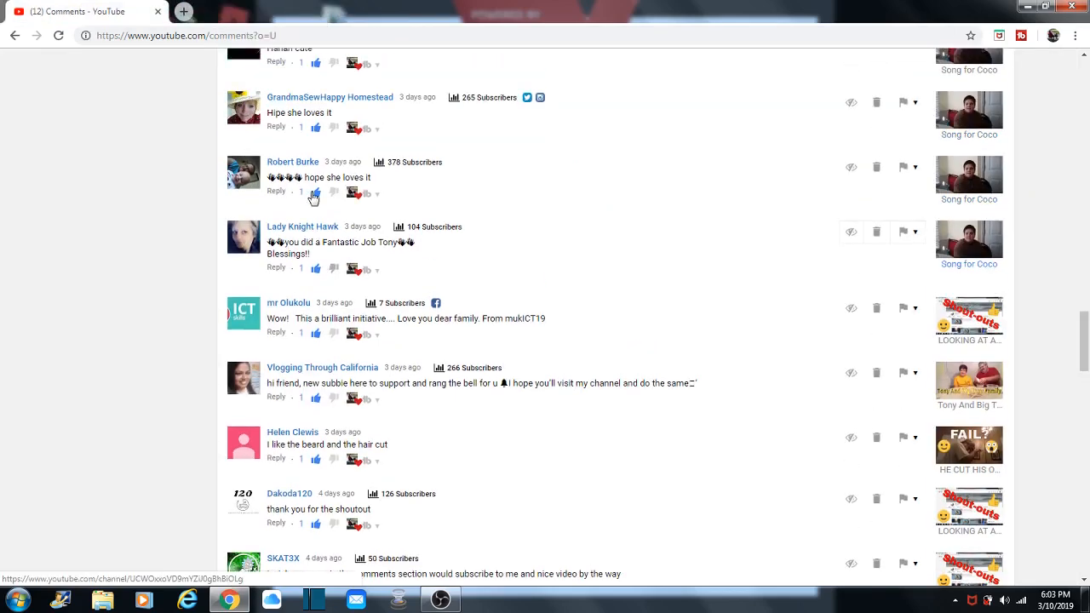
pyautogui.scroll(3)
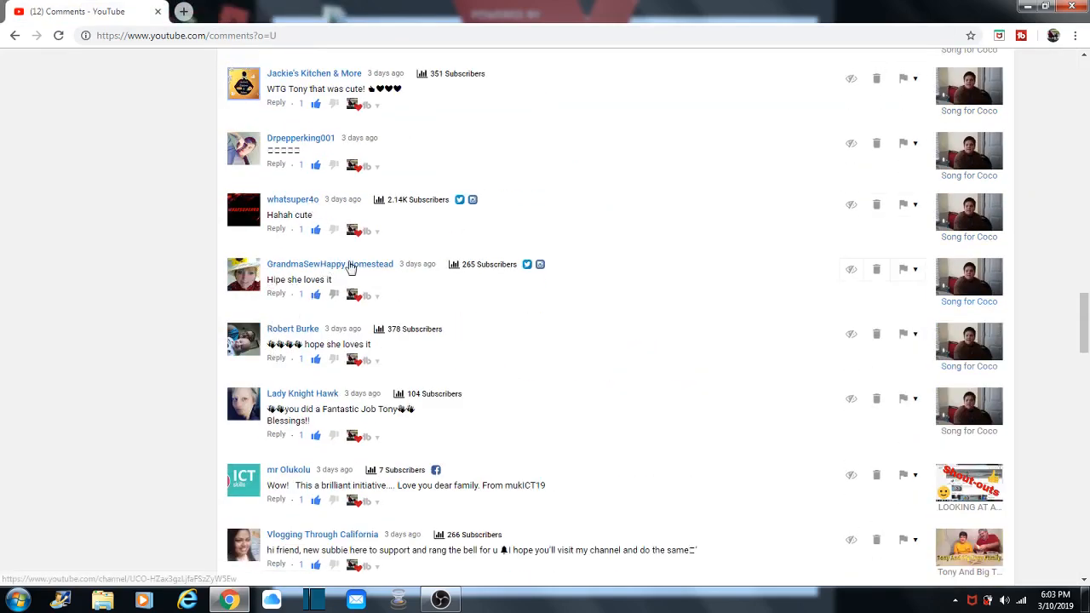
pyautogui.moveTo(310, 212)
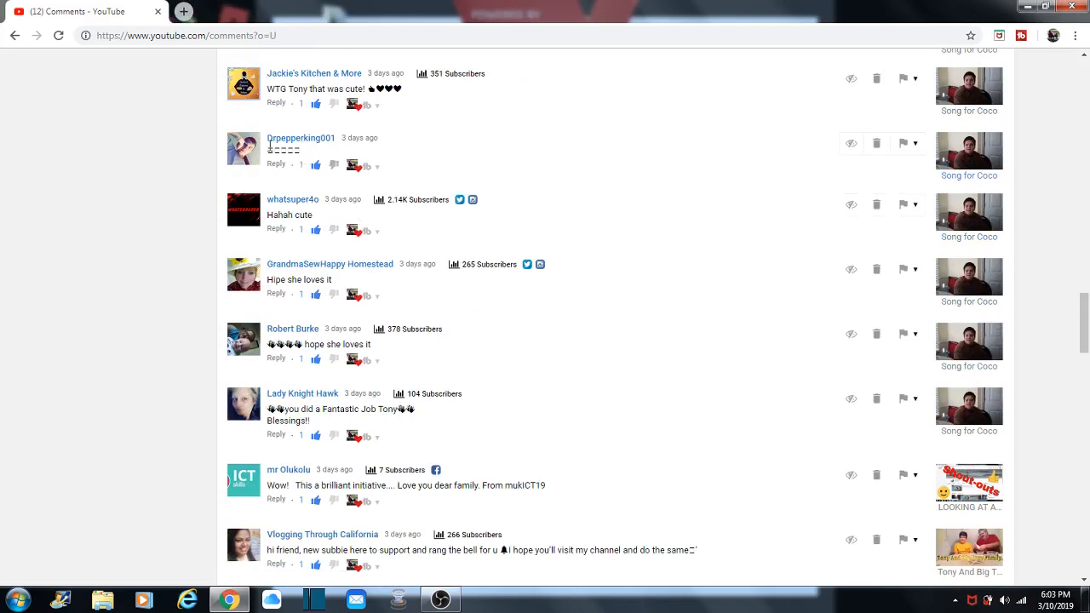
pyautogui.scroll(3)
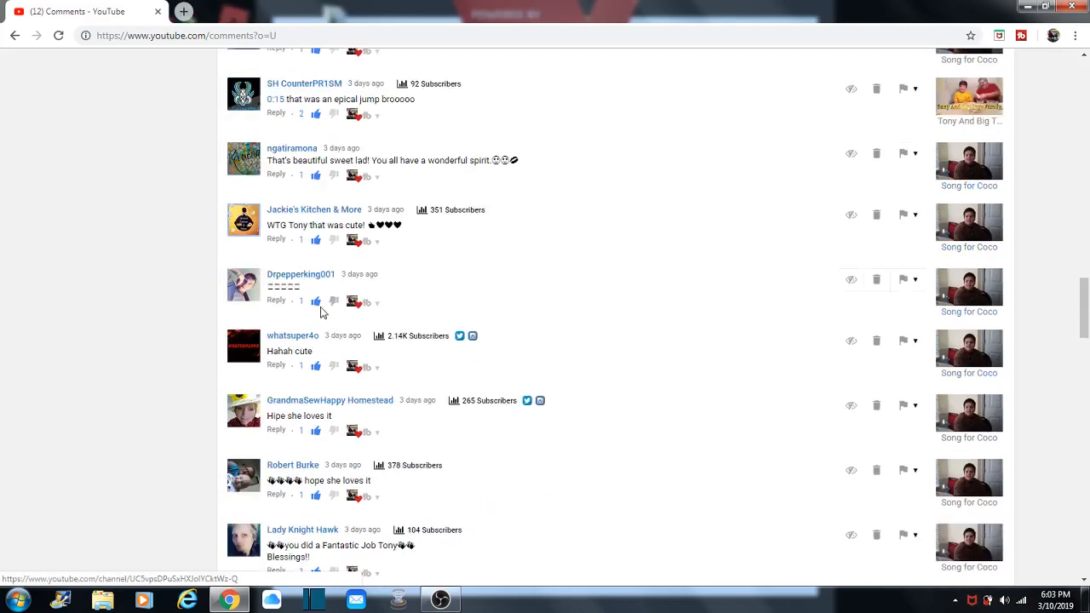
pyautogui.moveTo(283, 174)
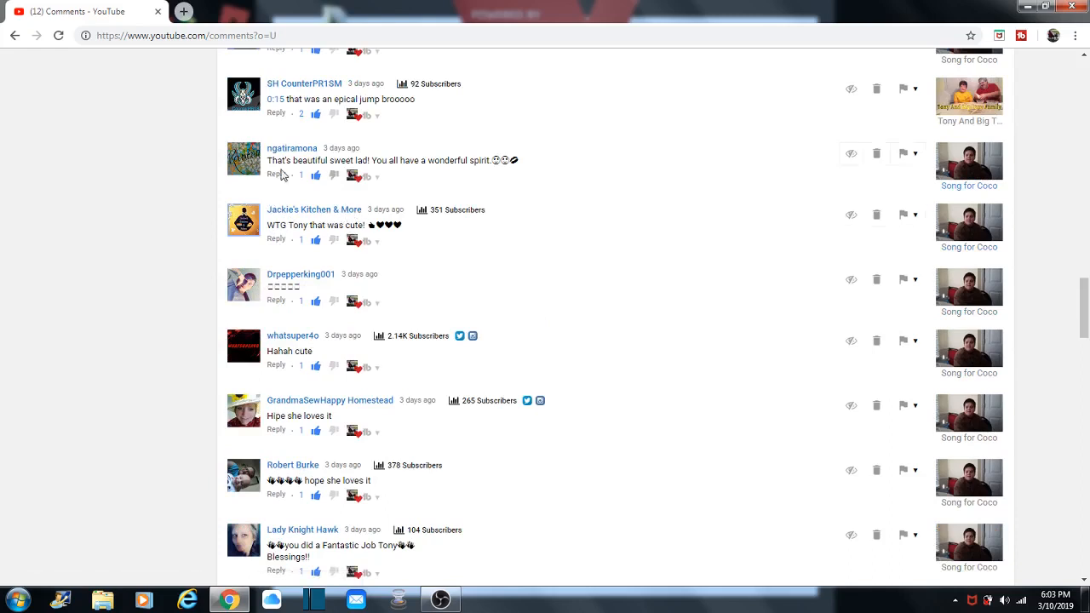
pyautogui.moveTo(281, 215)
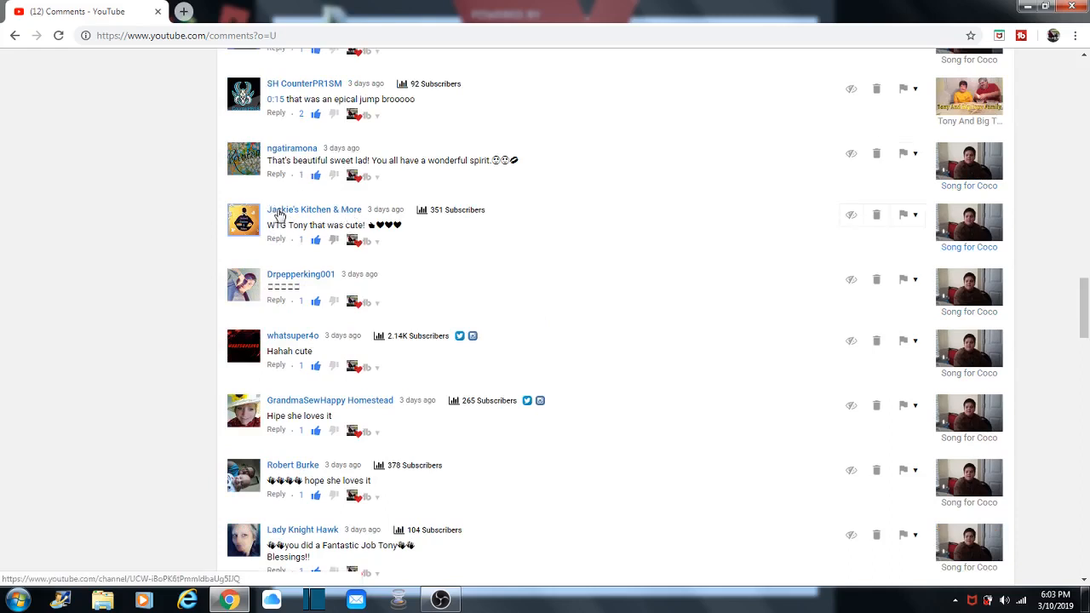
pyautogui.click(314, 210)
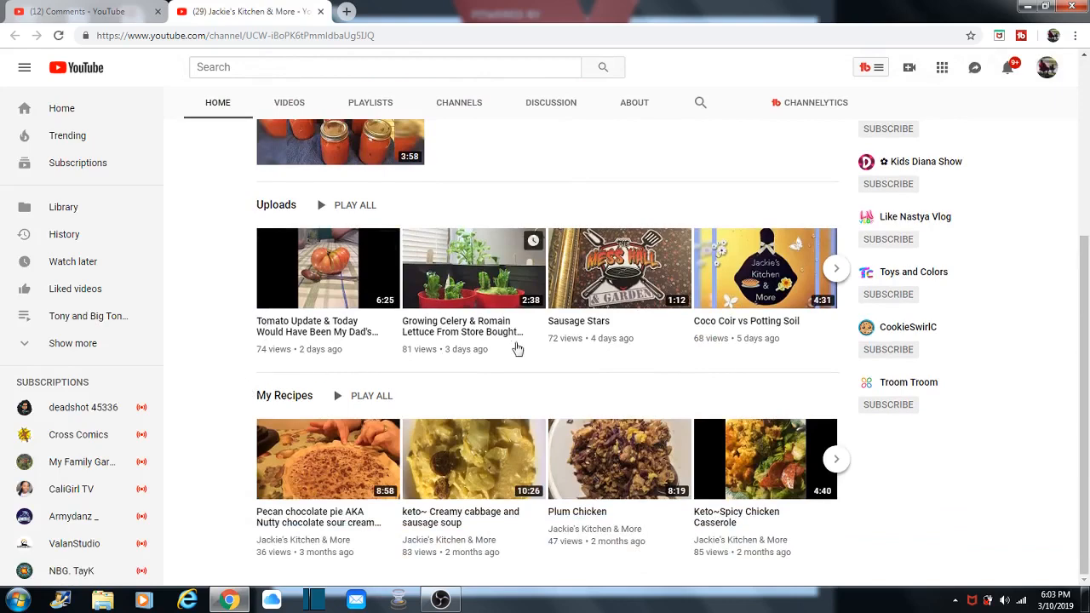
pyautogui.scroll(3)
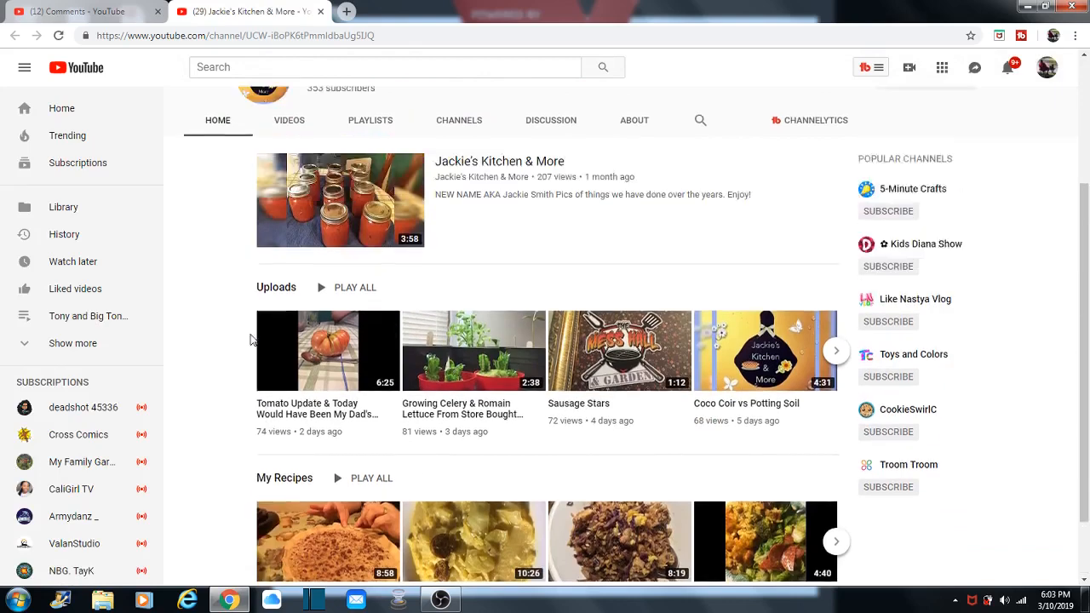
pyautogui.scroll(3)
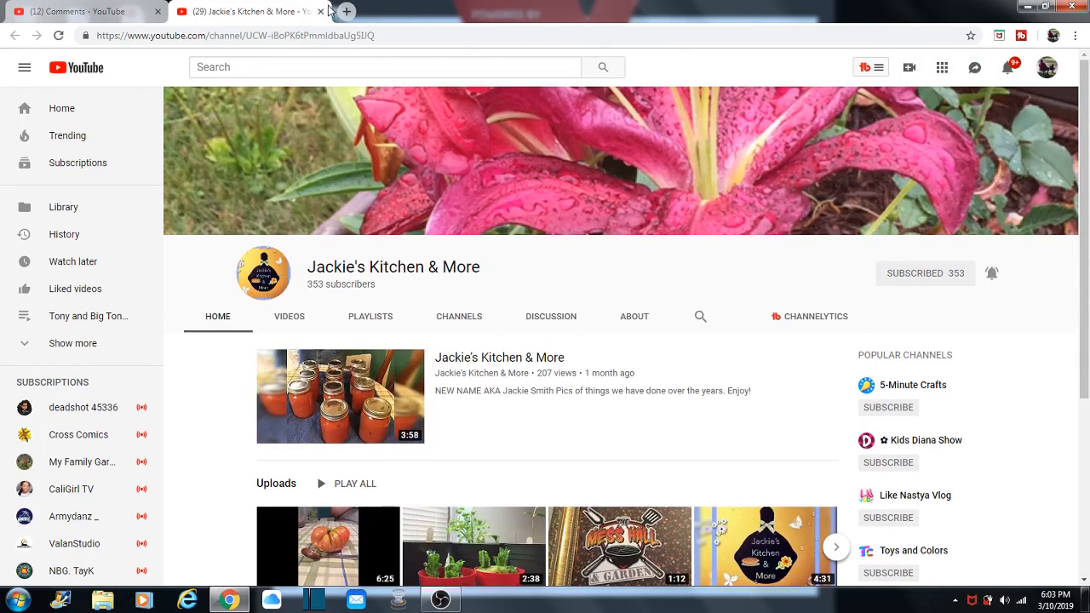
pyautogui.click(320, 11)
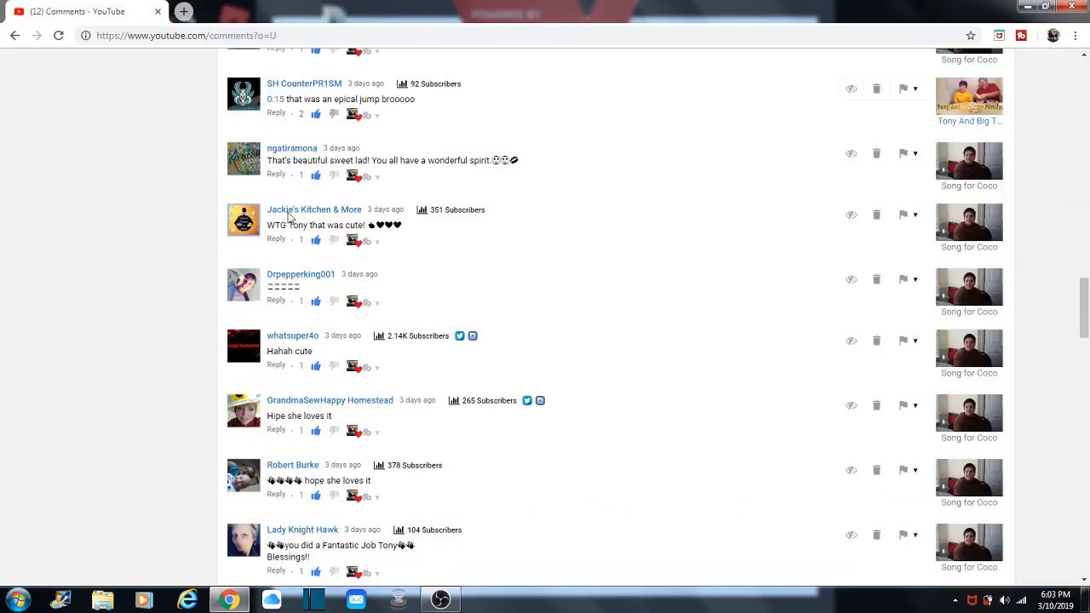
pyautogui.scroll(3)
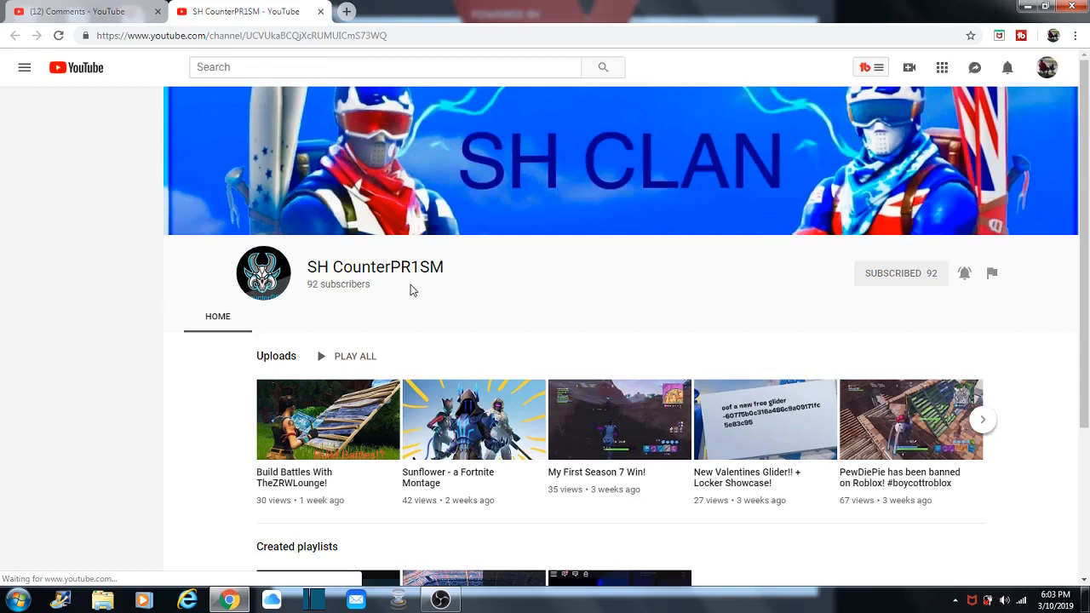
pyautogui.click(24, 68)
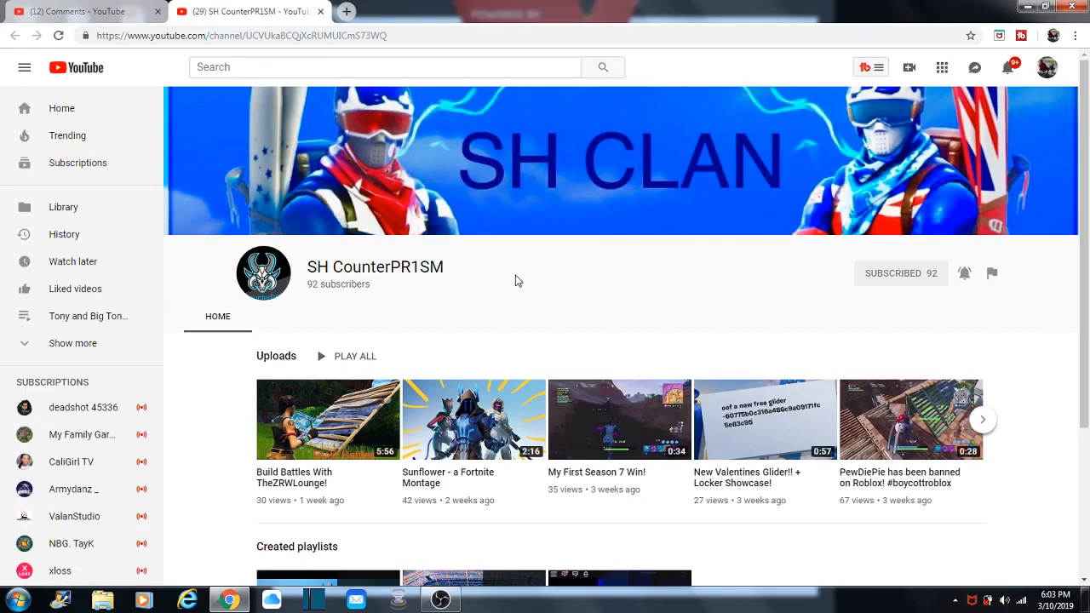
pyautogui.moveTo(320, 330)
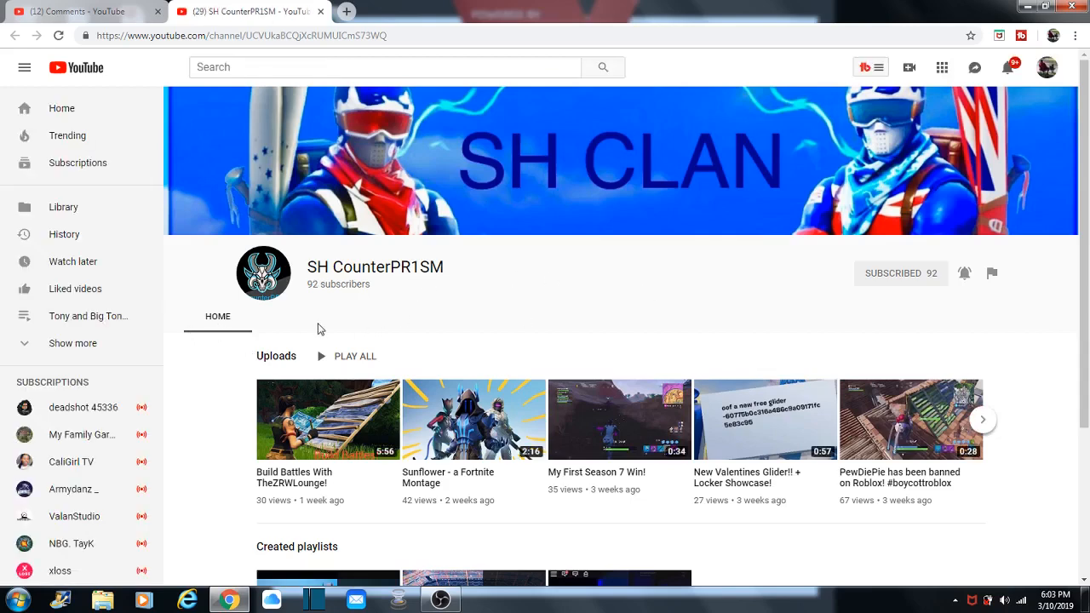
pyautogui.scroll(-3)
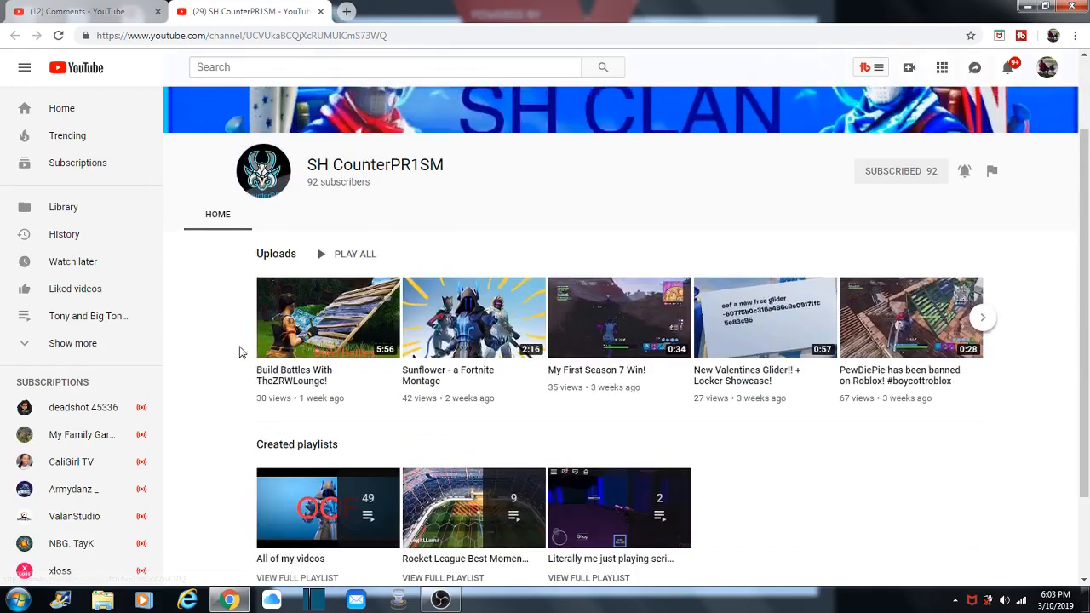
pyautogui.scroll(3)
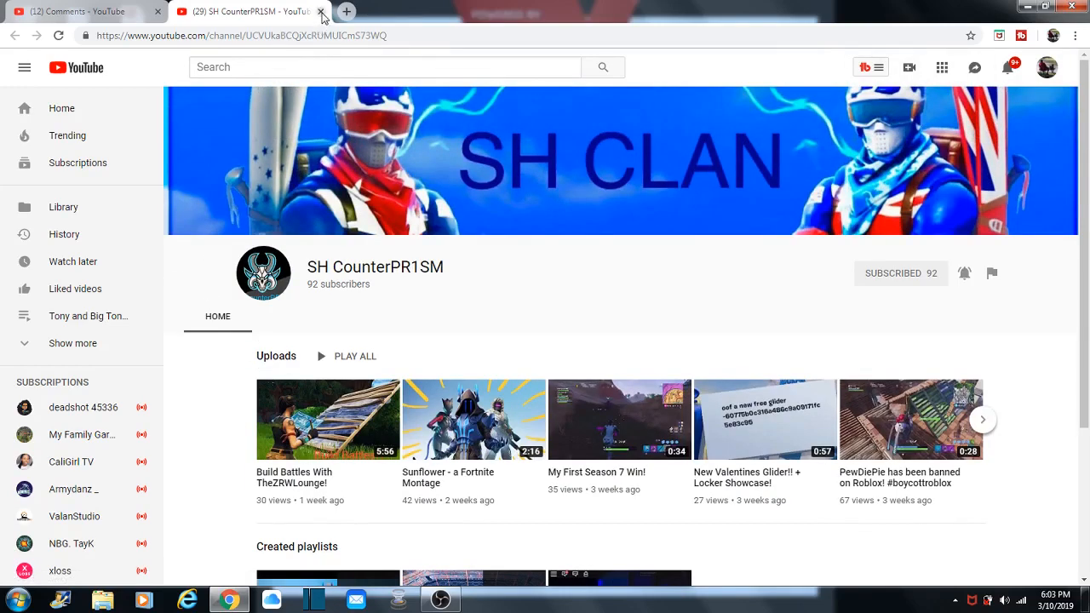
pyautogui.click(320, 10)
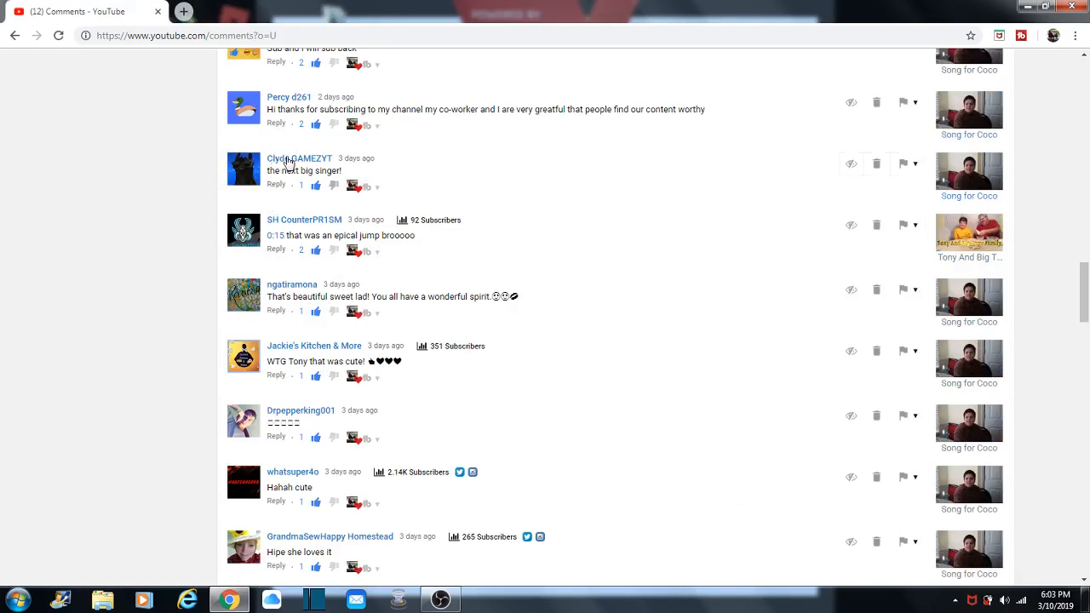
pyautogui.moveTo(290, 163)
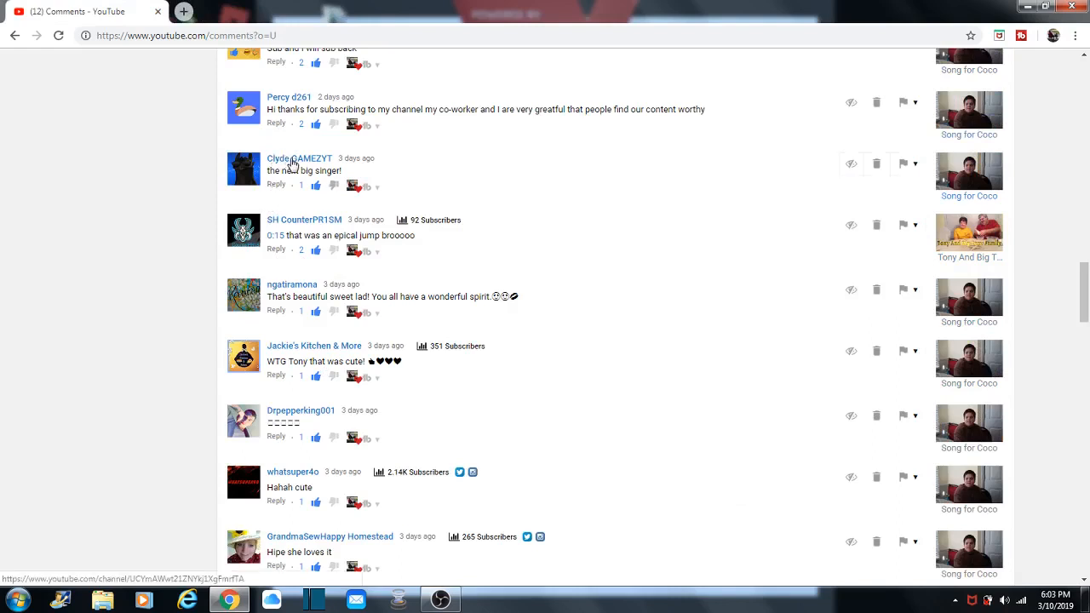
pyautogui.scroll(3)
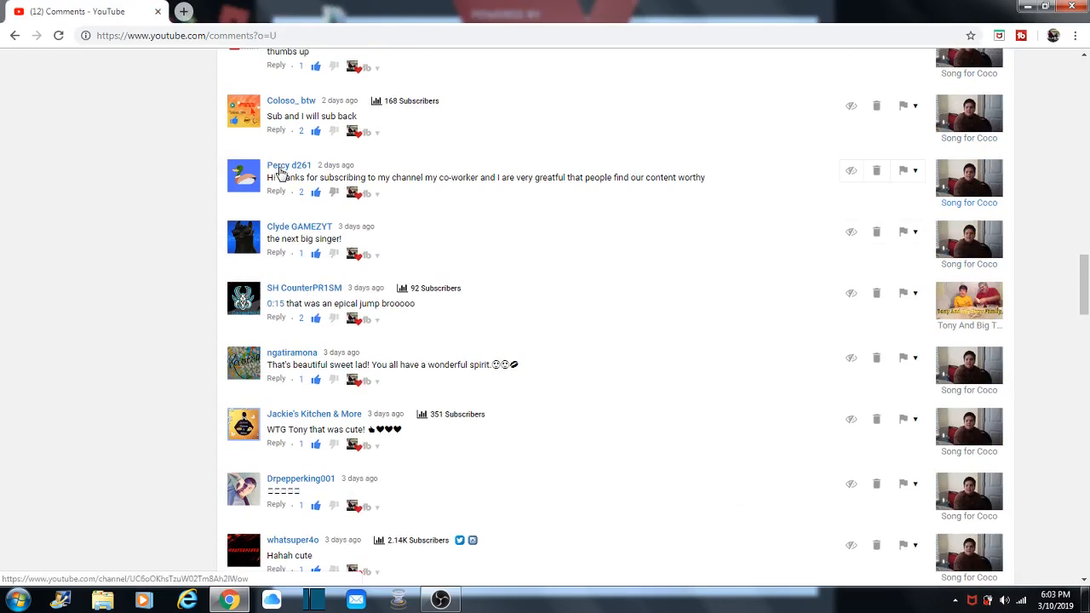
pyautogui.click(290, 165)
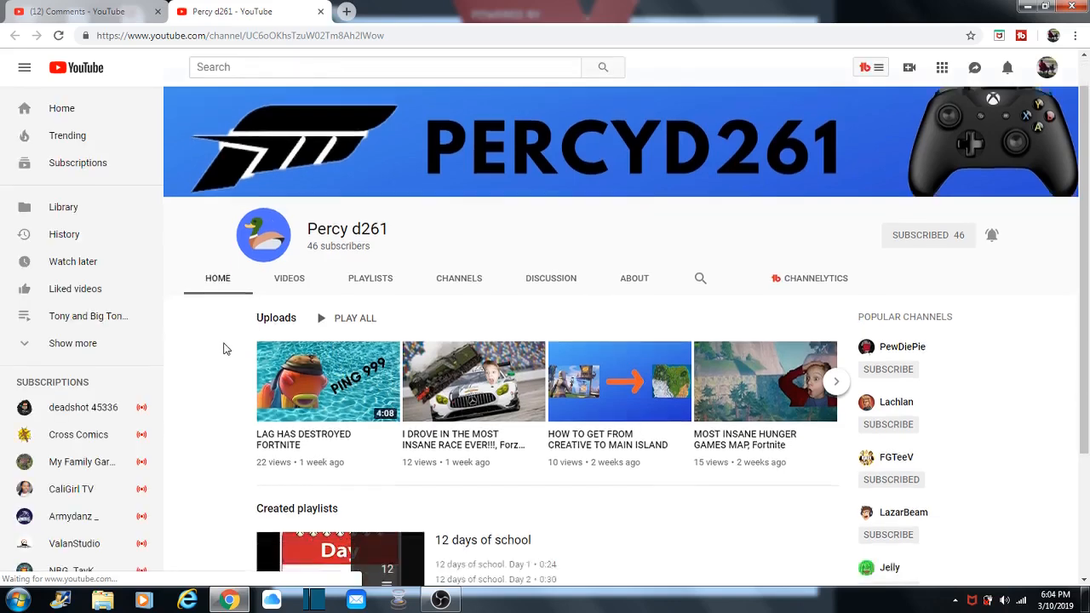
pyautogui.scroll(-3)
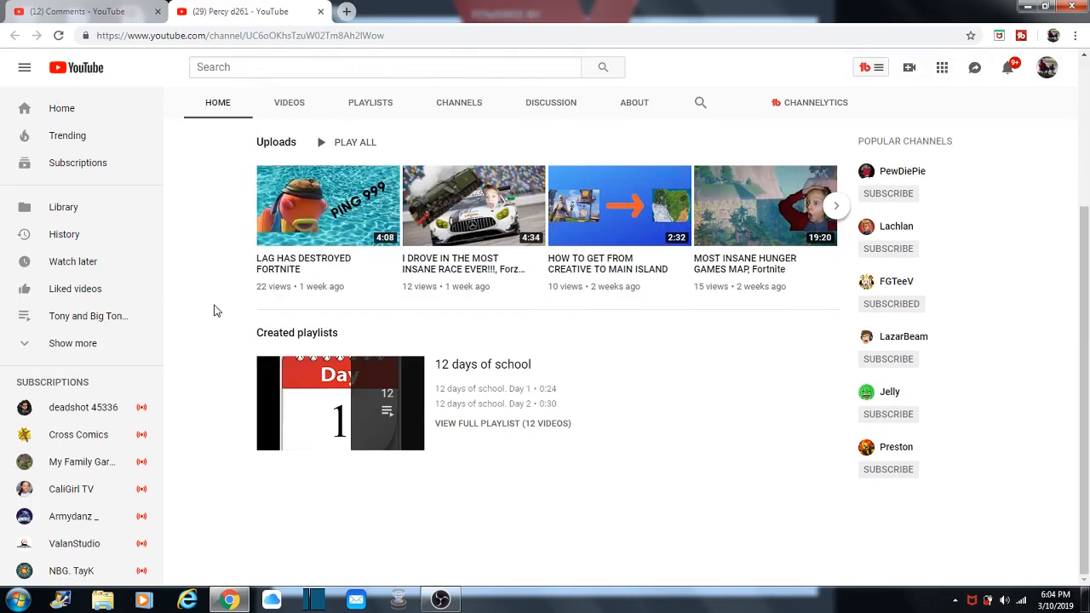
pyautogui.scroll(3)
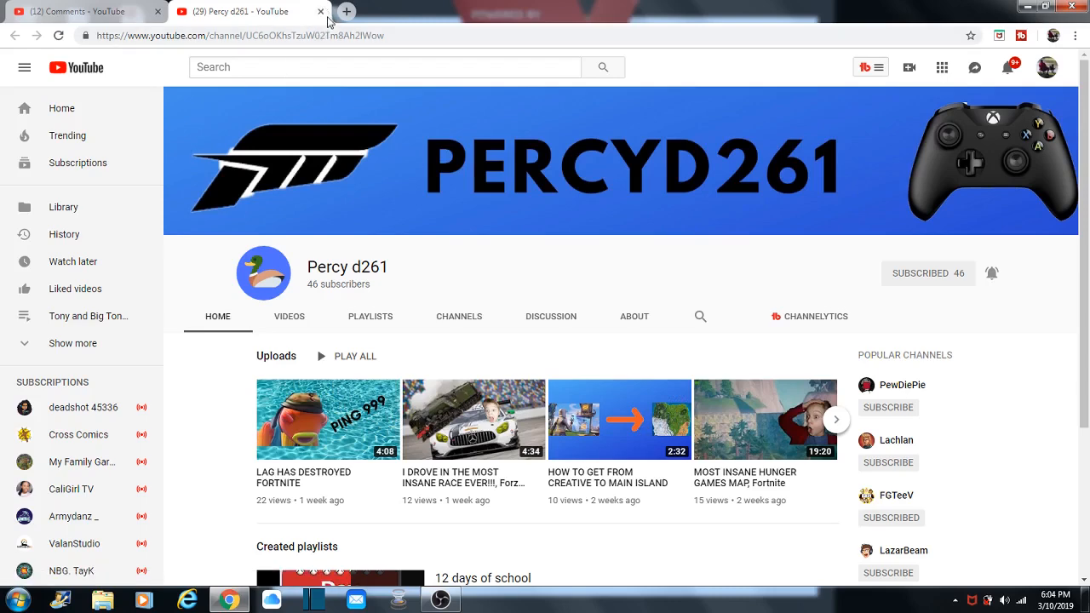
pyautogui.click(320, 10)
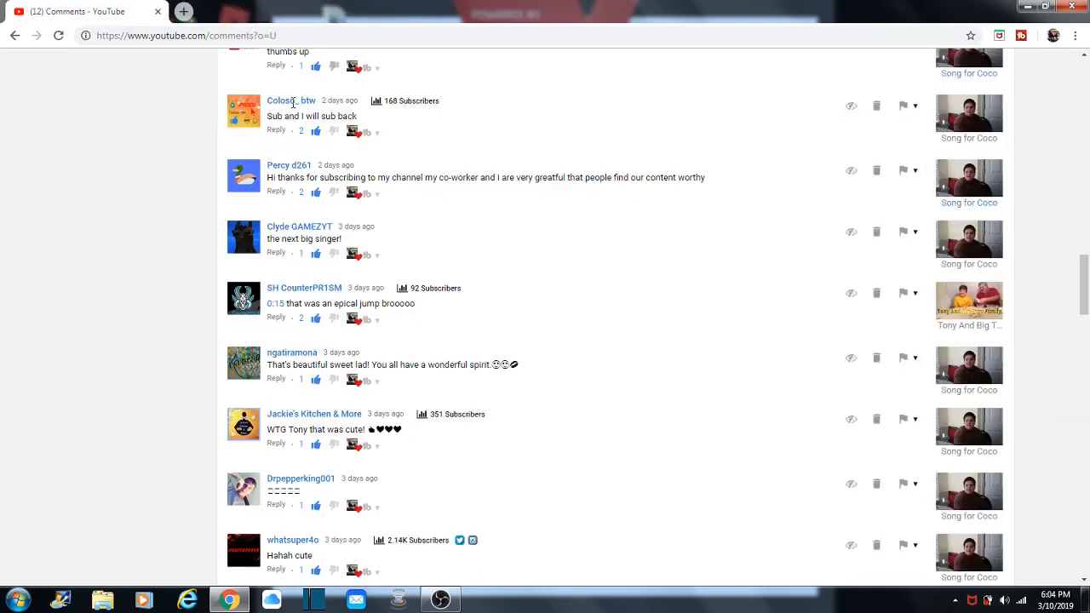
pyautogui.scroll(3)
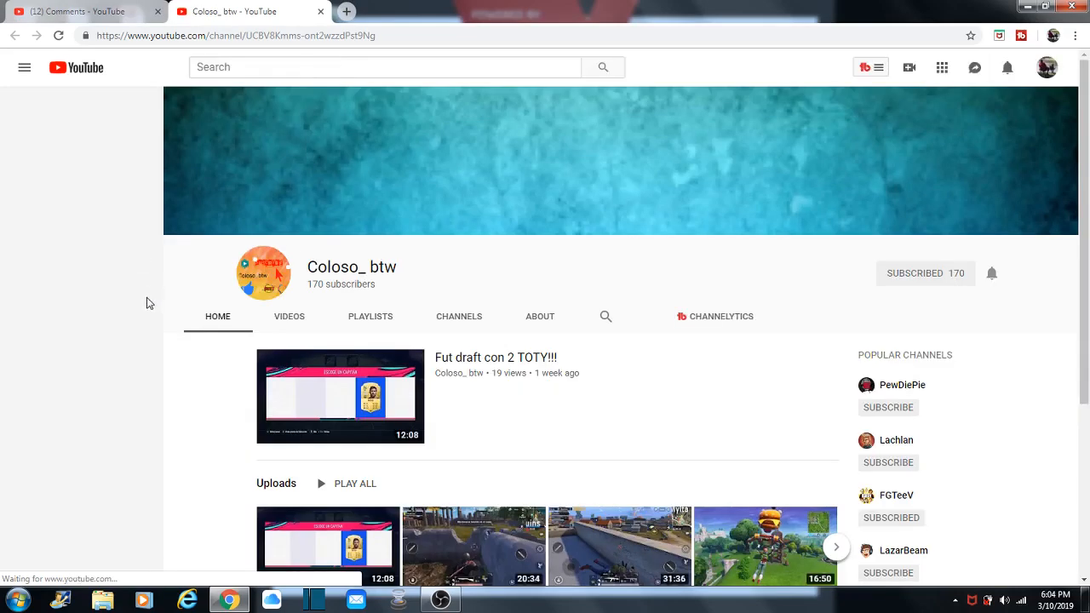
pyautogui.click(23, 68)
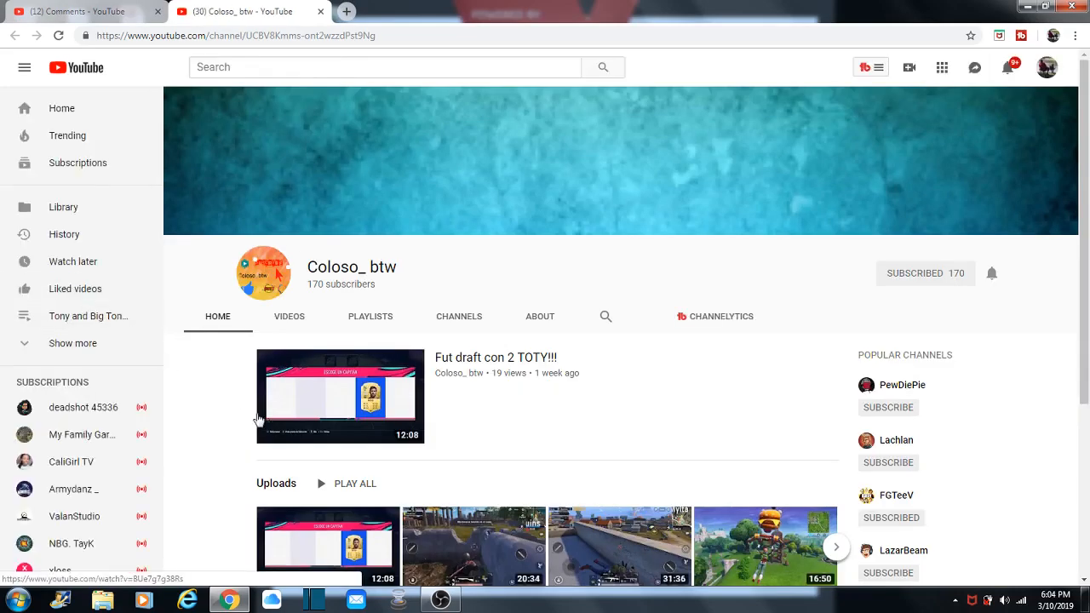
pyautogui.scroll(-3)
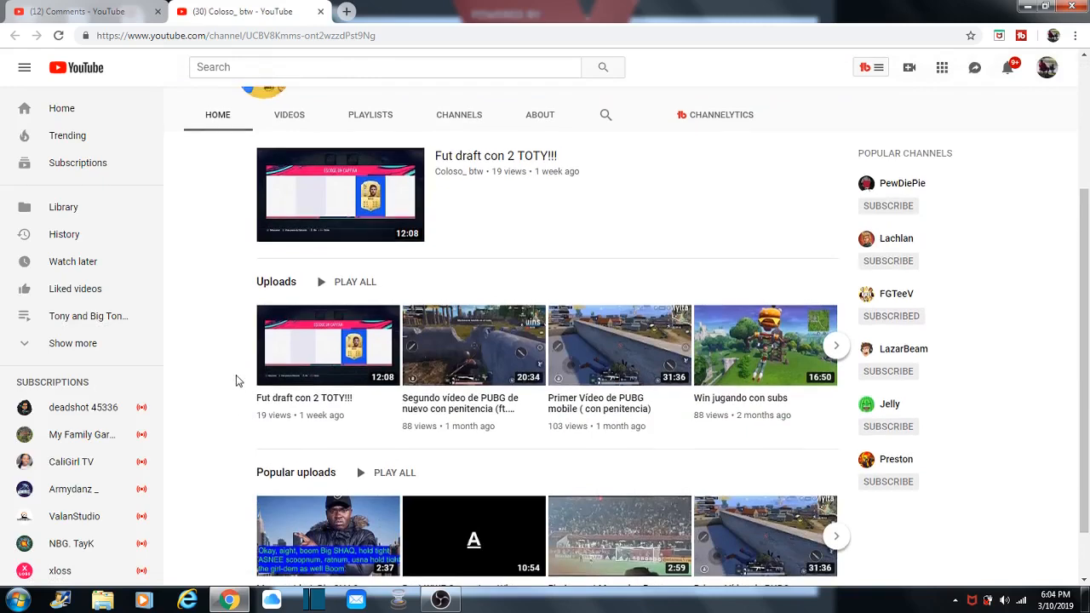
pyautogui.scroll(3)
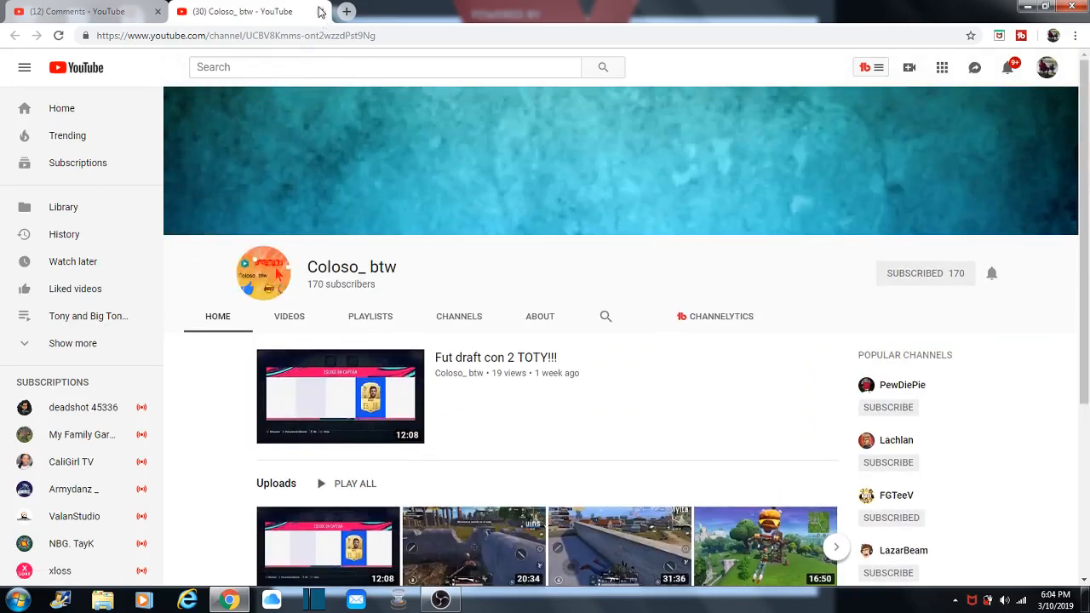
pyautogui.click(76, 10)
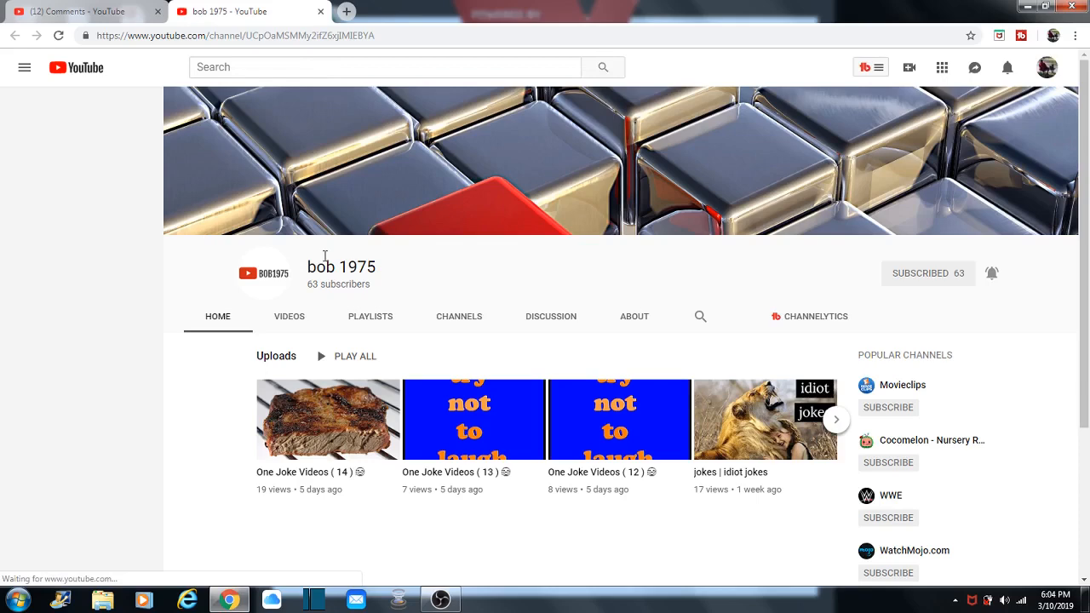
pyautogui.click(24, 68)
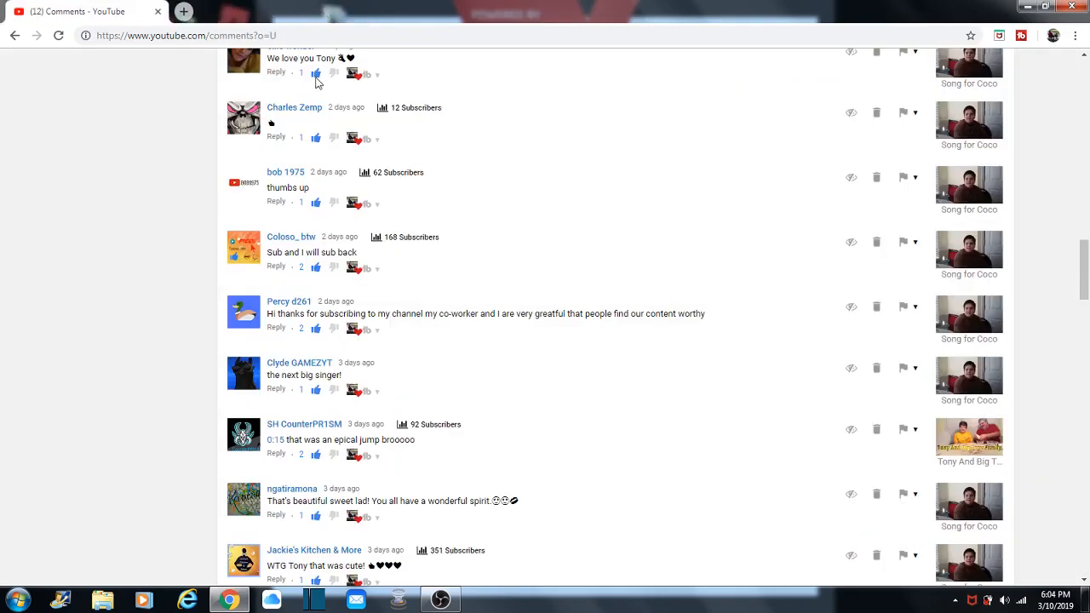
pyautogui.moveTo(291, 237)
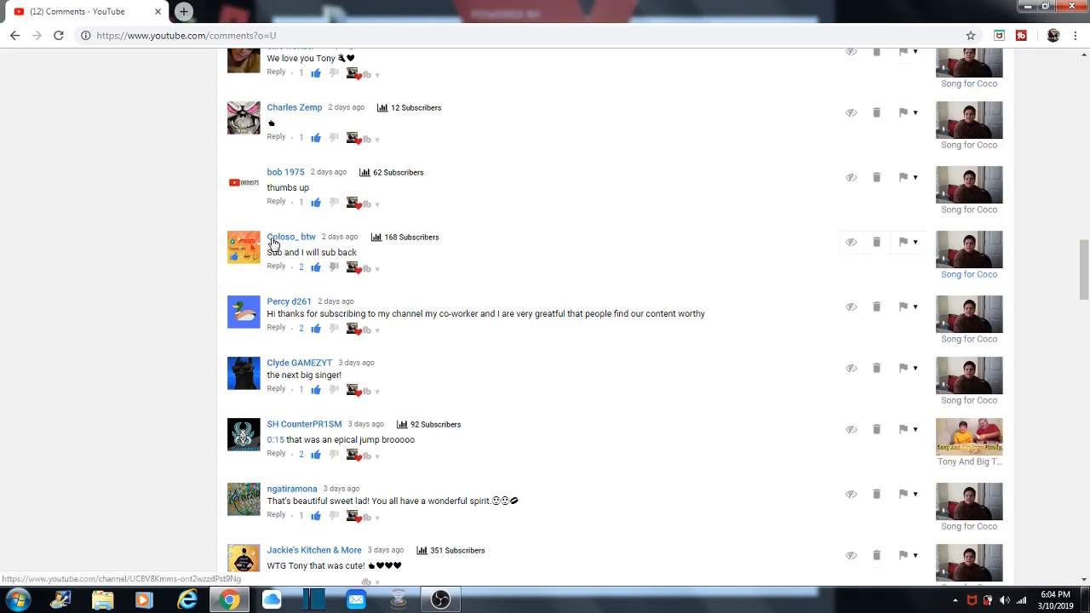
pyautogui.scroll(3)
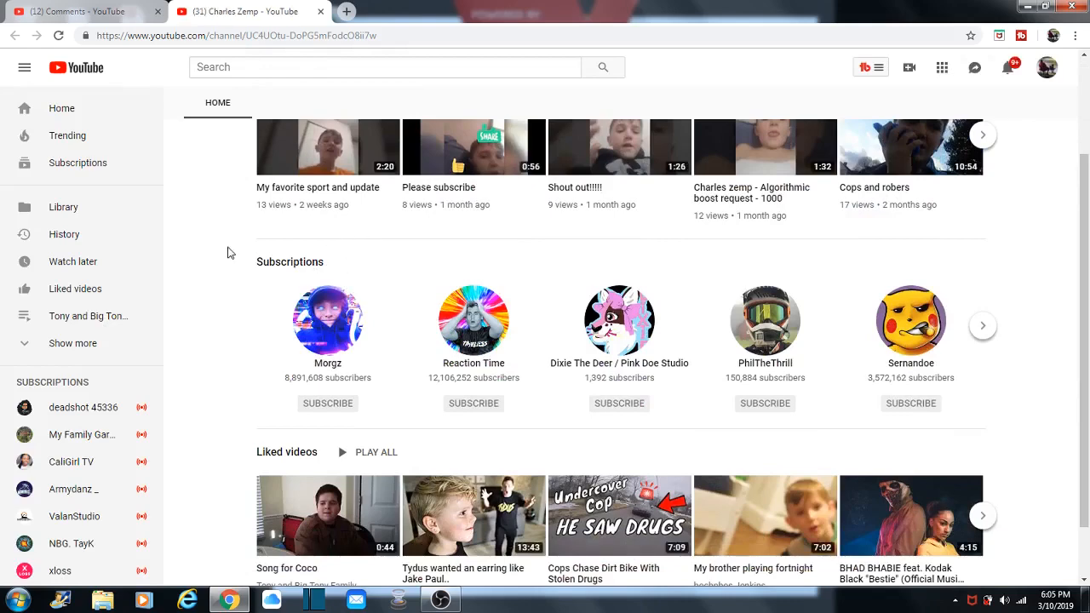
pyautogui.scroll(-3)
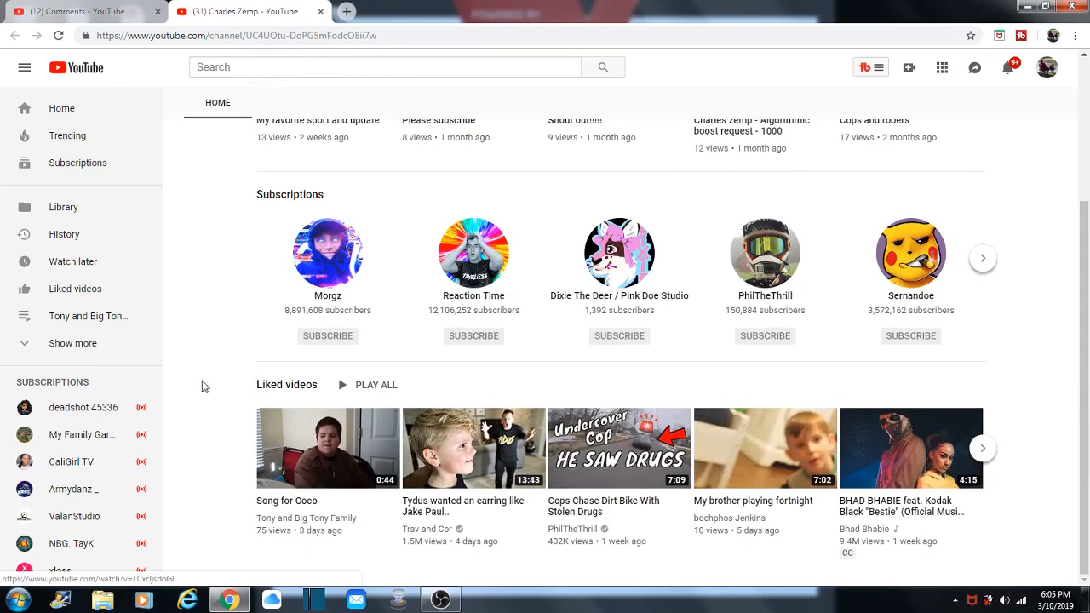
pyautogui.moveTo(190, 191)
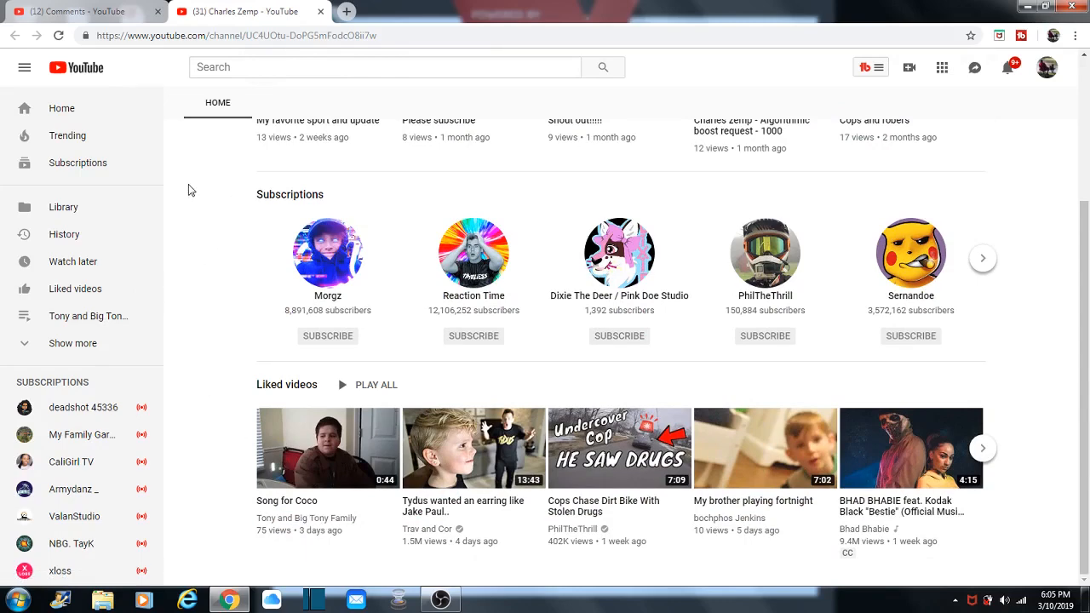
pyautogui.scroll(3)
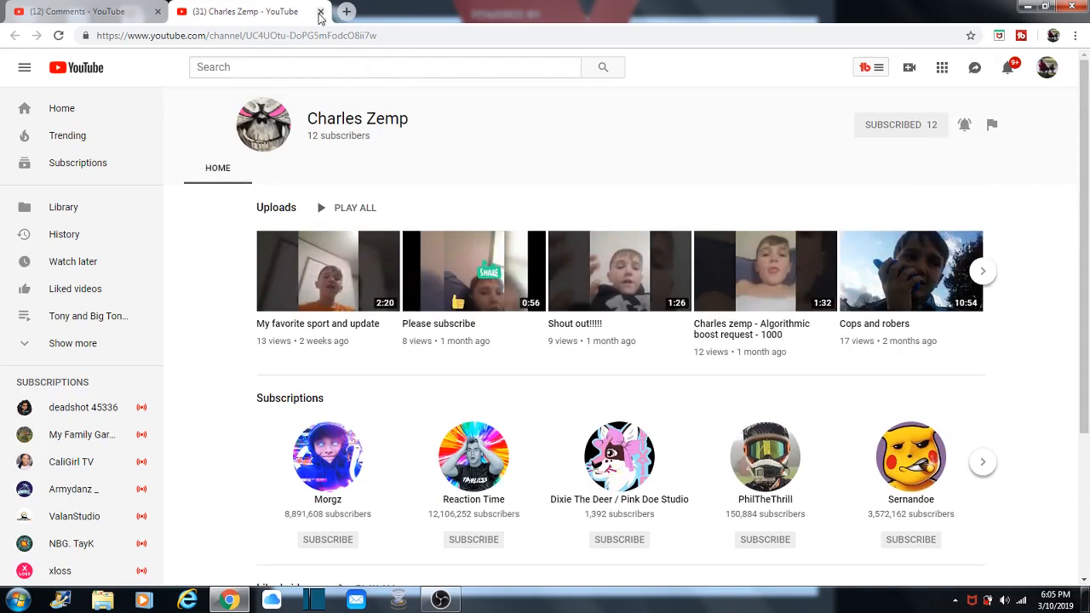
pyautogui.click(320, 17)
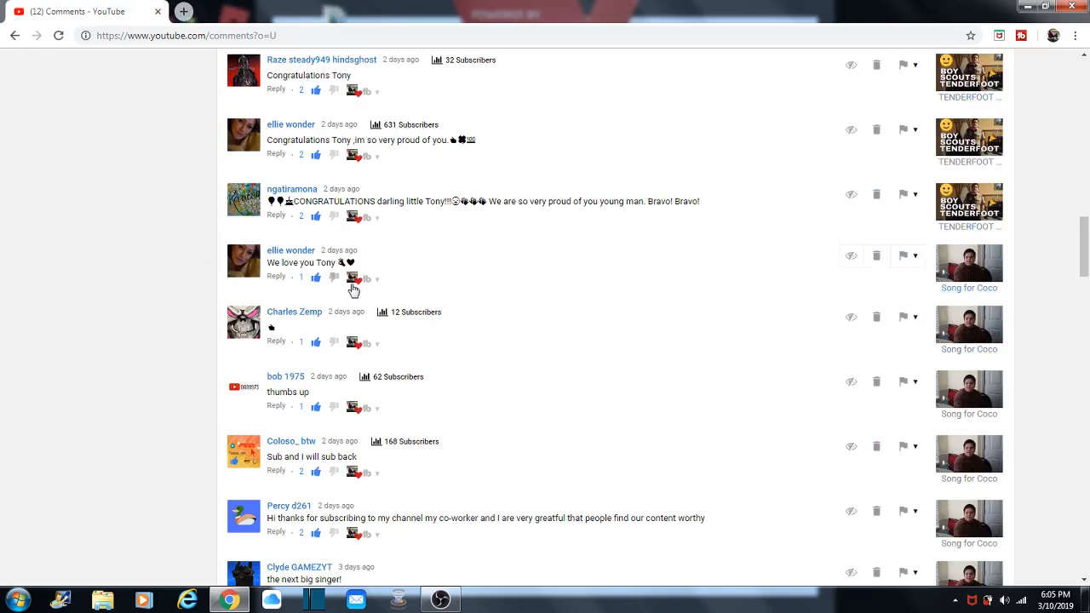
pyautogui.moveTo(333, 167)
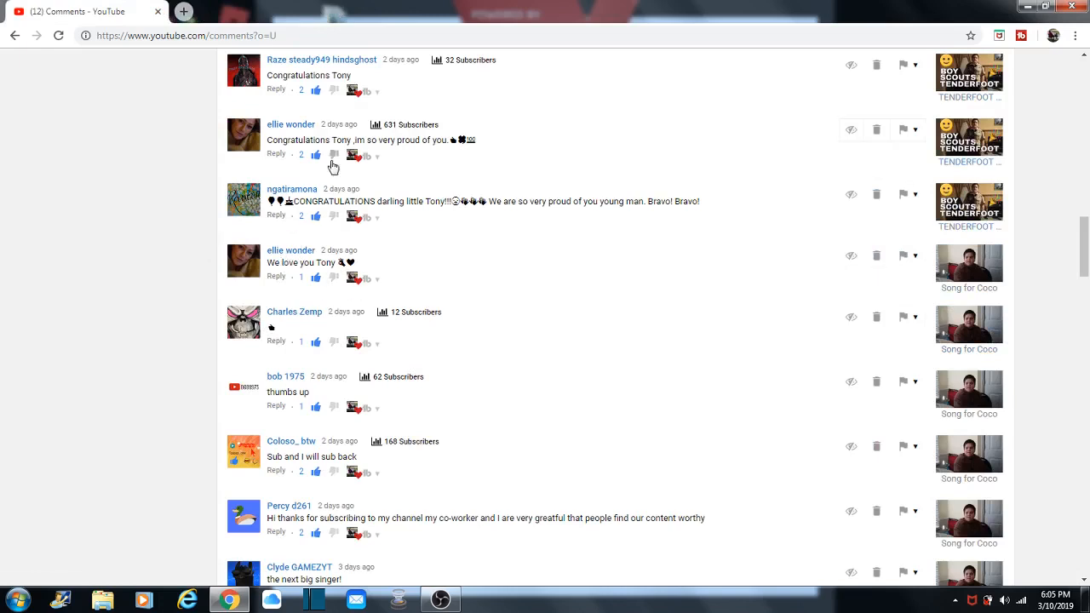
pyautogui.scroll(3)
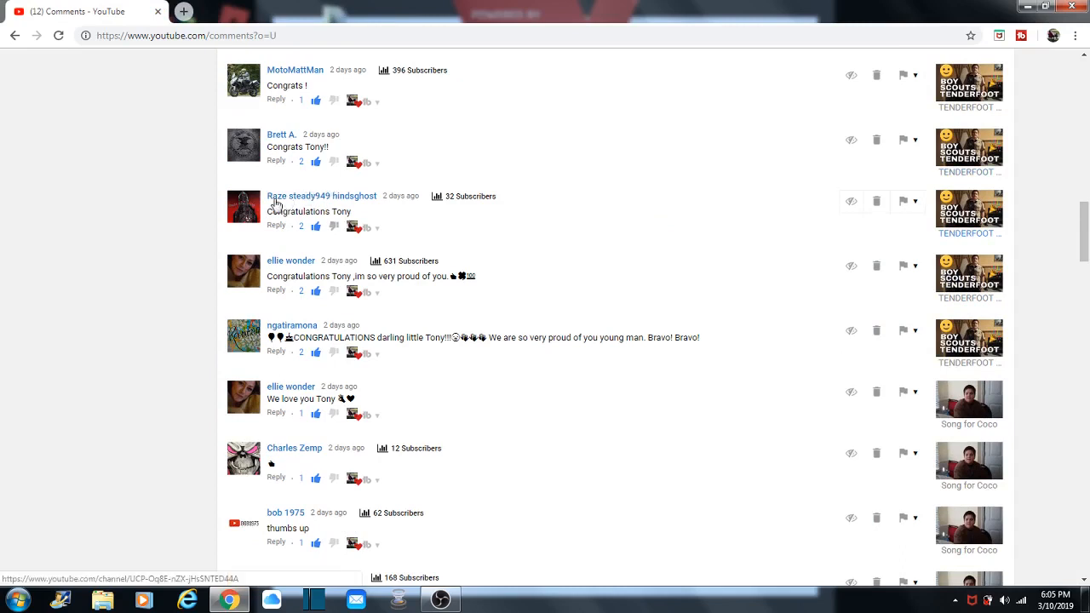
pyautogui.moveTo(313, 208)
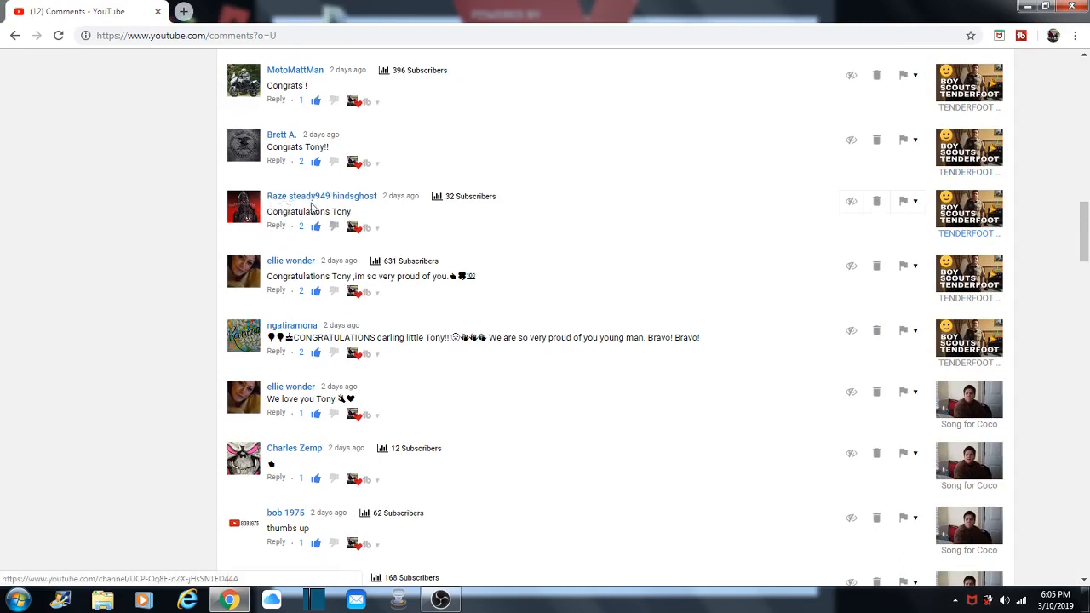
pyautogui.moveTo(316, 197)
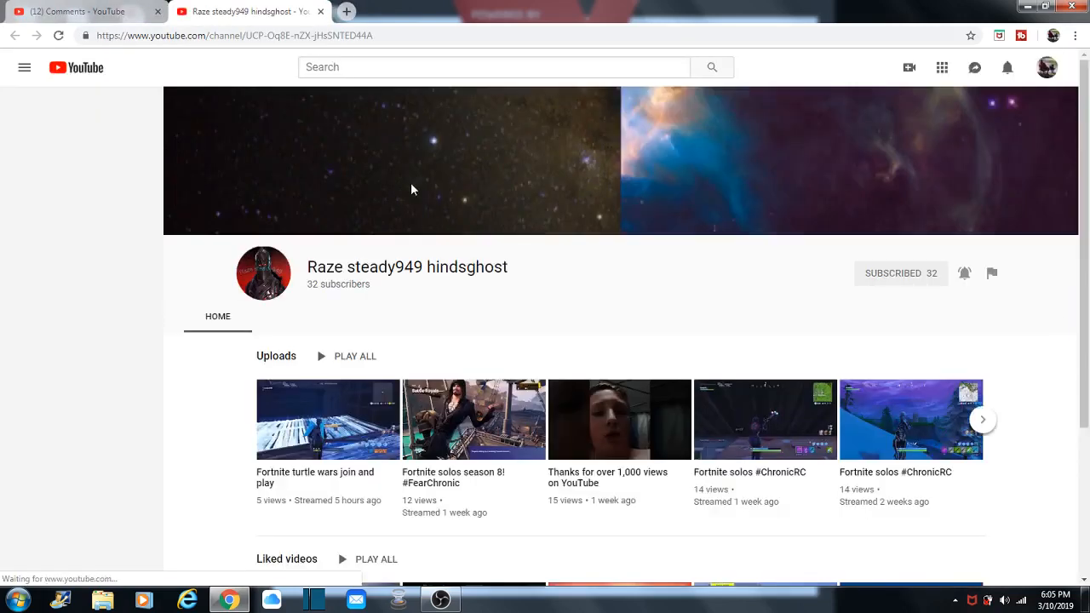
pyautogui.click(24, 68)
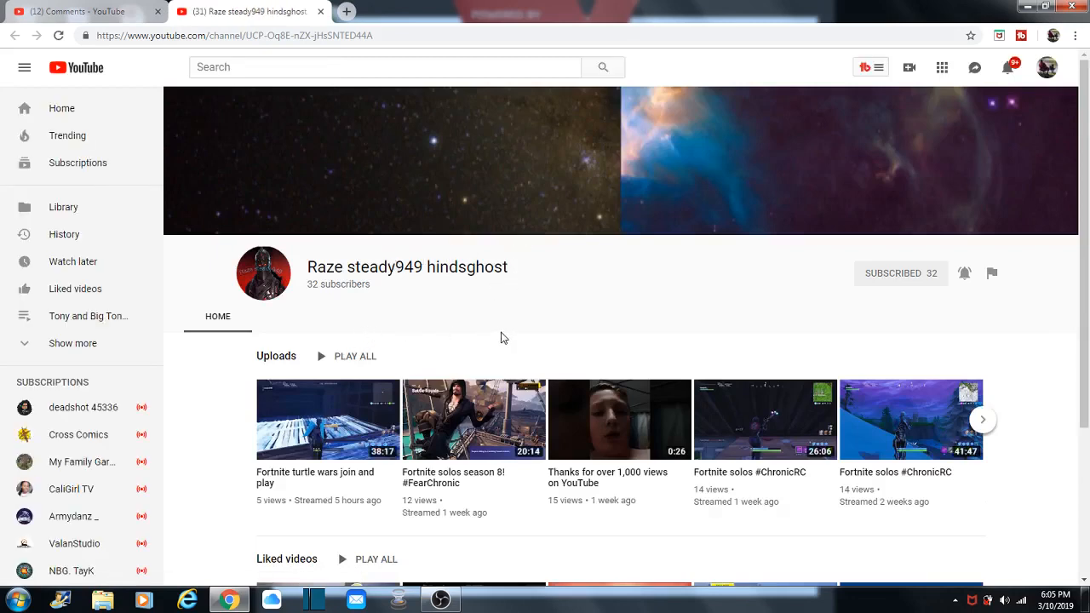
pyautogui.scroll(-3)
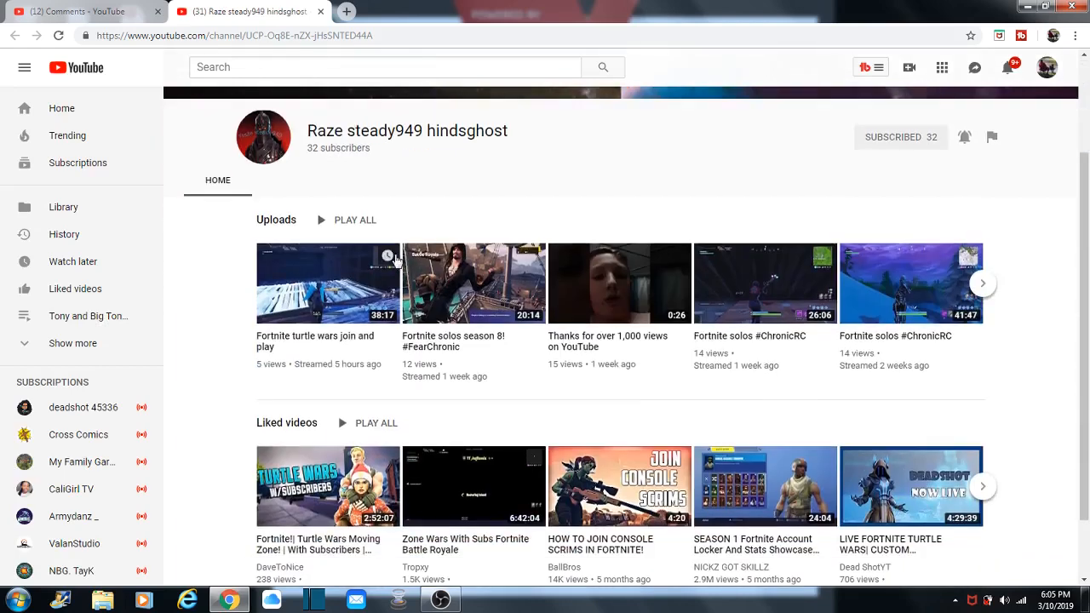
pyautogui.scroll(3)
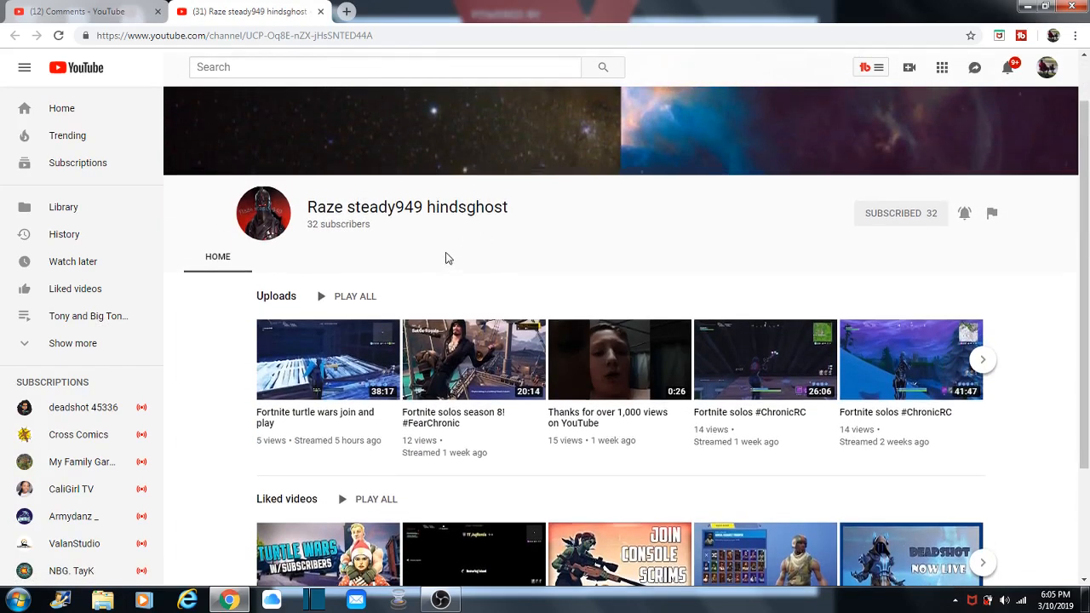
pyautogui.scroll(3)
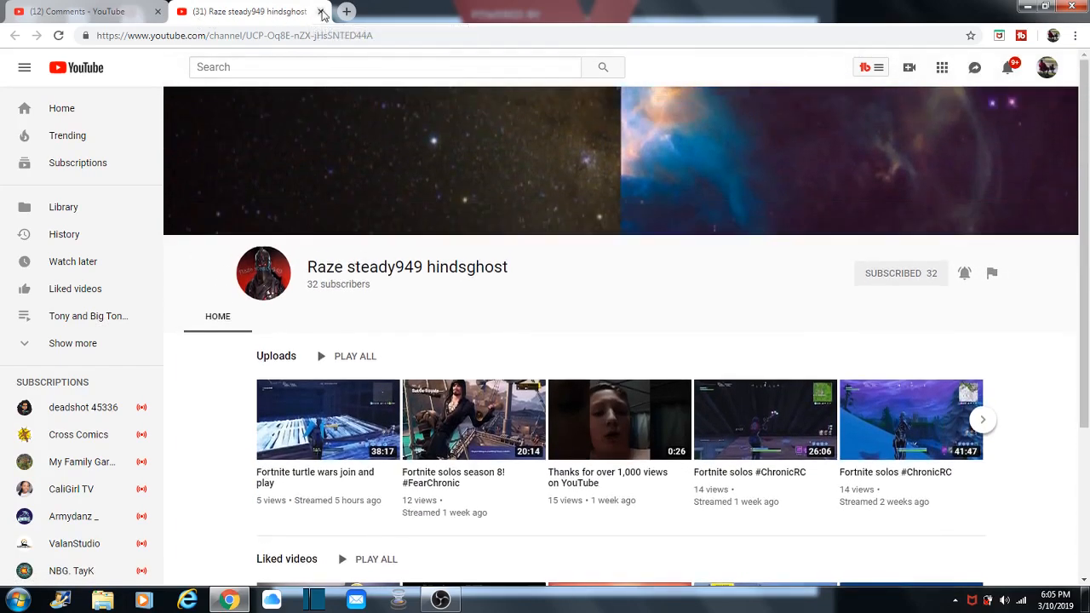
pyautogui.click(322, 11)
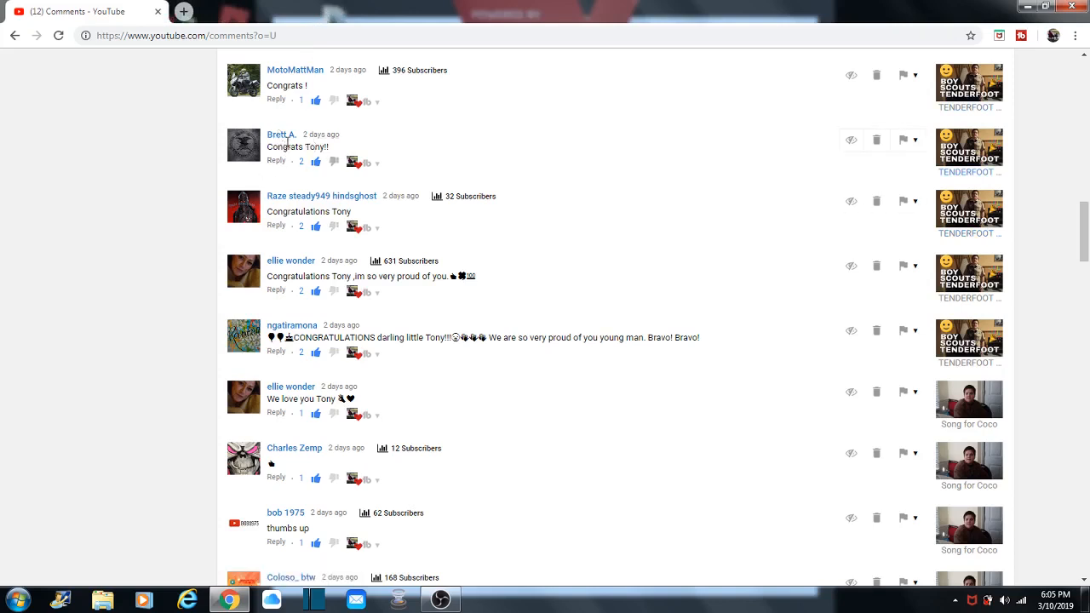
pyautogui.click(280, 135)
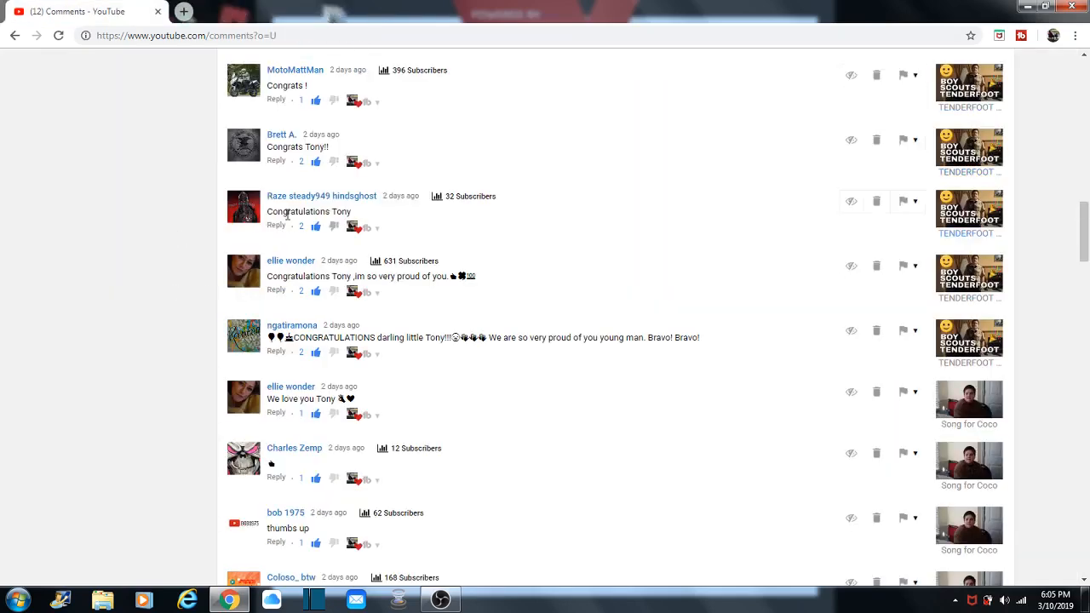
pyautogui.scroll(3)
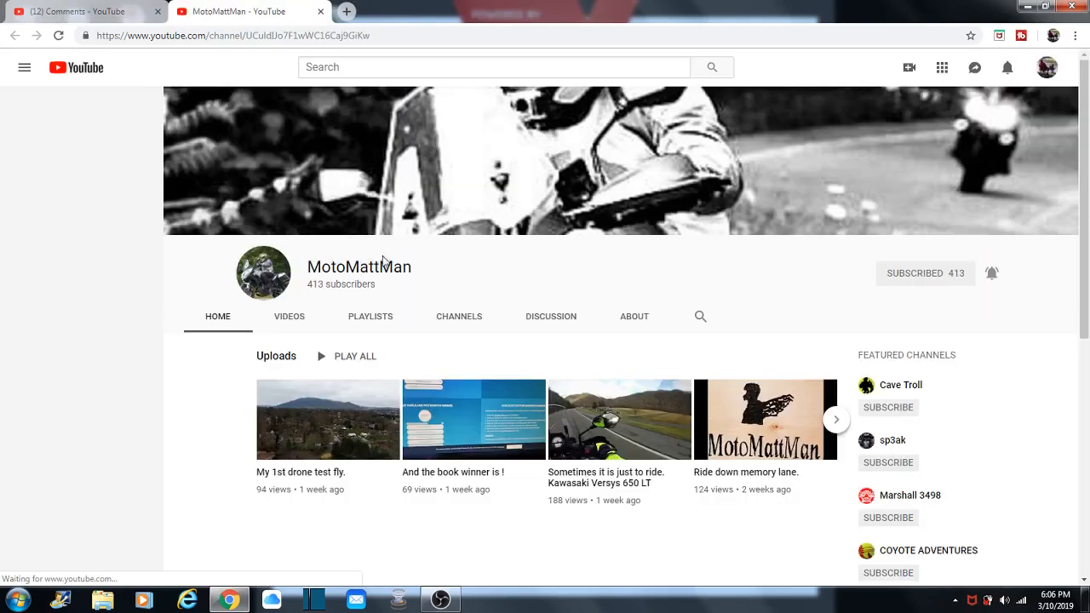
pyautogui.click(290, 315)
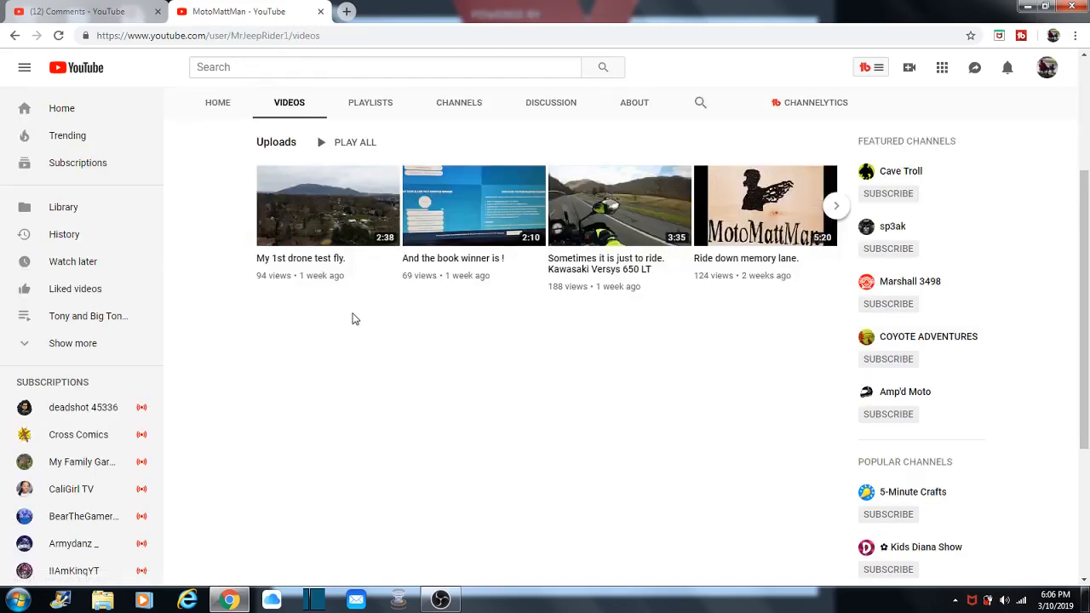
pyautogui.scroll(-3)
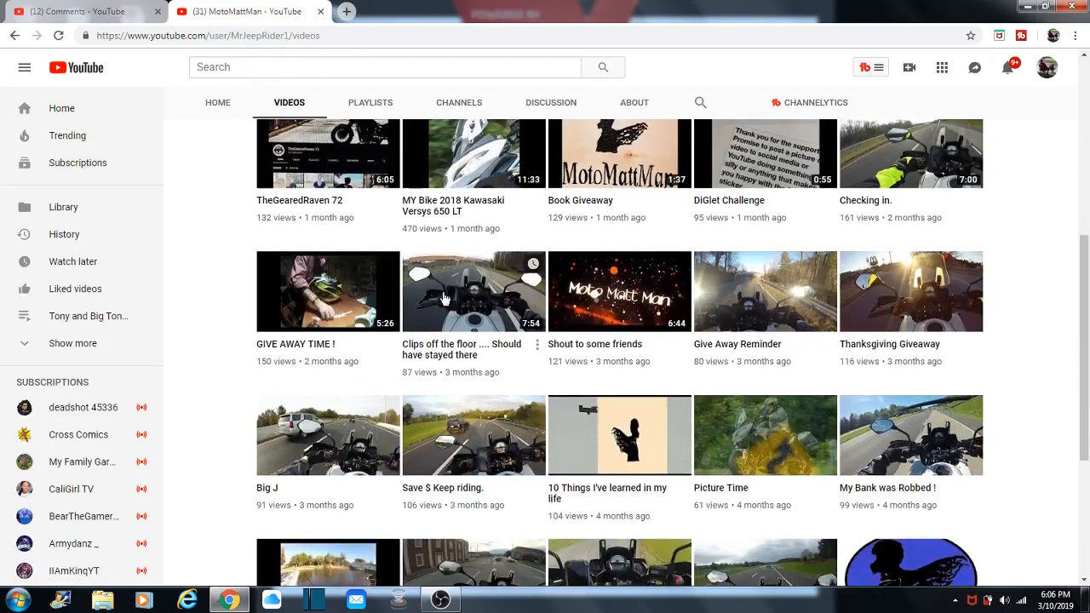
pyautogui.scroll(-3)
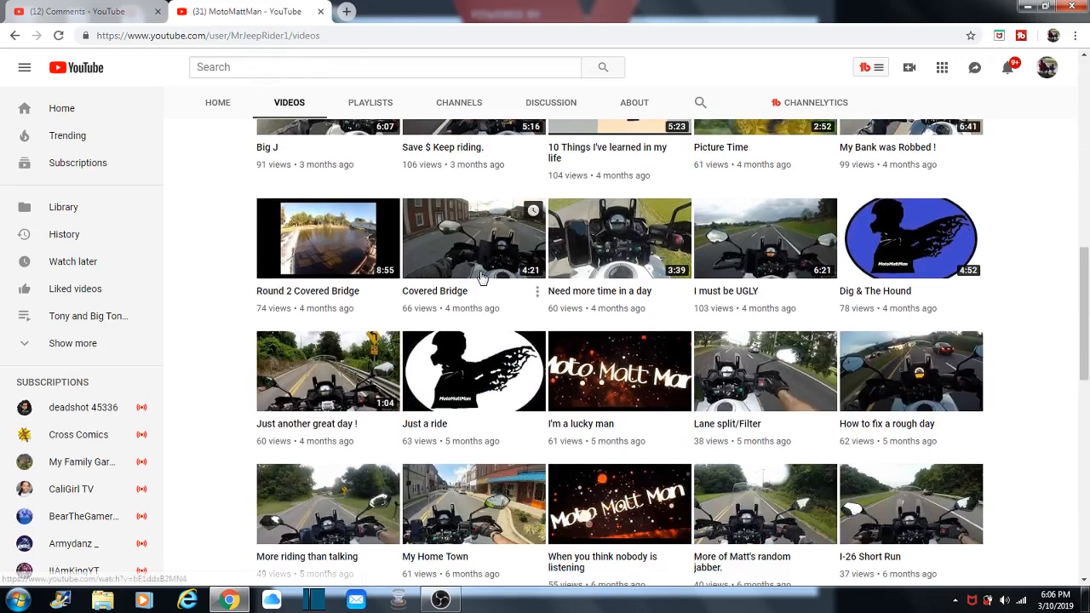
pyautogui.scroll(3)
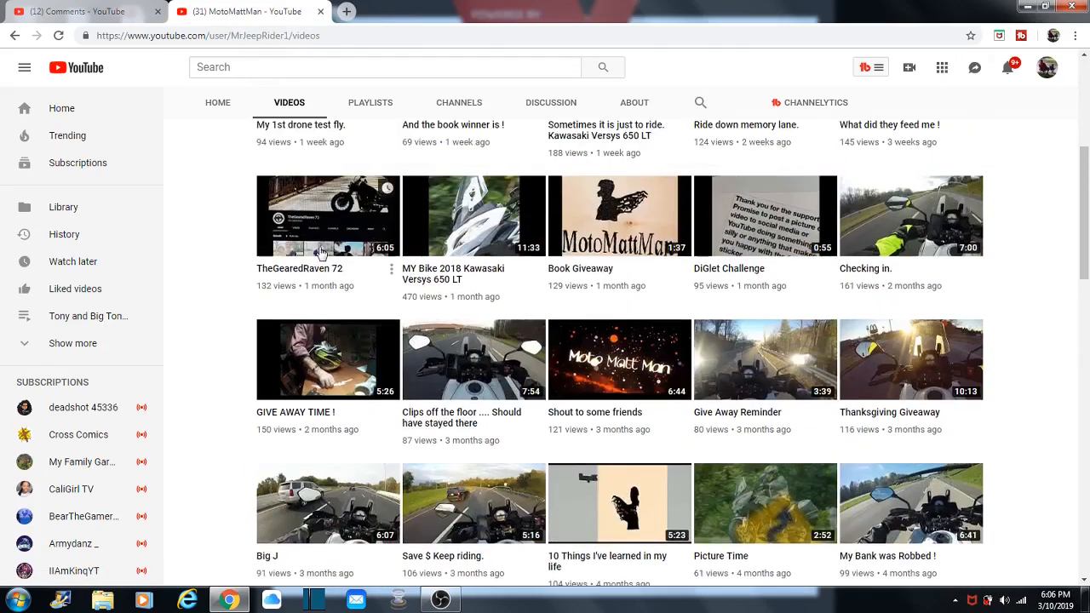
pyautogui.scroll(3)
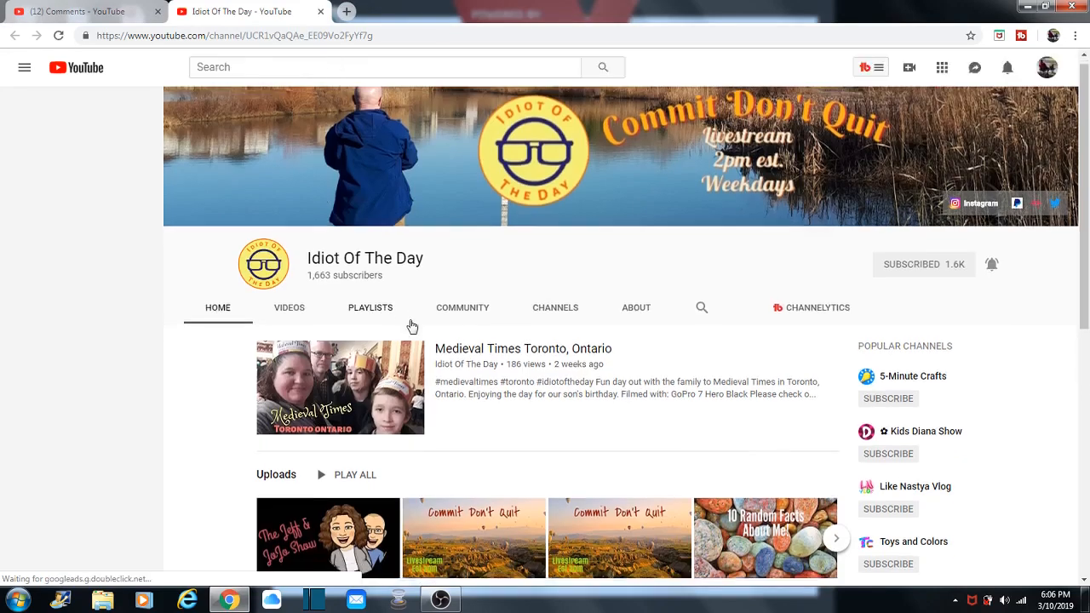
pyautogui.scroll(-3)
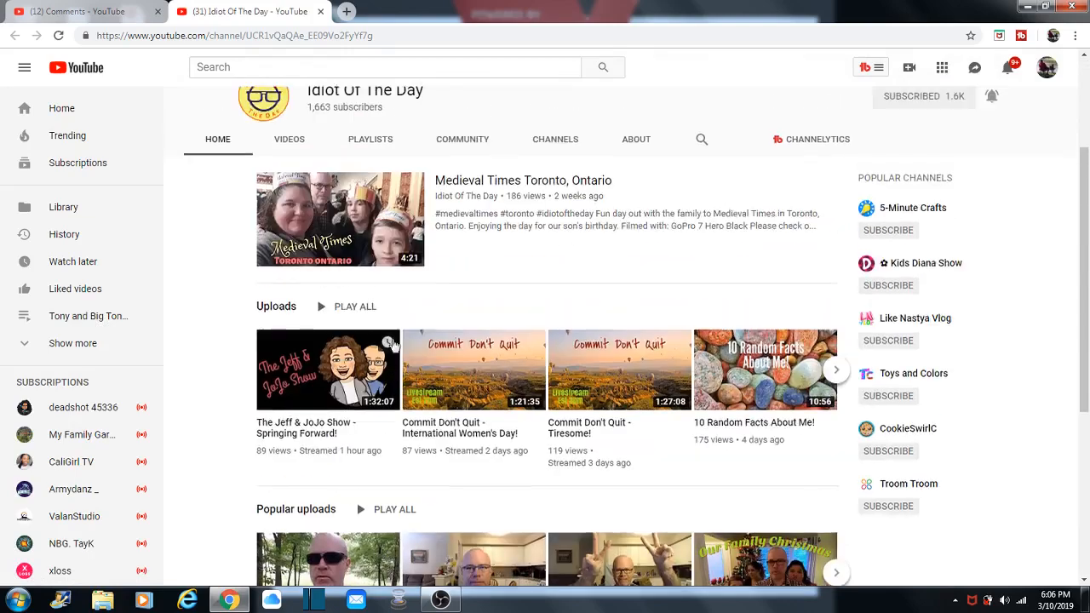
pyautogui.scroll(3)
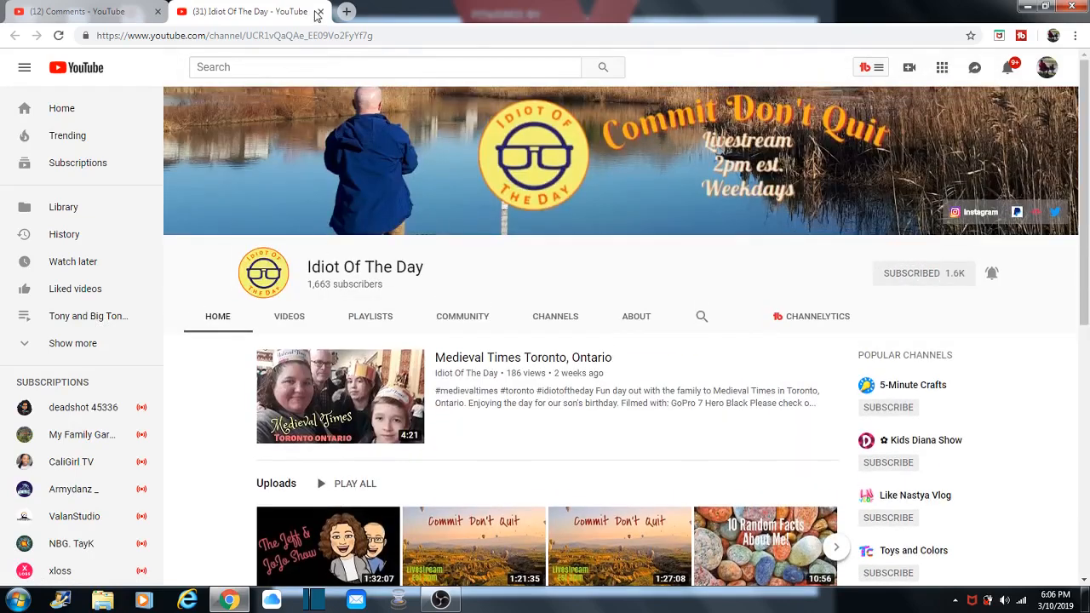
# Step: Visit Oodles Of Doodles, the 9-subscriber commenter's already-subscribed channel, from the comments list
pyautogui.click(320, 10)
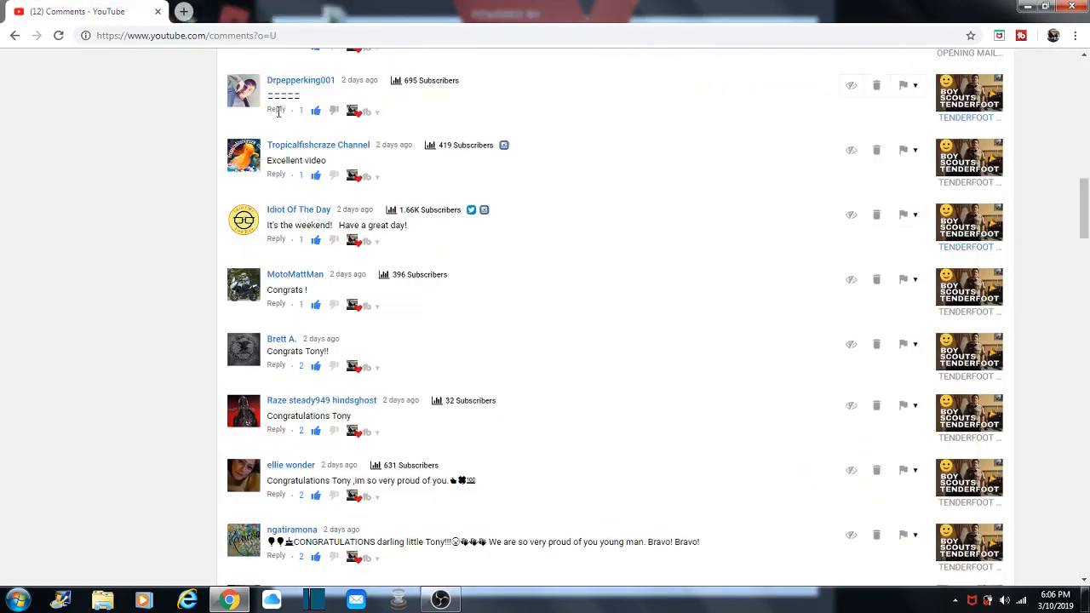
pyautogui.scroll(3)
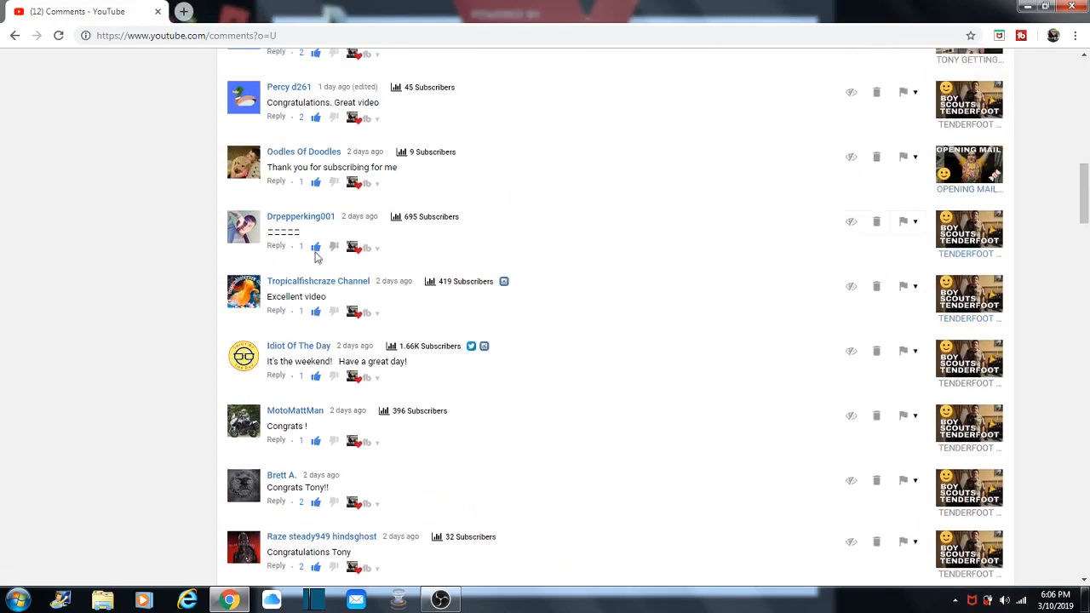
pyautogui.scroll(3)
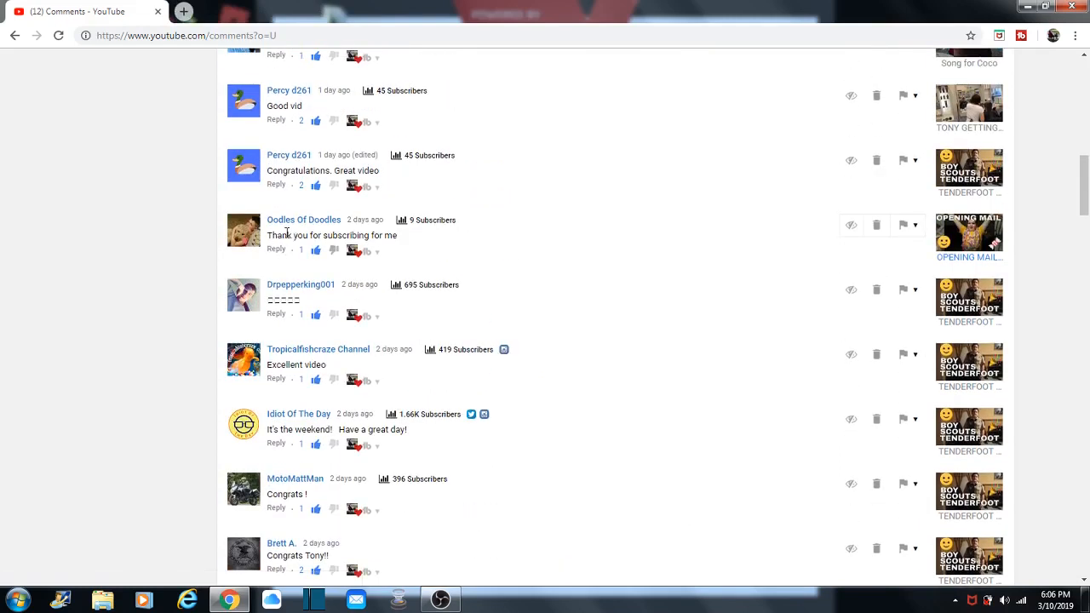
pyautogui.click(303, 220)
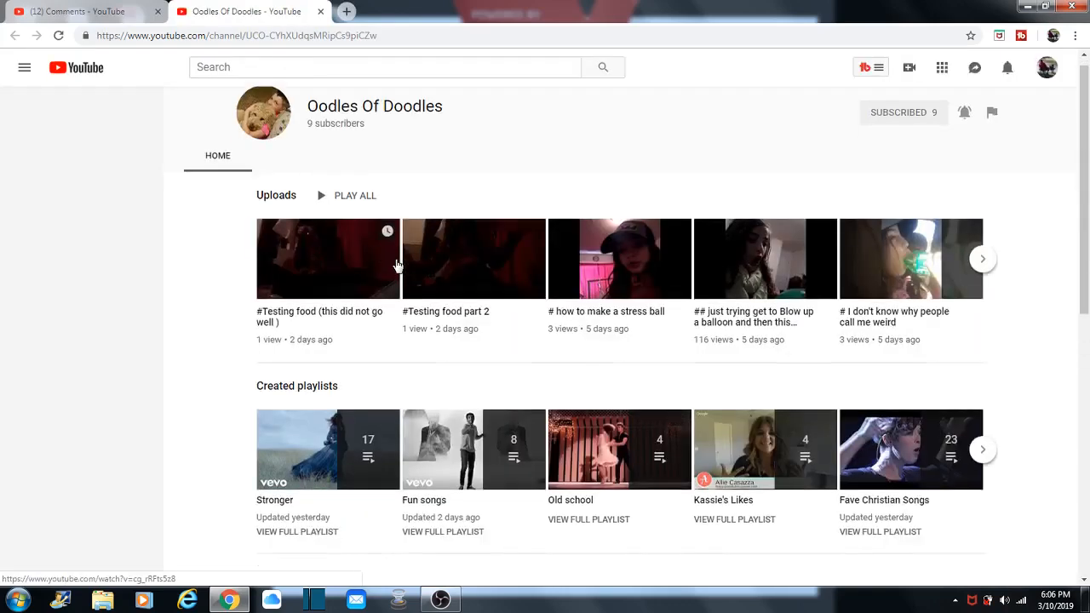
pyautogui.click(24, 68)
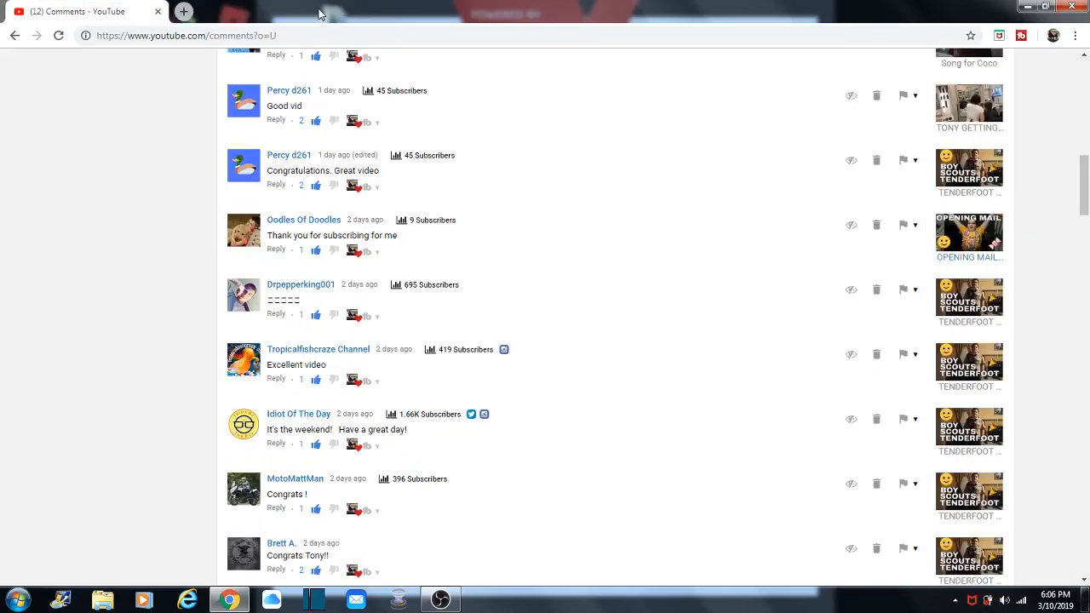
pyautogui.moveTo(283, 211)
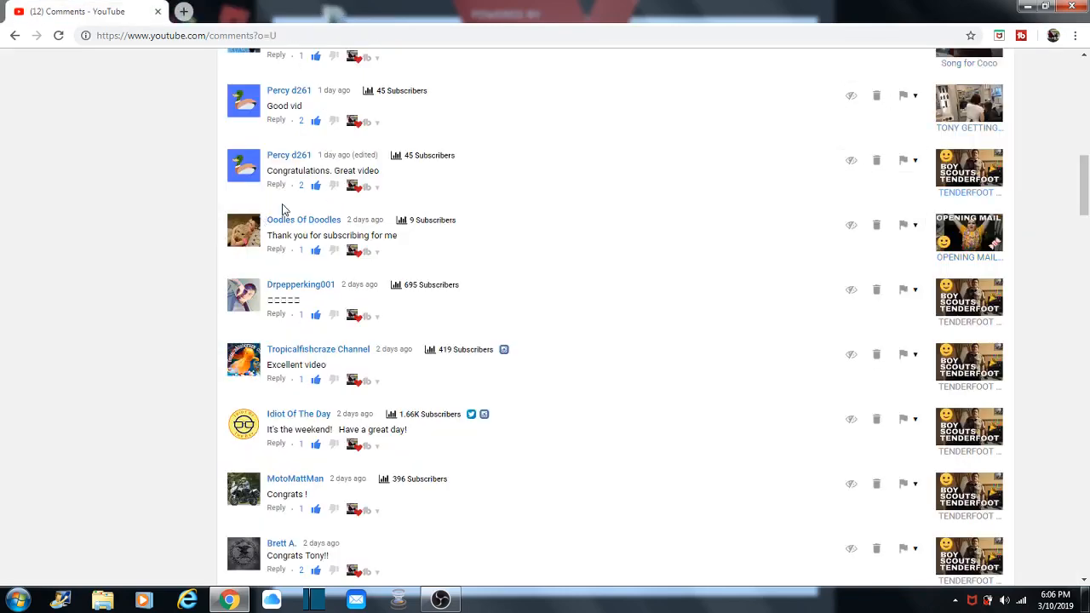
pyautogui.scroll(3)
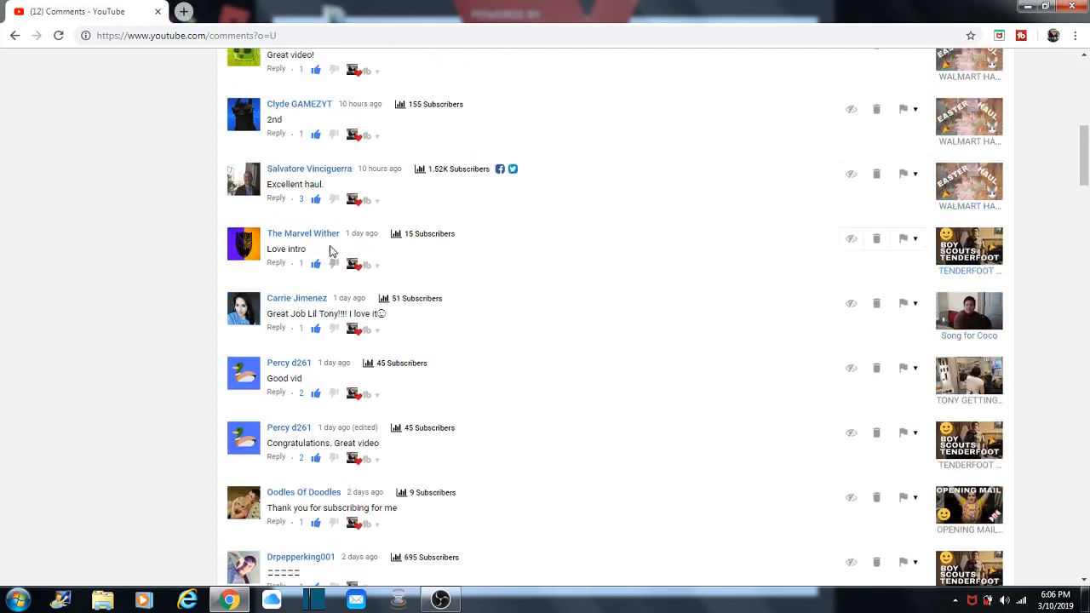
pyautogui.moveTo(310, 390)
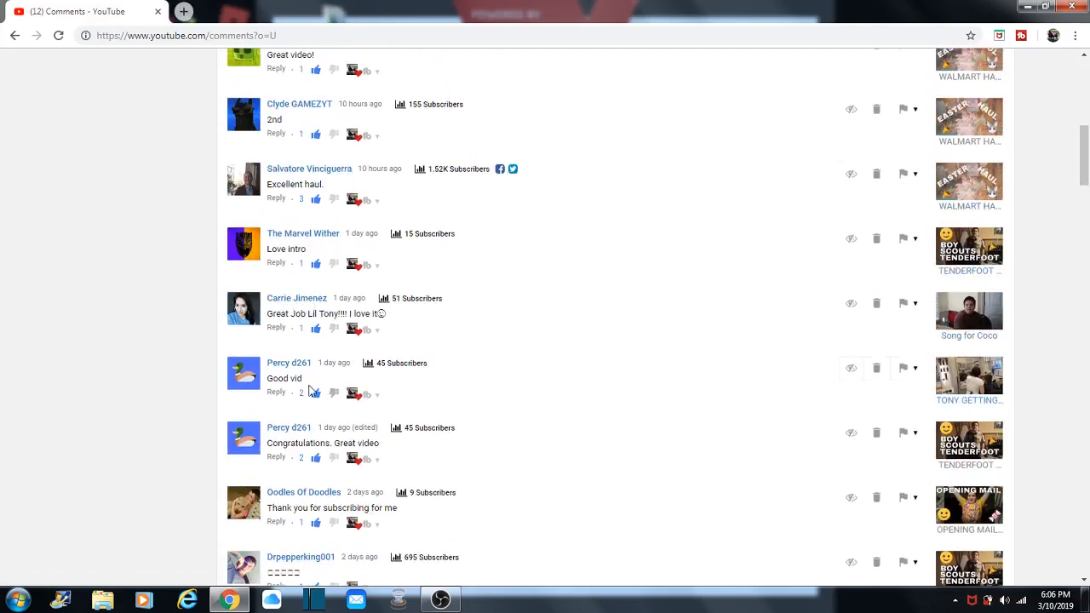
pyautogui.moveTo(290, 304)
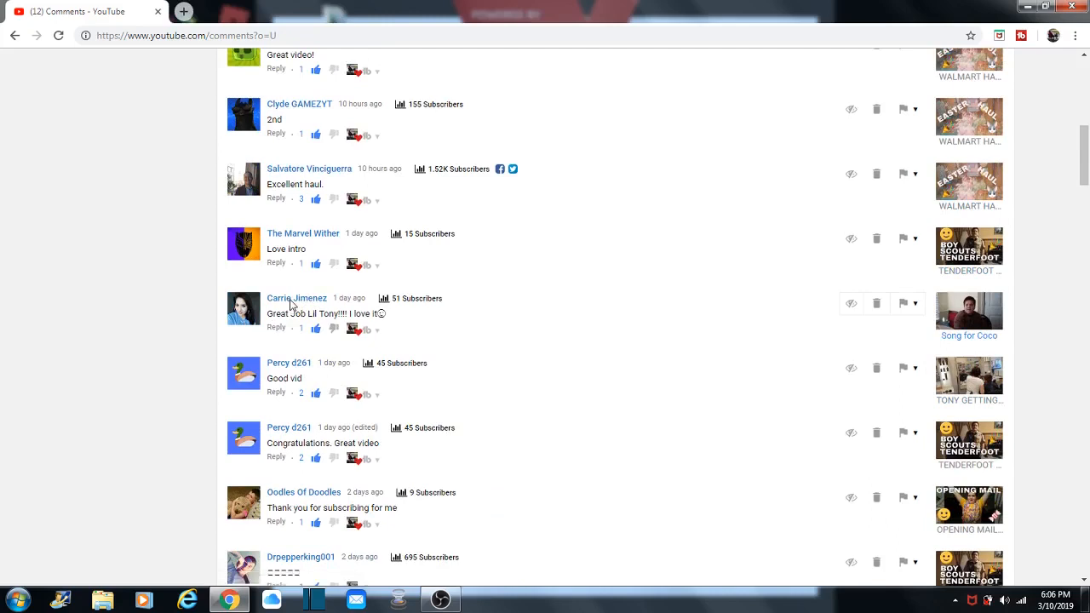
pyautogui.click(297, 298)
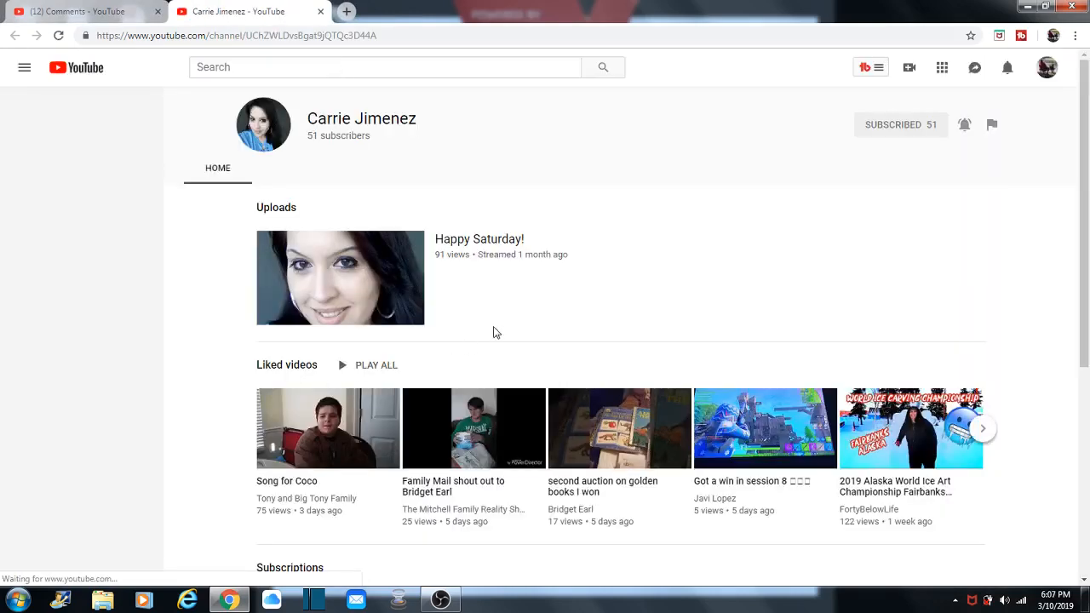
pyautogui.click(24, 68)
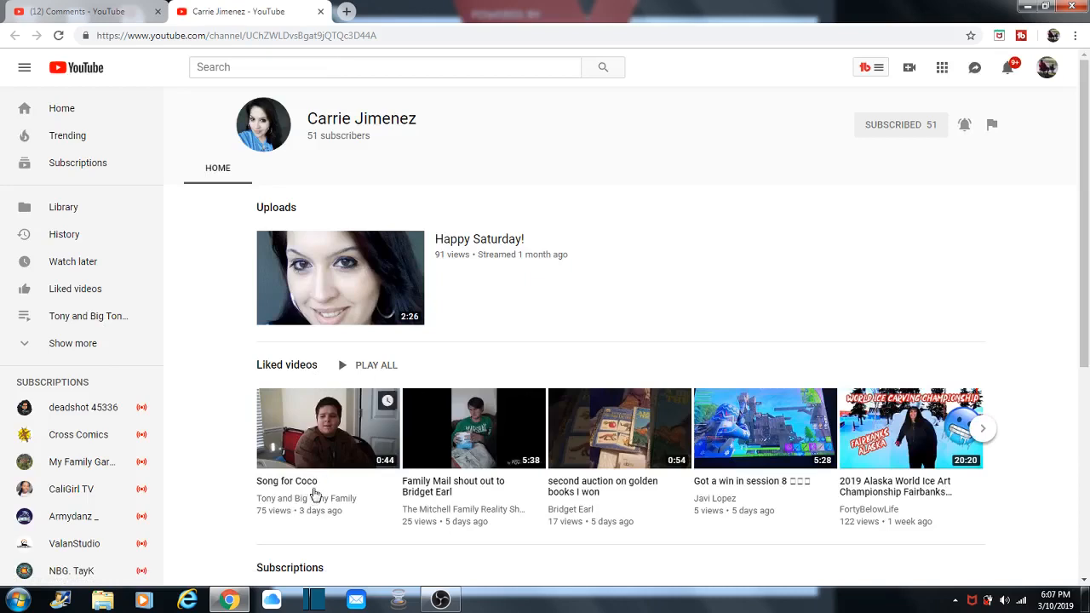
pyautogui.moveTo(401, 515)
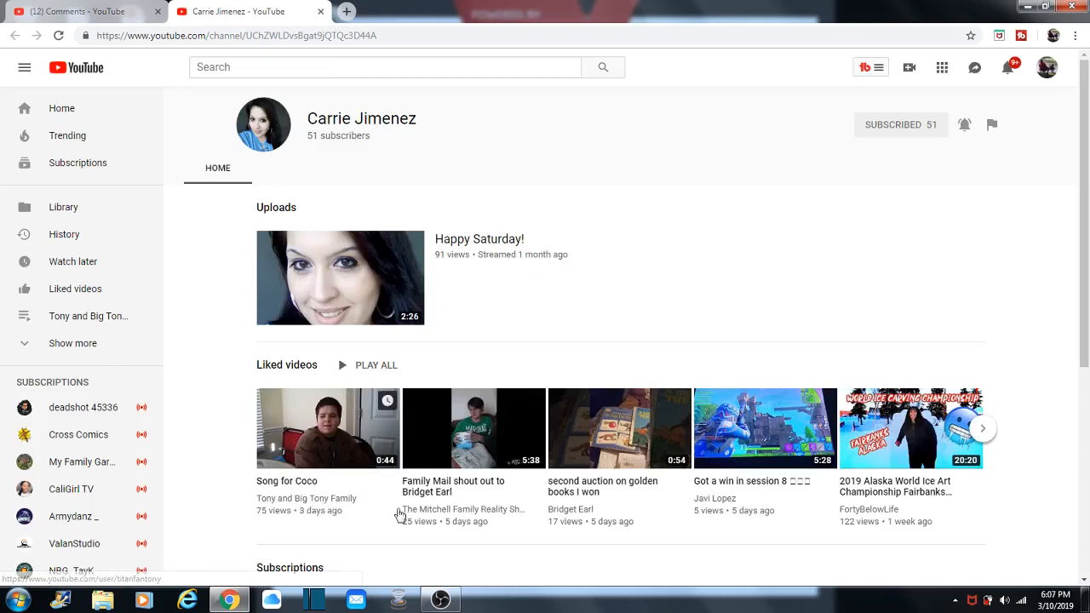
pyautogui.moveTo(344, 531)
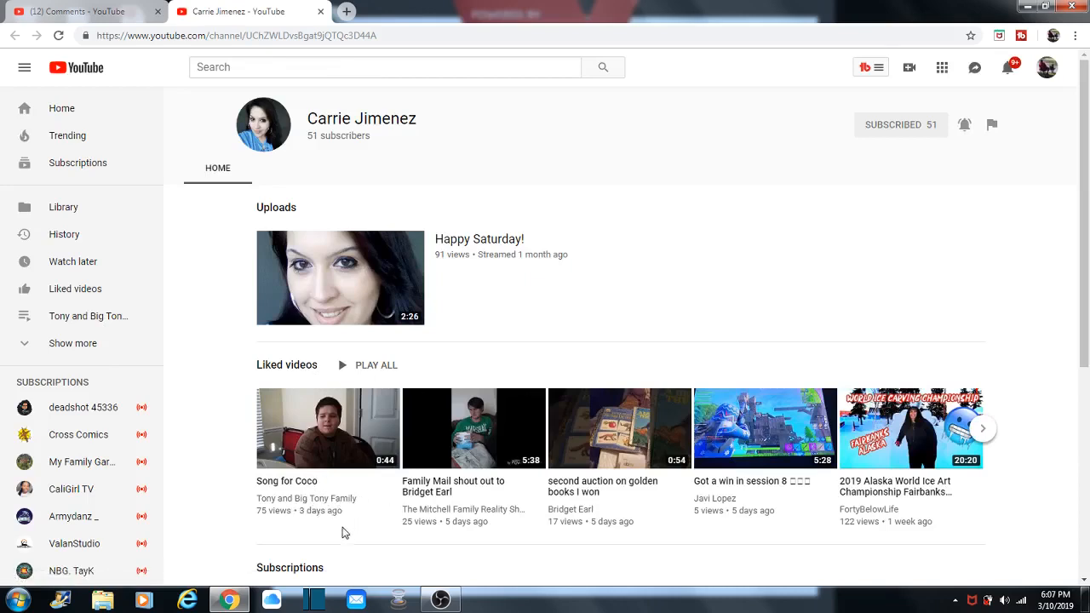
pyautogui.moveTo(443, 177)
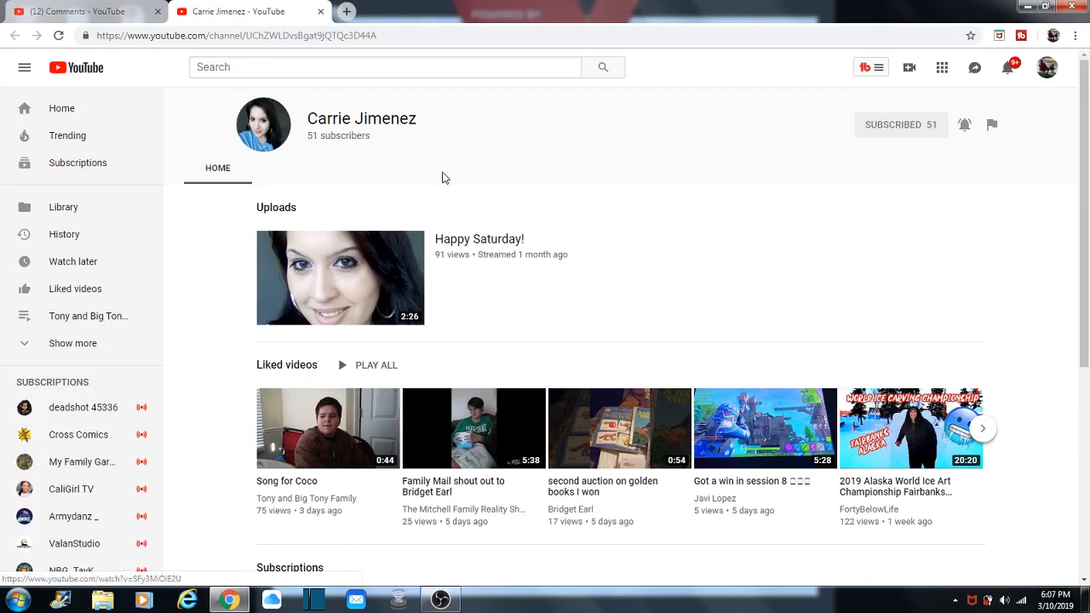
pyautogui.click(320, 10)
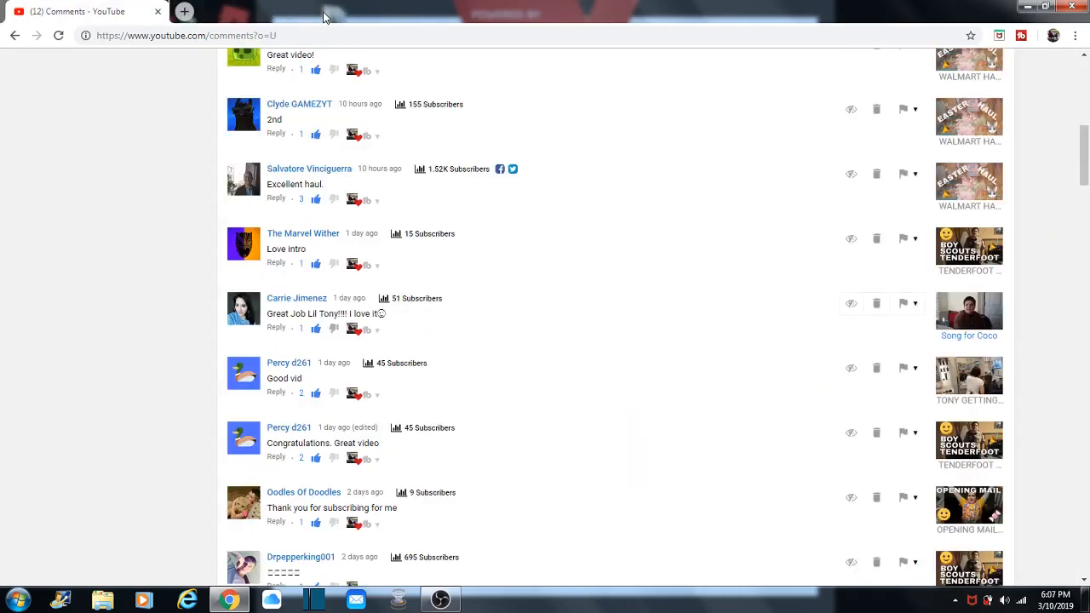
pyautogui.moveTo(322, 254)
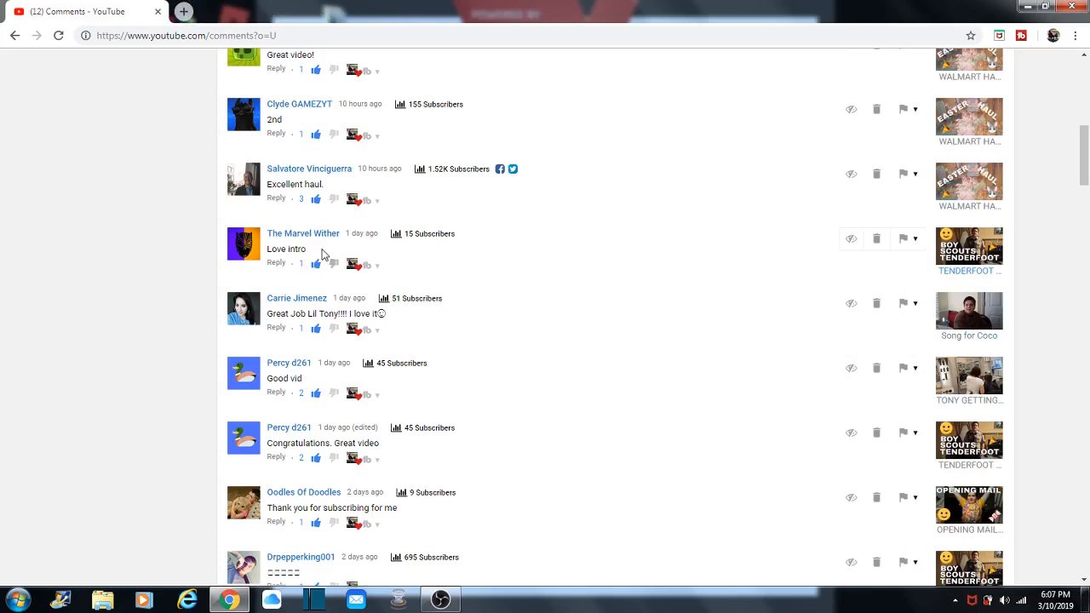
pyautogui.moveTo(275, 247)
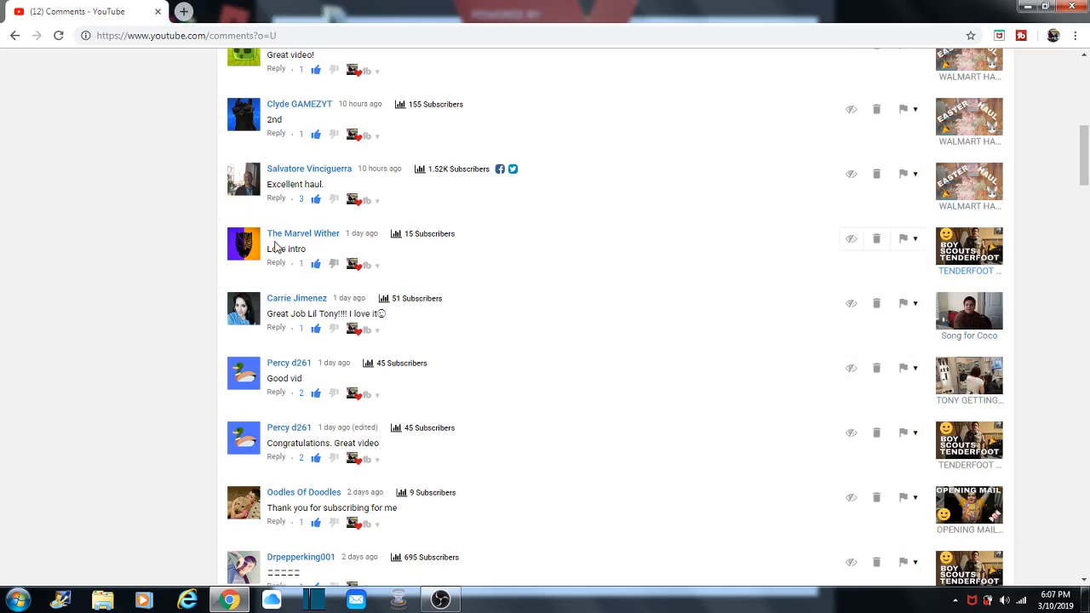
pyautogui.moveTo(286, 249)
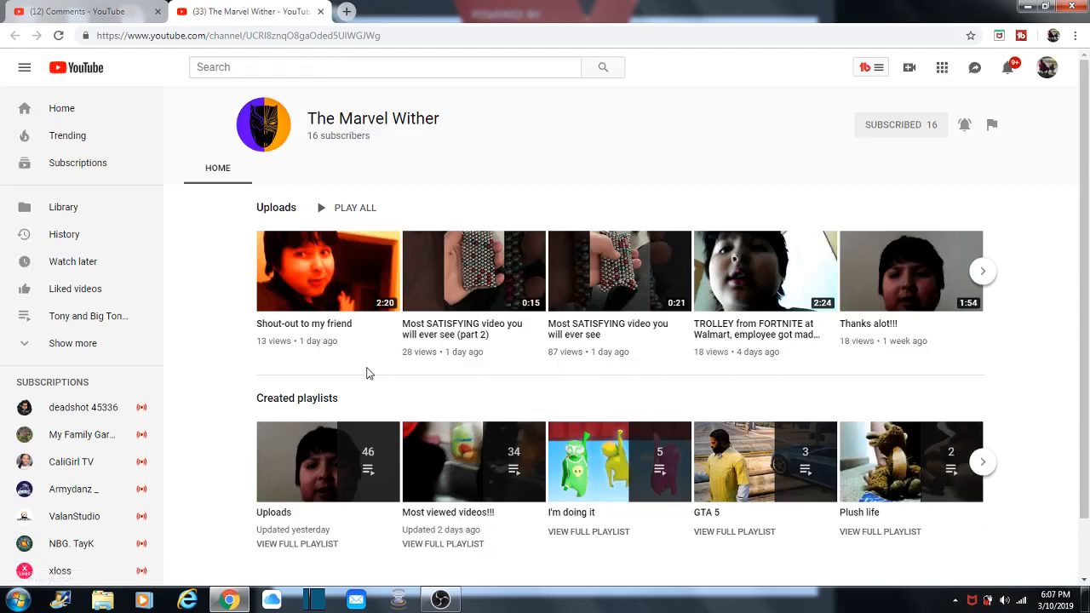
pyautogui.moveTo(323, 11)
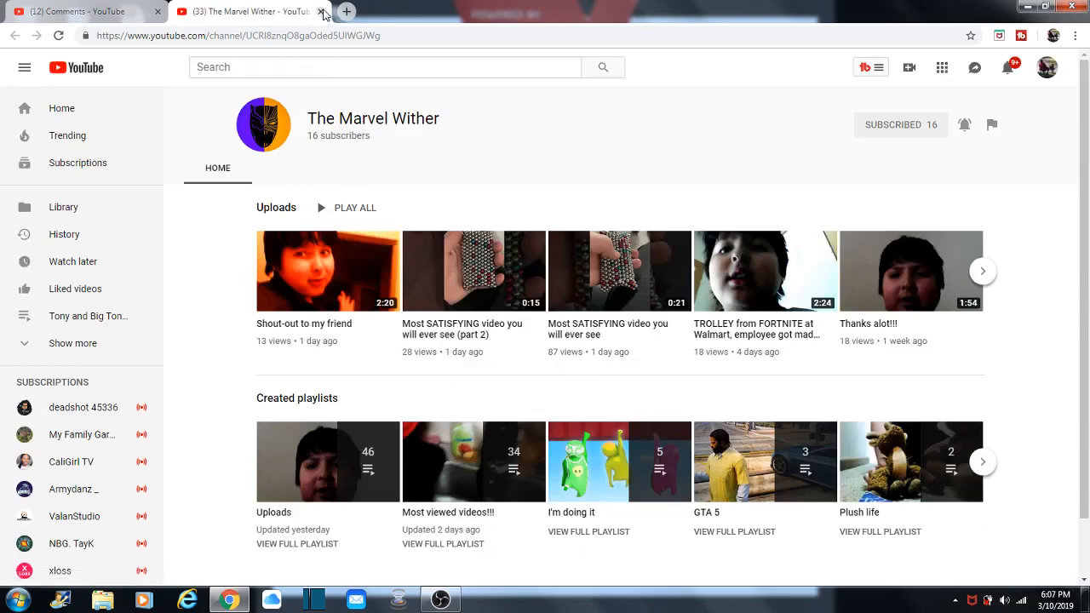
pyautogui.click(322, 10)
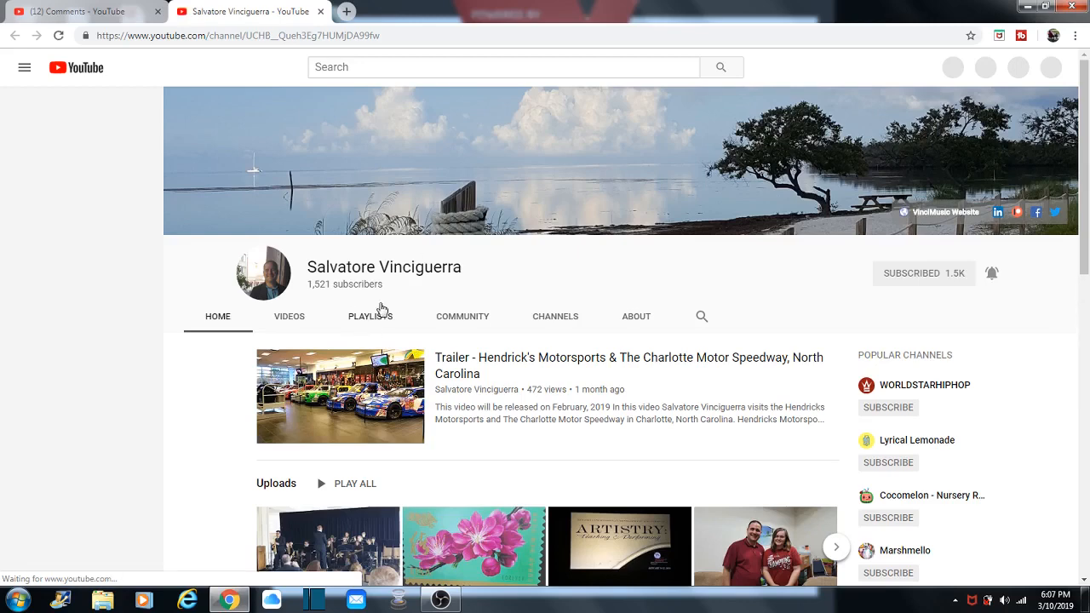
pyautogui.click(24, 68)
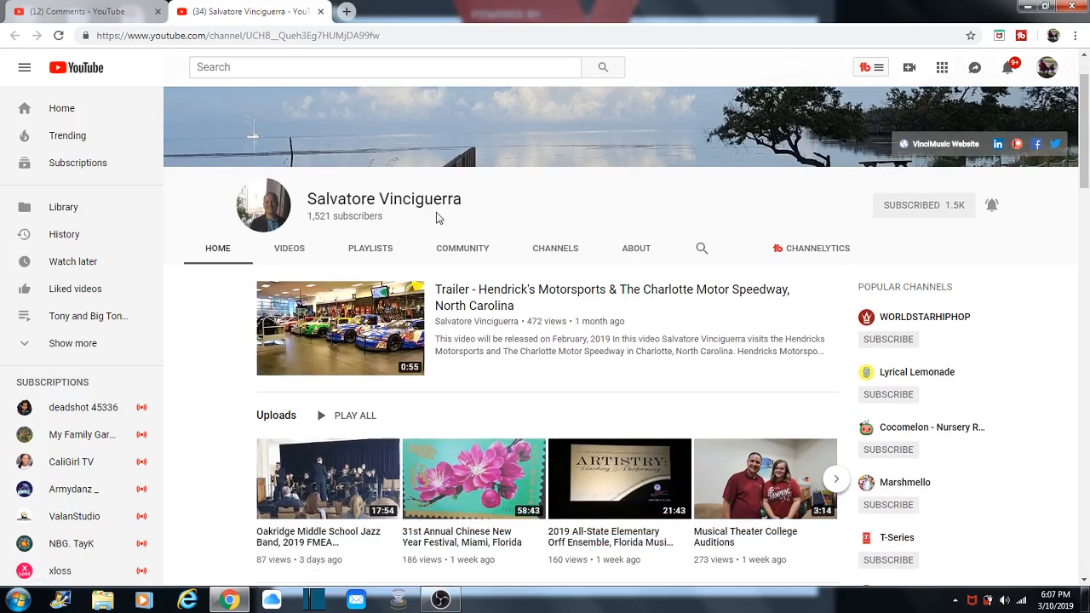
pyautogui.scroll(-3)
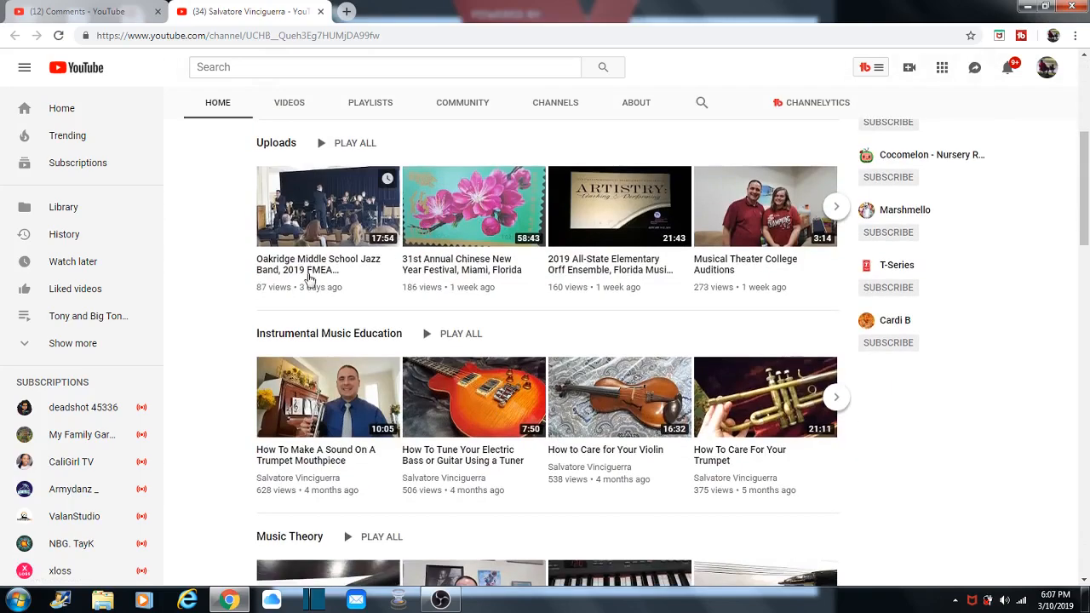
pyautogui.scroll(-3)
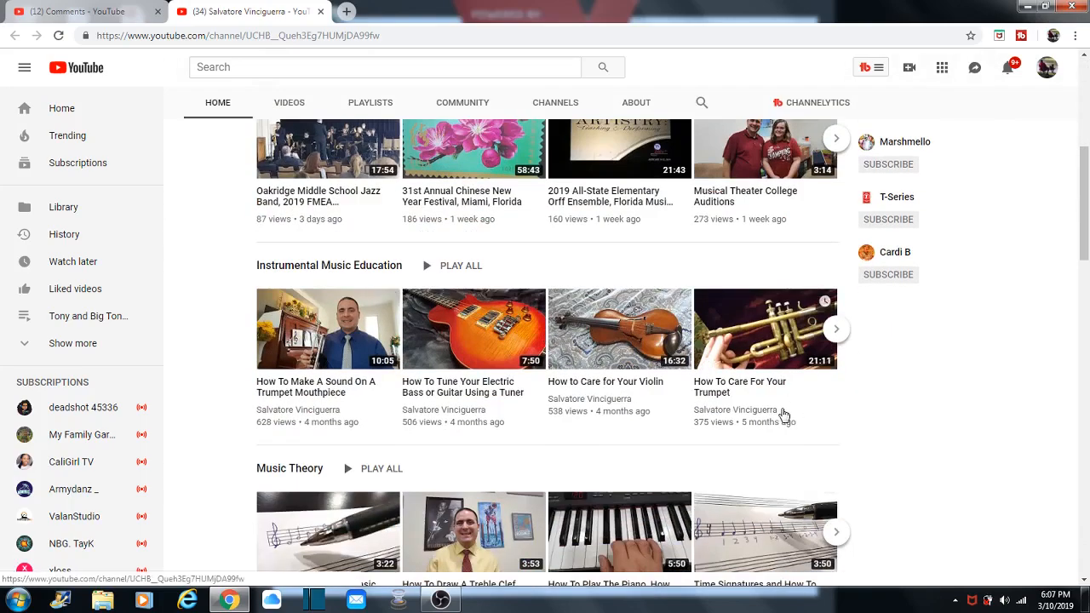
pyautogui.moveTo(816, 389)
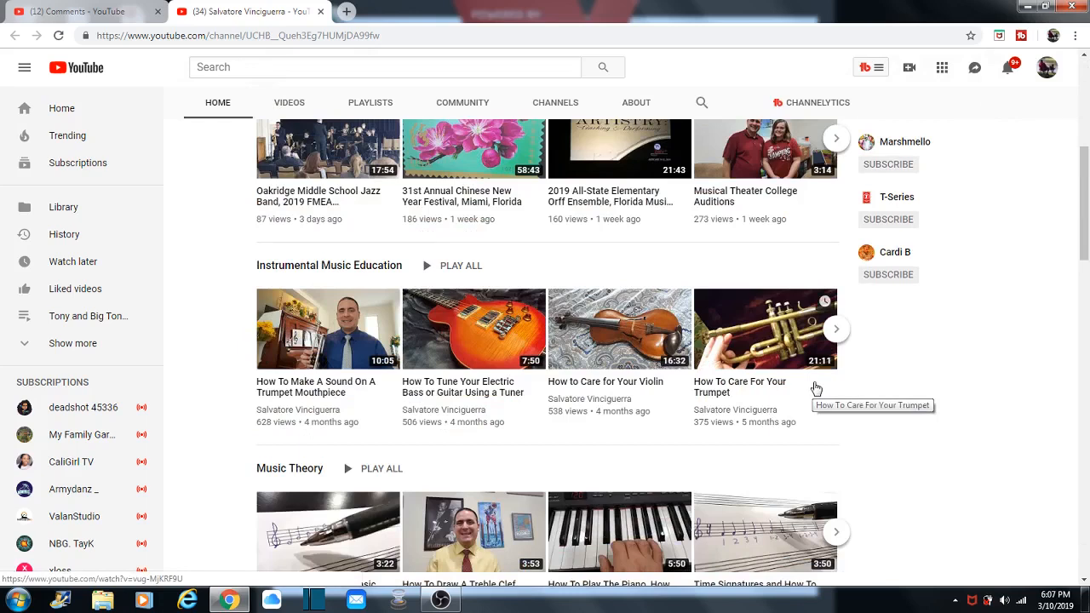
pyautogui.moveTo(776, 371)
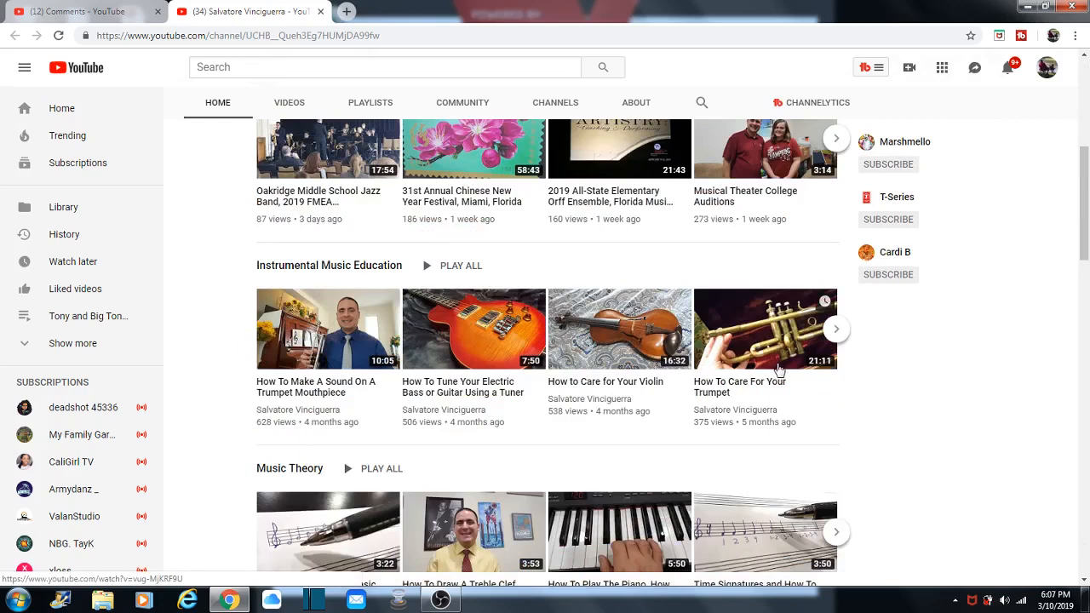
pyautogui.moveTo(271, 365)
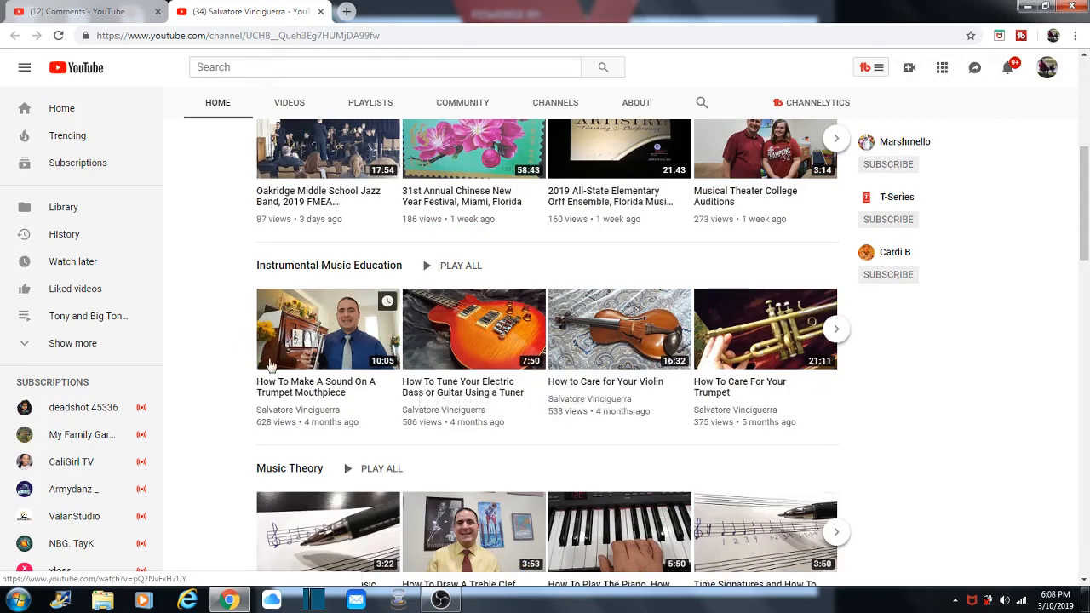
pyautogui.moveTo(253, 320)
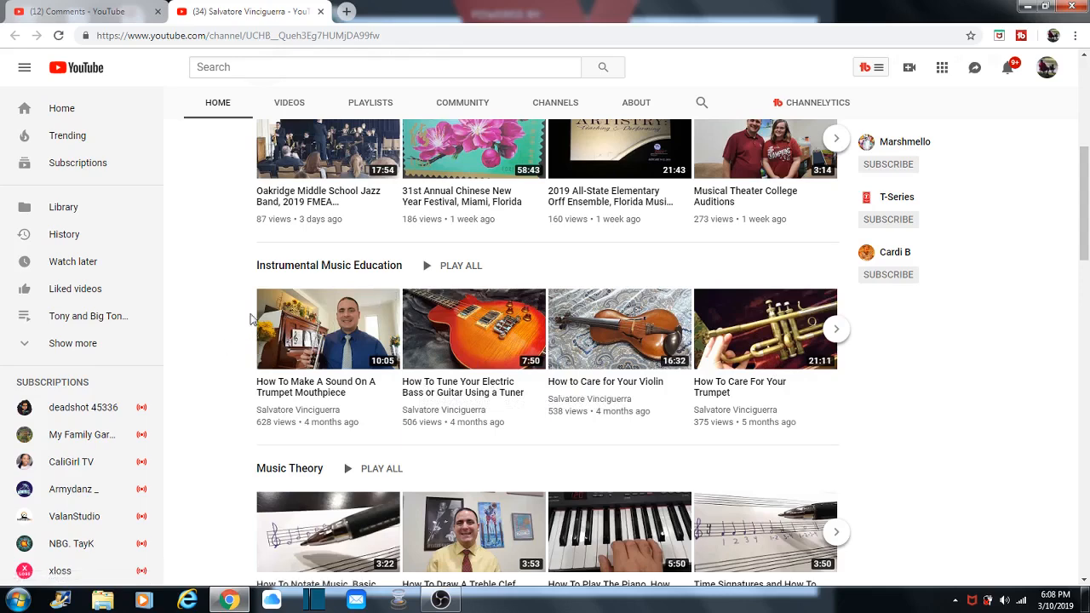
pyautogui.moveTo(306, 320)
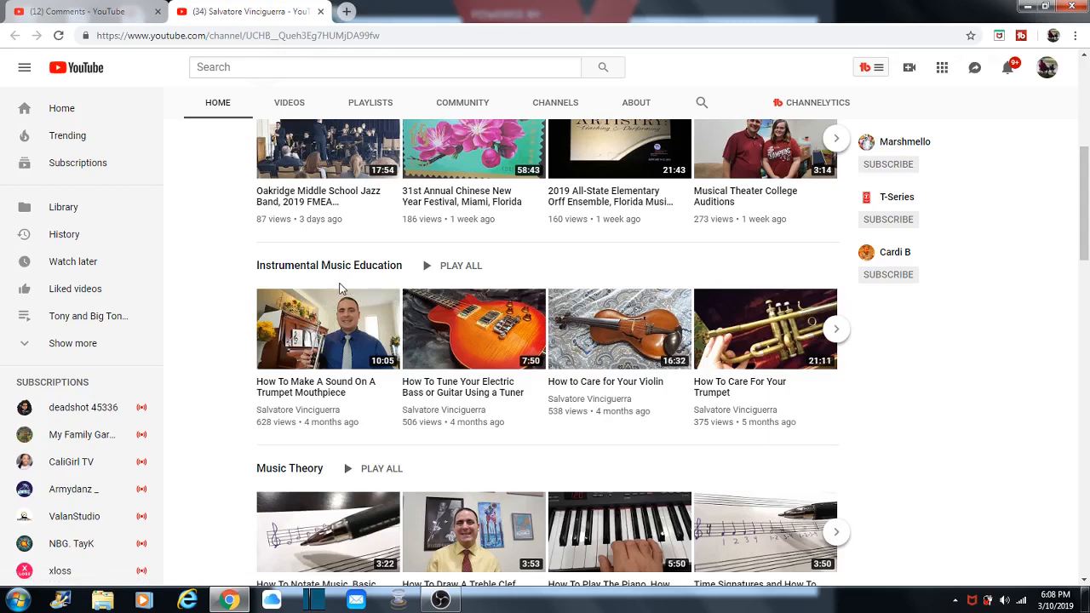
pyautogui.moveTo(167, 290)
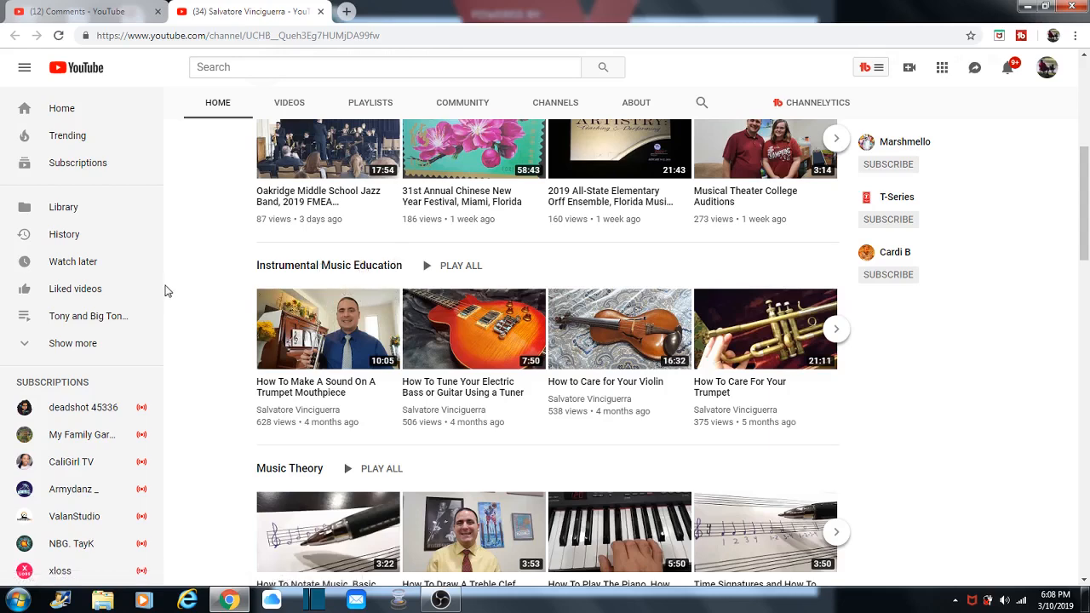
pyautogui.scroll(-3)
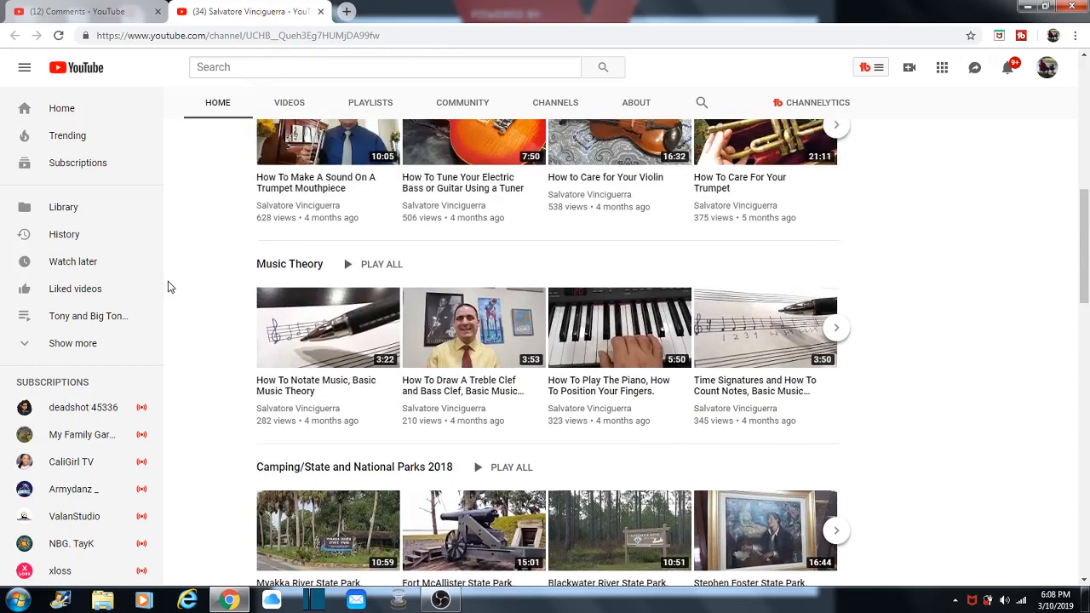
pyautogui.scroll(3)
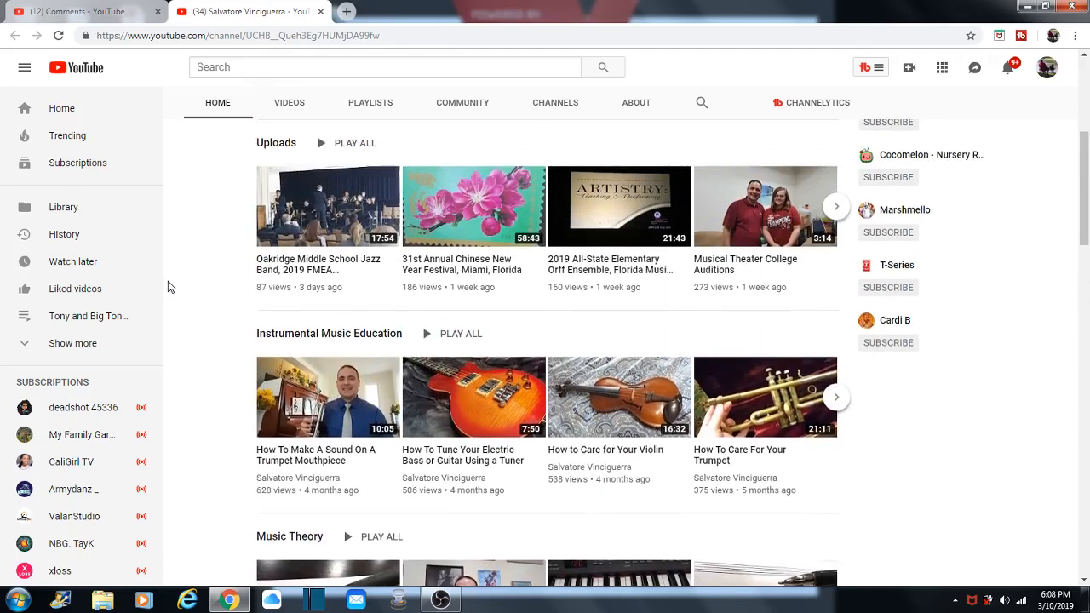
pyautogui.scroll(3)
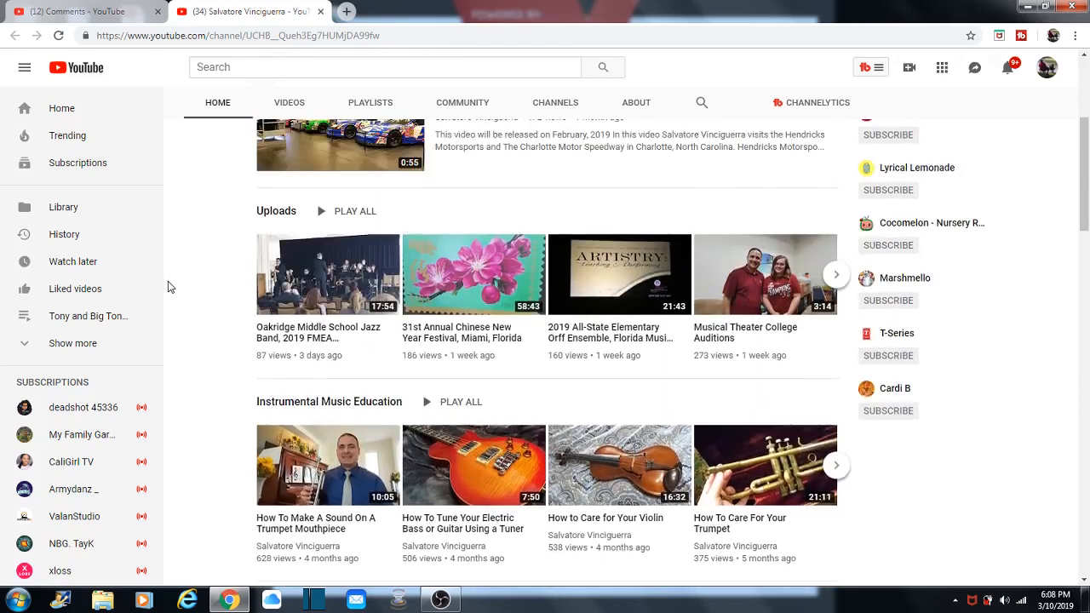
pyautogui.scroll(3)
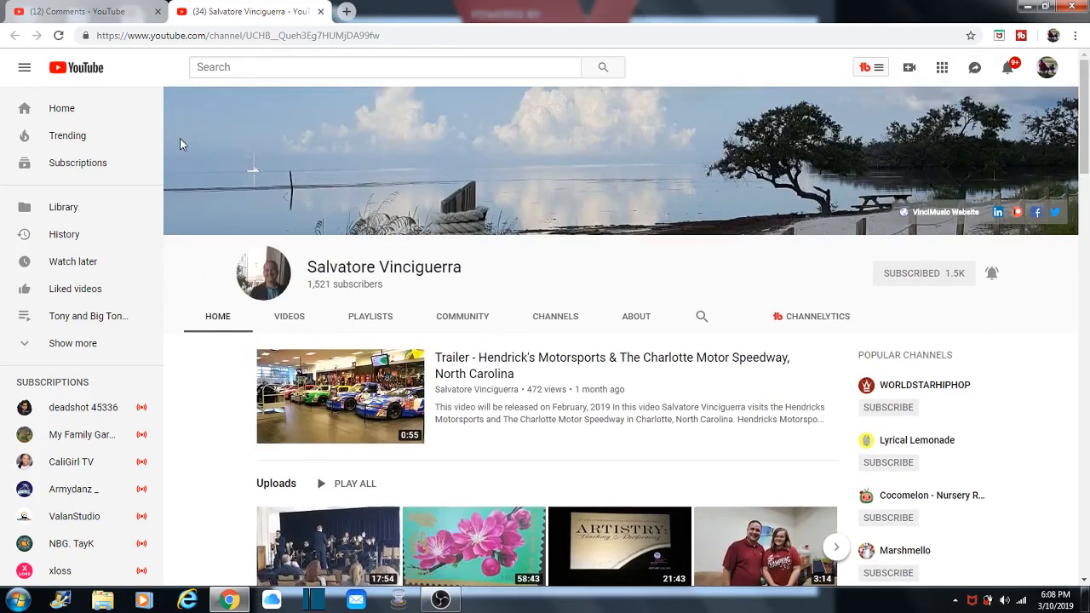
pyautogui.click(320, 10)
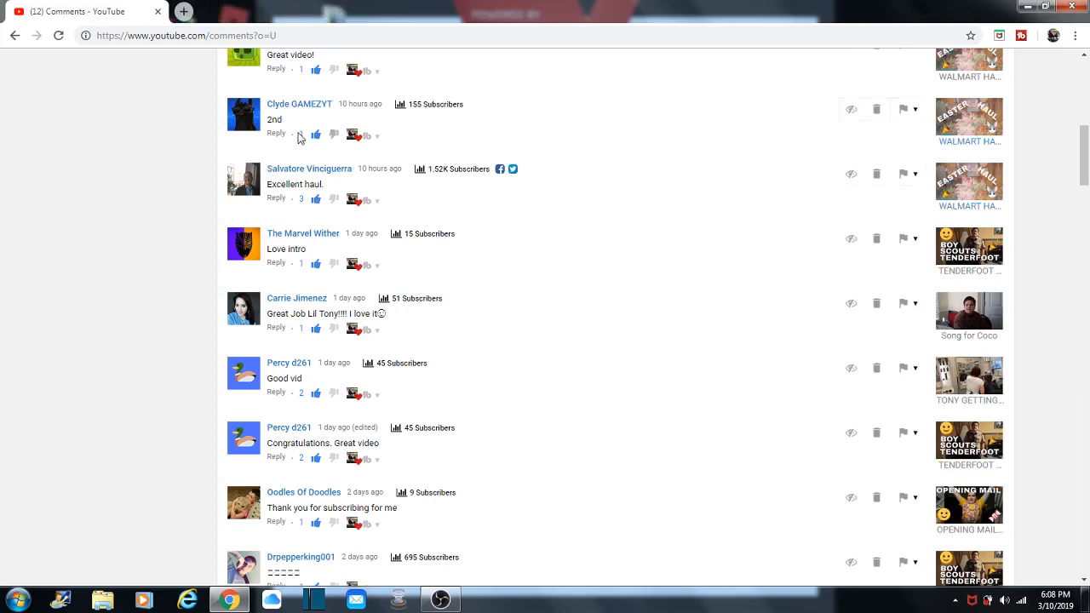
pyautogui.scroll(3)
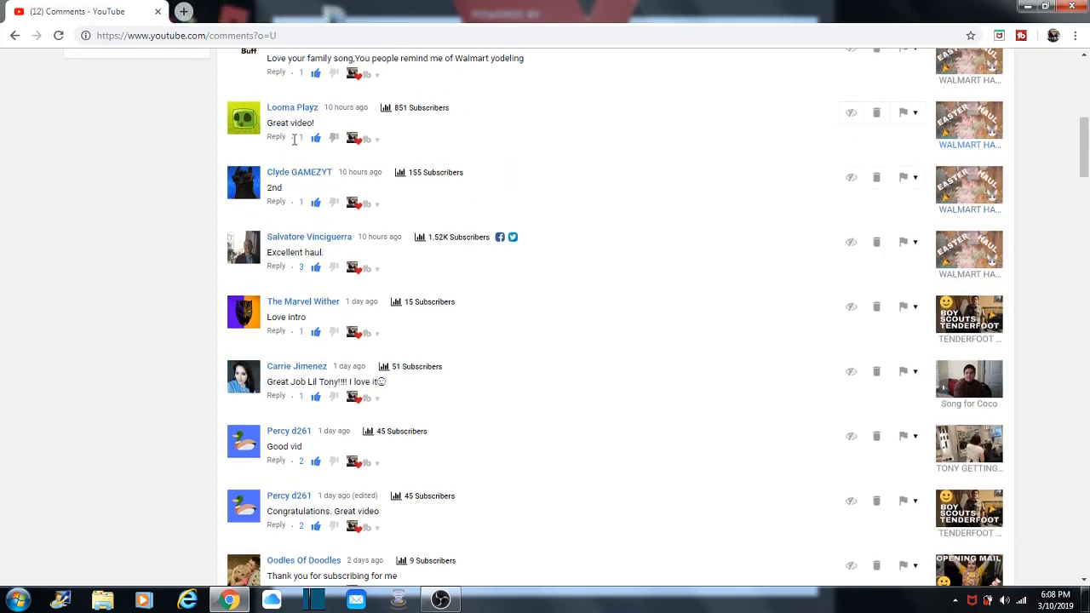
pyautogui.scroll(3)
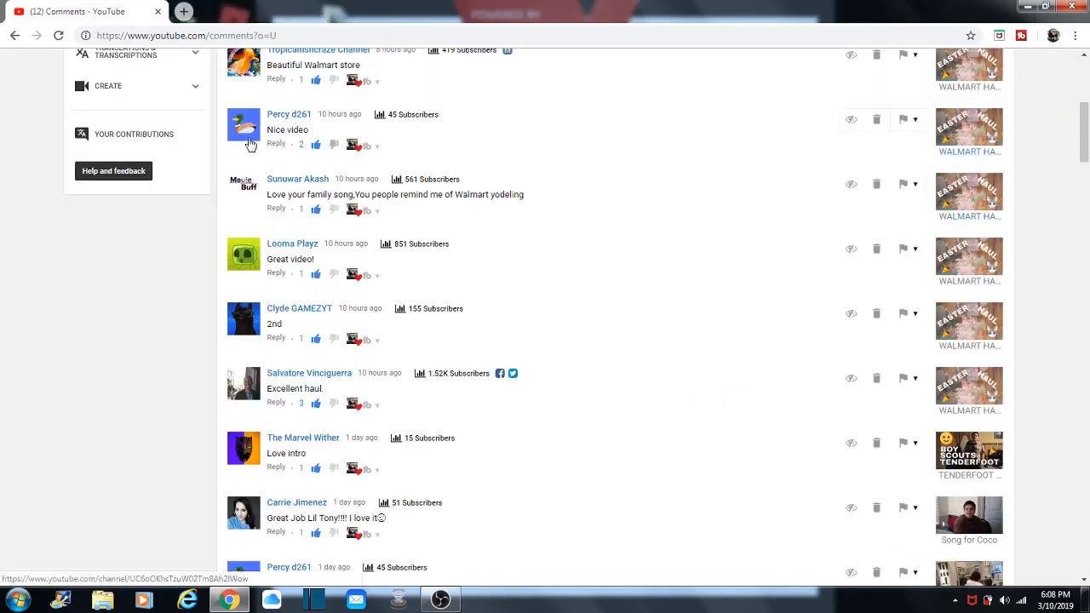
pyautogui.scroll(3)
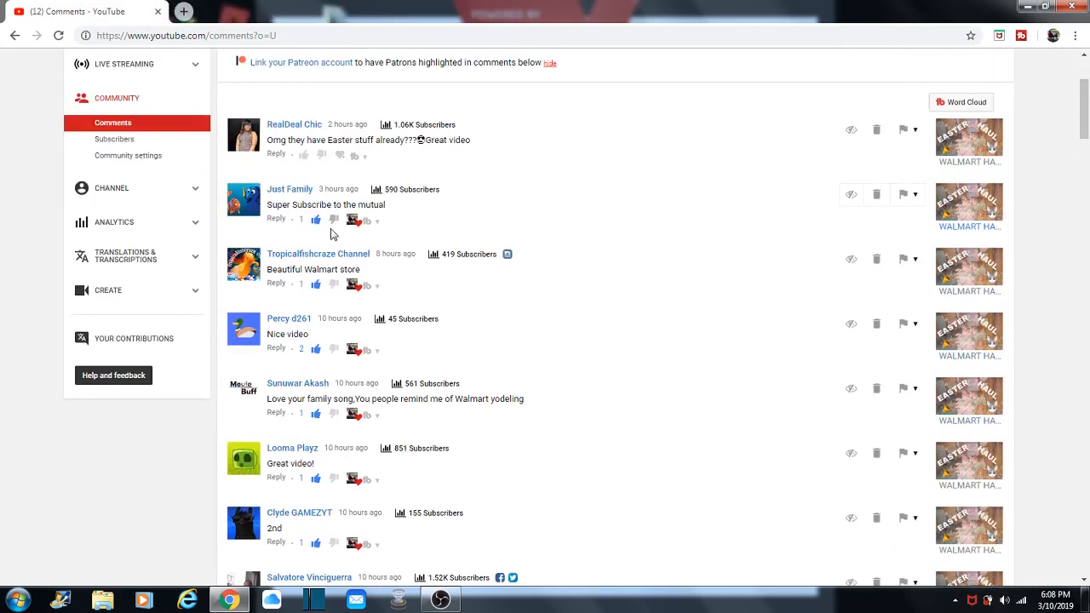
pyautogui.moveTo(300, 189)
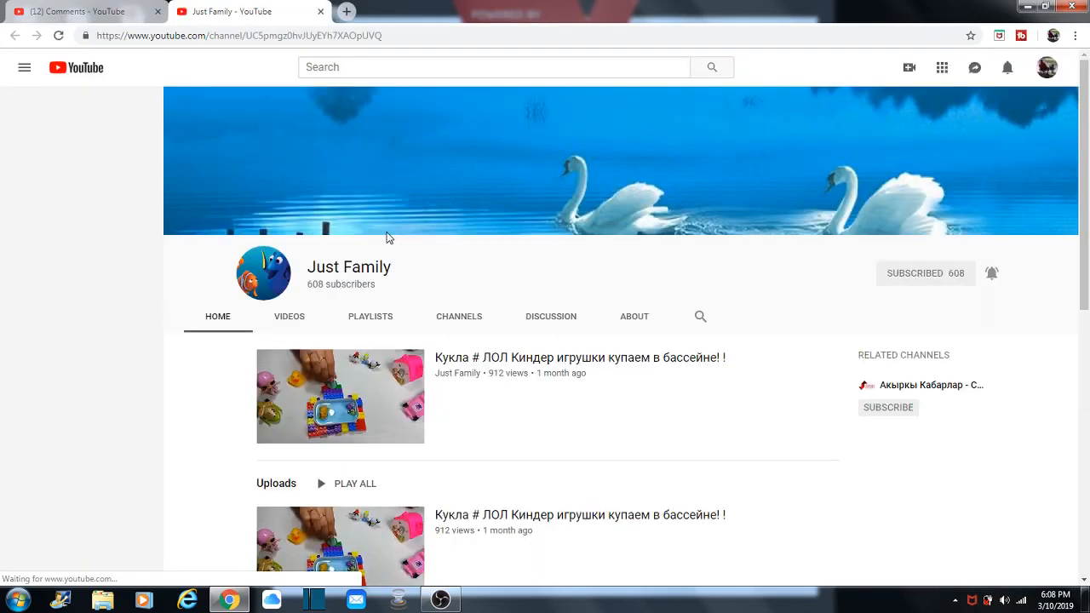
# Step: Leave the RealDeal Chic channel for the comments list and head to Community > Subscribers
pyautogui.scroll(-3)
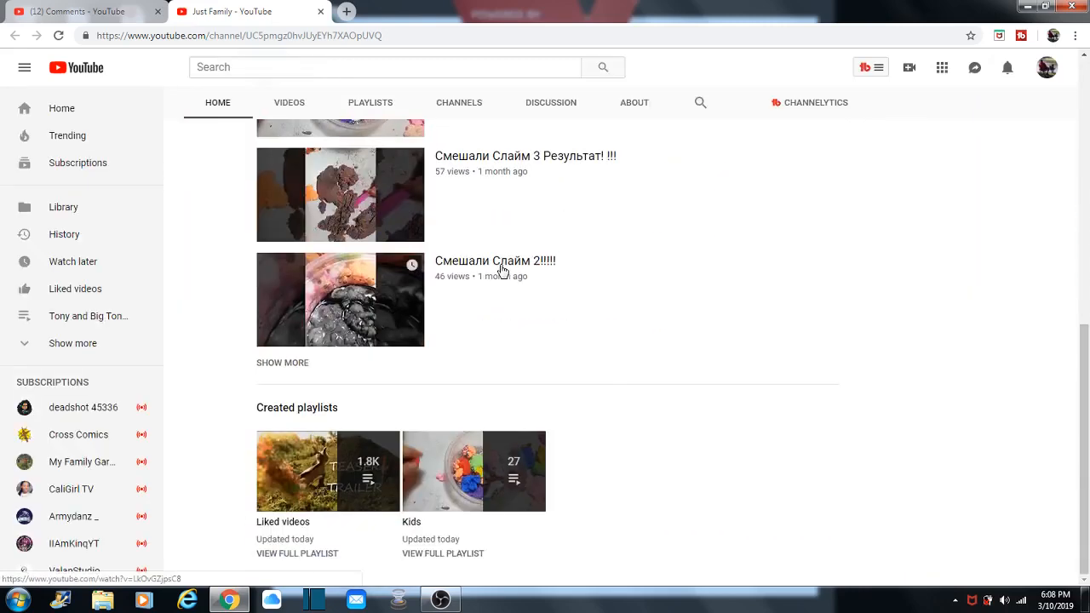
pyautogui.scroll(3)
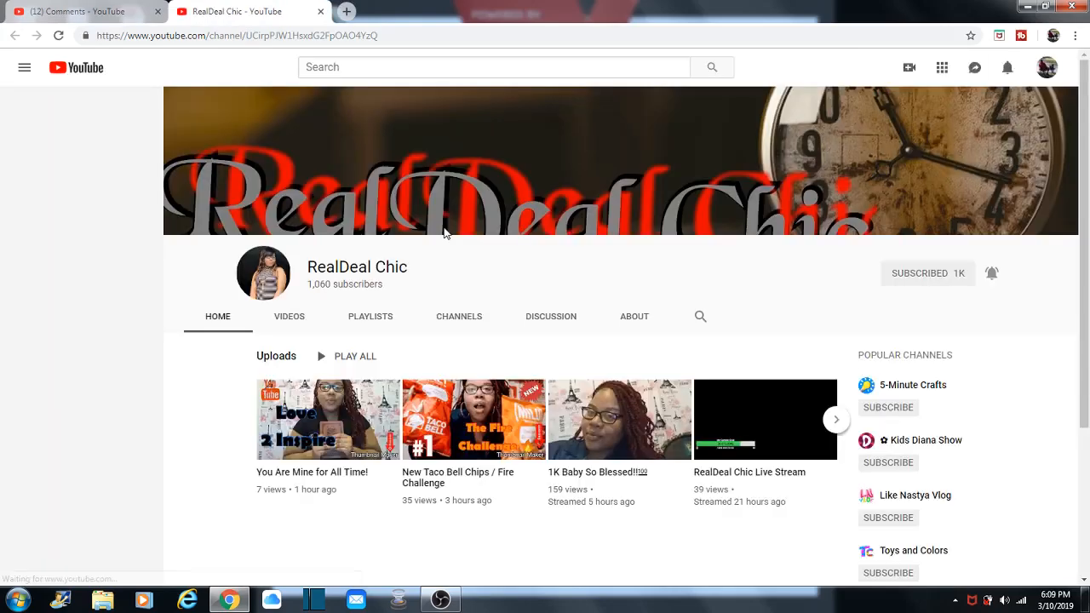
pyautogui.click(24, 68)
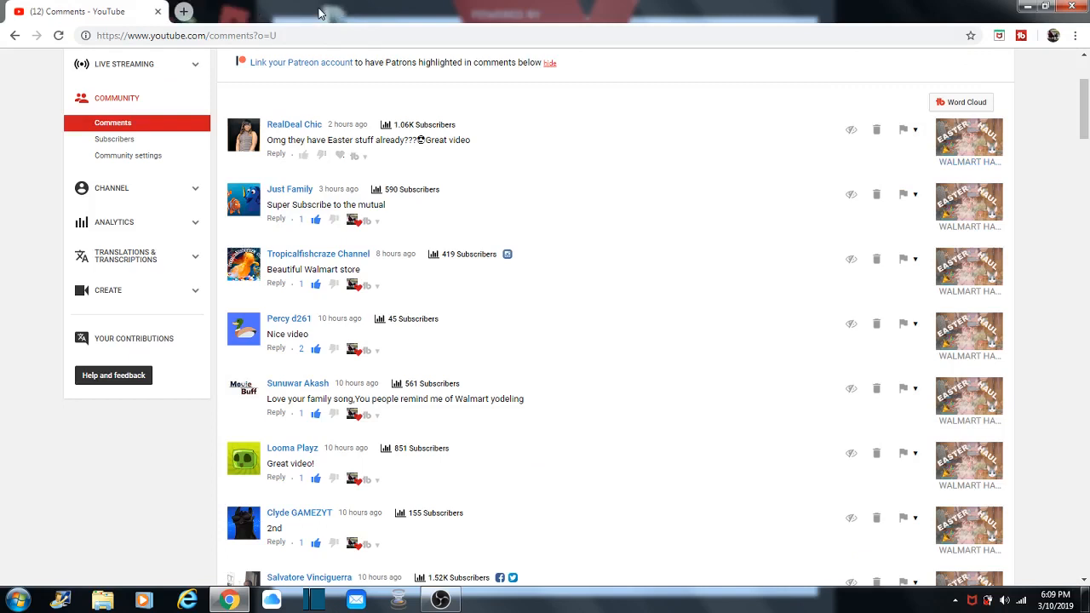
pyautogui.moveTo(128, 155)
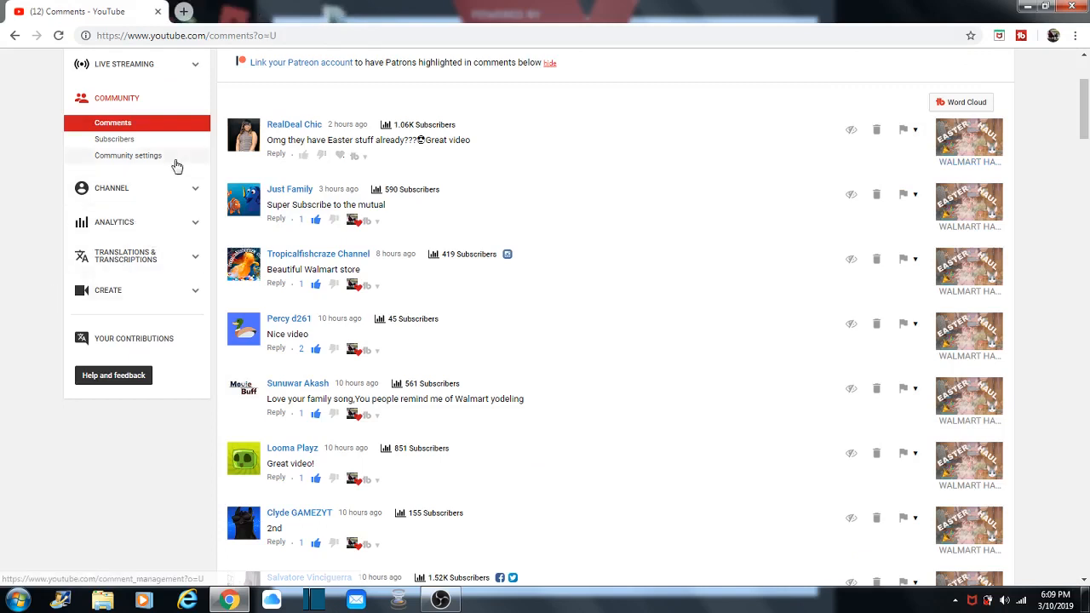
pyautogui.click(114, 140)
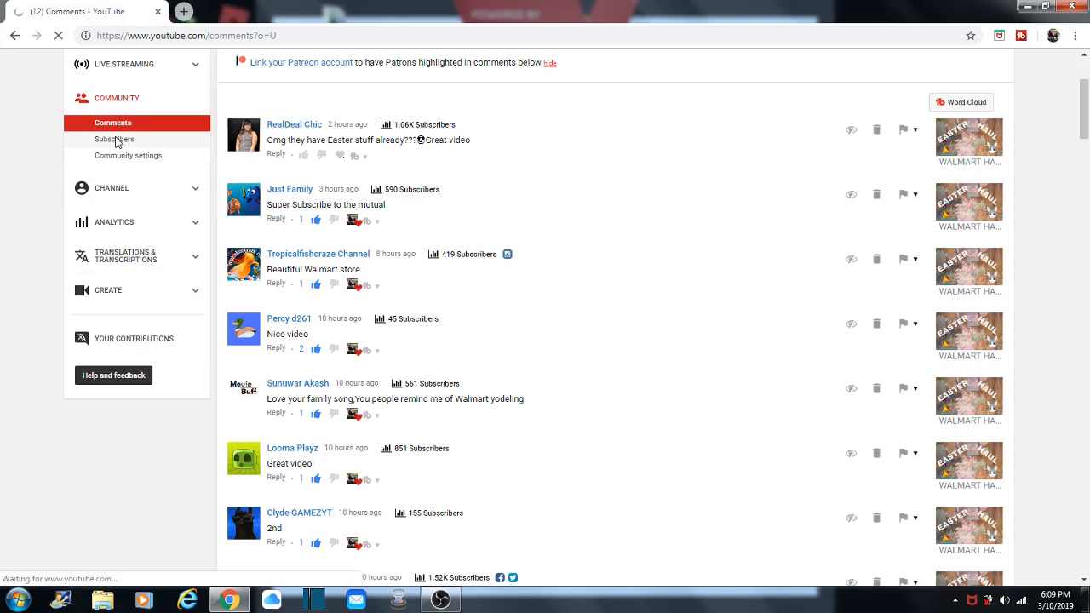
# Step: Look through the 1,372-subscriber list, scrolling down the recent subscribers and back to the top
pyautogui.click(113, 140)
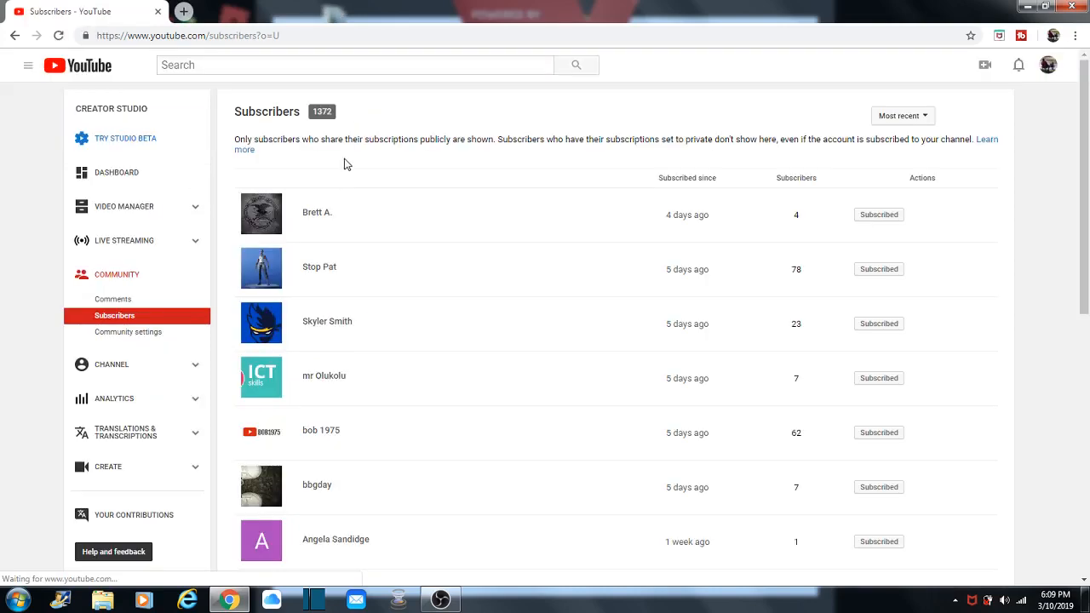
pyautogui.scroll(-3)
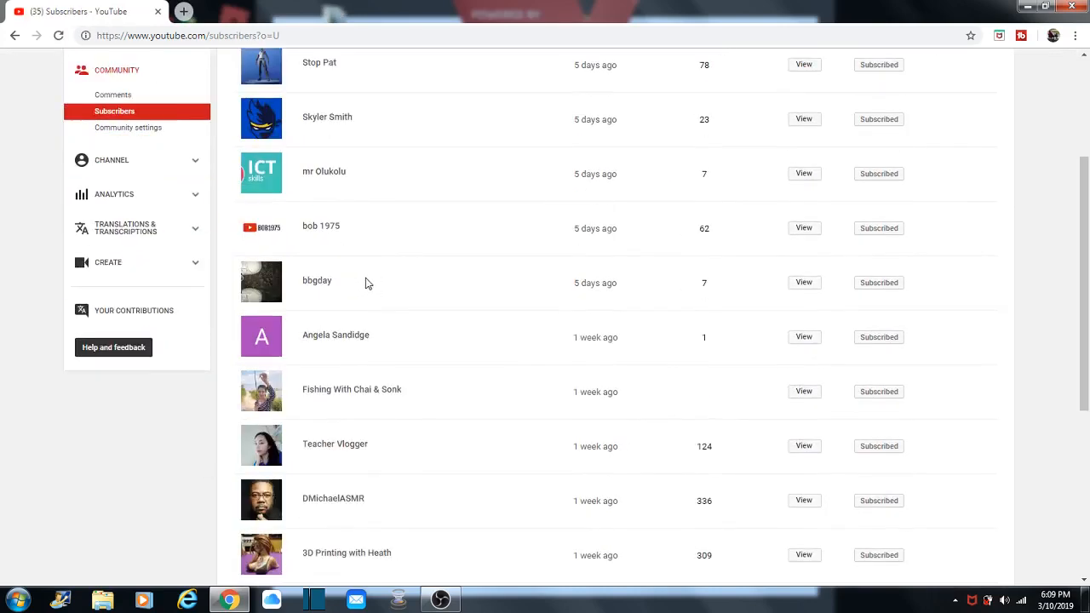
pyautogui.scroll(-3)
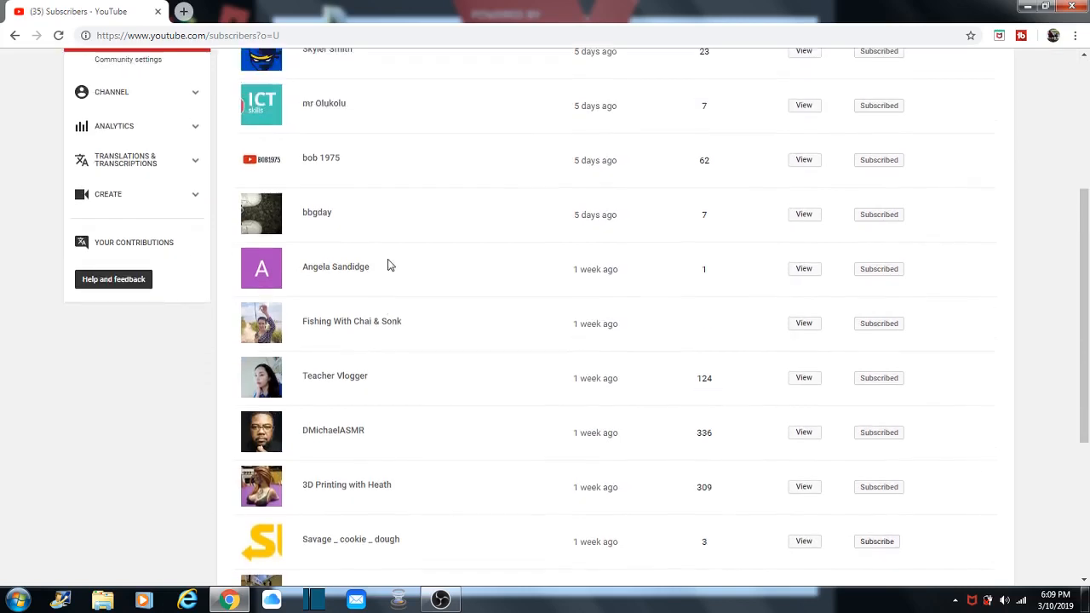
pyautogui.scroll(3)
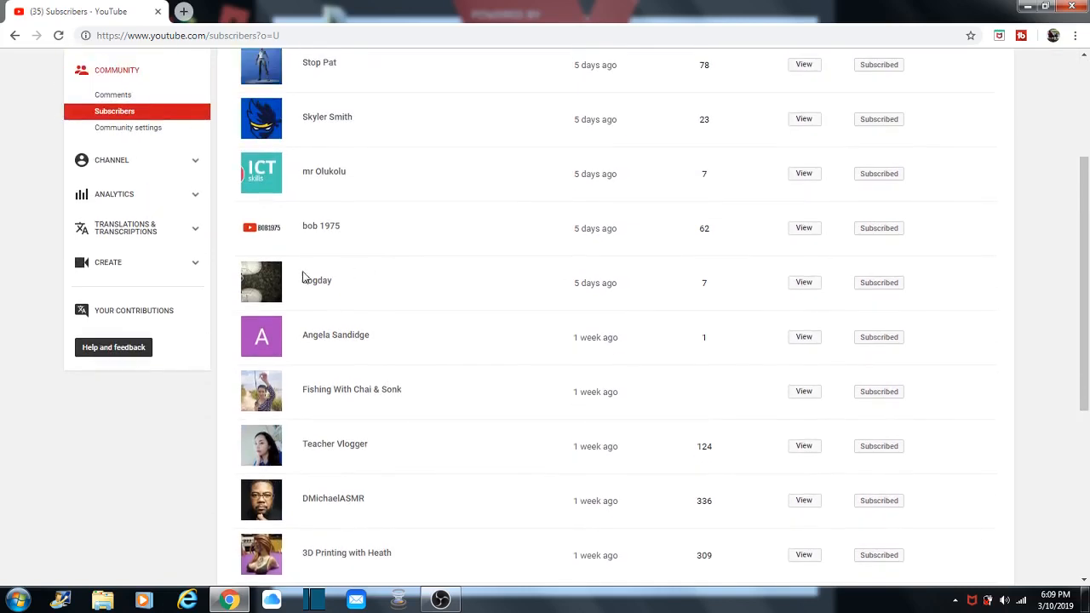
pyautogui.moveTo(358, 283)
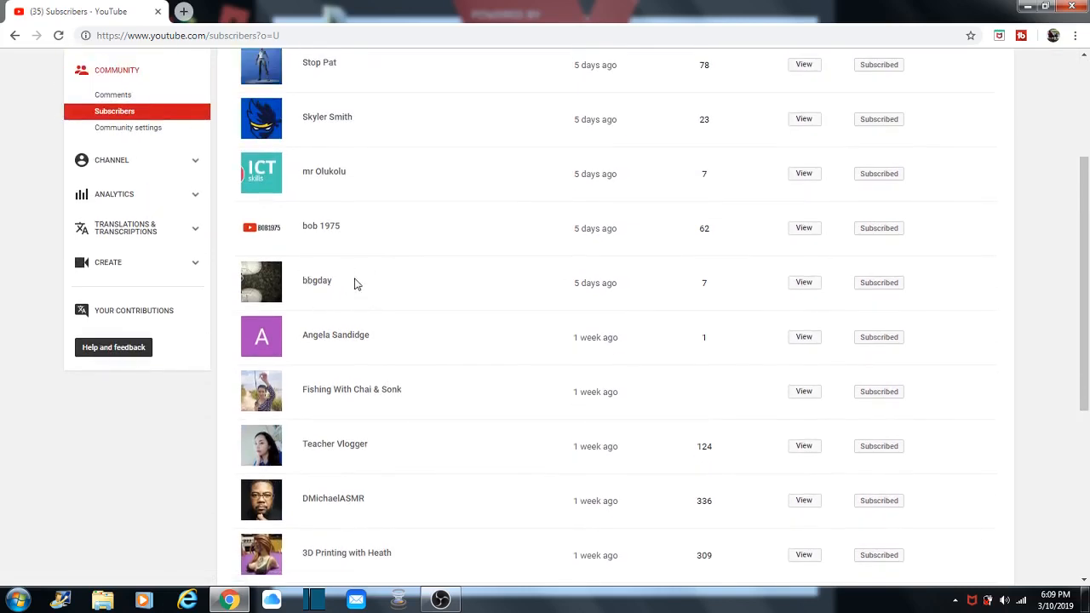
pyautogui.moveTo(300, 305)
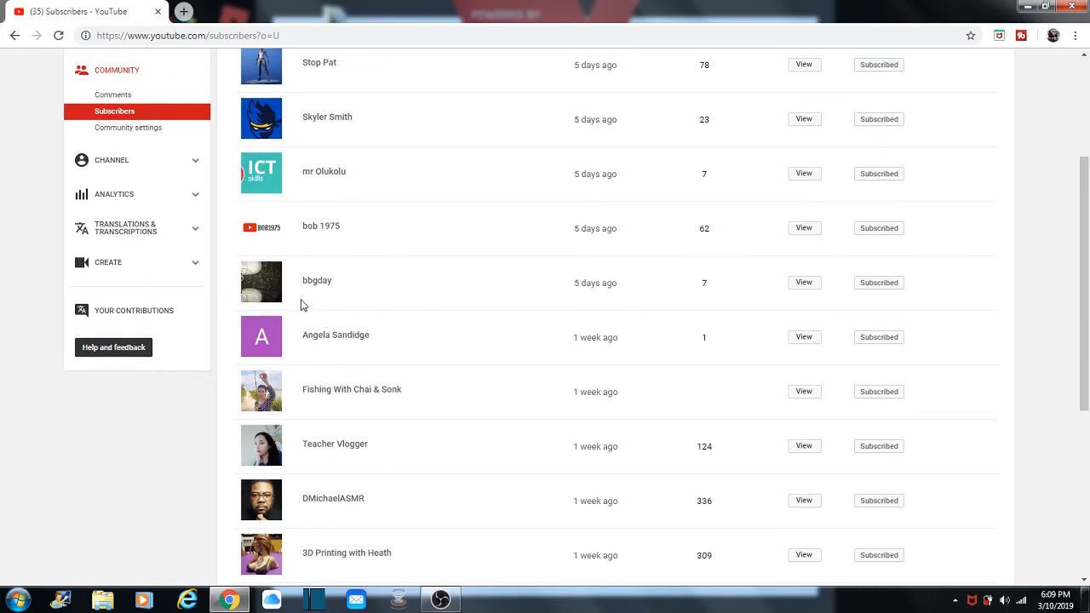
pyautogui.moveTo(321, 225)
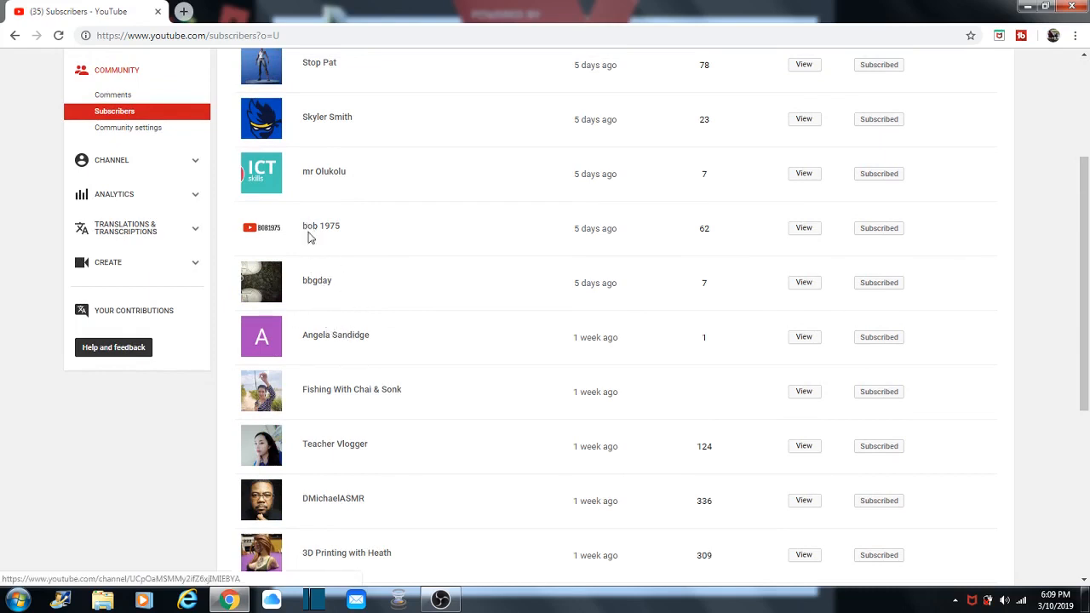
pyautogui.moveTo(341, 194)
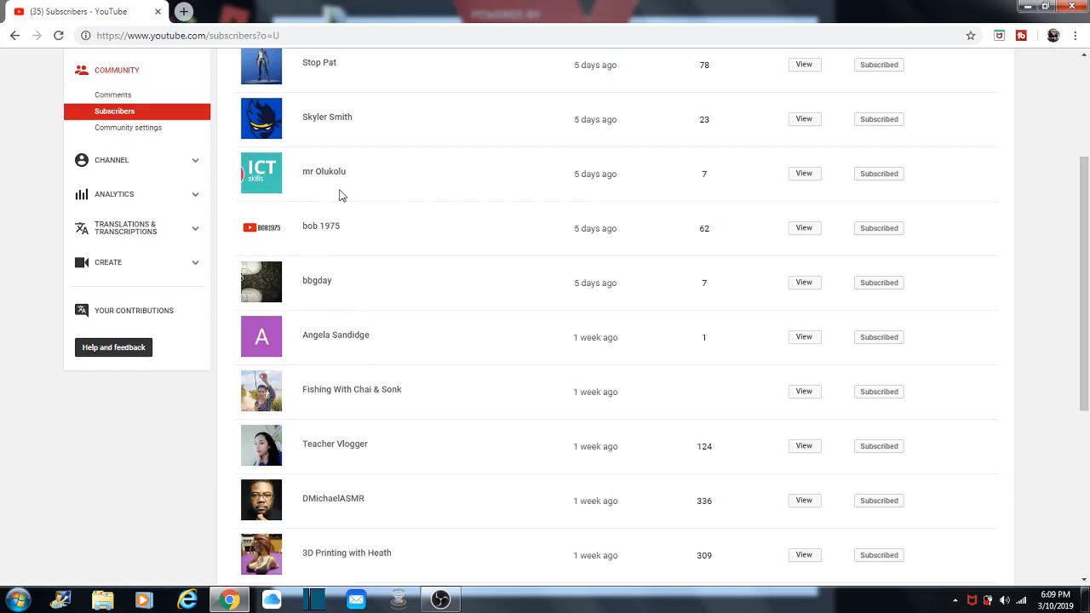
pyautogui.moveTo(392, 167)
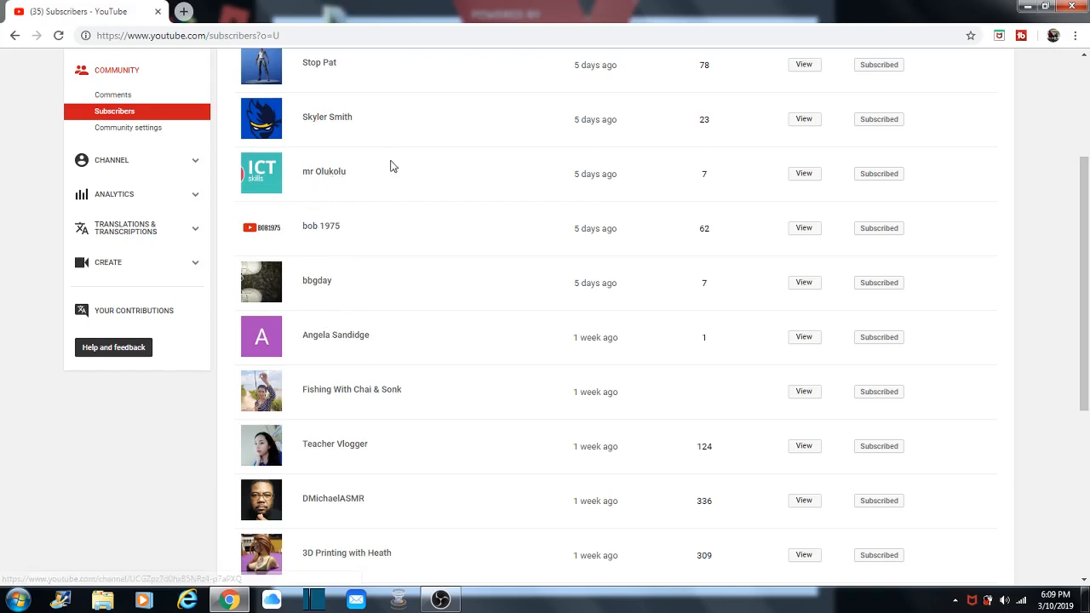
pyautogui.scroll(3)
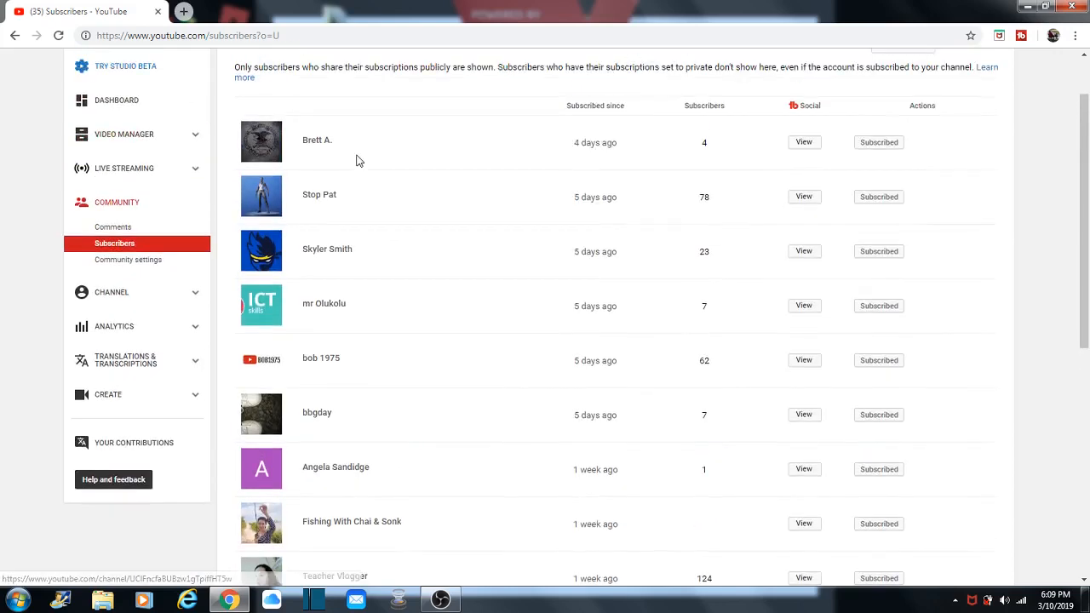
pyautogui.scroll(3)
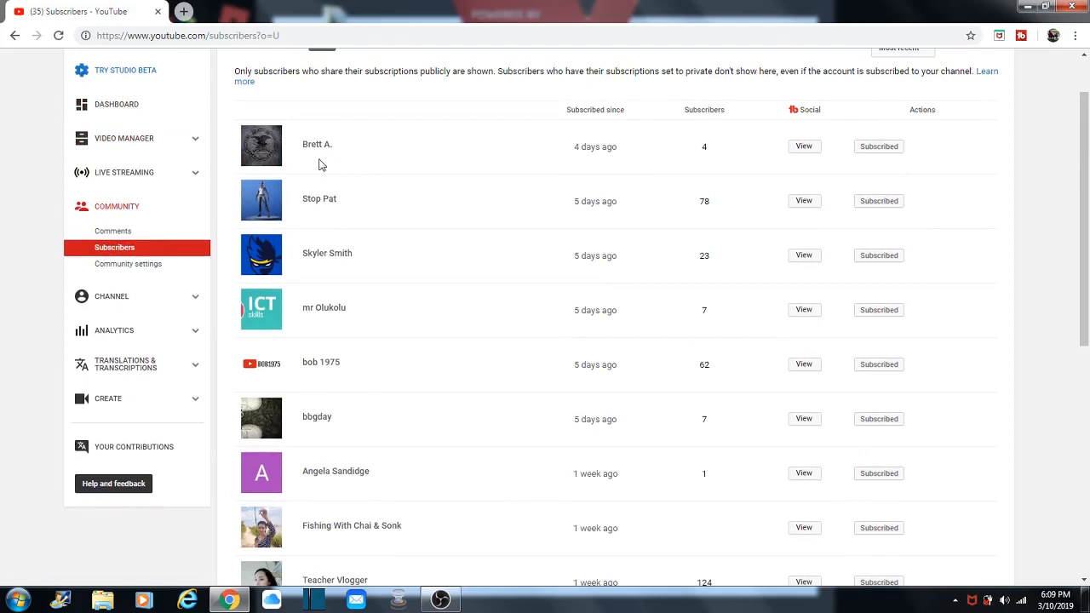
pyautogui.moveTo(354, 164)
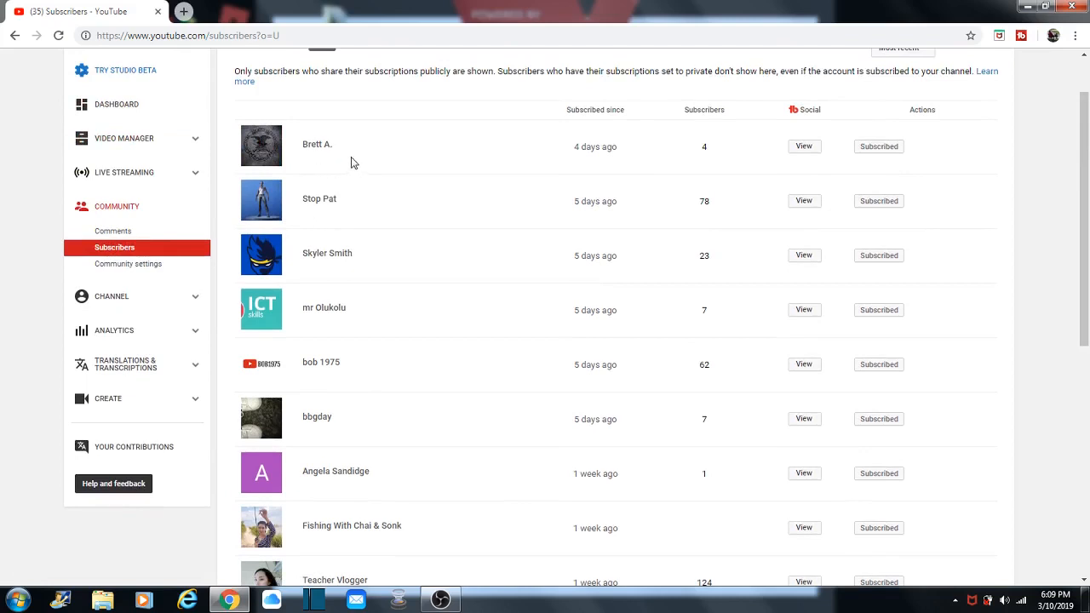
pyautogui.moveTo(348, 245)
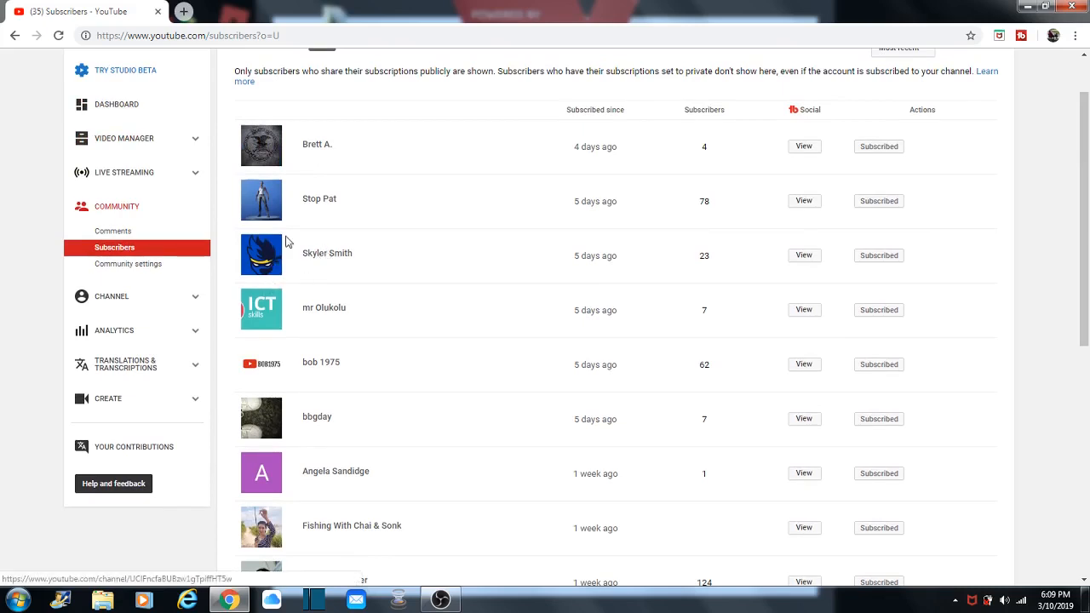
pyautogui.moveTo(417, 308)
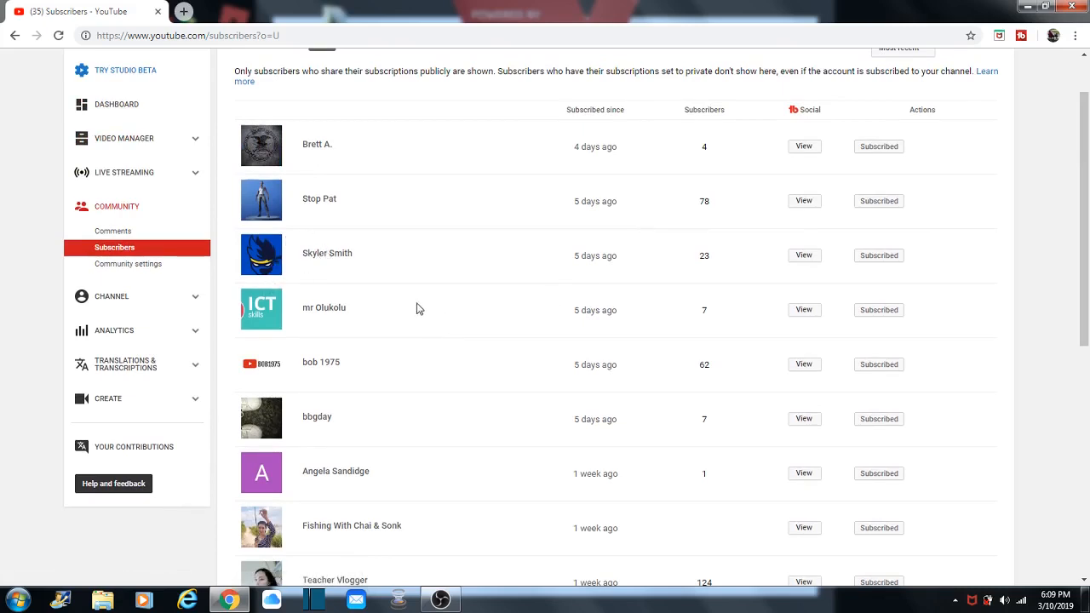
pyautogui.scroll(3)
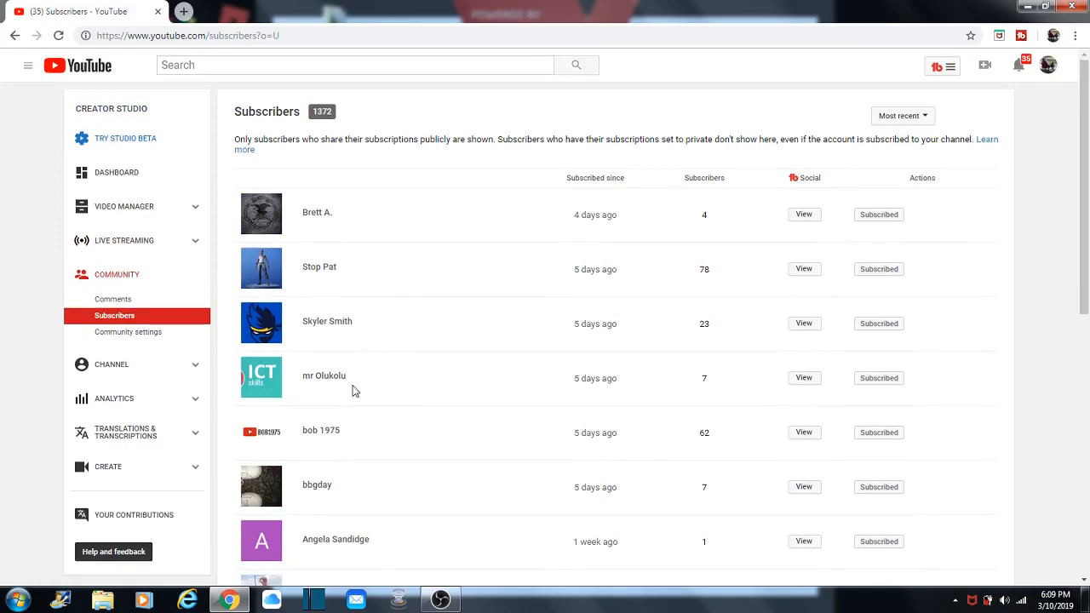
pyautogui.moveTo(1004, 70)
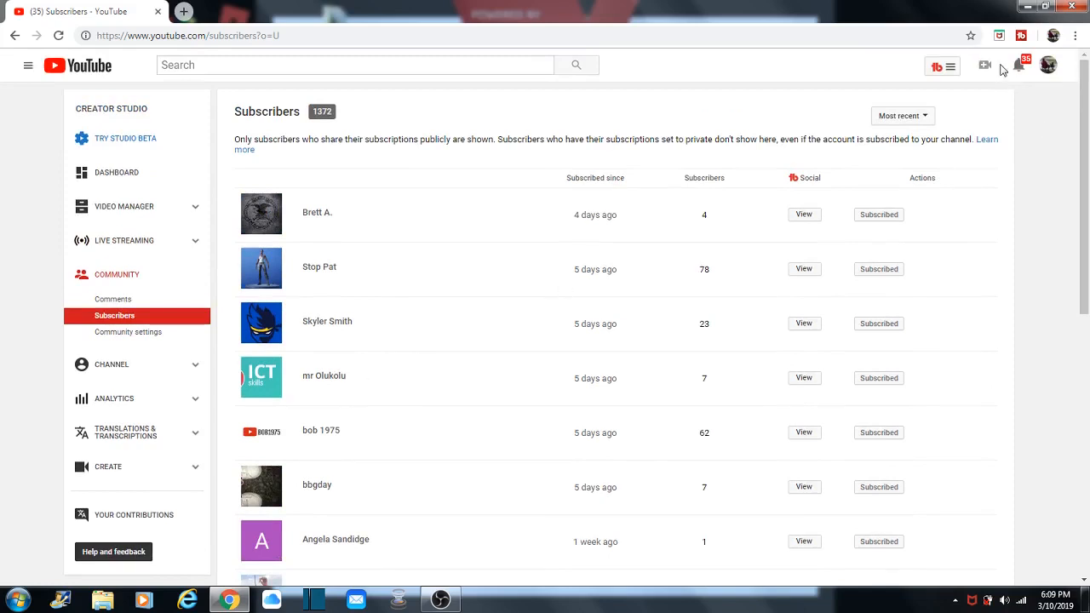
pyautogui.moveTo(1019, 65)
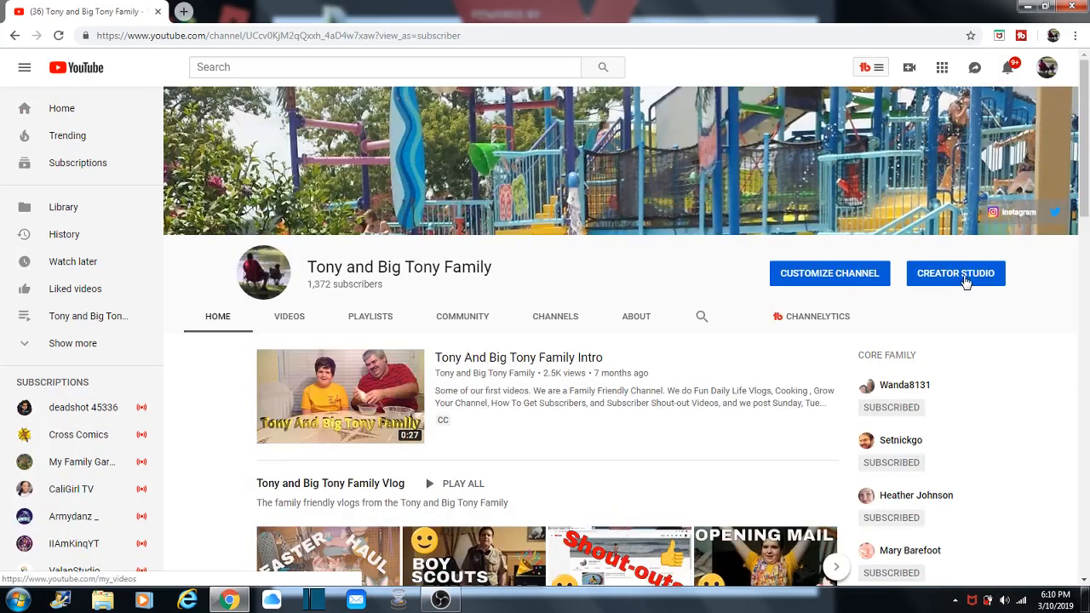
# Step: Scroll through the Tony and Big Tony Family home page video shelves and back up
pyautogui.scroll(-3)
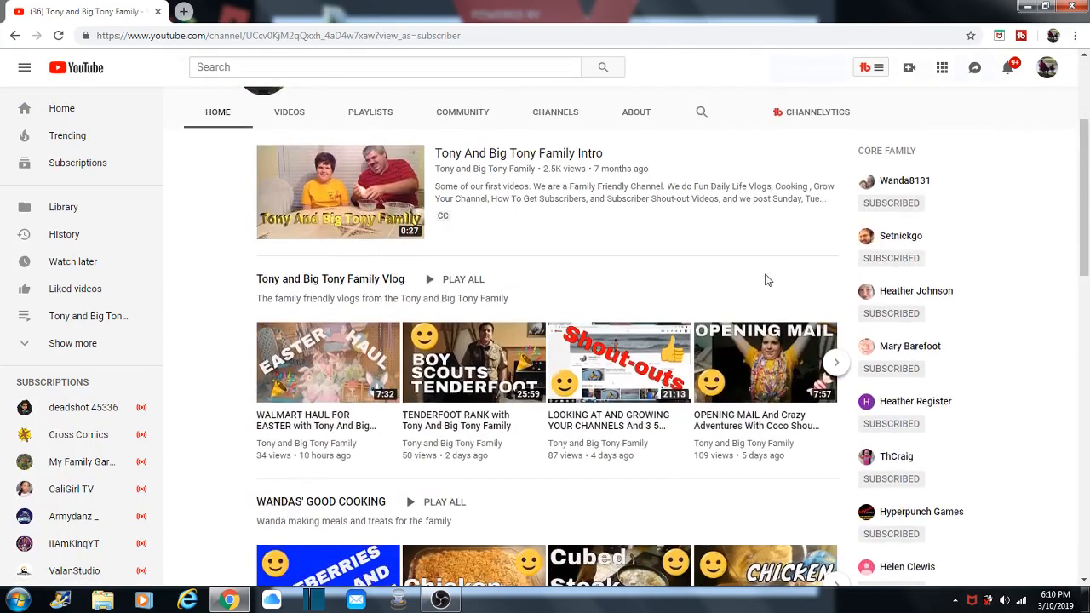
pyautogui.scroll(-3)
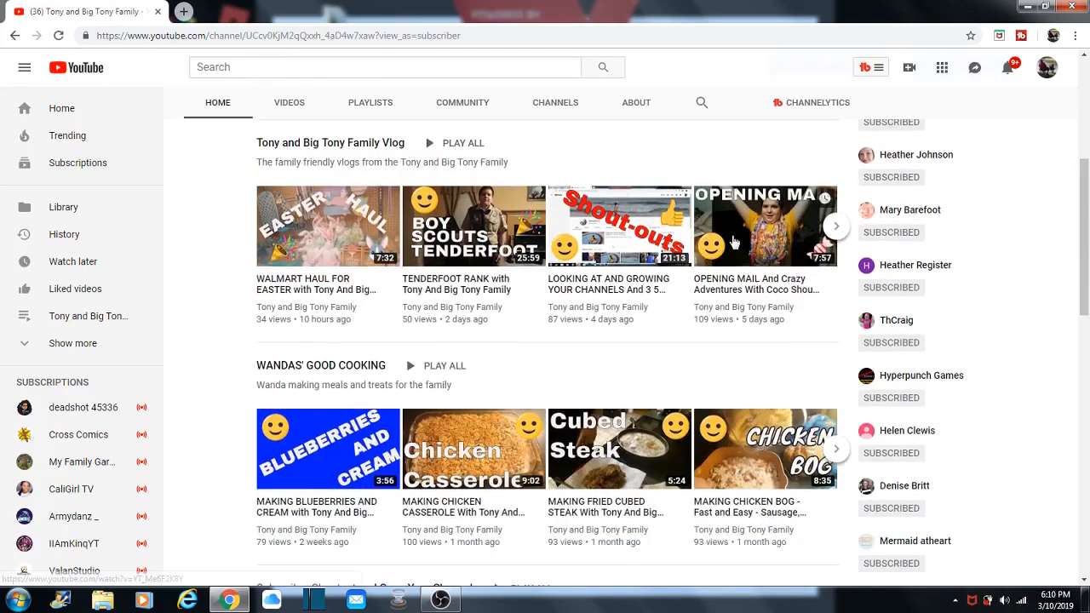
pyautogui.scroll(-3)
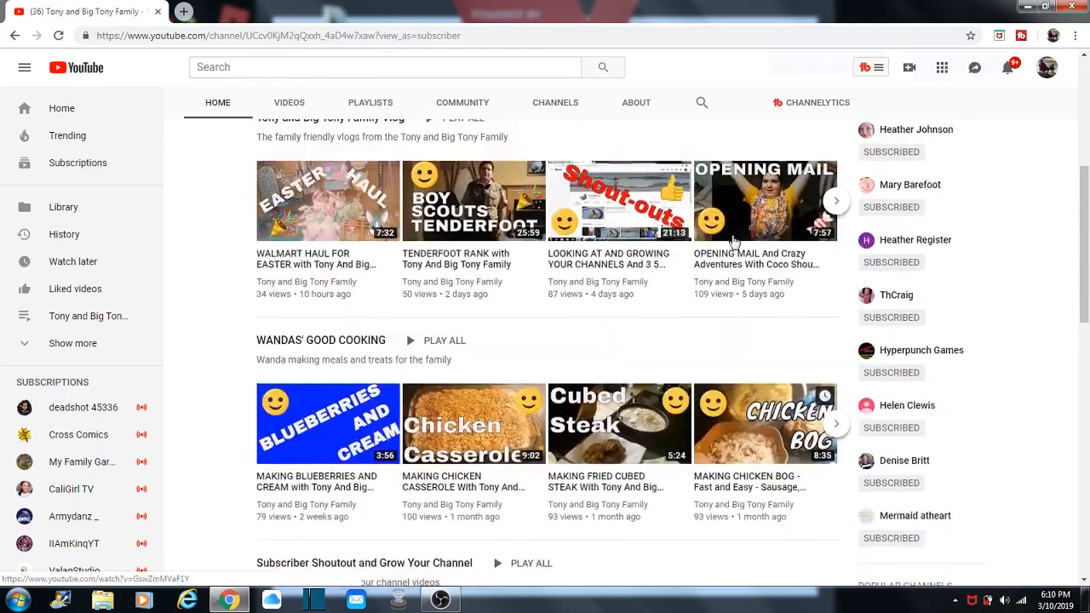
pyautogui.scroll(3)
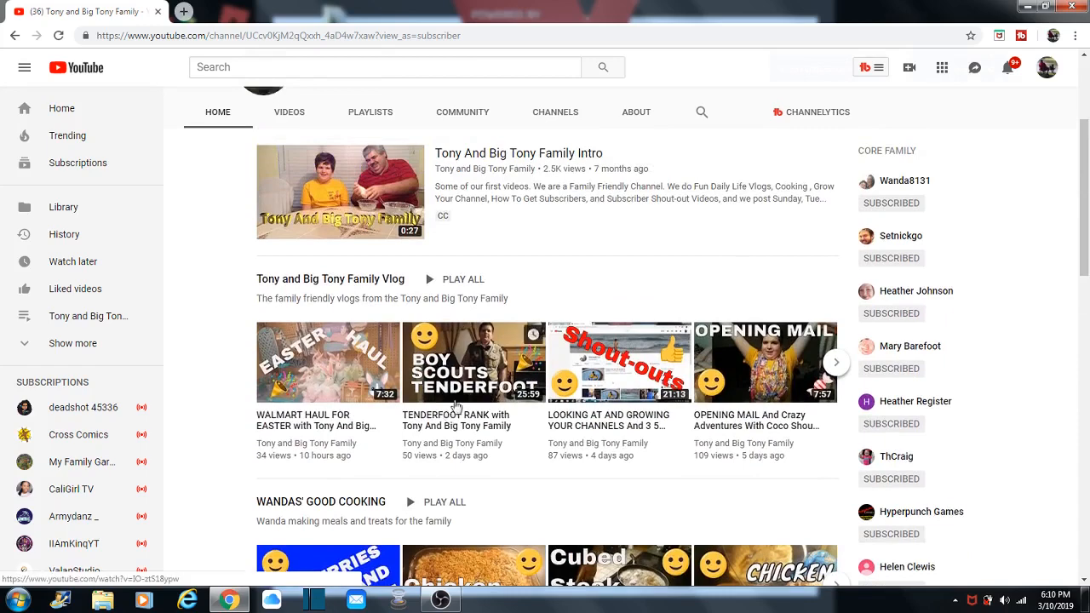
pyautogui.moveTo(470, 375)
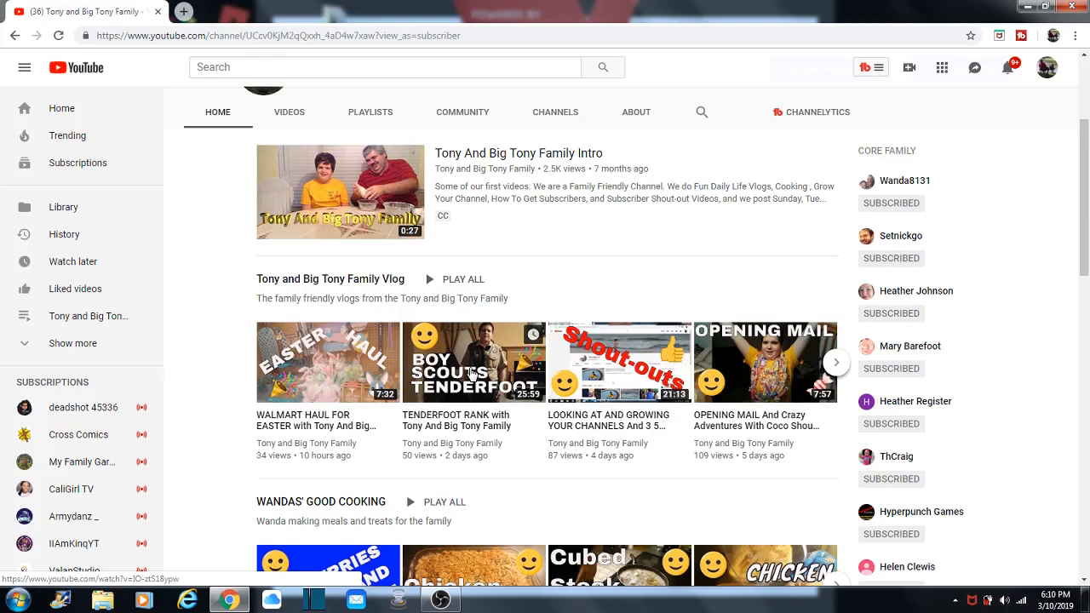
pyautogui.moveTo(354, 399)
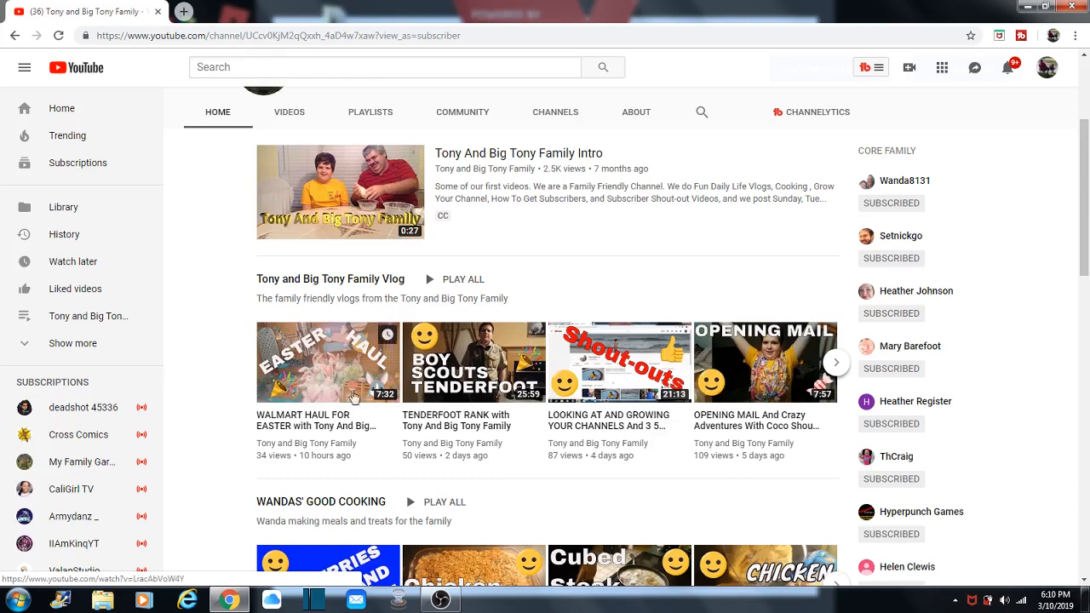
pyautogui.moveTo(494, 352)
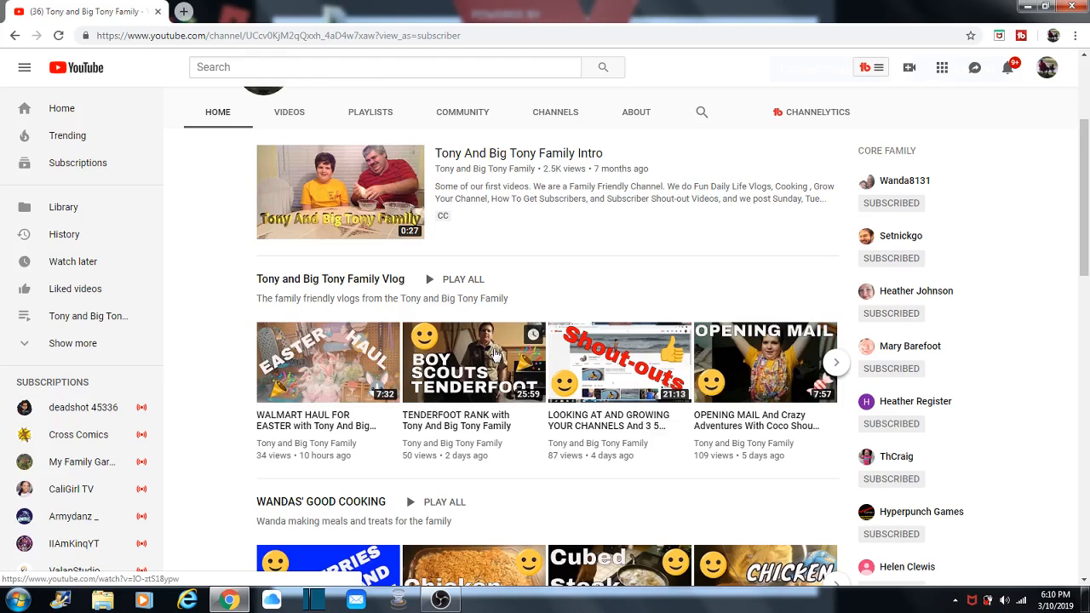
pyautogui.moveTo(463, 378)
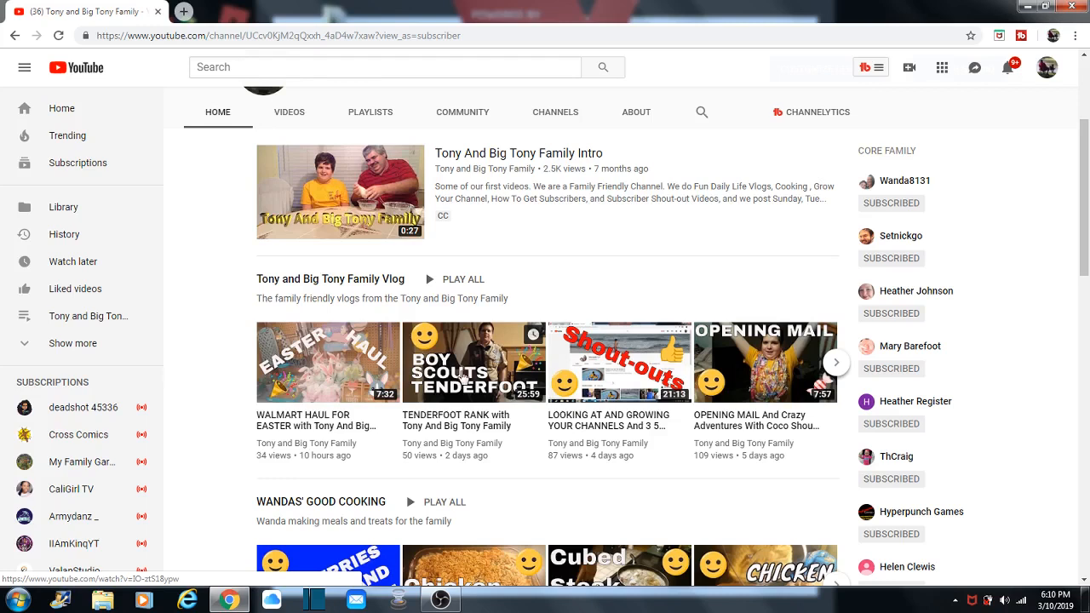